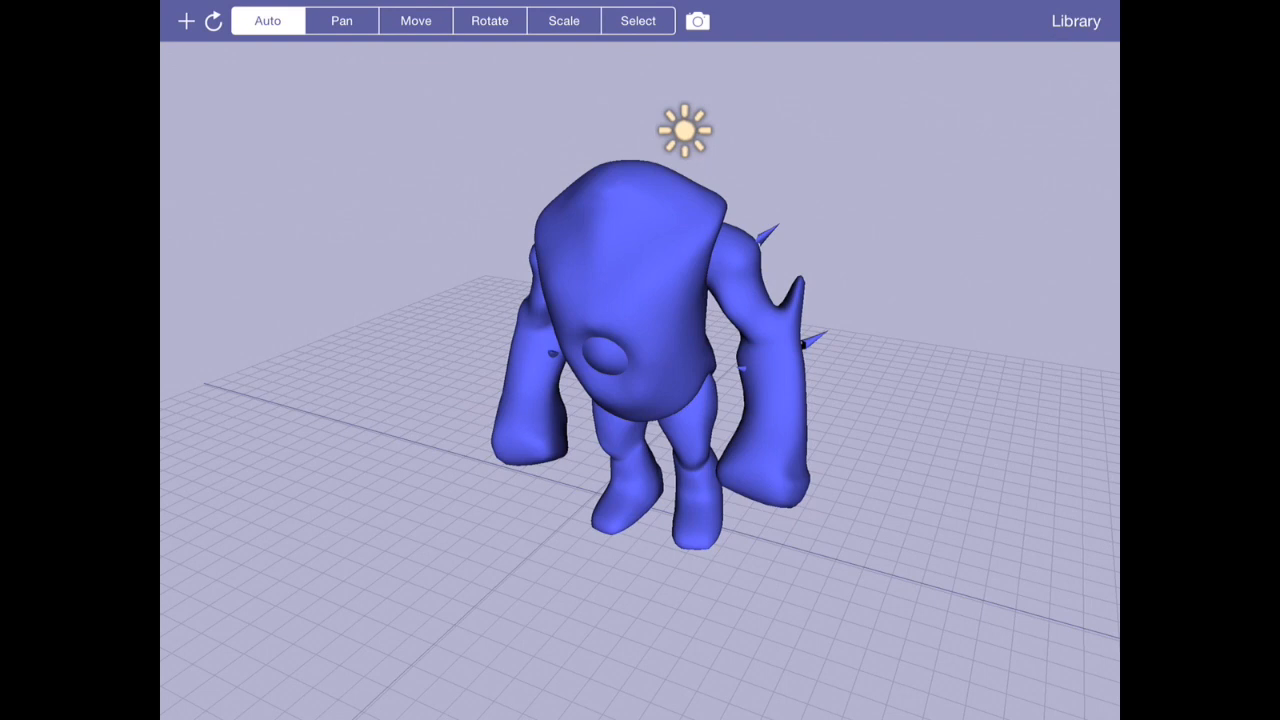
Select the blue creature model and show its shader properties with the Anim shader
{"action": "left_click", "coordinate": [650, 350]}
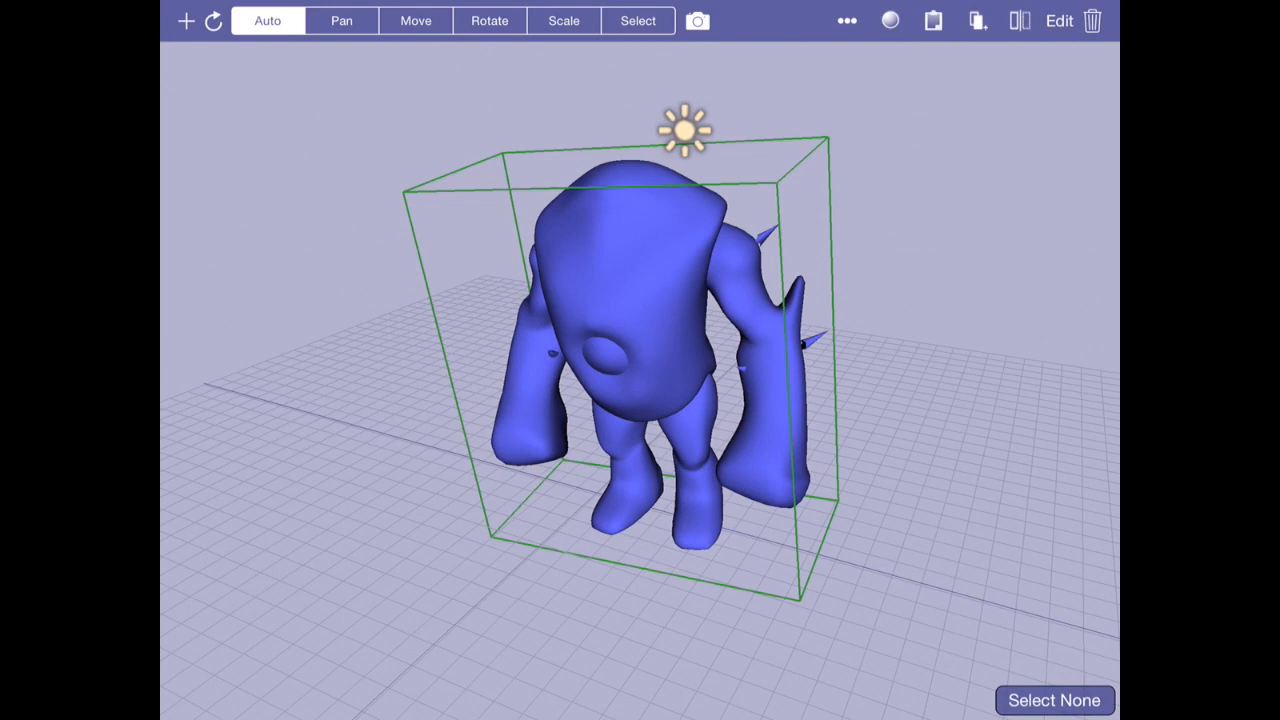
{"action": "left_click", "coordinate": [889, 20]}
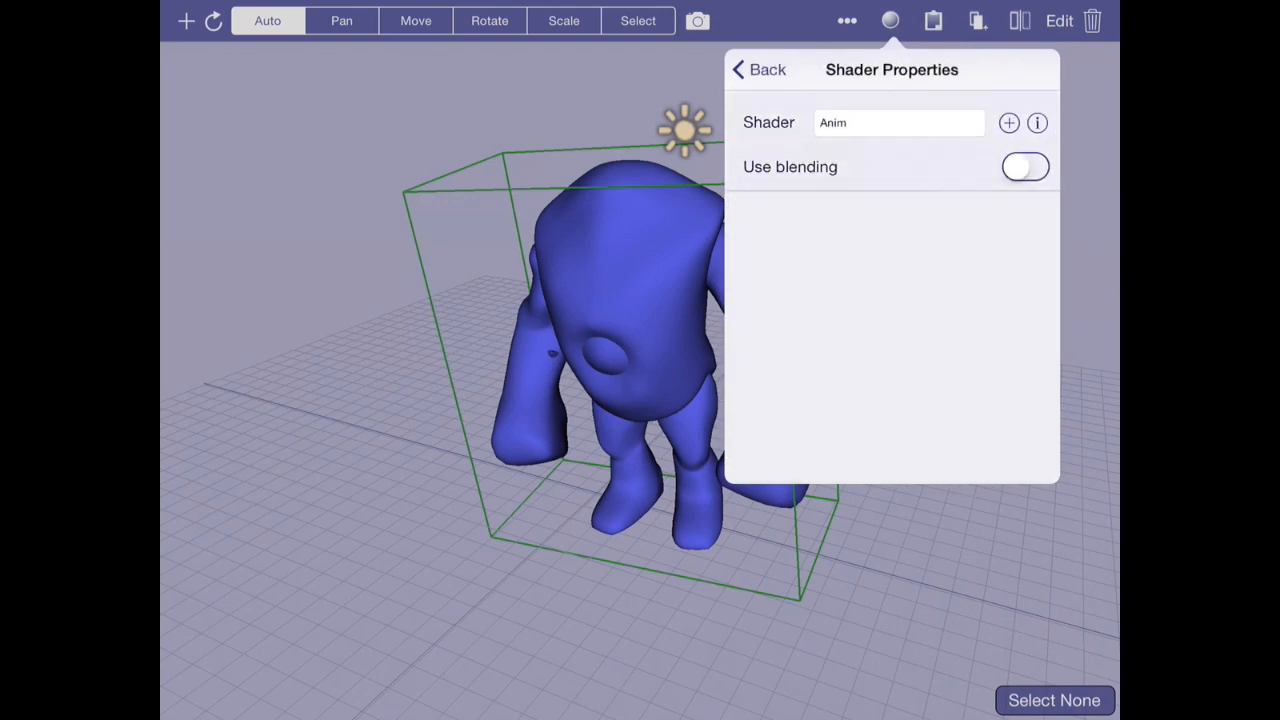
Open the Anim shader's vertex code in Shader Builder and scroll through it
{"action": "left_click", "coordinate": [1037, 122]}
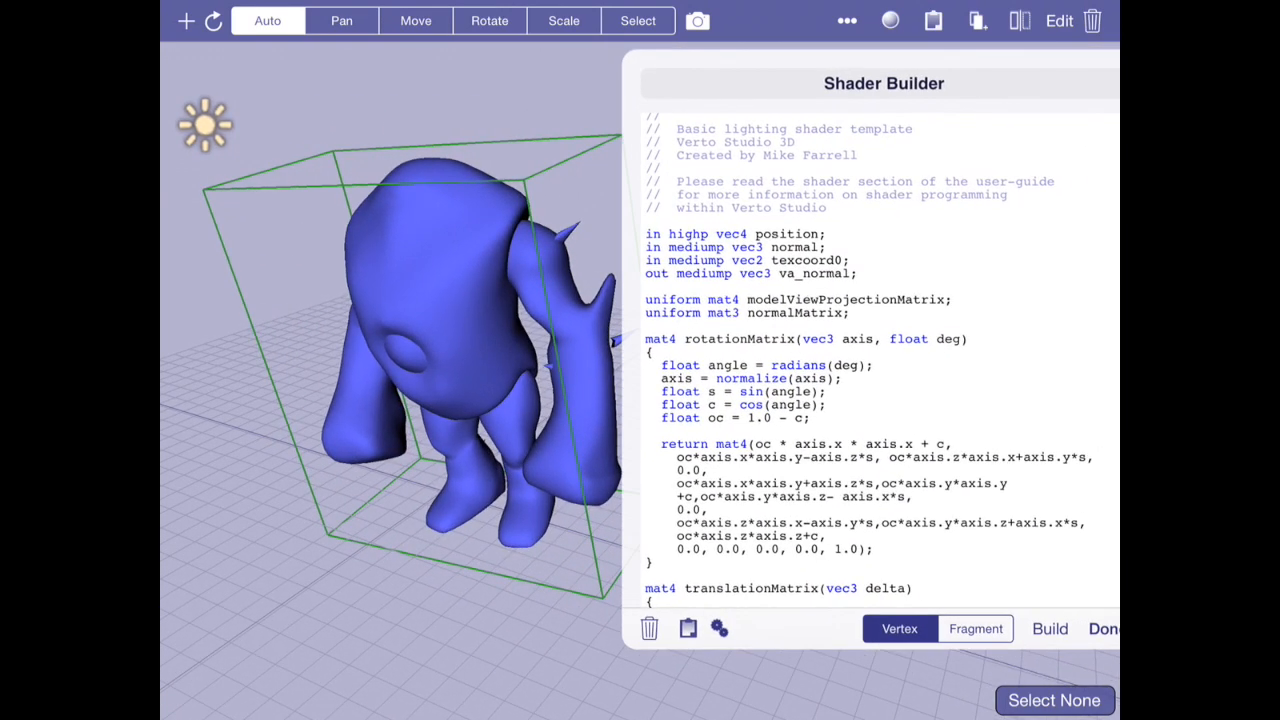
{"action": "scroll", "scroll_direction": "down", "scroll_amount": 3}
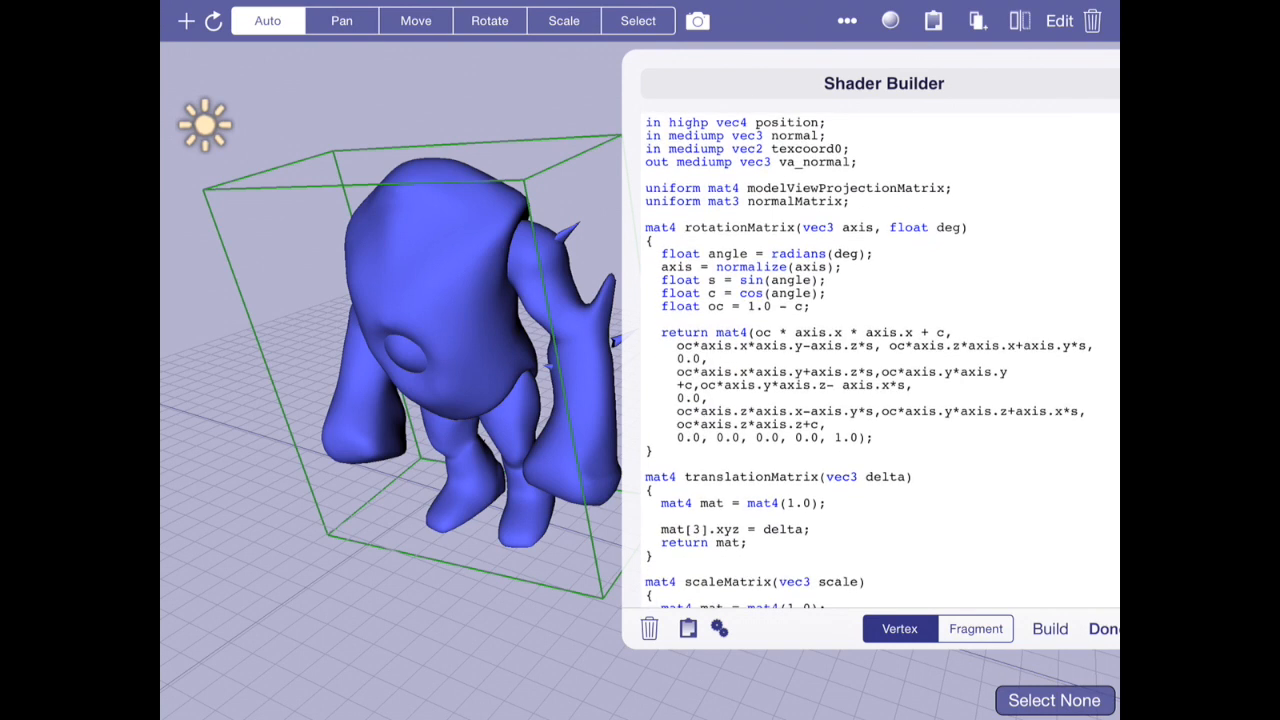
{"action": "scroll", "scroll_direction": "down", "scroll_amount": 3}
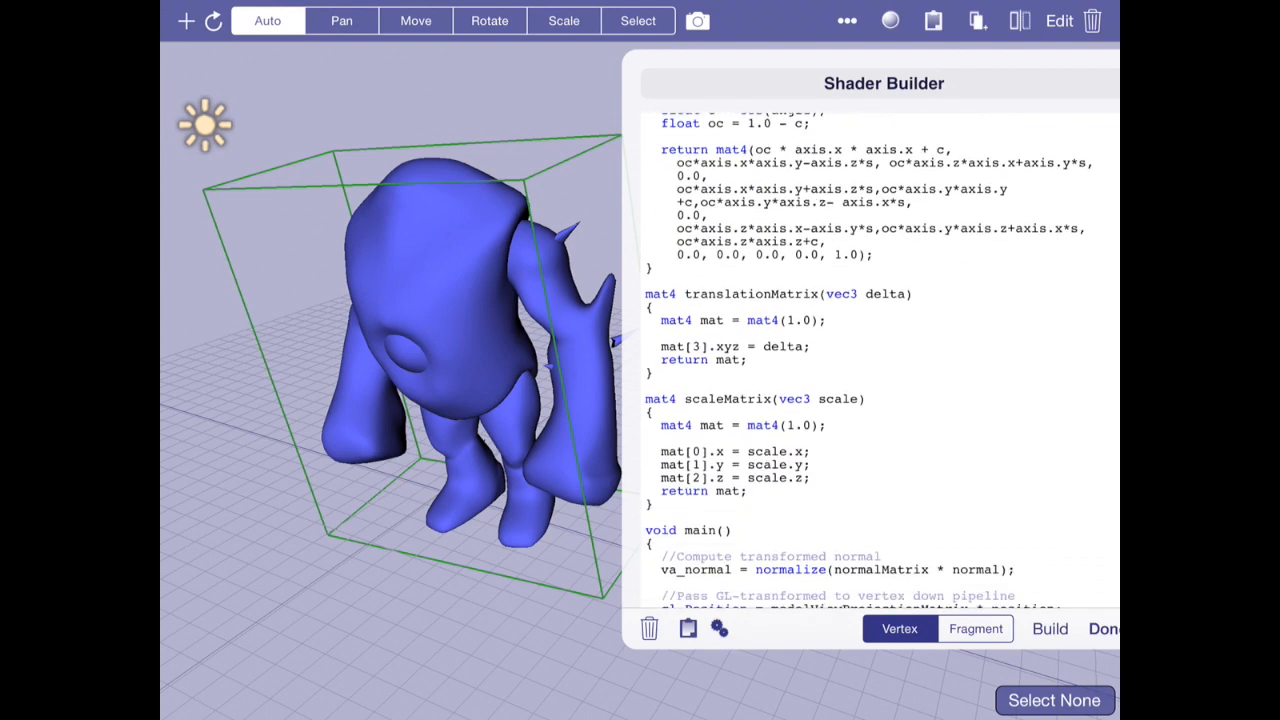
{"action": "scroll", "scroll_direction": "up", "scroll_amount": 3}
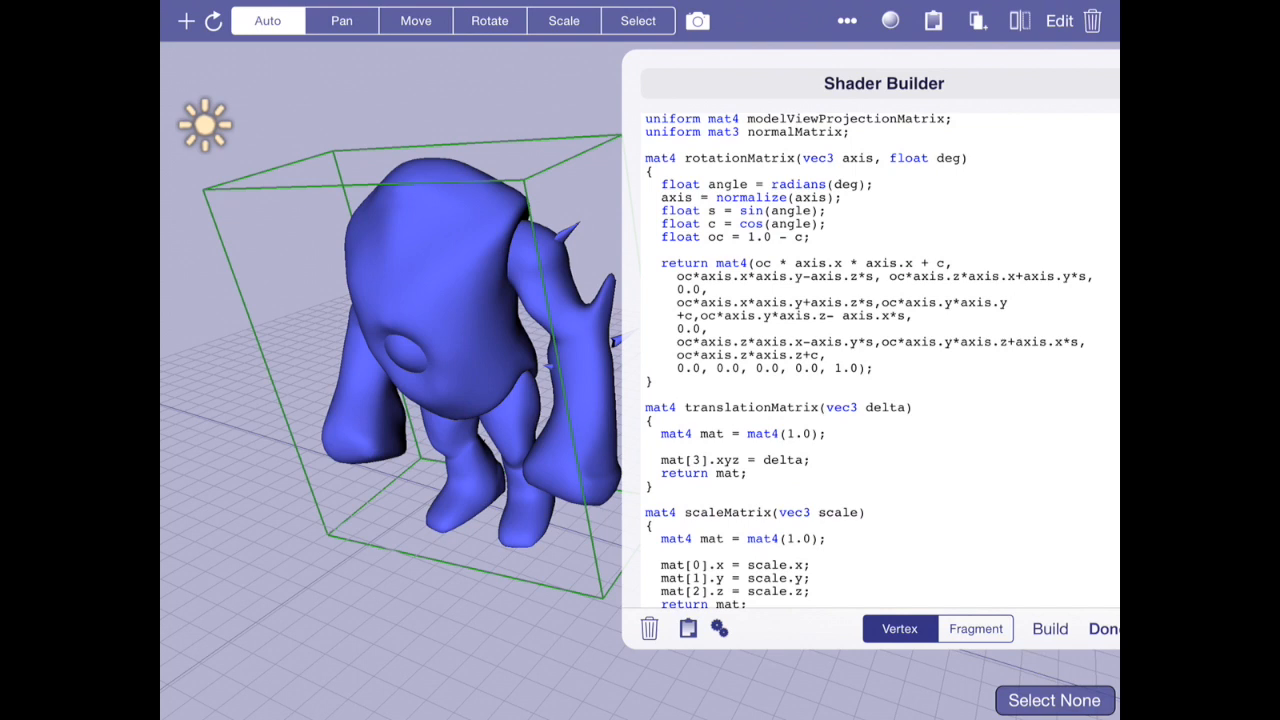
{"action": "scroll", "scroll_direction": "down", "scroll_amount": 3}
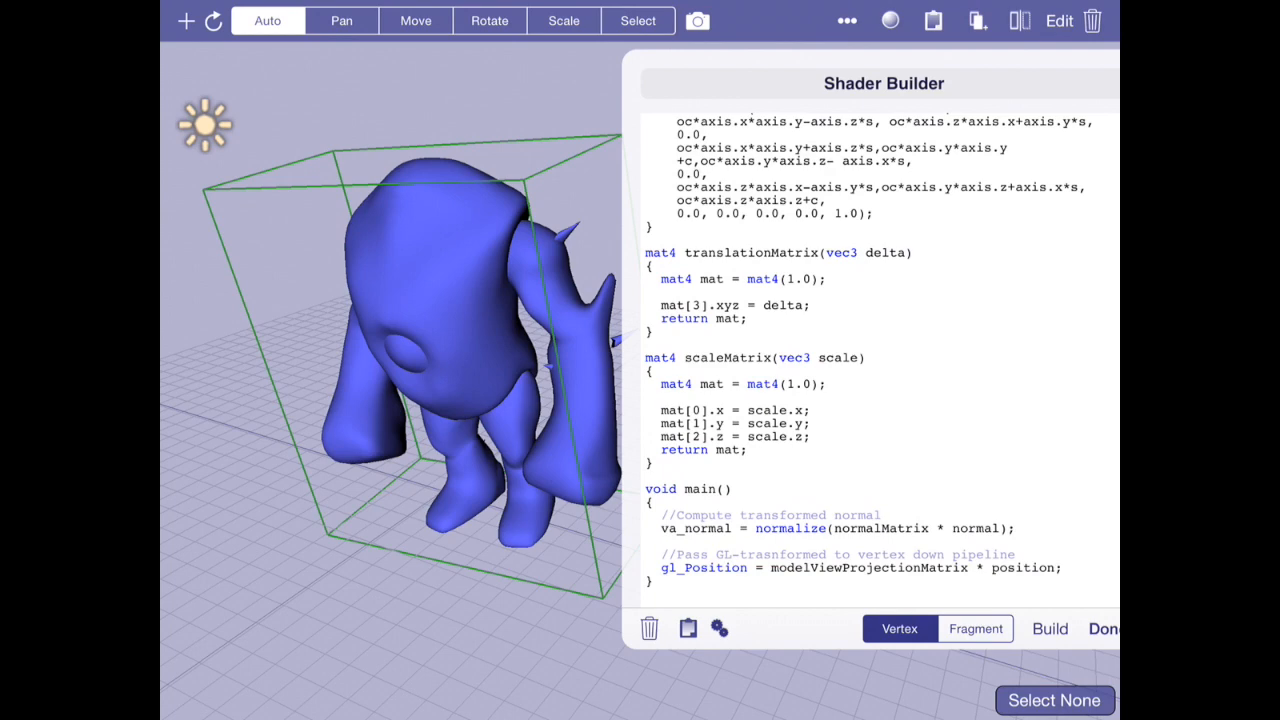
{"action": "scroll", "scroll_direction": "up", "scroll_amount": 3}
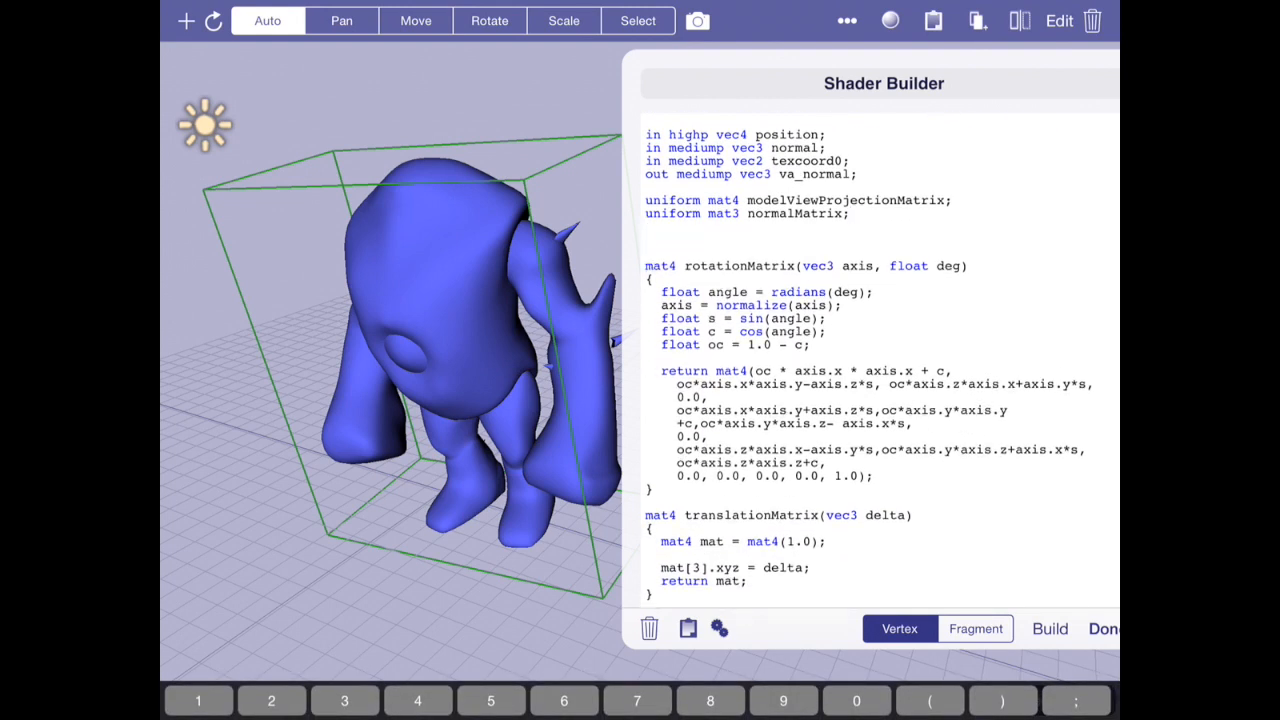
Add 'uniform float time;' below the normalMatrix uniform, then bring up View Settings
{"action": "type", "text": "uniform l"}
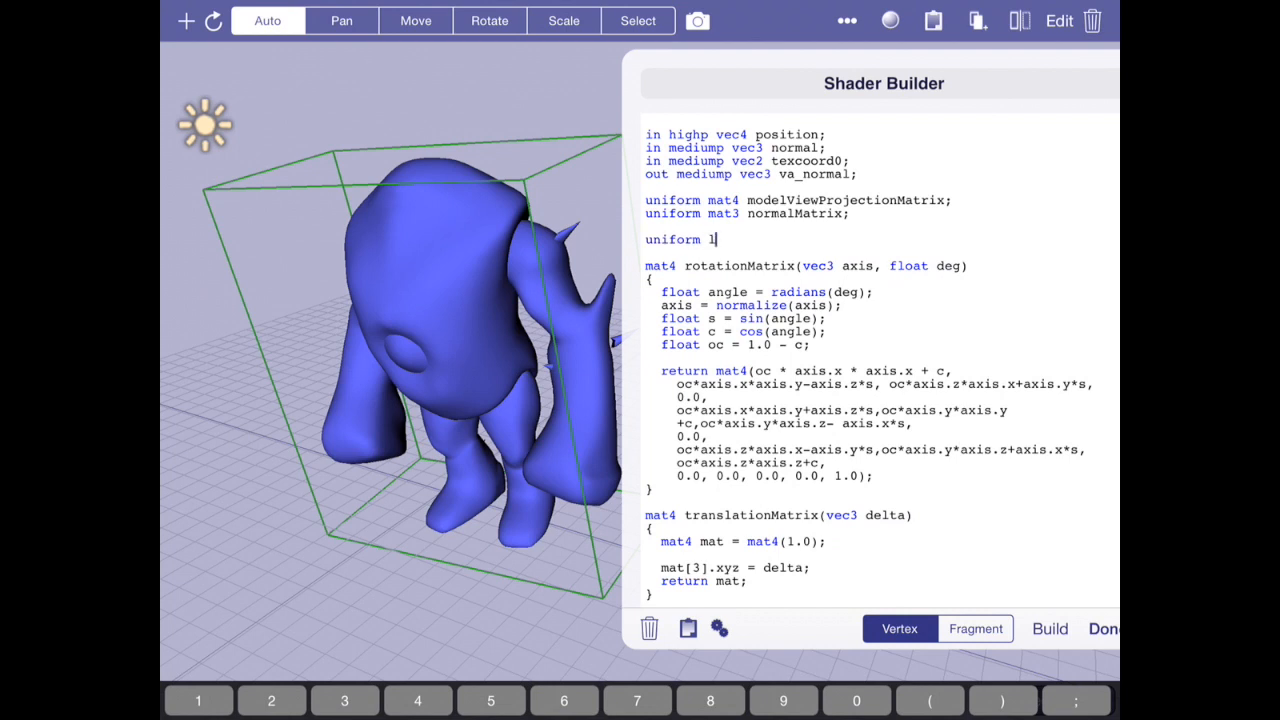
{"action": "type", "text": "loat time"}
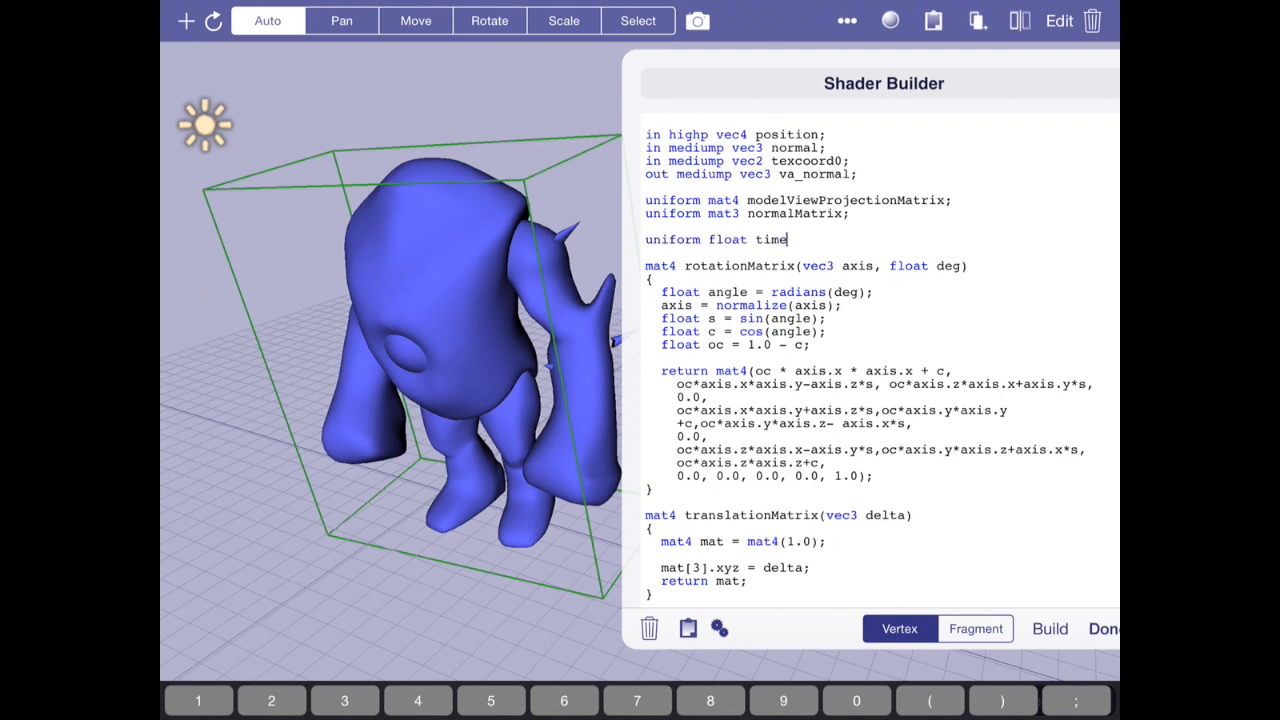
{"action": "type", "text": ";"}
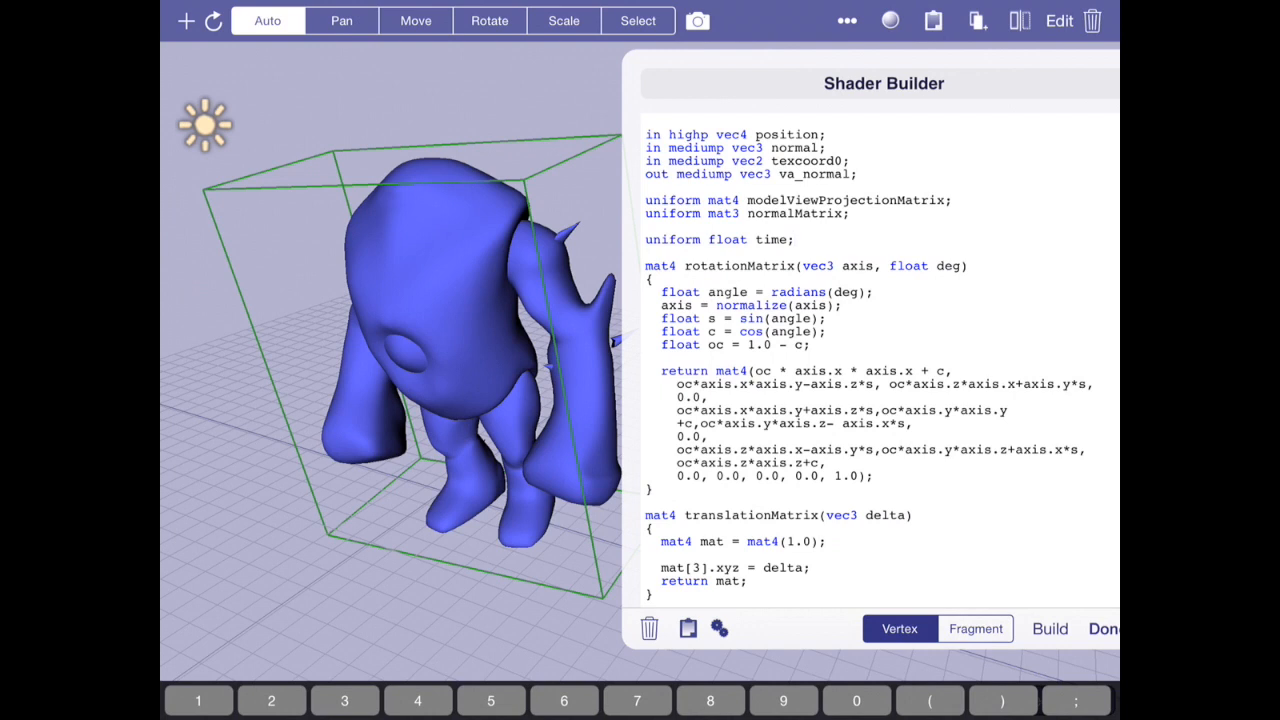
{"action": "left_click", "coordinate": [795, 239]}
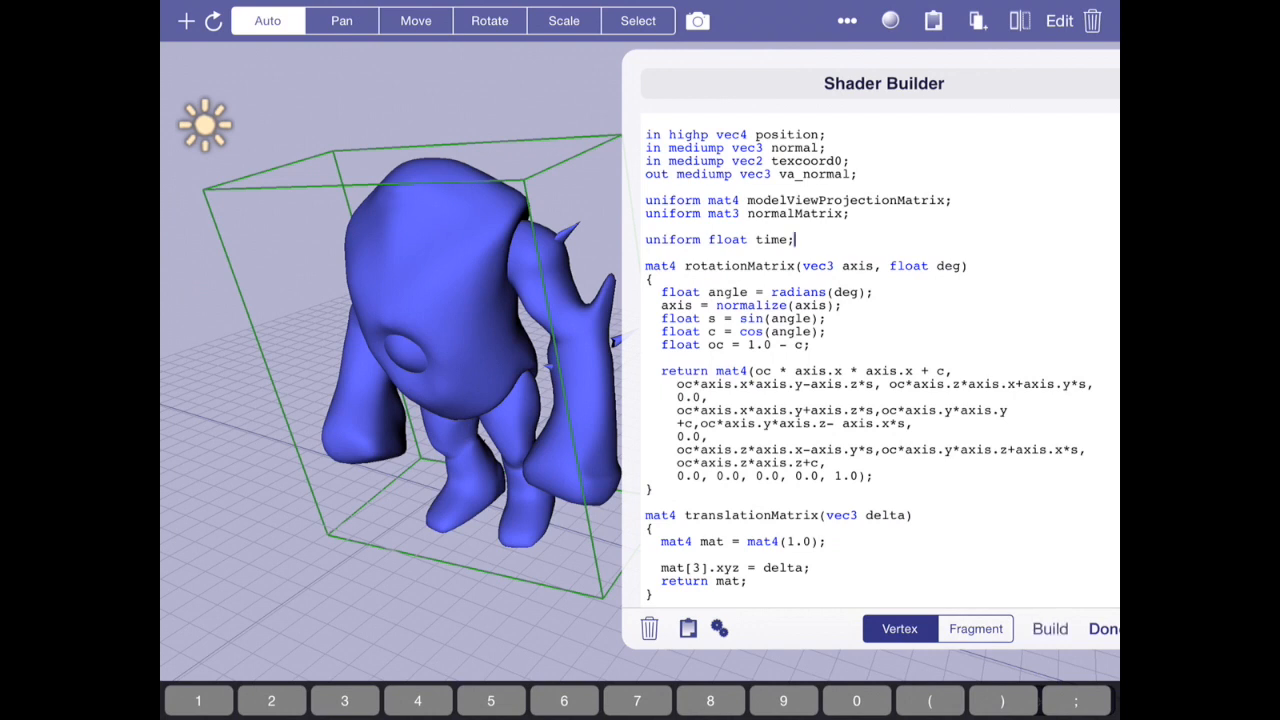
{"action": "left_click", "coordinate": [697, 20]}
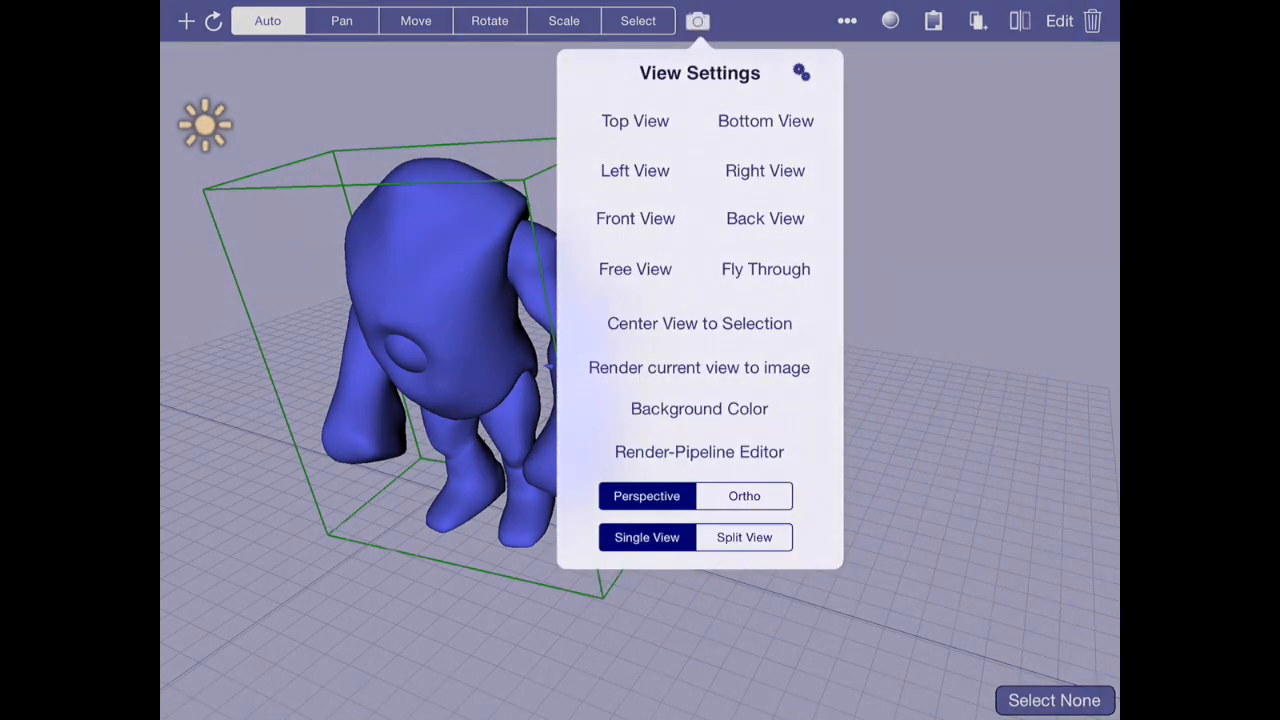
{"action": "left_click", "coordinate": [699, 367]}
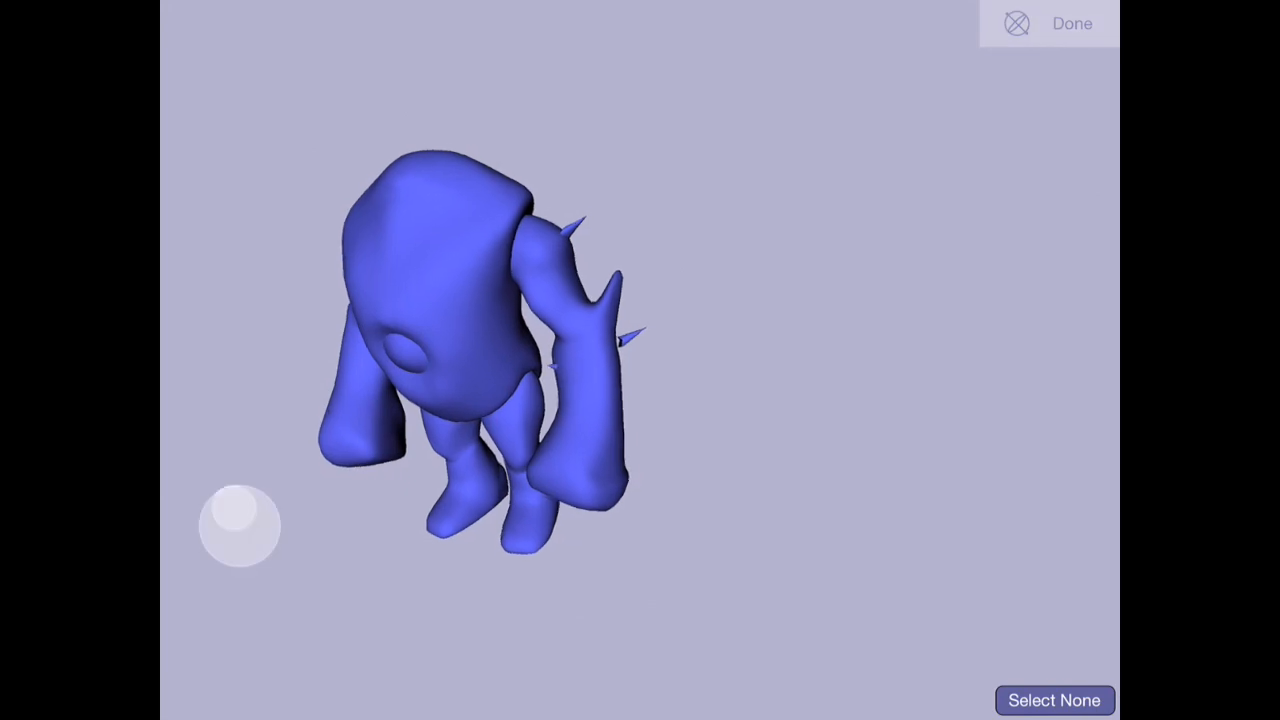
{"action": "left_click_drag", "start_coordinate": [240, 527], "coordinate": [1010, 555]}
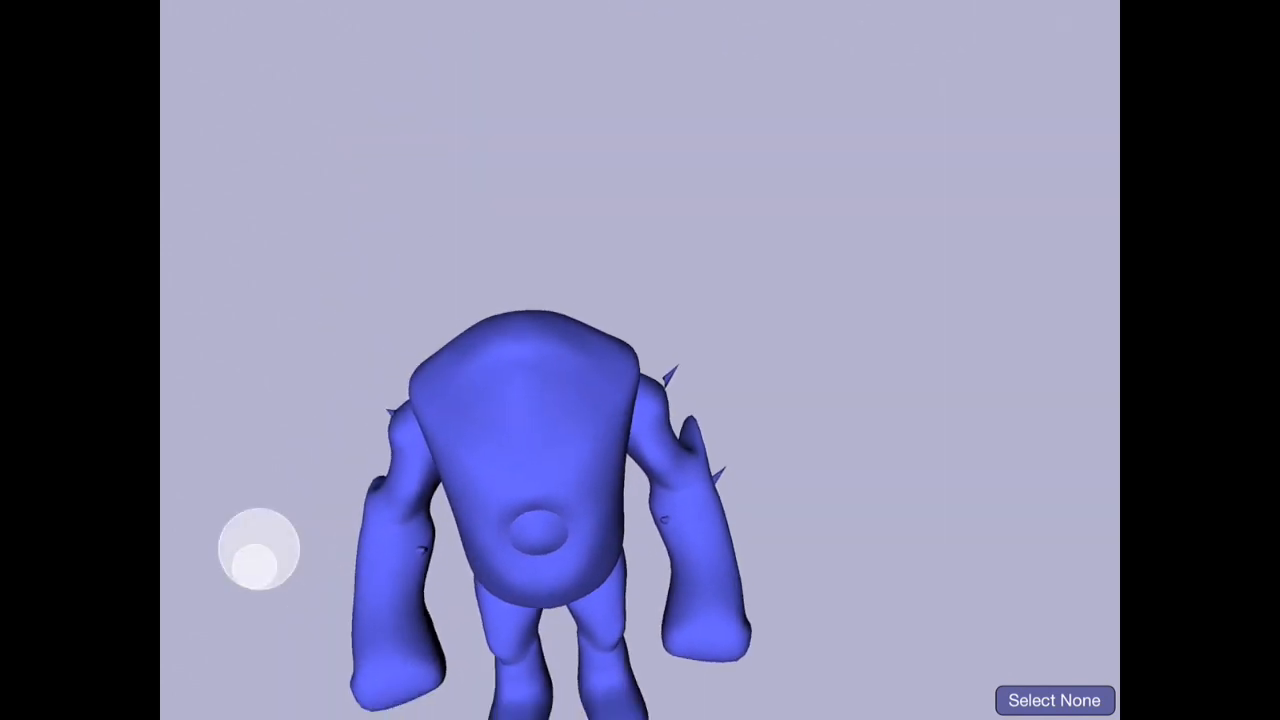
{"action": "left_click_drag", "start_coordinate": [260, 555], "coordinate": [1015, 500]}
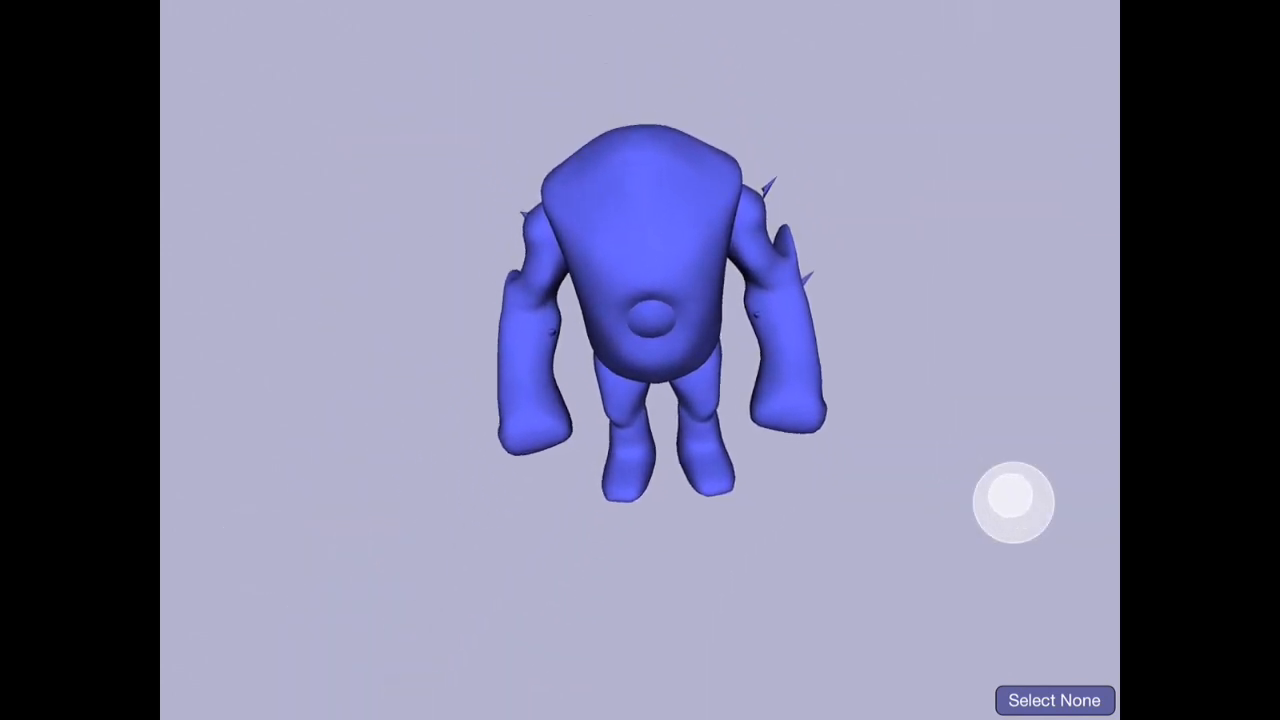
{"action": "left_click", "coordinate": [697, 20]}
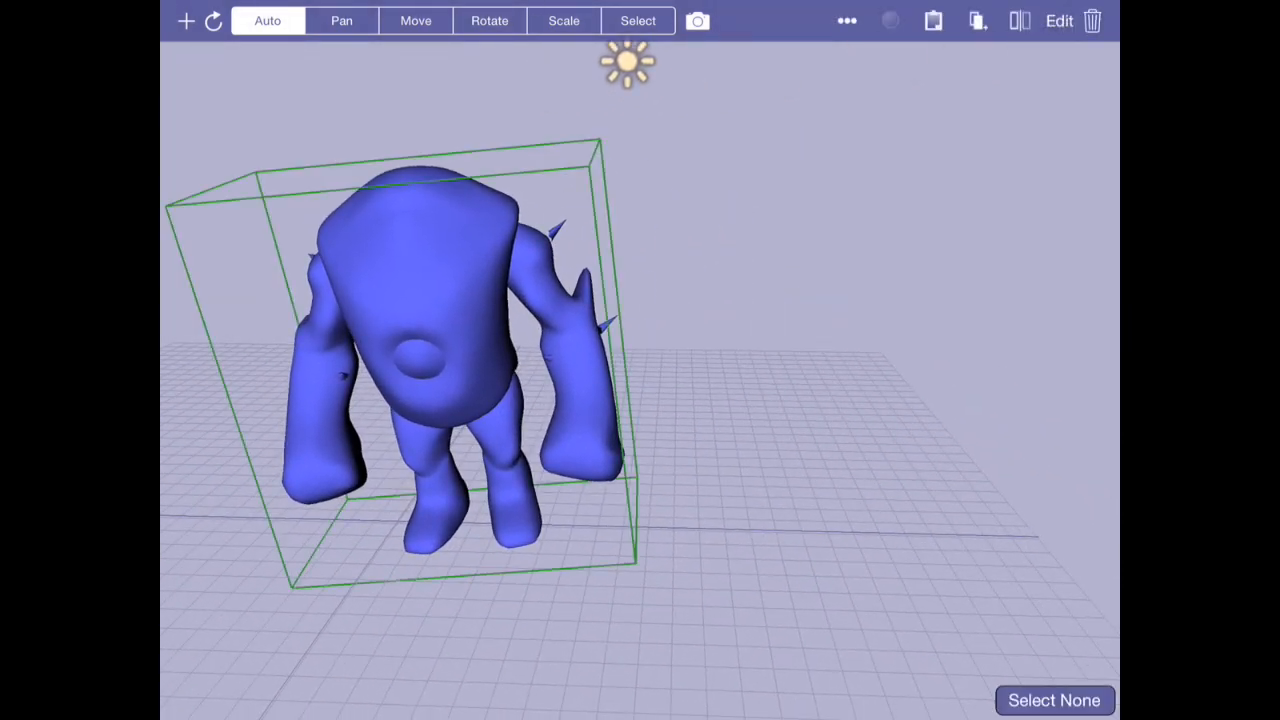
Reopen the Anim shader's vertex code and scroll down to main()
{"action": "left_click", "coordinate": [889, 20]}
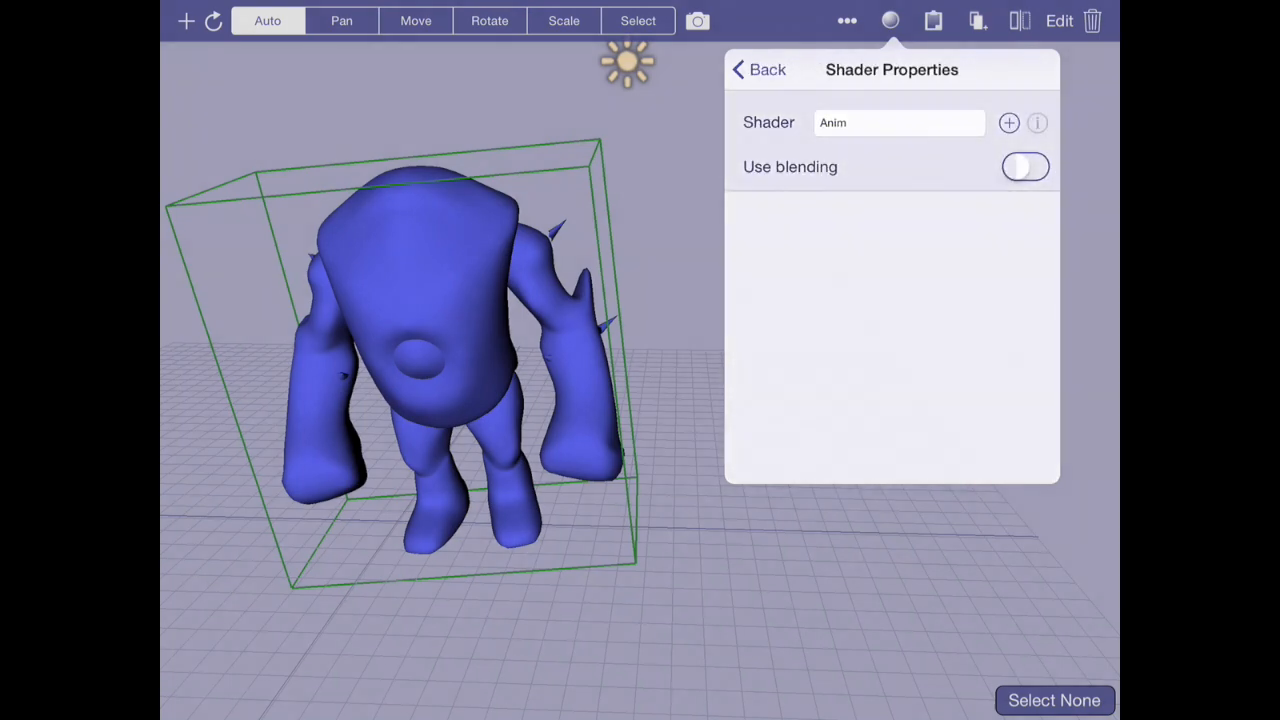
{"action": "left_click", "coordinate": [1037, 122]}
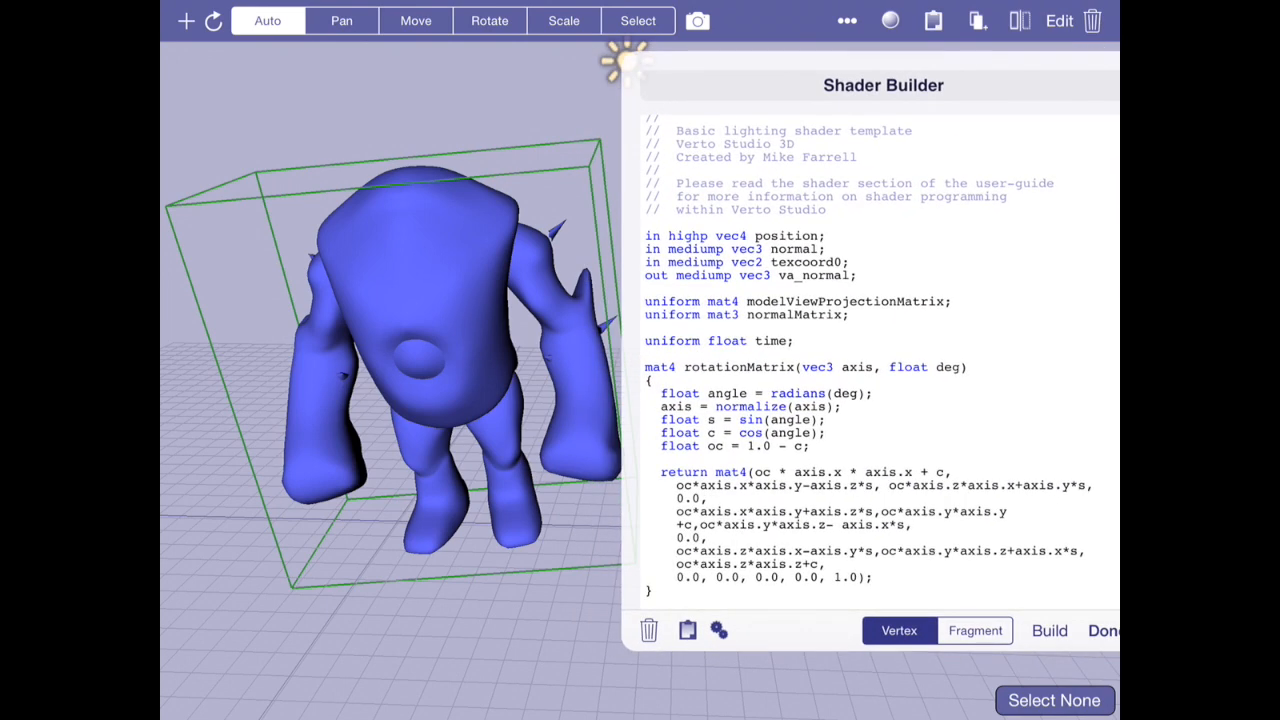
{"action": "scroll", "scroll_direction": "down", "scroll_amount": 3}
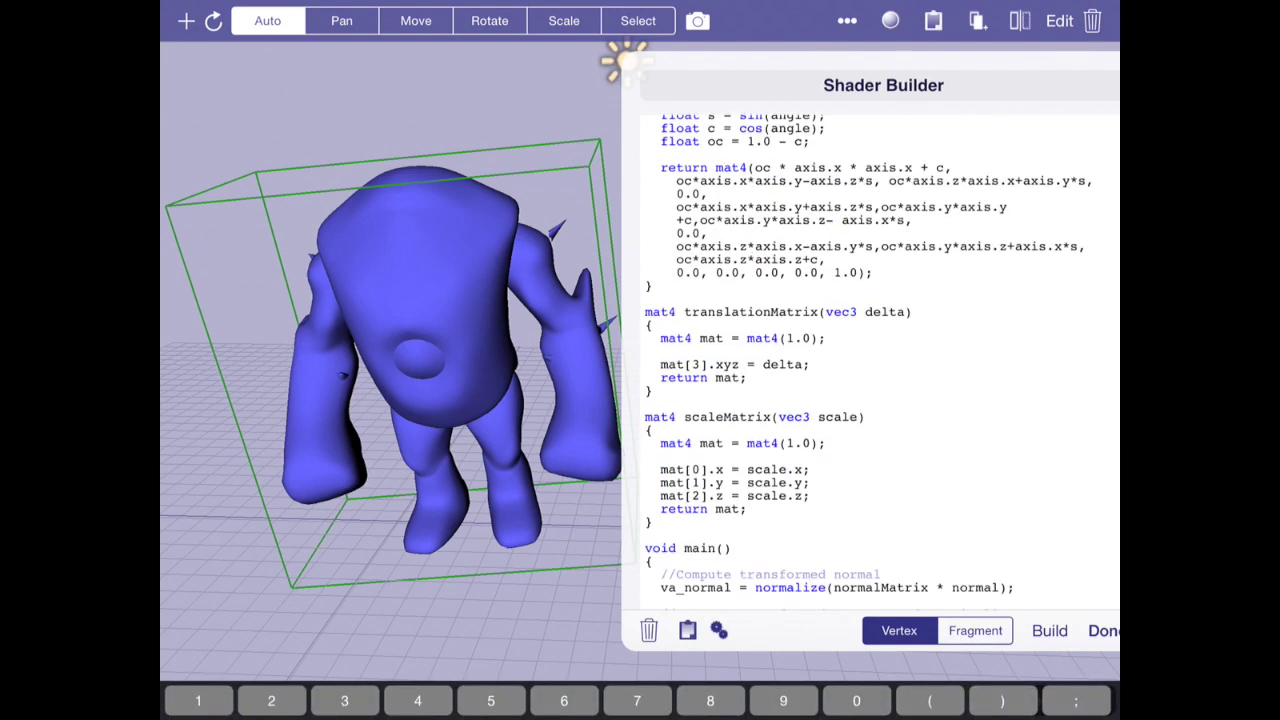
{"action": "scroll", "scroll_direction": "down", "scroll_amount": 3}
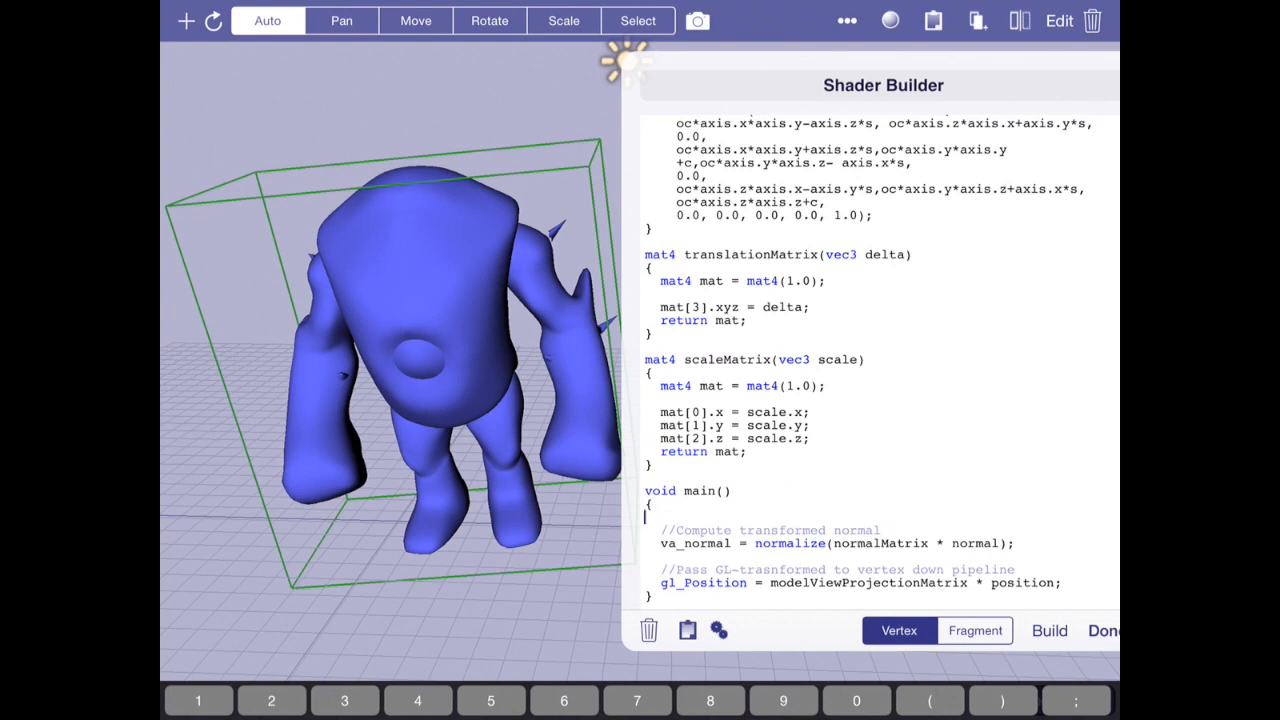
Declare 'vec4 pos = position;' in main() and select position in gl_Position for replacement
{"action": "type", "text": "vec3"}
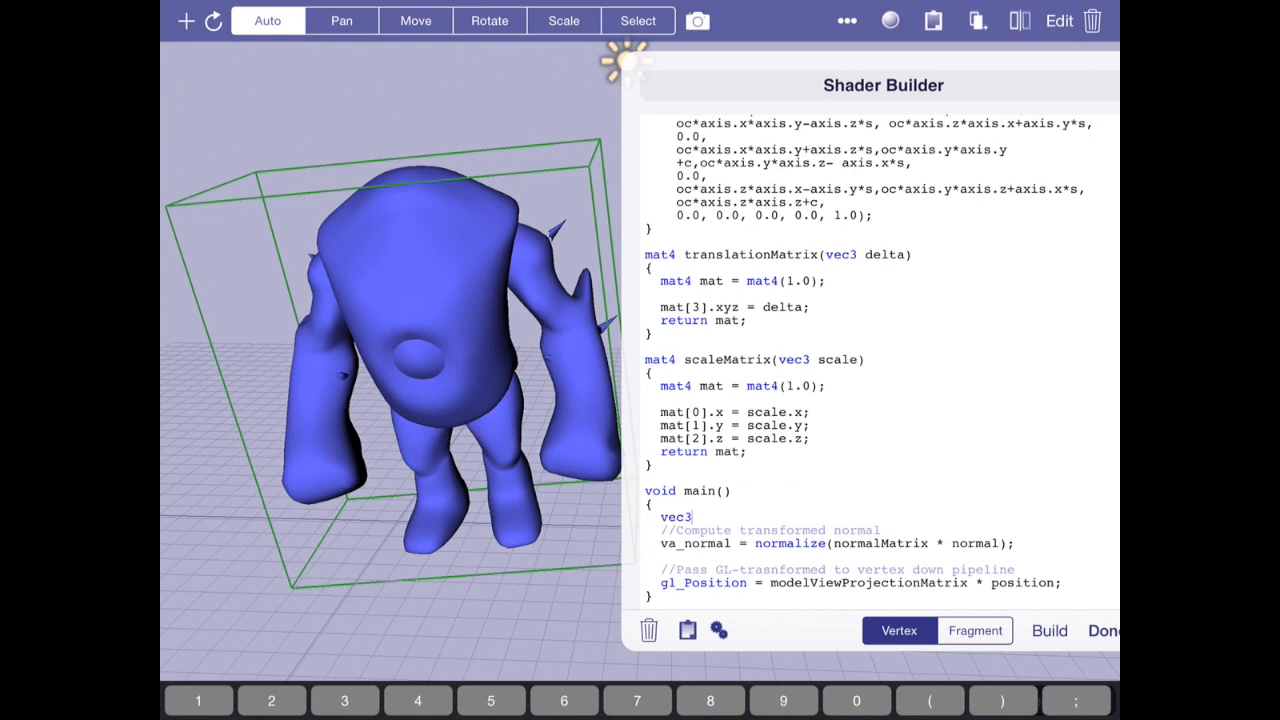
{"action": "key", "text": "Backspace"}
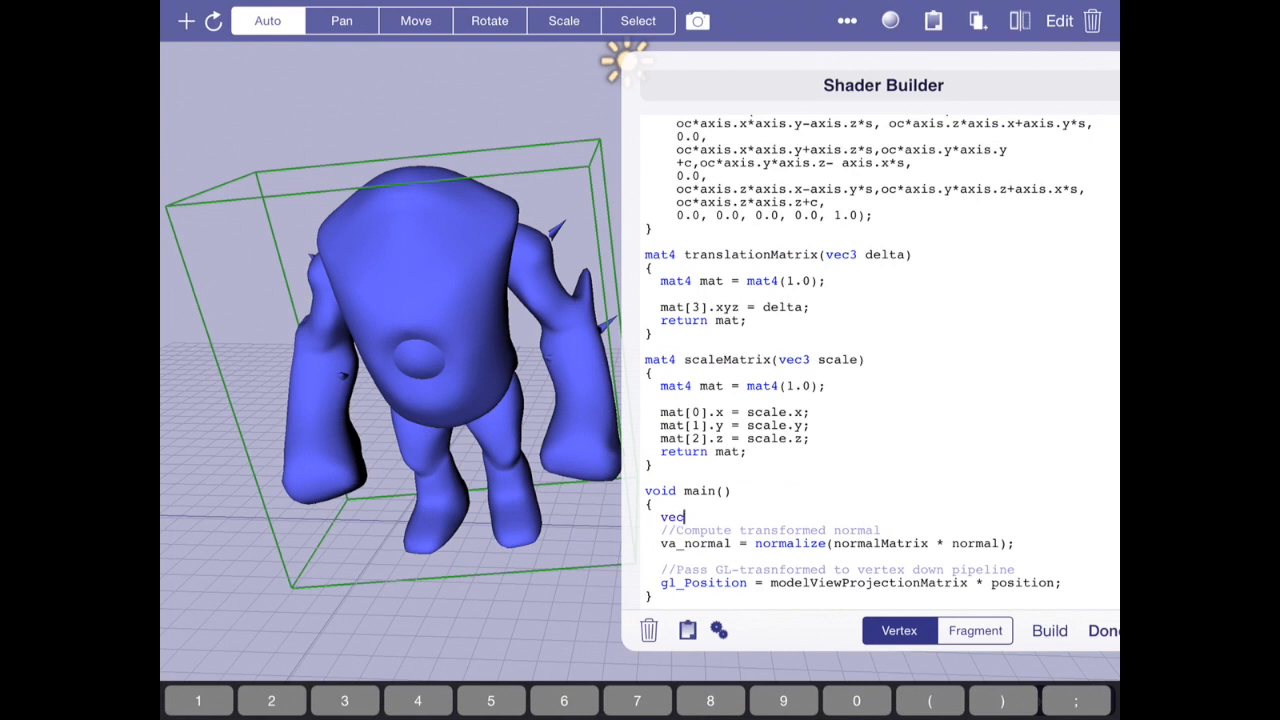
{"action": "type", "text": "4"}
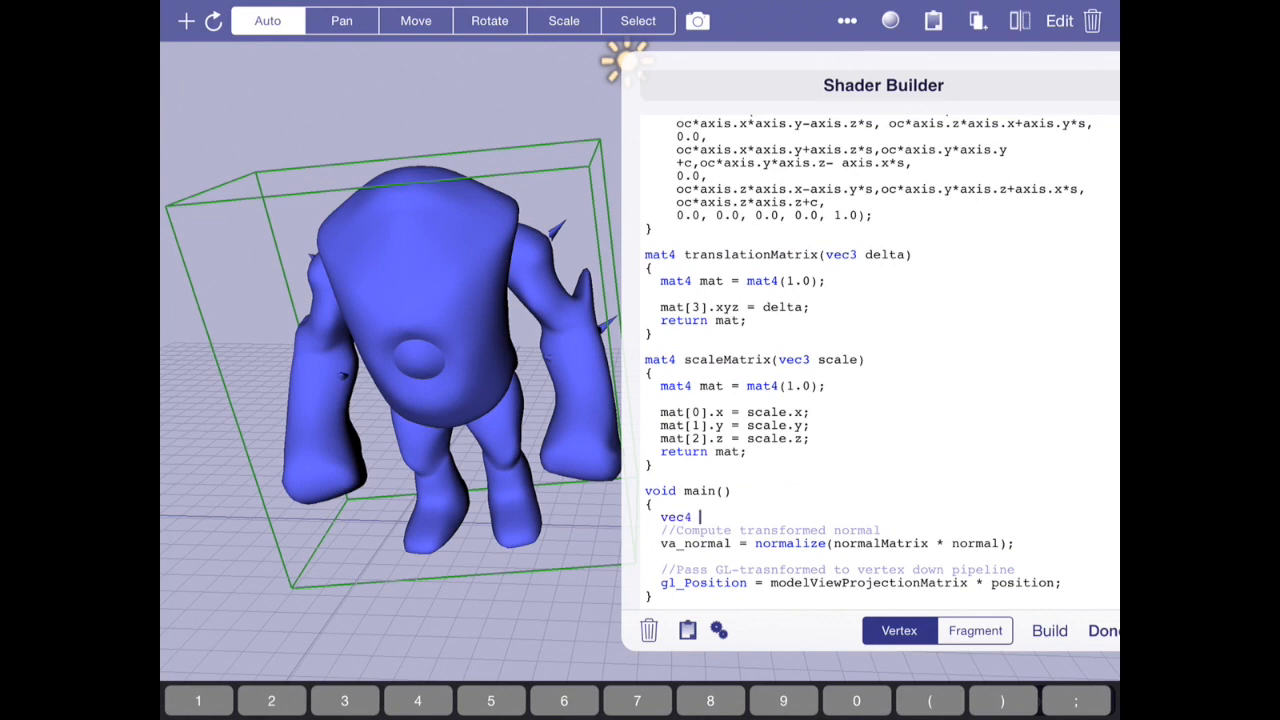
{"action": "type", "text": "pos = pos"}
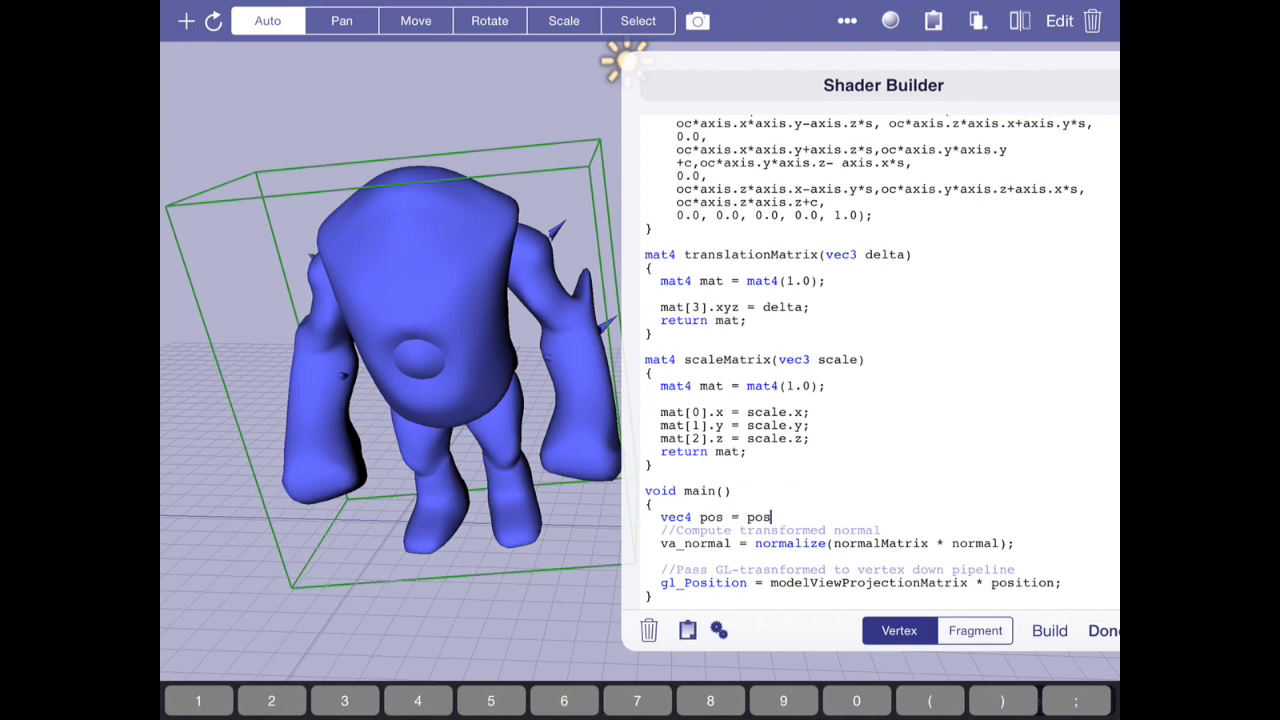
{"action": "type", "text": "ition;"}
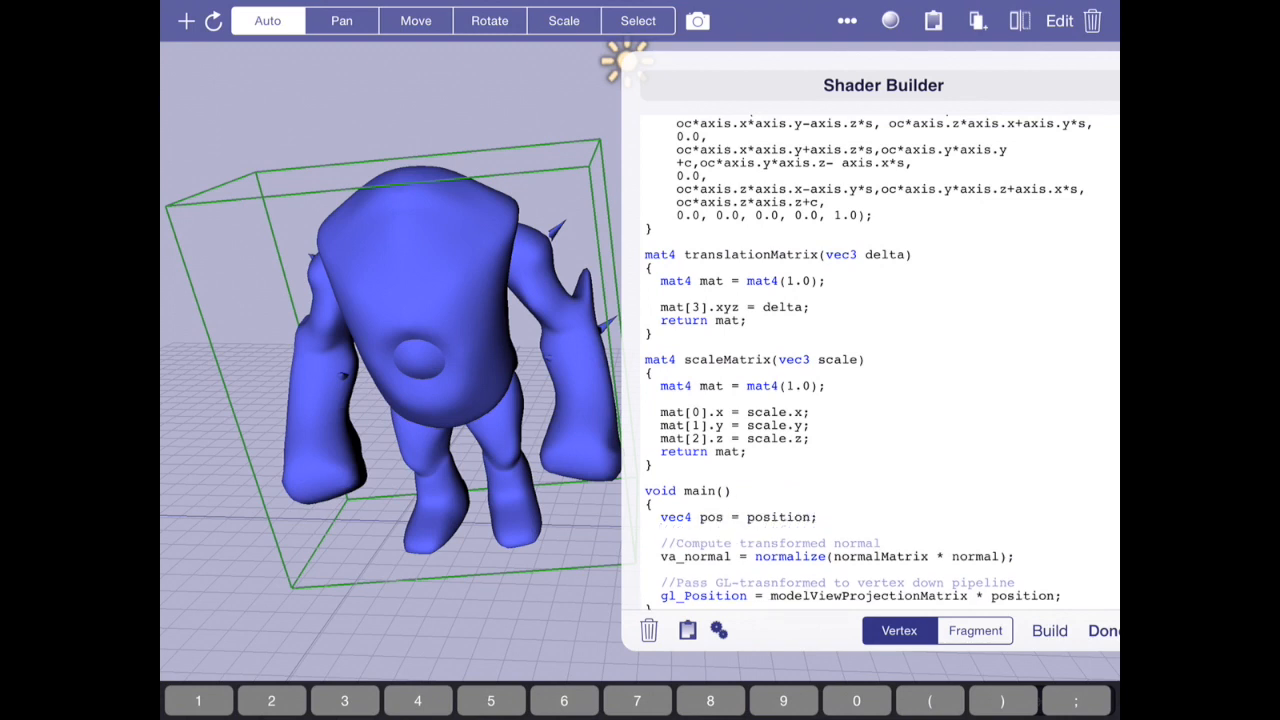
{"action": "double_click", "coordinate": [1022, 595]}
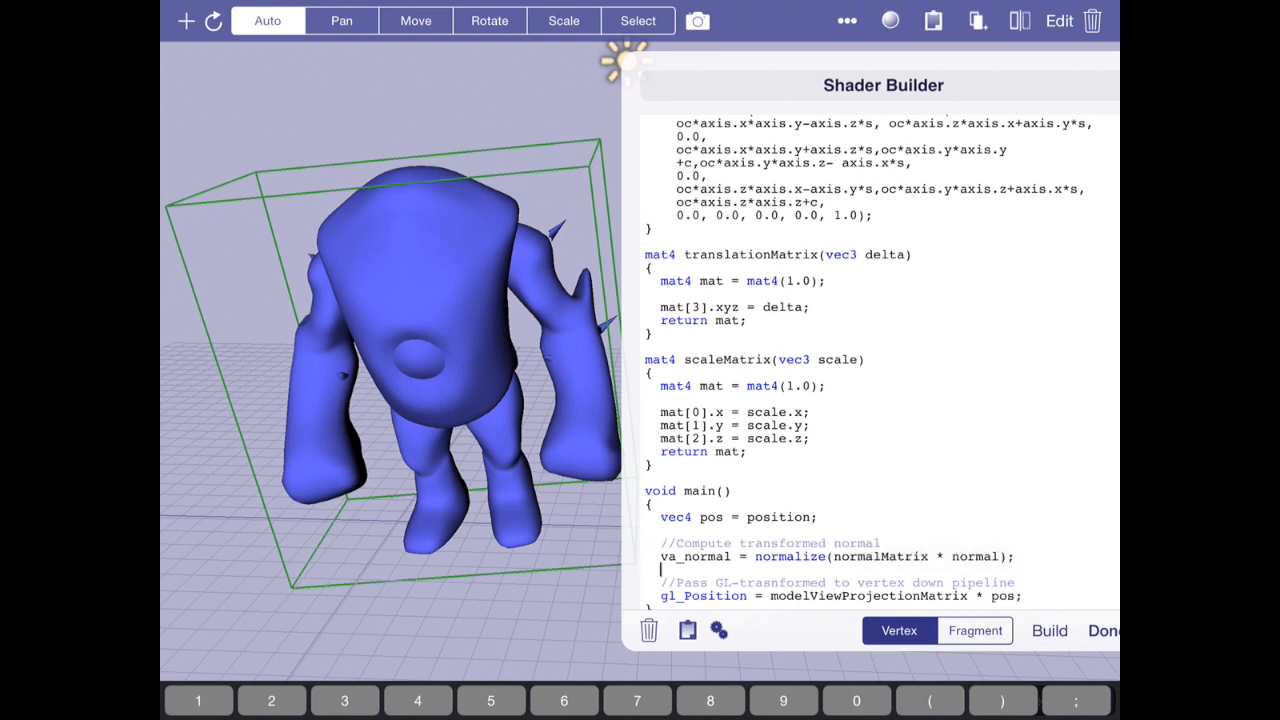
{"action": "scroll", "scroll_direction": "up", "scroll_amount": 3}
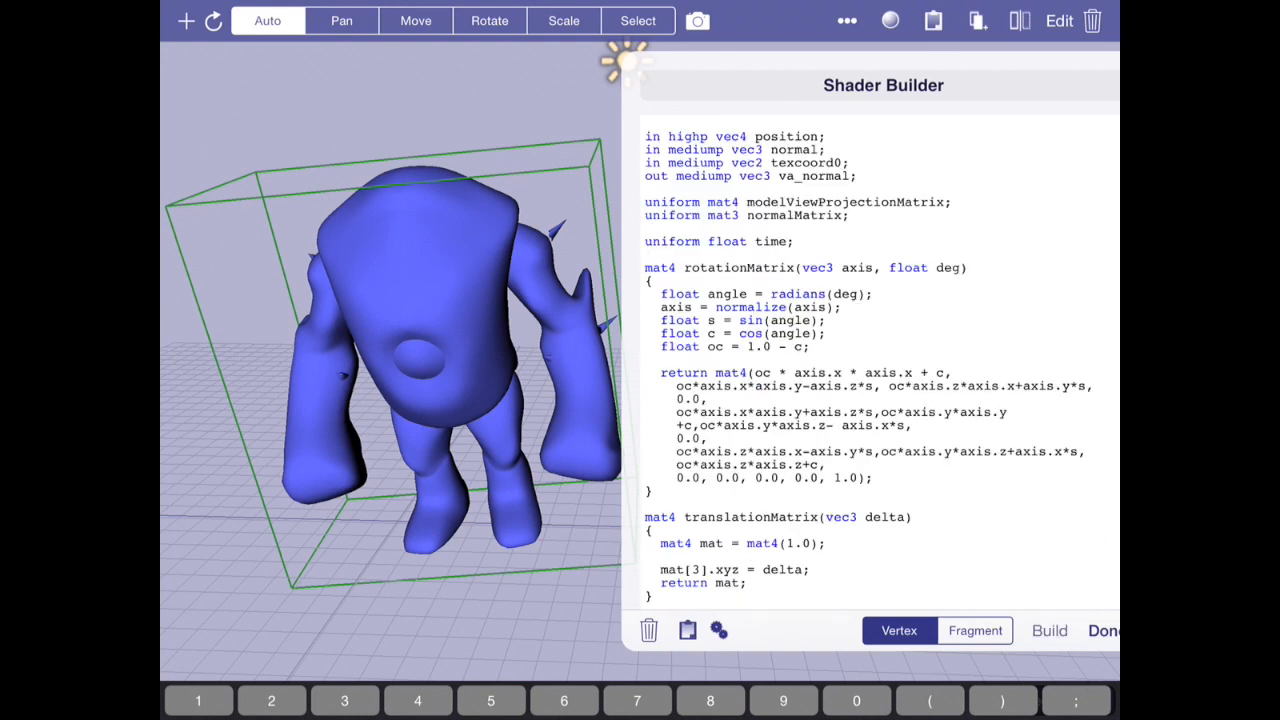
{"action": "scroll", "scroll_direction": "down", "scroll_amount": 3}
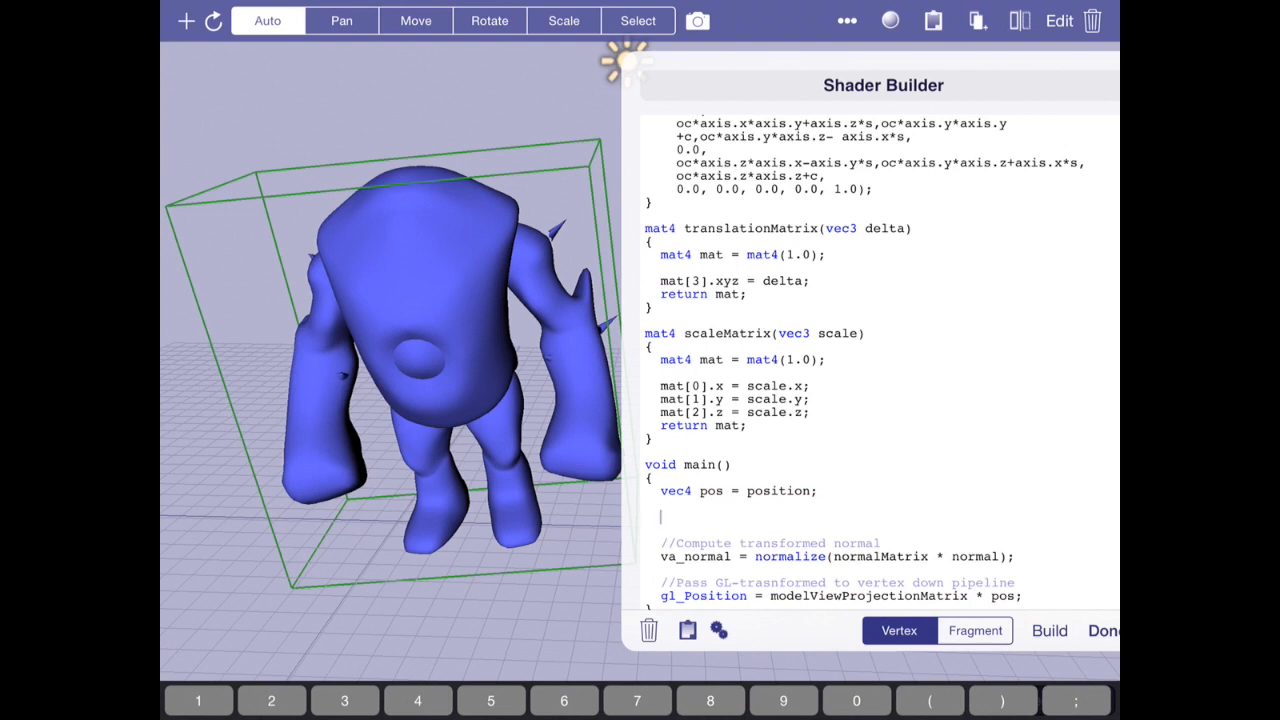
Add a translation matrix 'mat4 trans = translationMatrix(vec3(10, 0, 0))' in main()
{"action": "type", "text": "mat4"}
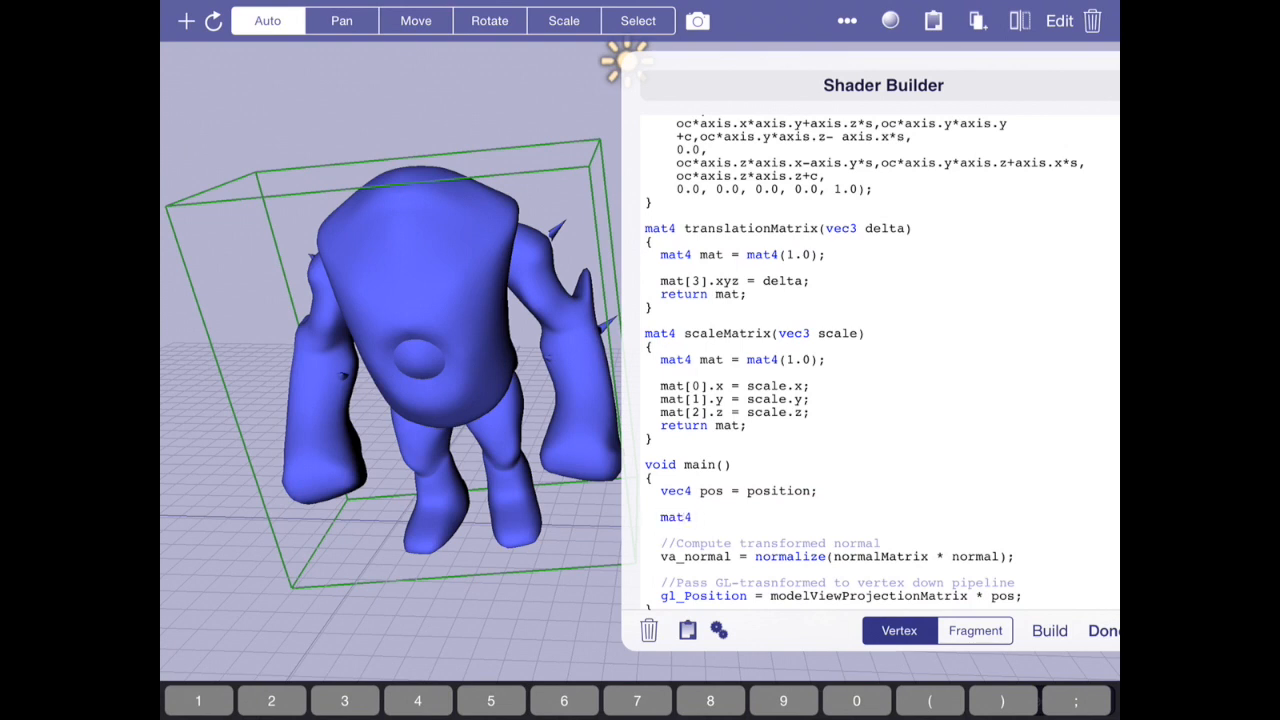
{"action": "type", "text": "trans = tra"}
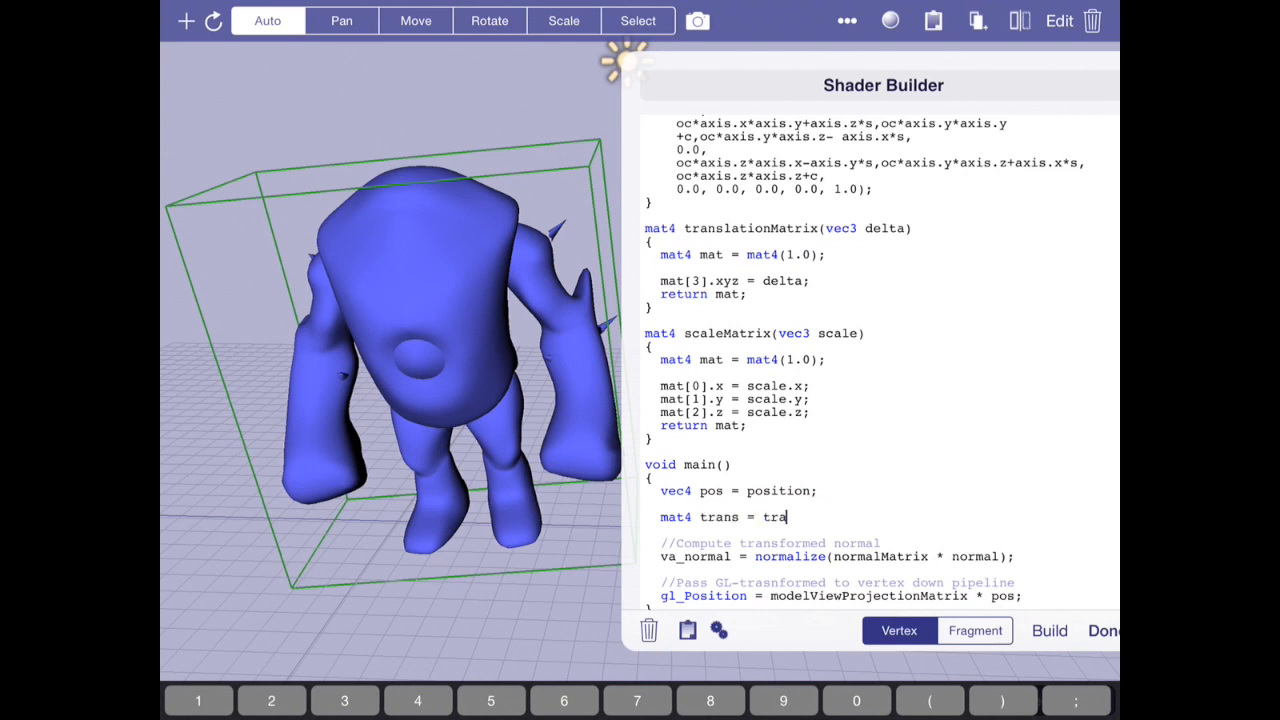
{"action": "type", "text": "nslattion"}
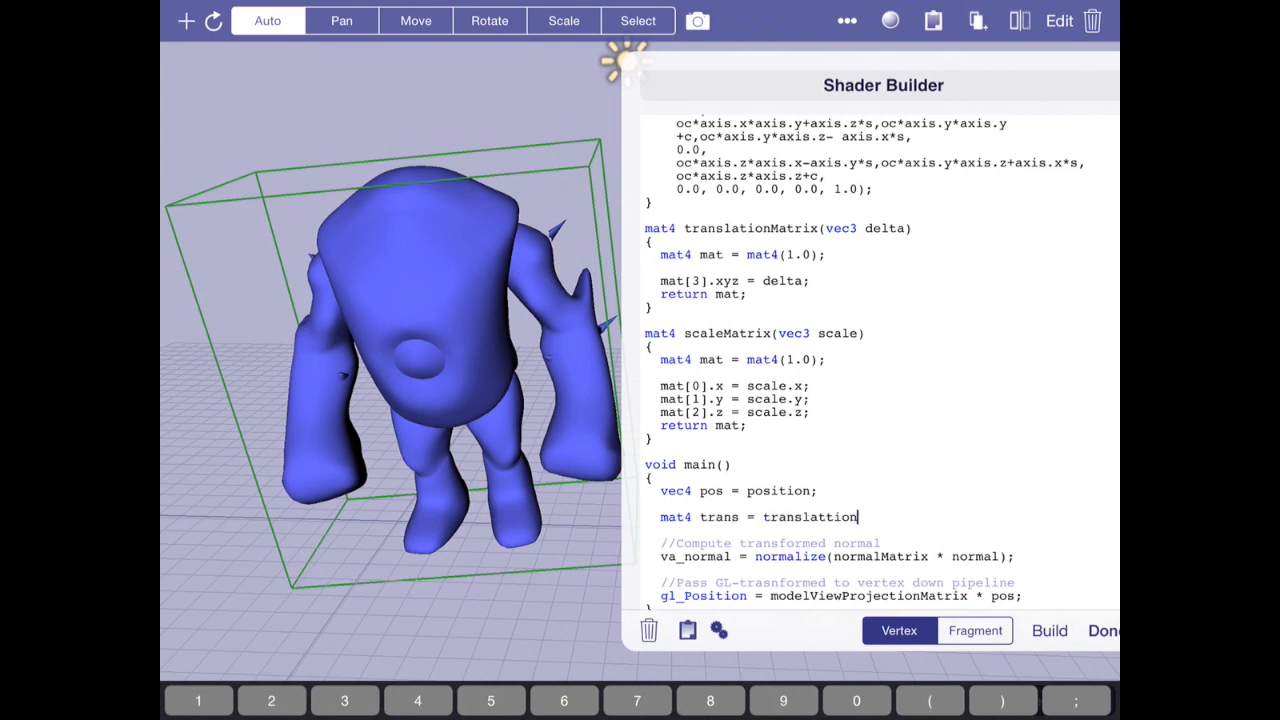
{"action": "type", "text": "Ma"}
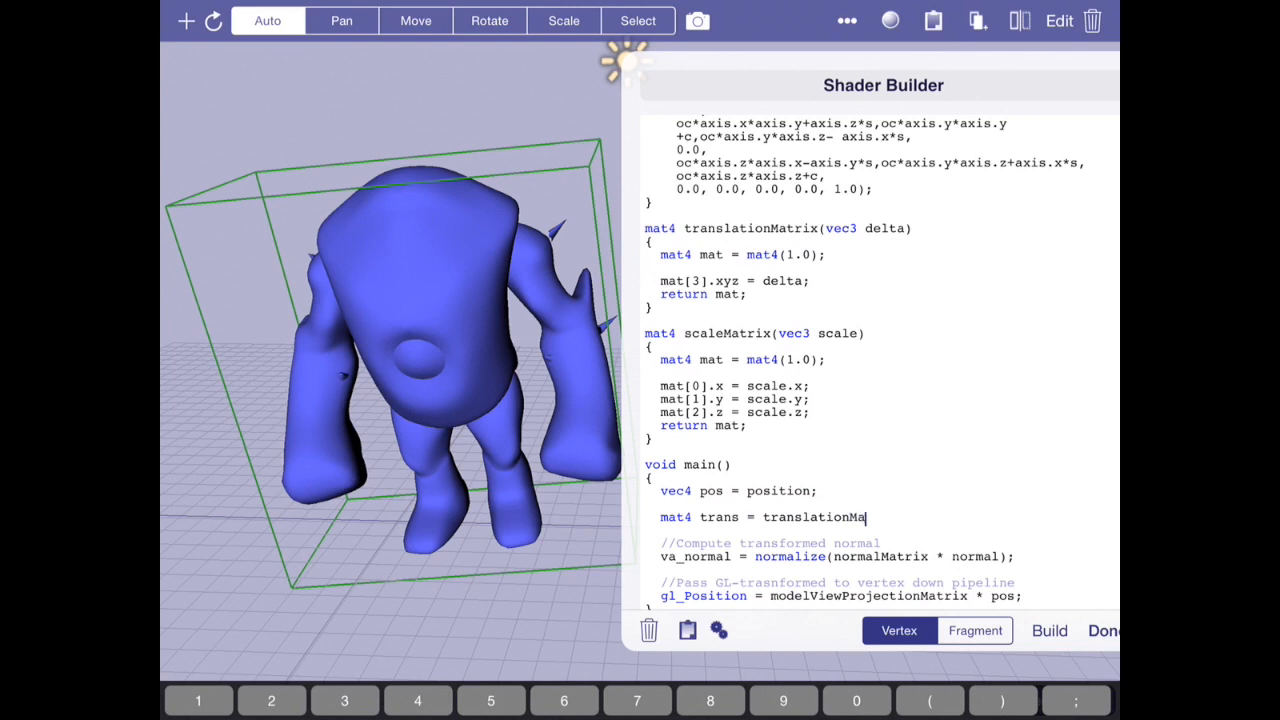
{"action": "type", "text": "("}
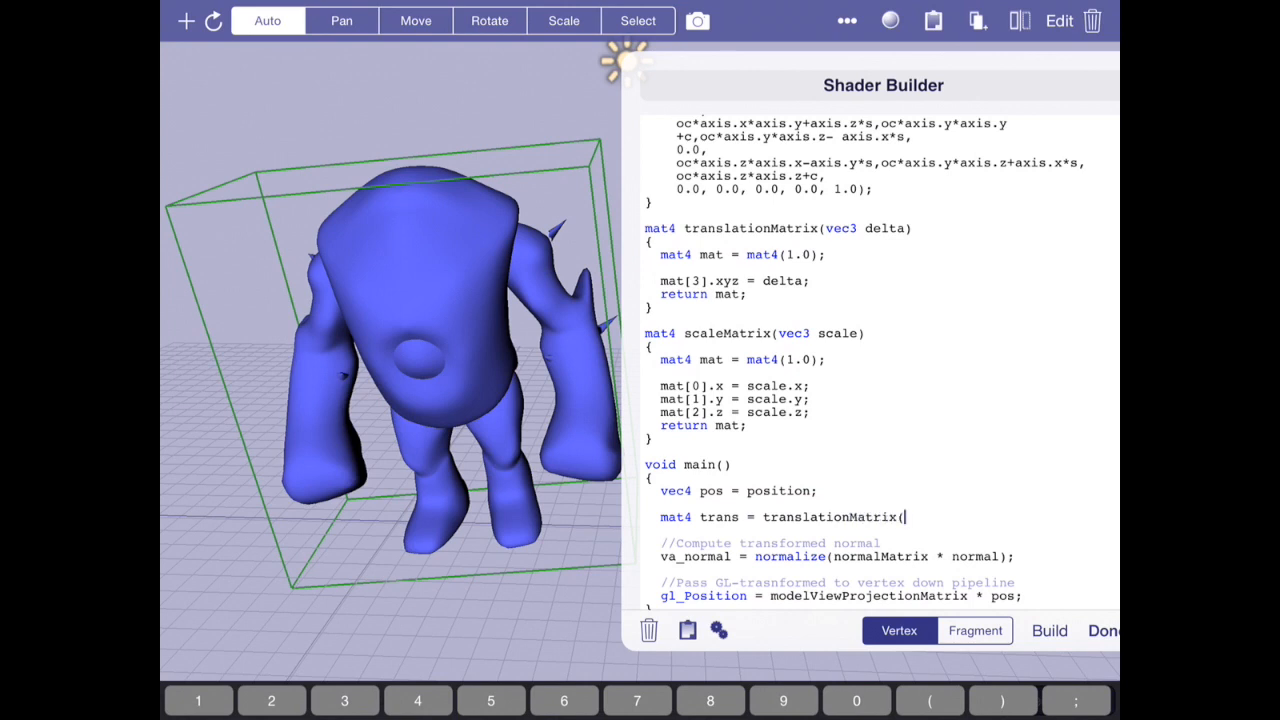
{"action": "type", "text": "vec3"}
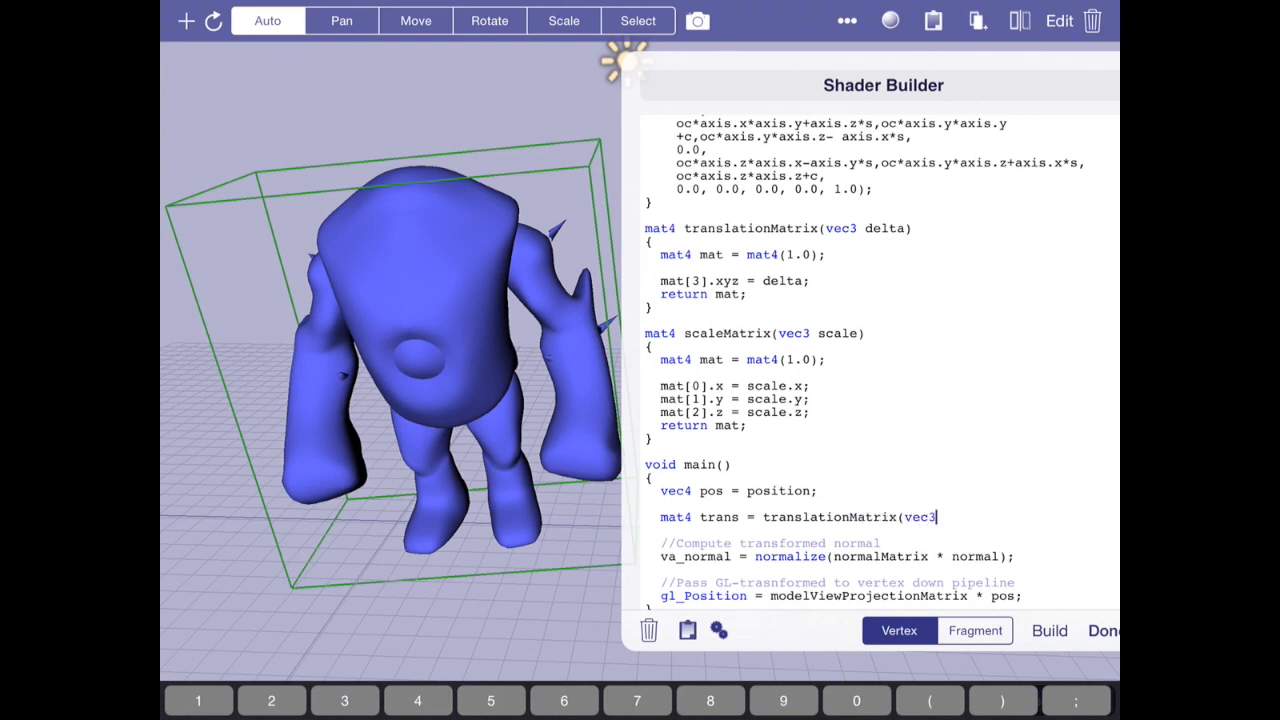
{"action": "type", "text": "());"}
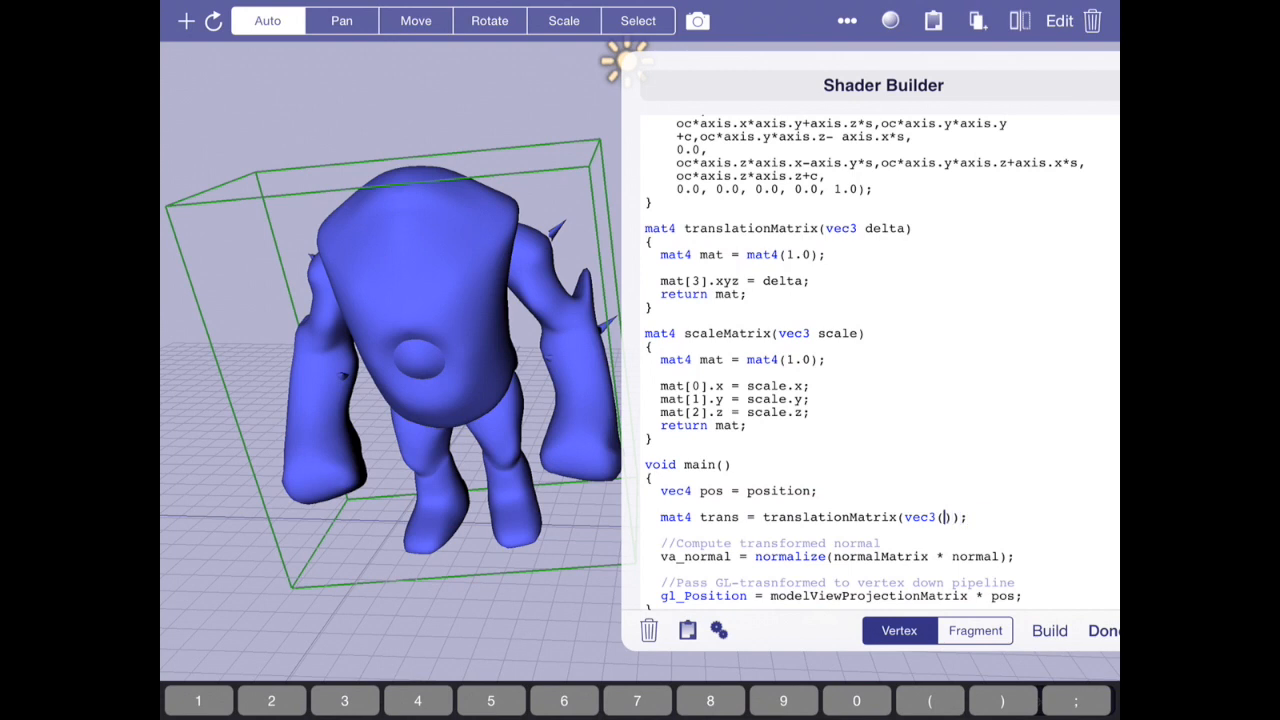
{"action": "type", "text": "10, 0, 0"}
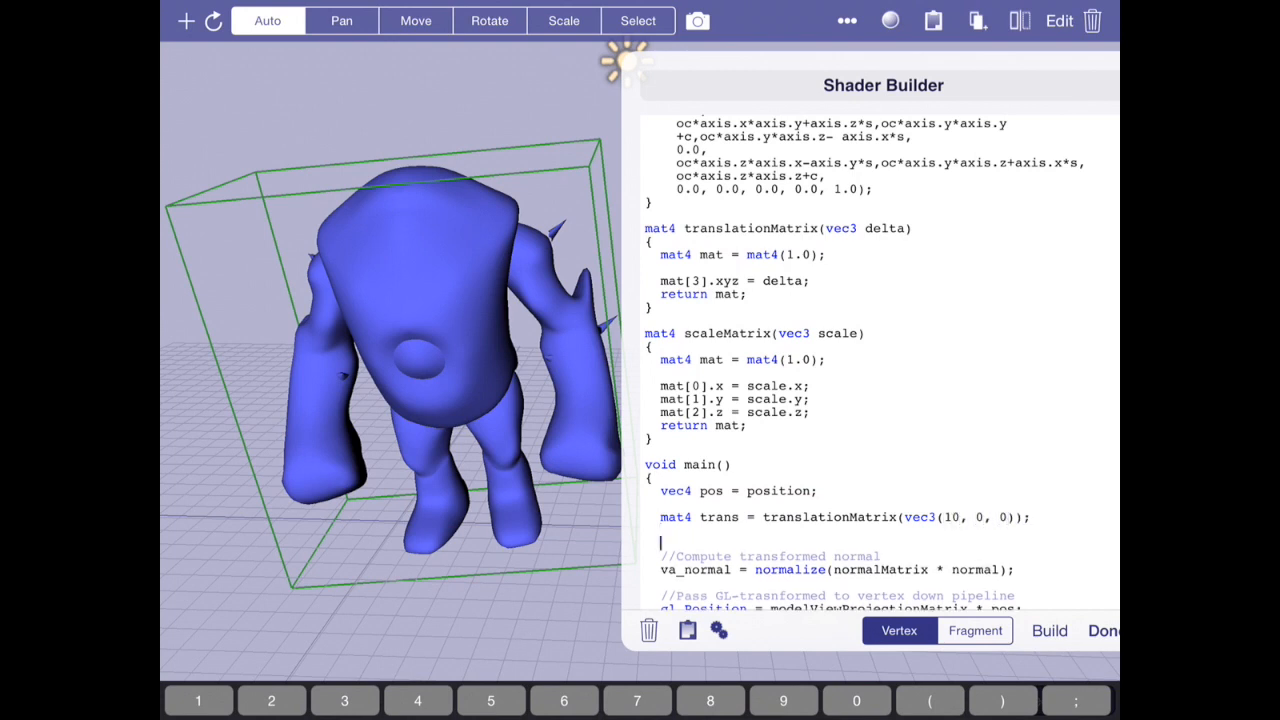
Apply it with 'pos = trans * pos;' and make the x offset 100
{"action": "type", "text": "pos = trans *"}
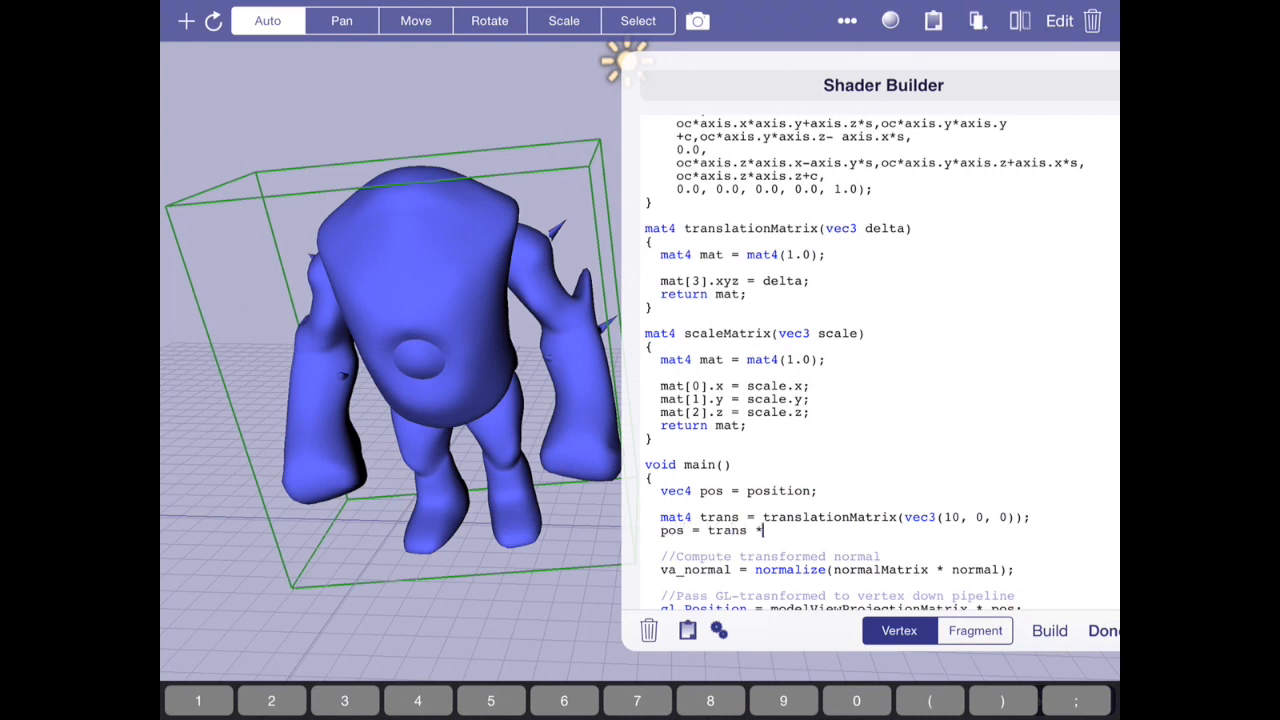
{"action": "type", "text": "pos;"}
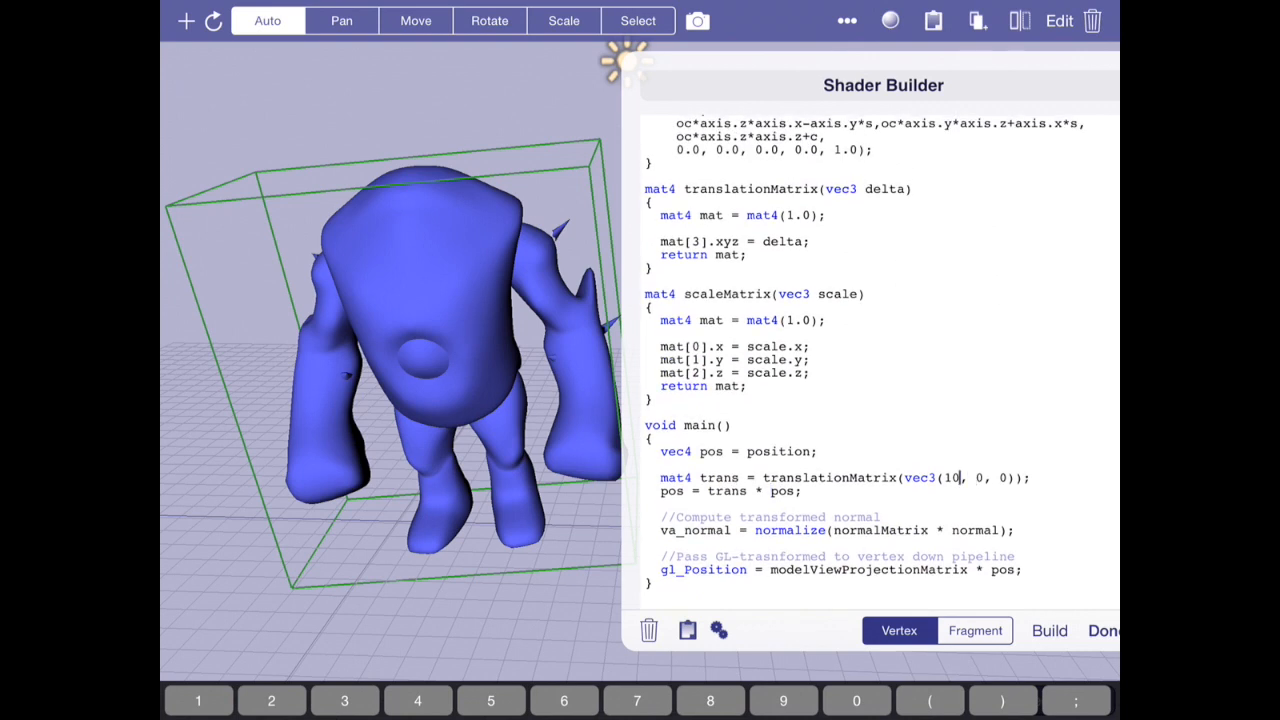
{"action": "type", "text": "0"}
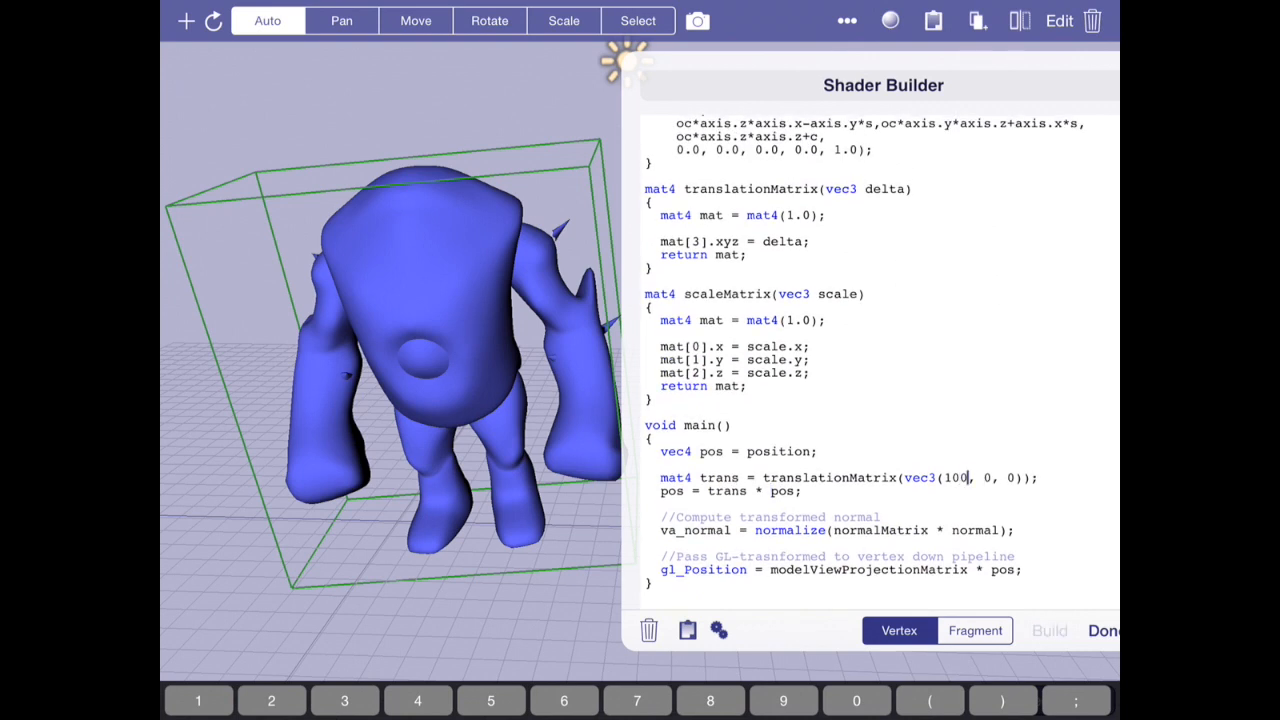
{"action": "scroll", "scroll_direction": "up", "scroll_amount": 3}
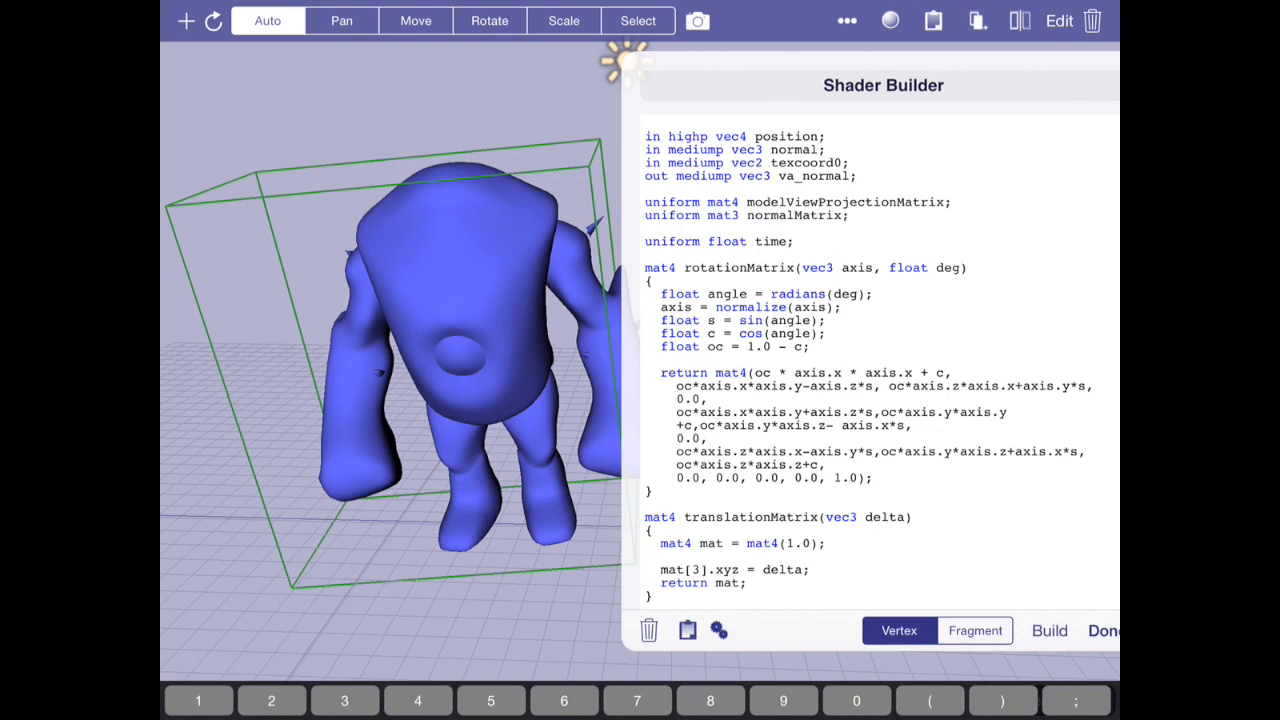
{"action": "scroll", "scroll_direction": "down", "scroll_amount": 3}
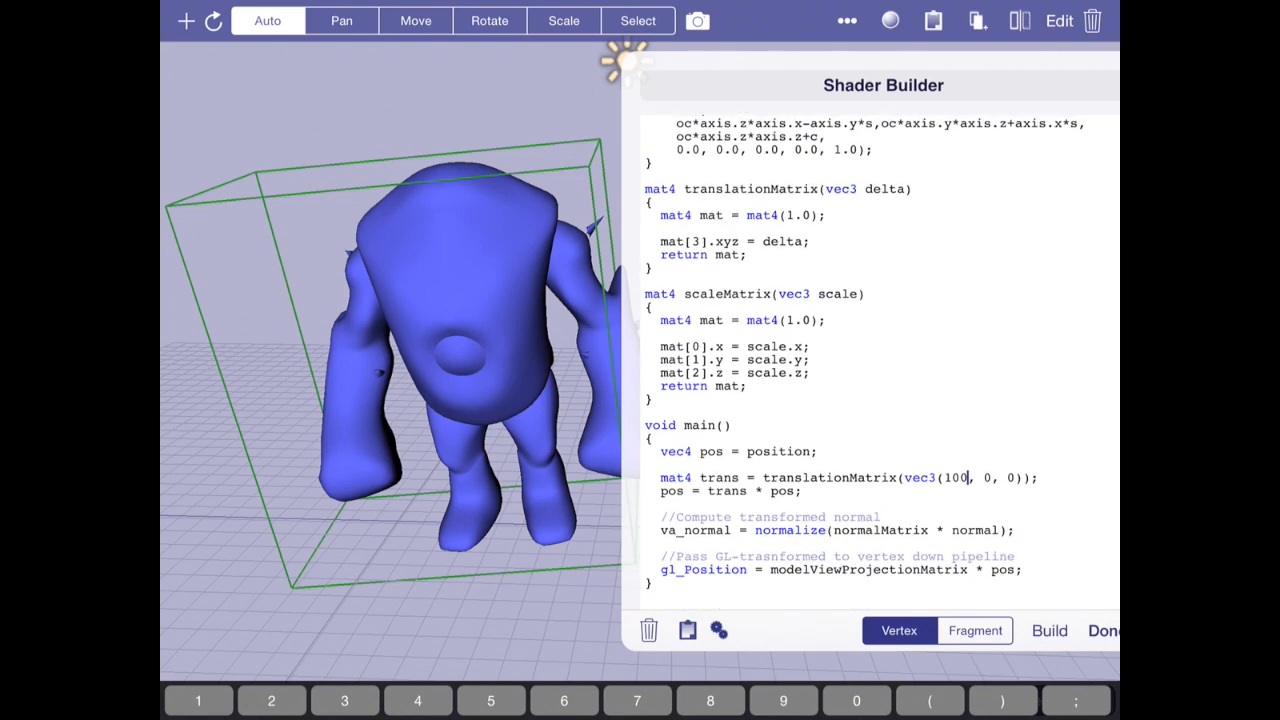
{"action": "left_click", "coordinate": [962, 477]}
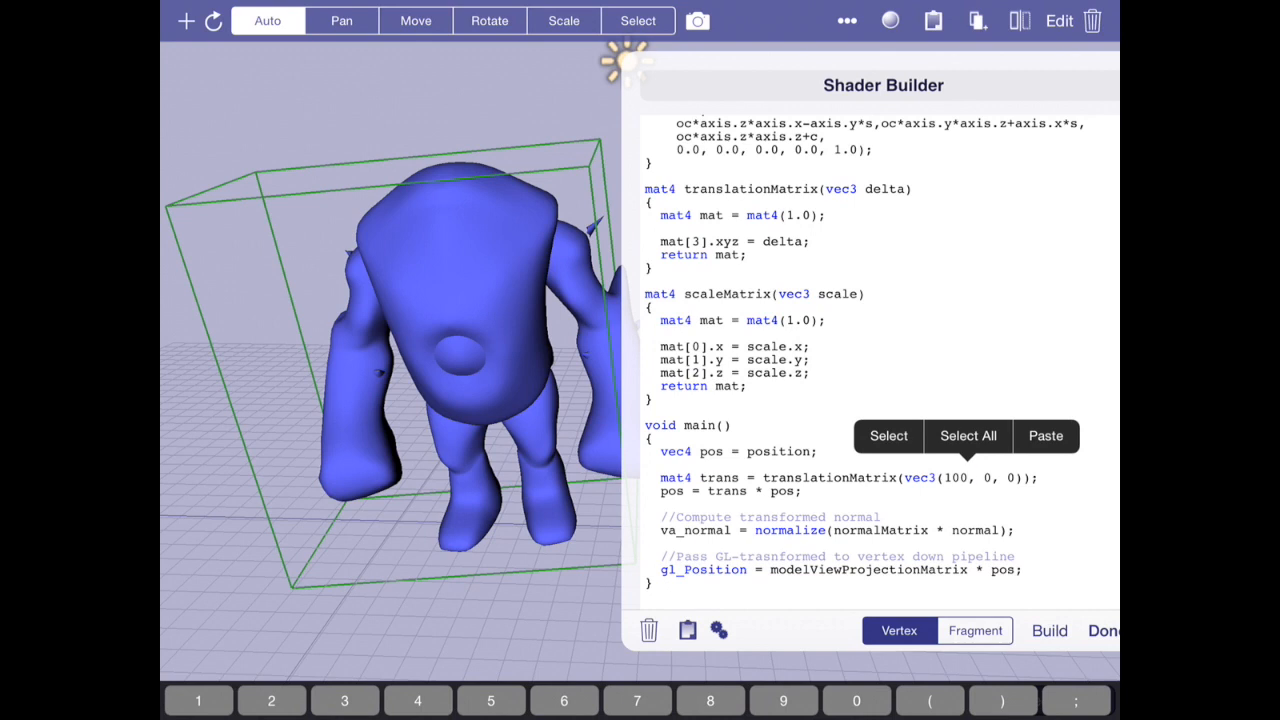
Replace the 100 offset with 10*time, build, and fix the type error using 10.0*time
{"action": "double_click", "coordinate": [955, 477]}
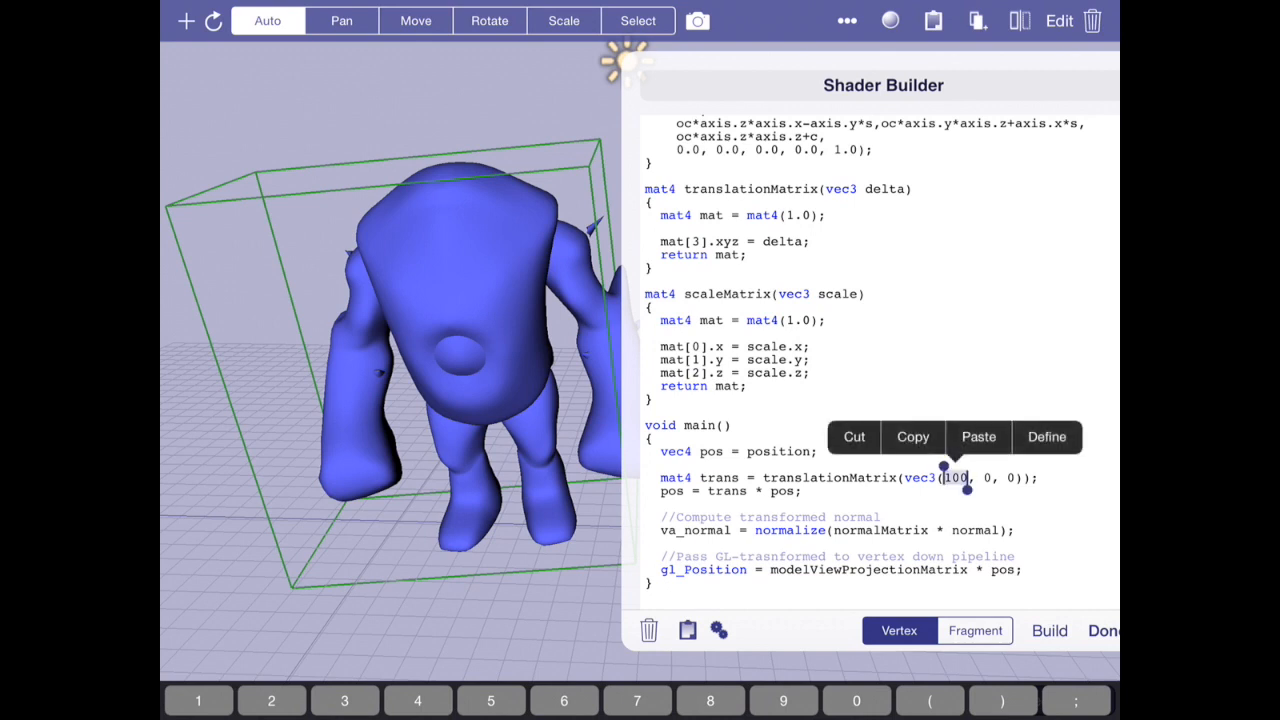
{"action": "type", "text": "10*tim"}
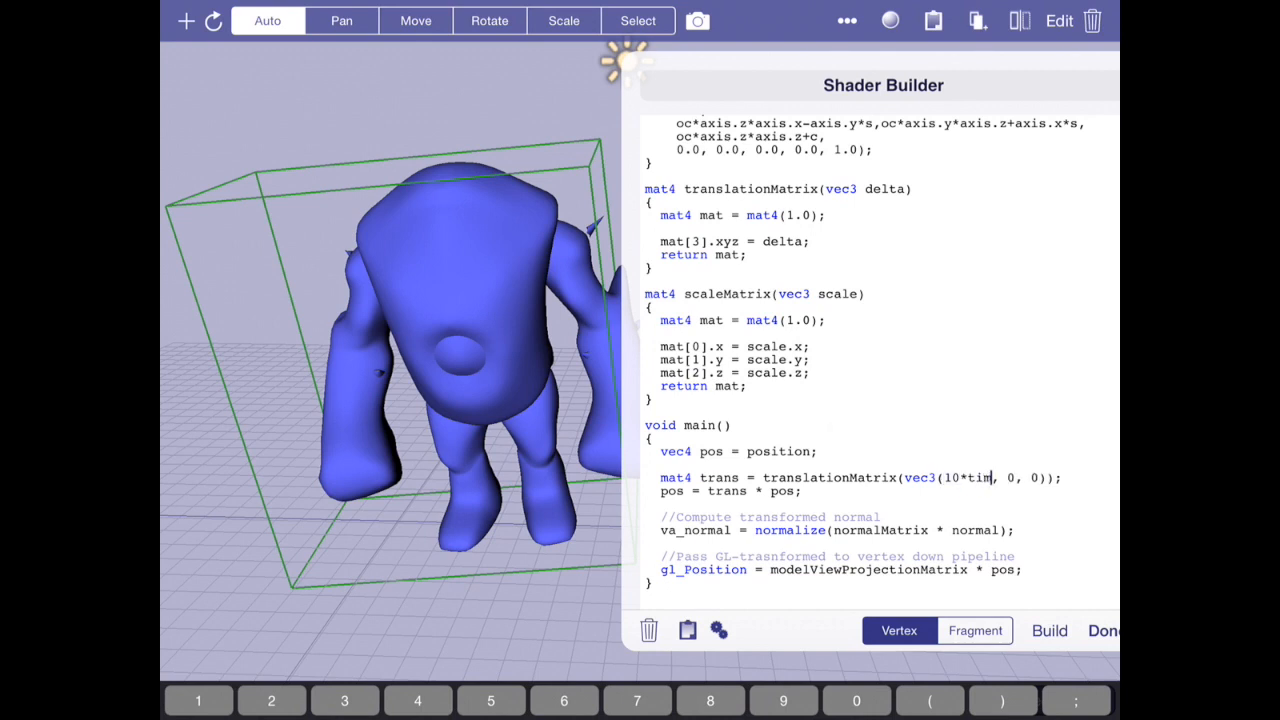
{"action": "type", "text": "e"}
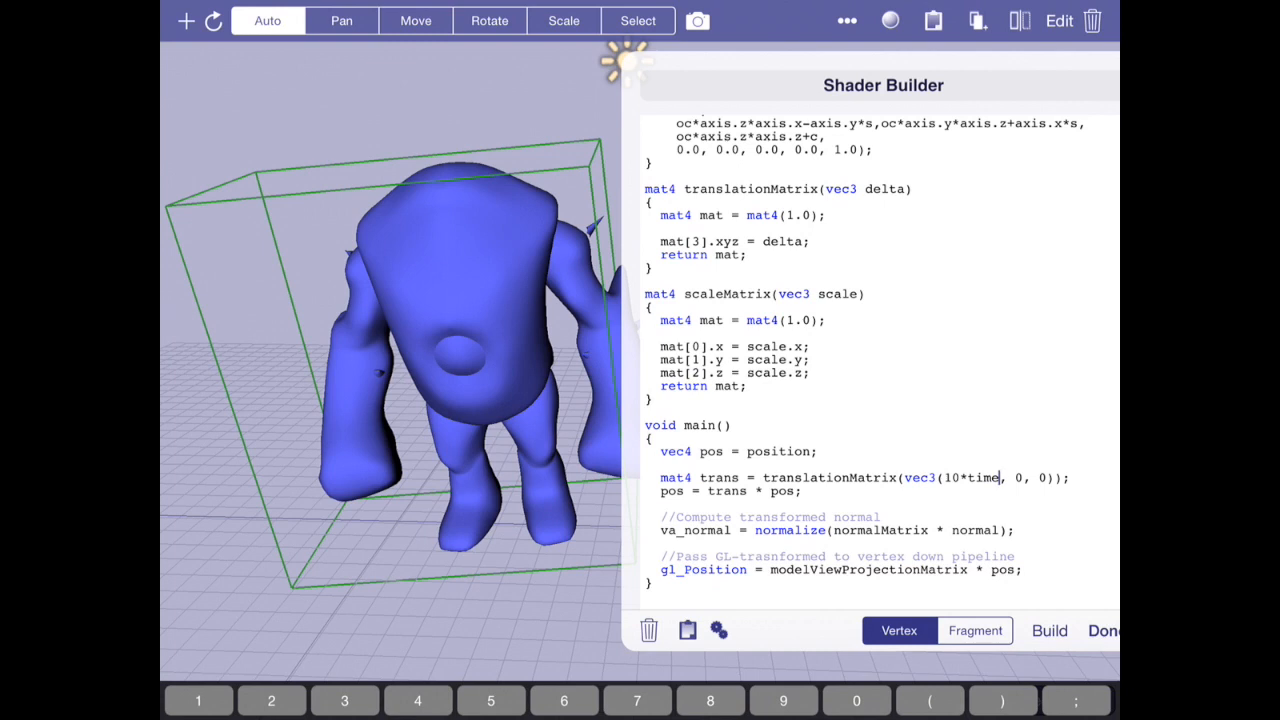
{"action": "left_click", "coordinate": [1049, 630]}
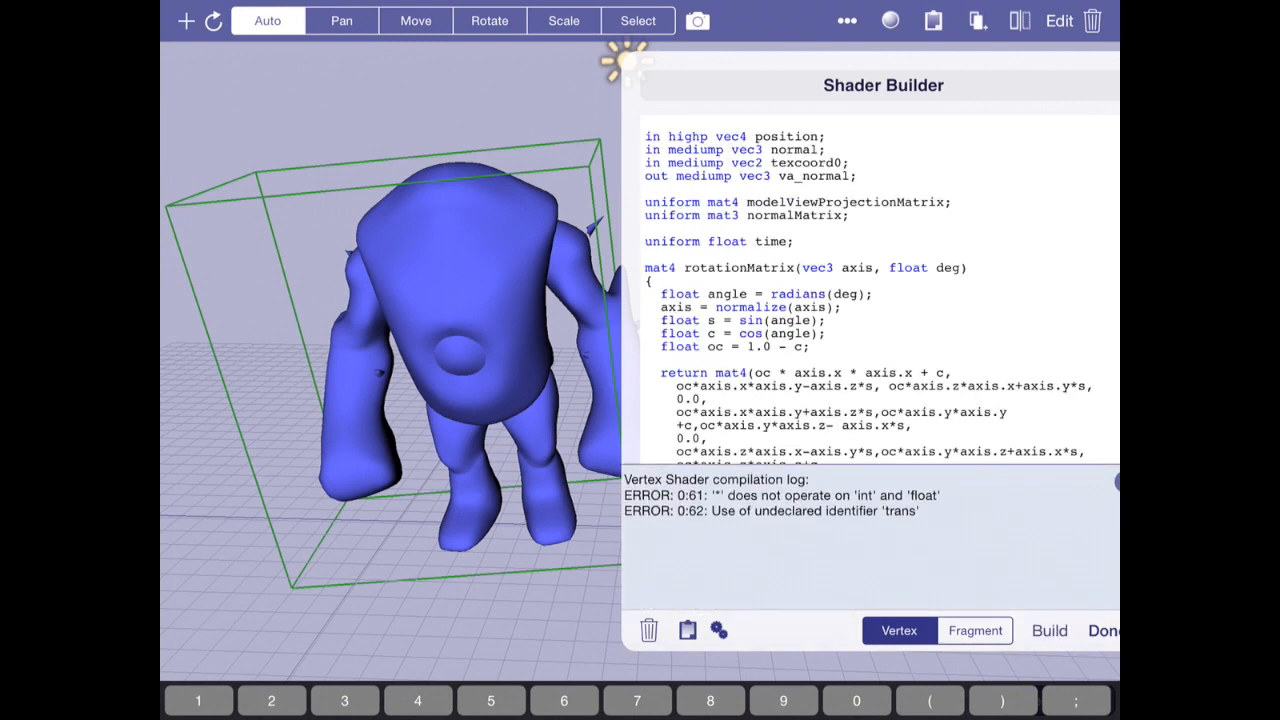
{"action": "scroll", "scroll_direction": "down", "scroll_amount": 3}
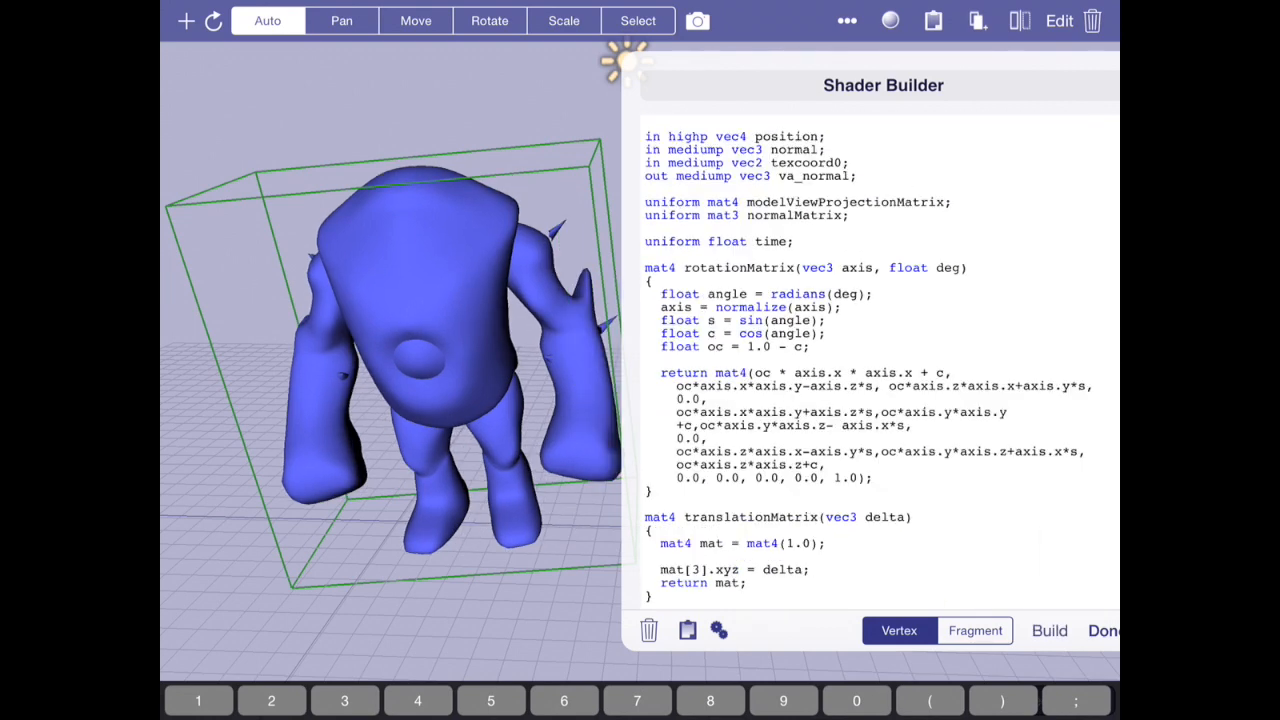
{"action": "scroll", "scroll_direction": "down", "scroll_amount": 3}
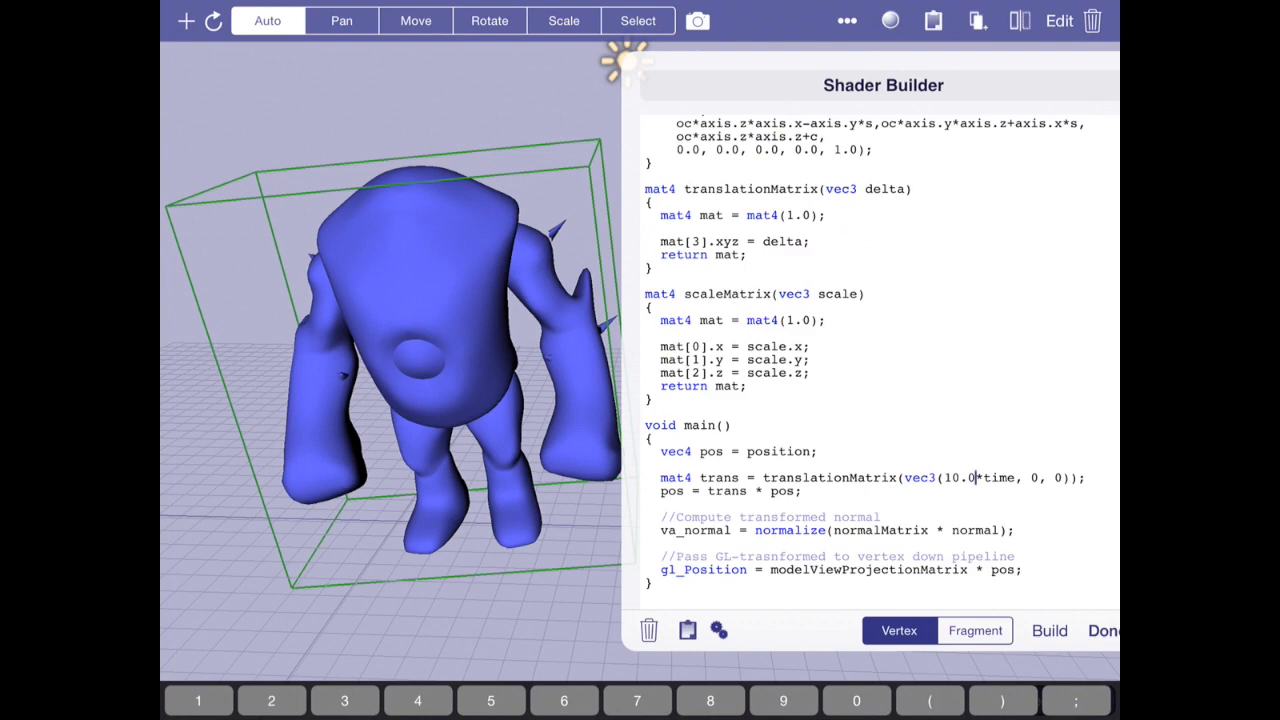
{"action": "left_click", "coordinate": [1102, 630]}
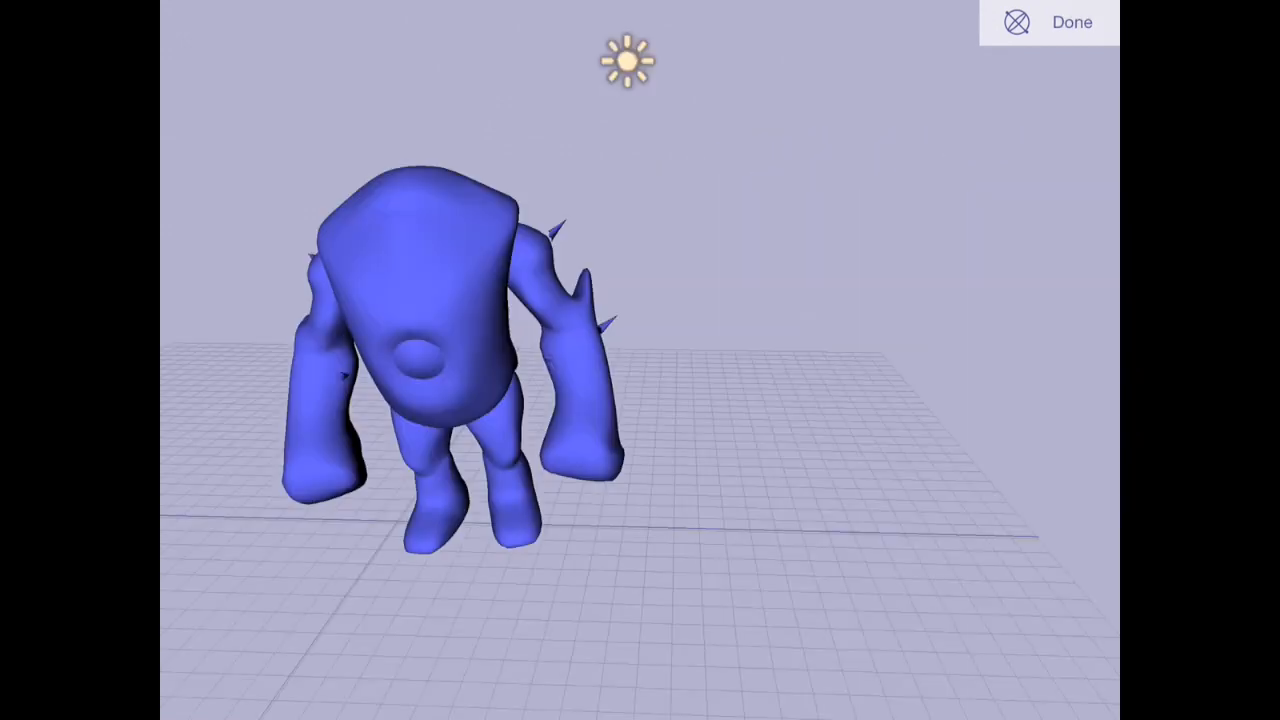
Exit the preview, play the animated scene from View Settings, then return to editing
{"action": "left_click", "coordinate": [1071, 21]}
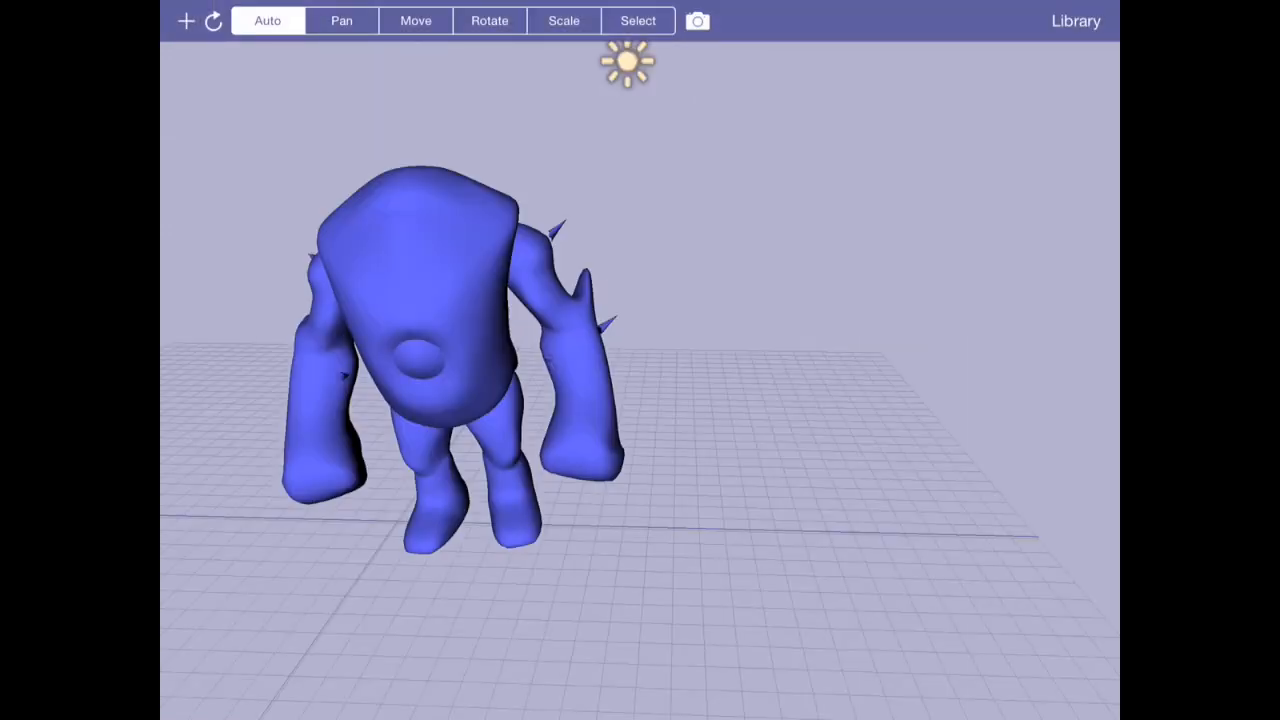
{"action": "left_click", "coordinate": [697, 20]}
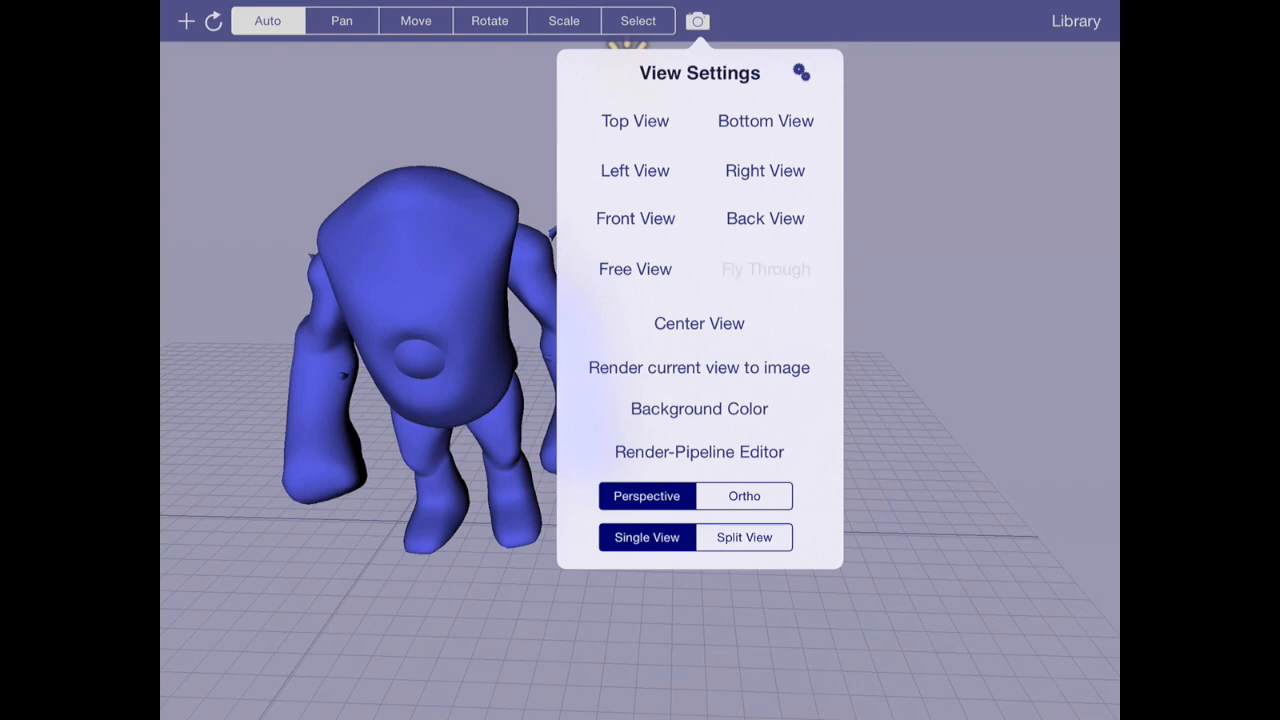
{"action": "left_click", "coordinate": [698, 367]}
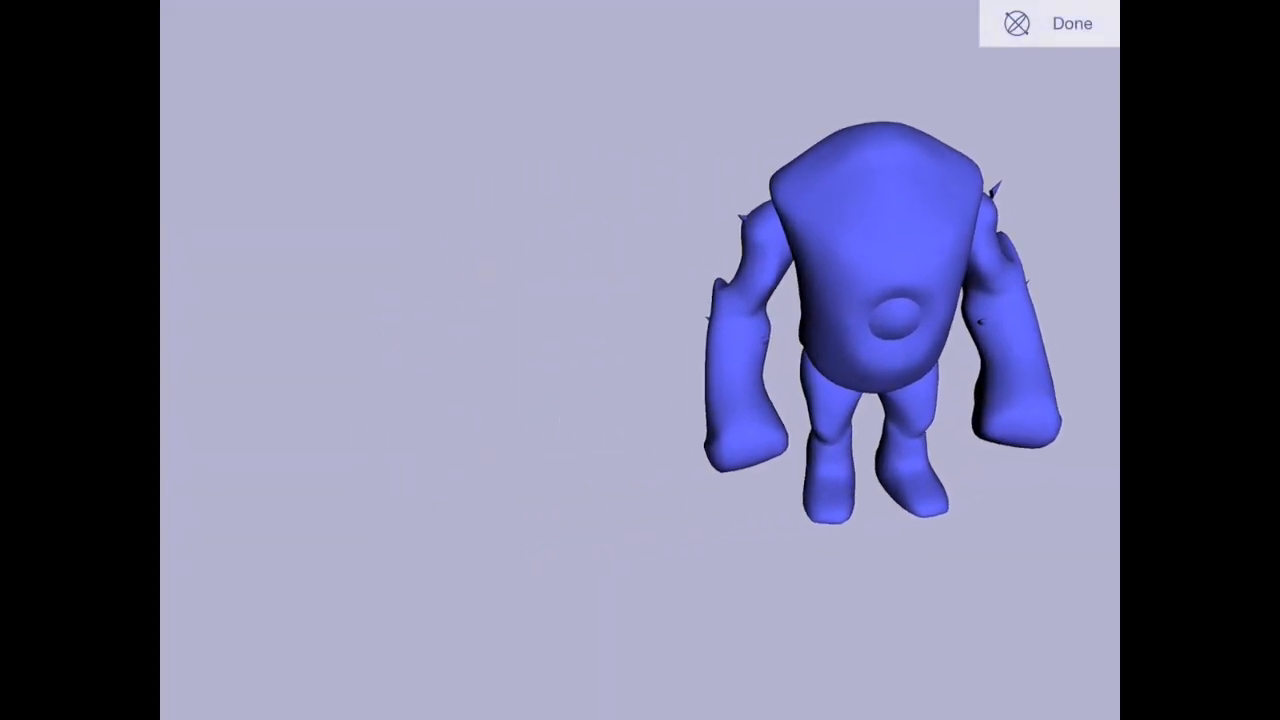
{"action": "left_click", "coordinate": [1070, 23]}
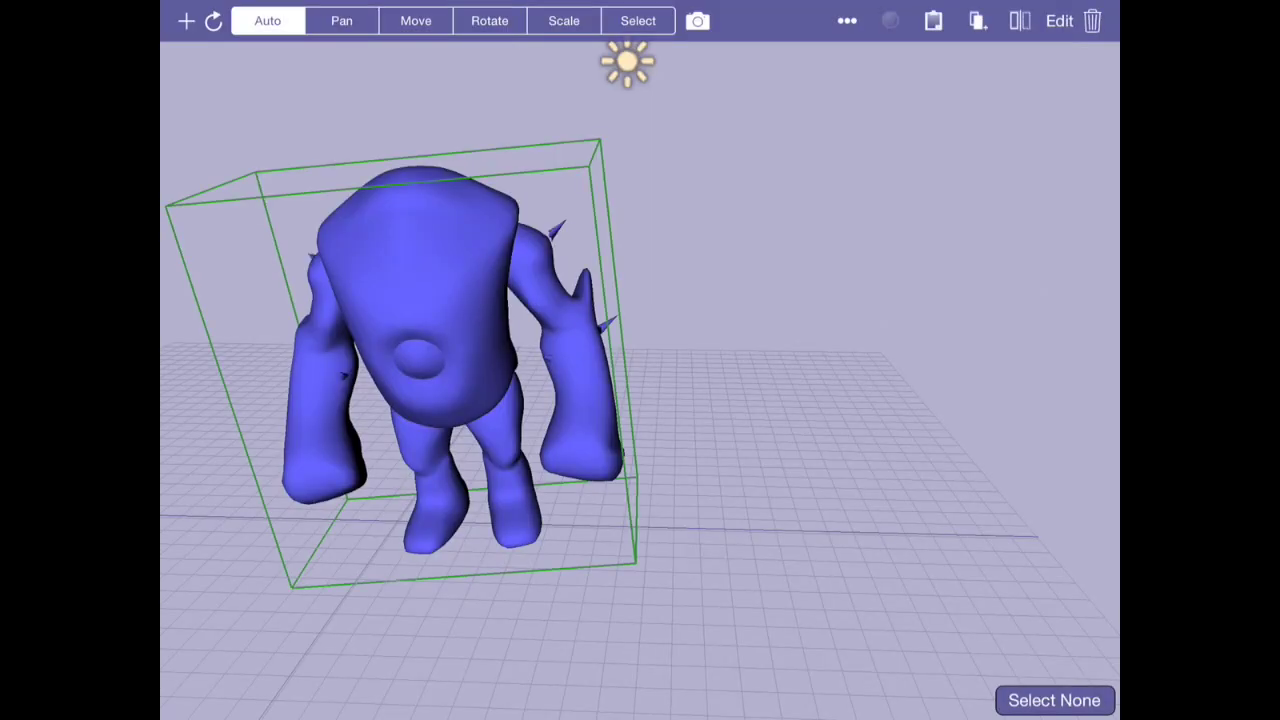
{"action": "left_click", "coordinate": [889, 20]}
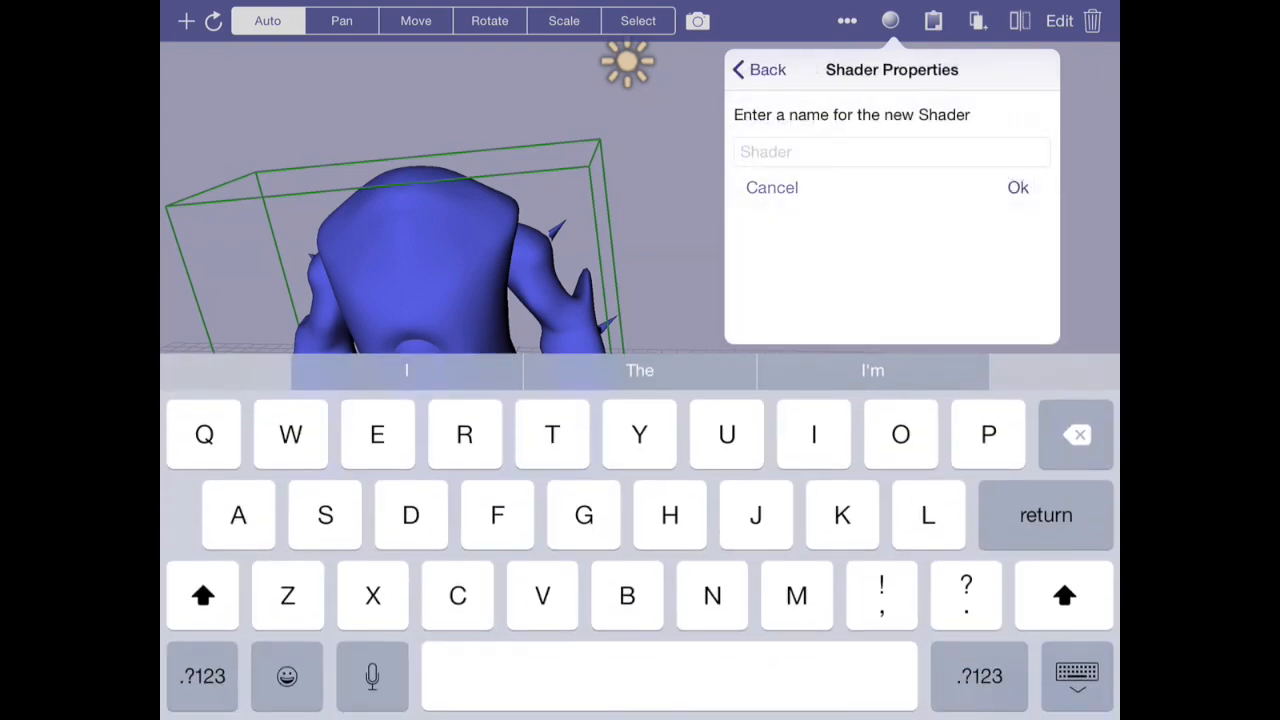
Declare 'float dx = 10.0*time;' and use dx as the translation matrix's x value
{"action": "left_click", "coordinate": [1017, 187]}
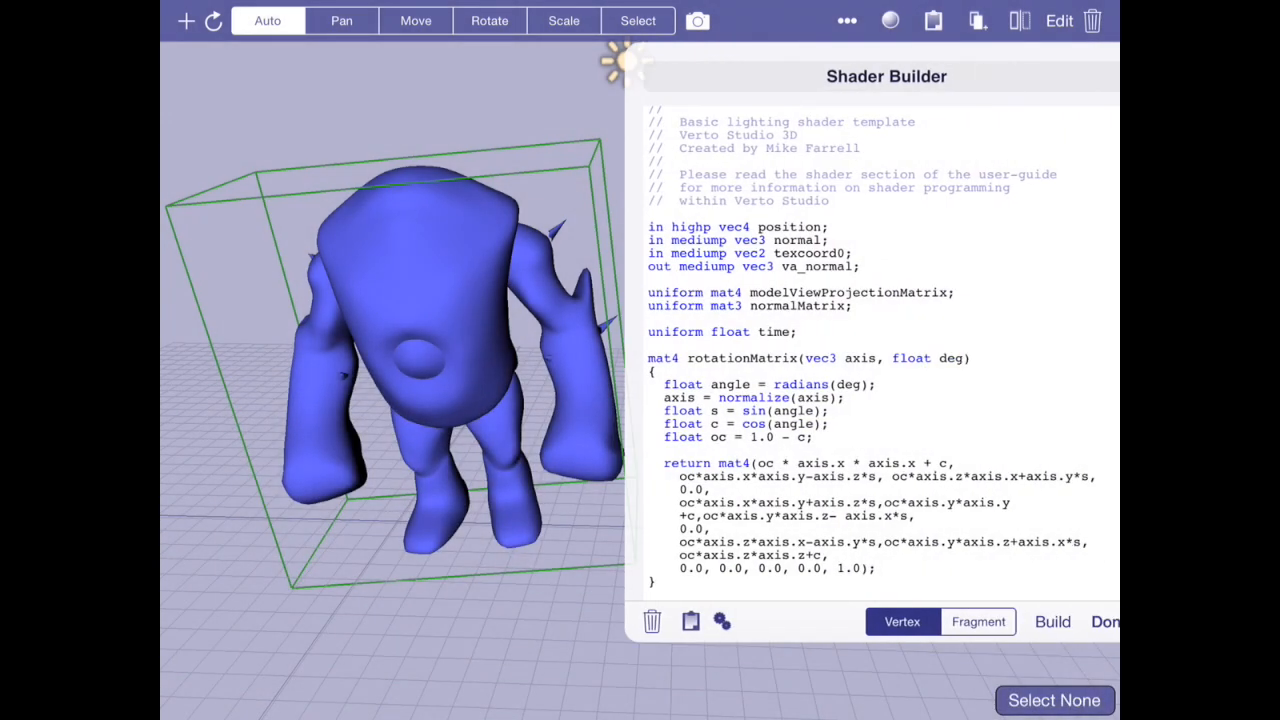
{"action": "scroll", "scroll_direction": "down", "scroll_amount": 3}
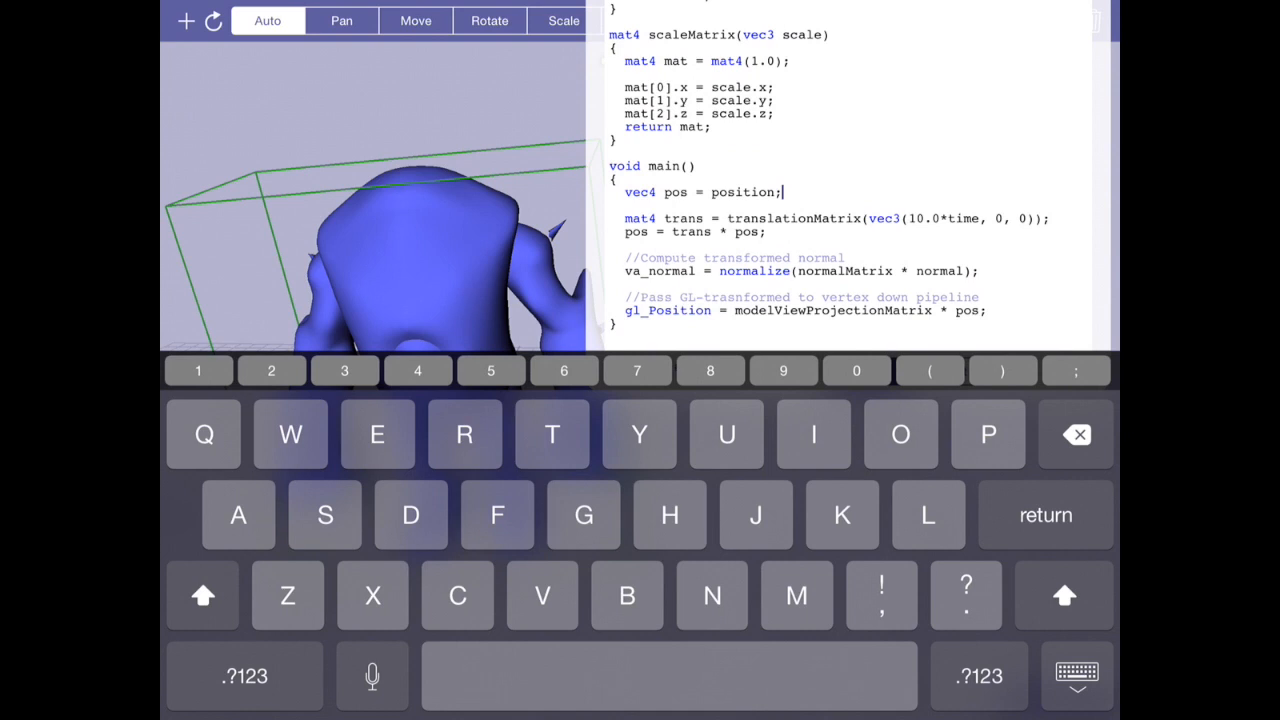
{"action": "type", "text": "float dx = 10"}
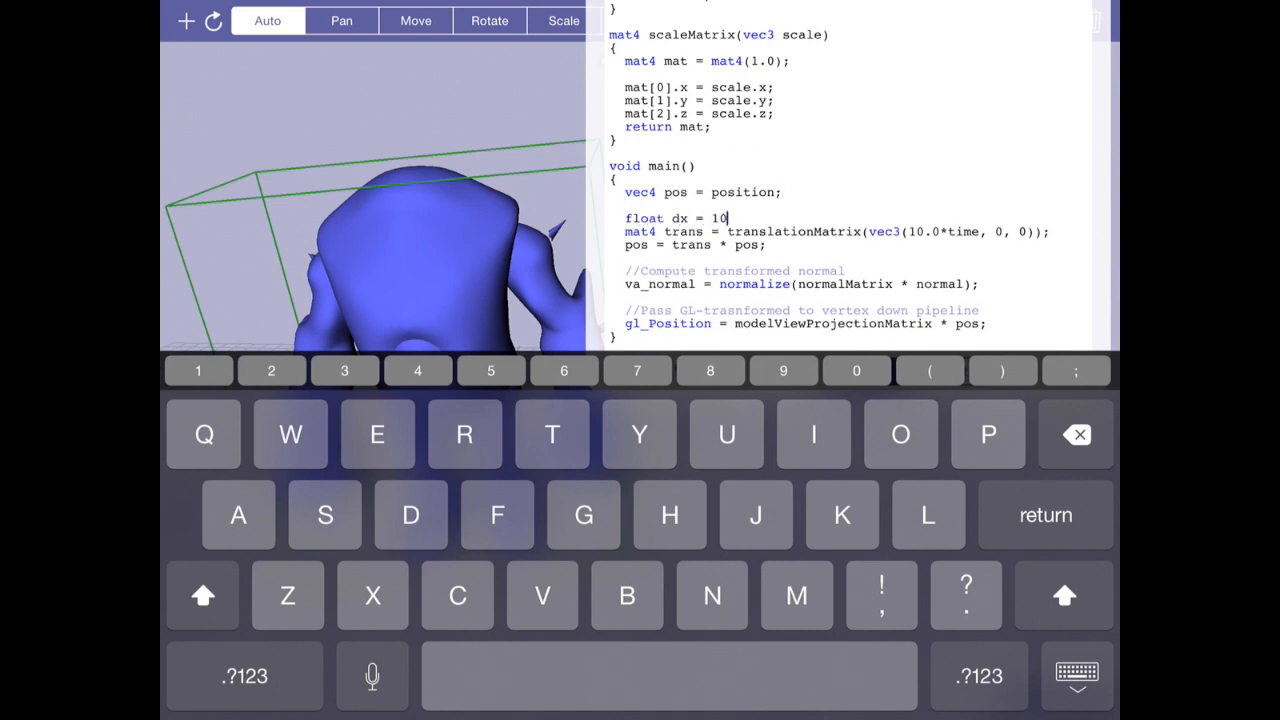
{"action": "type", "text": ".0*time;"}
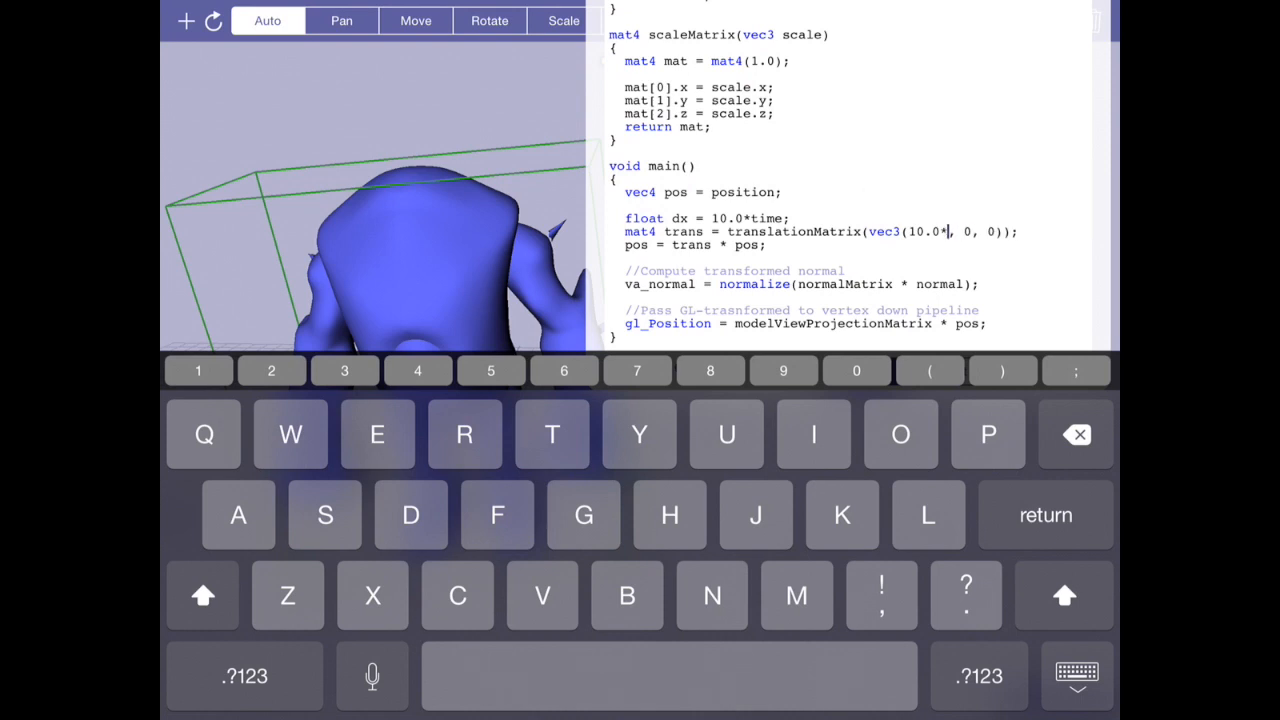
{"action": "type", "text": "dx"}
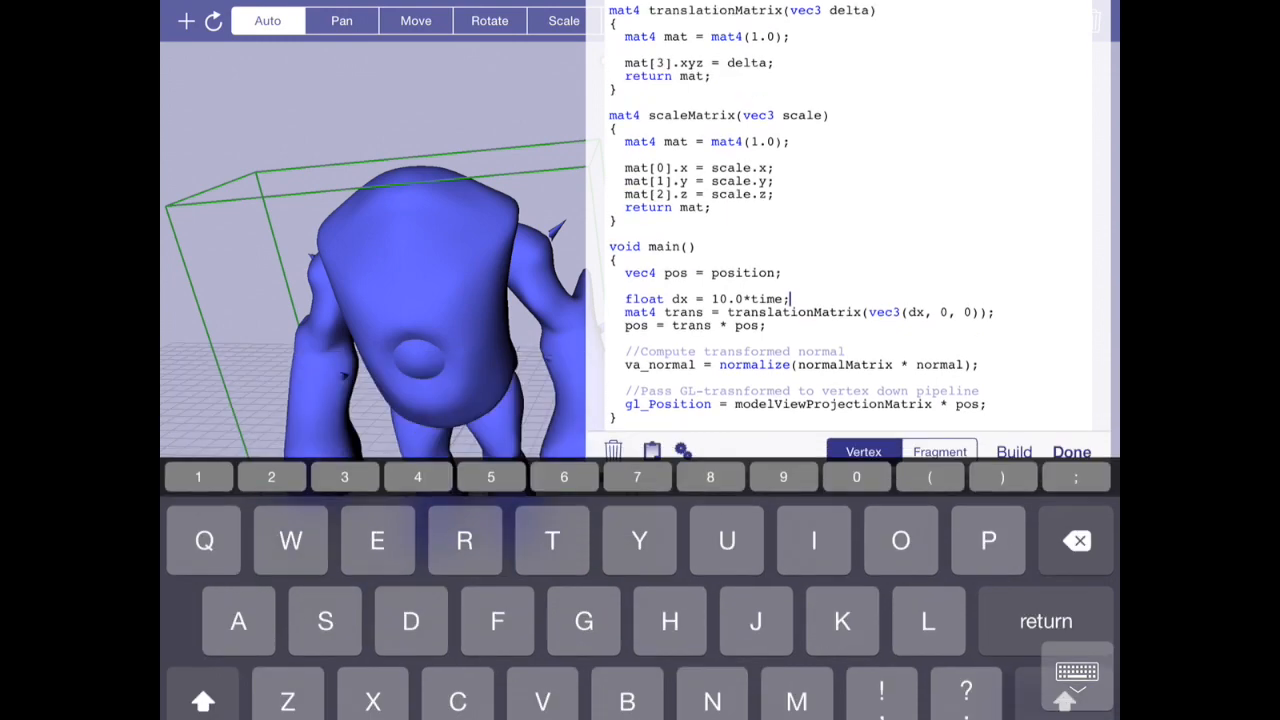
{"action": "left_click", "coordinate": [1076, 672]}
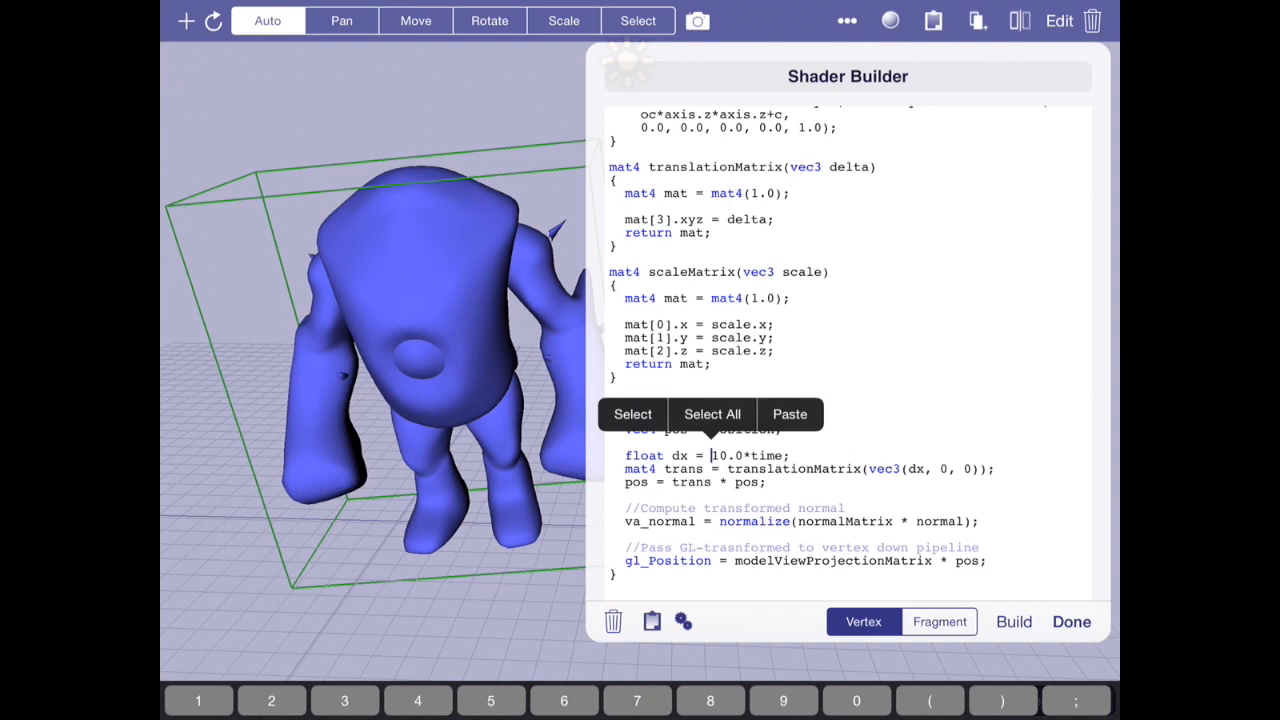
Change dx to fmod(10.0*time, 600.0) and build the shader
{"action": "type", "text": "mod"}
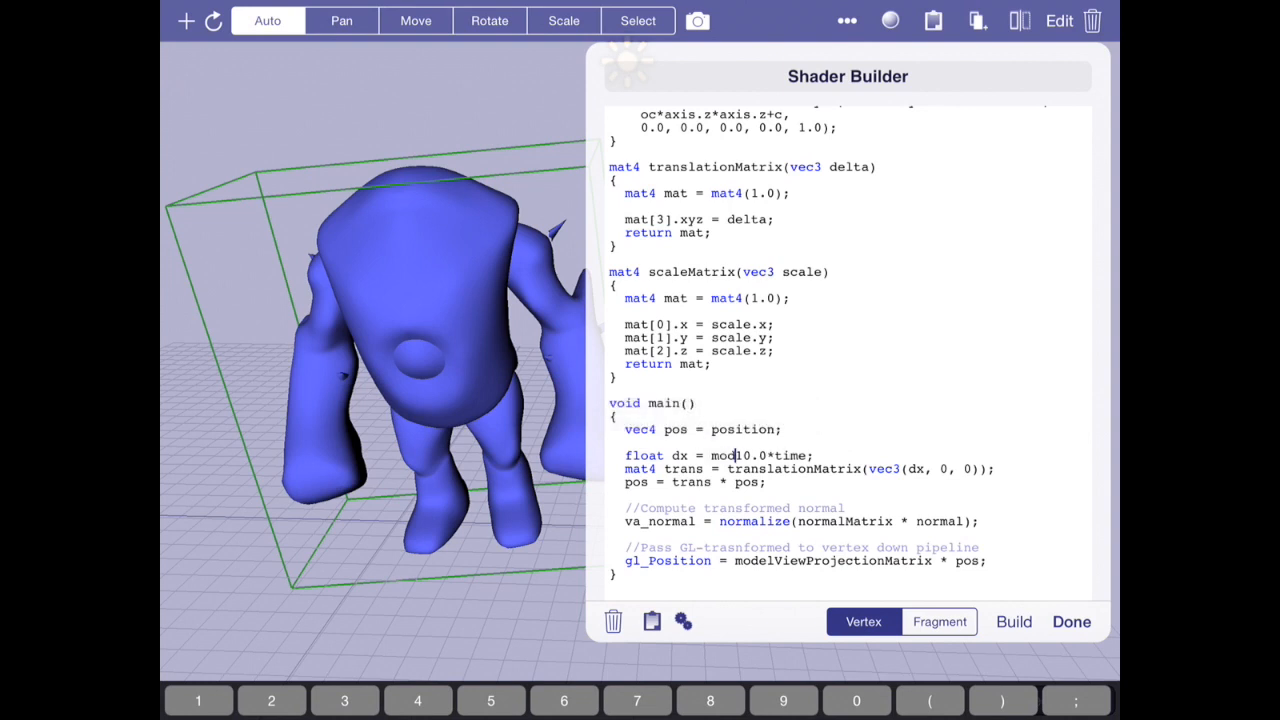
{"action": "type", "text": "f"}
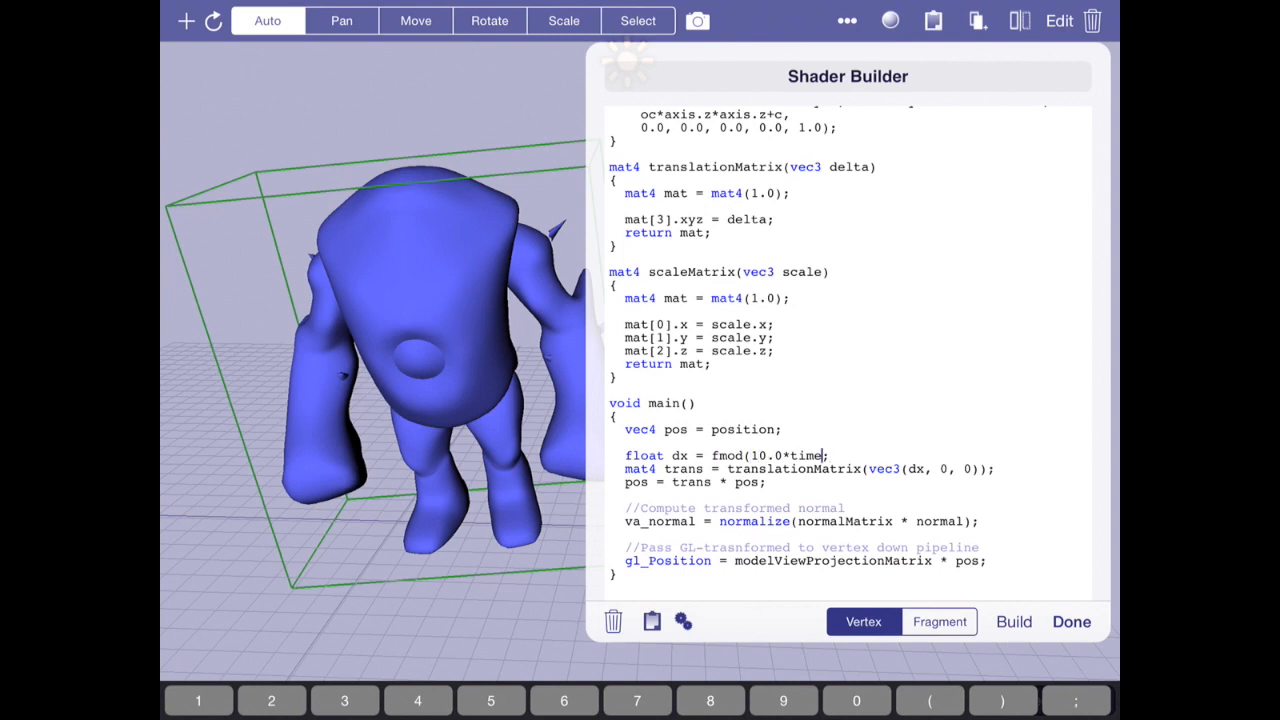
{"action": "type", "text": ", 6000"}
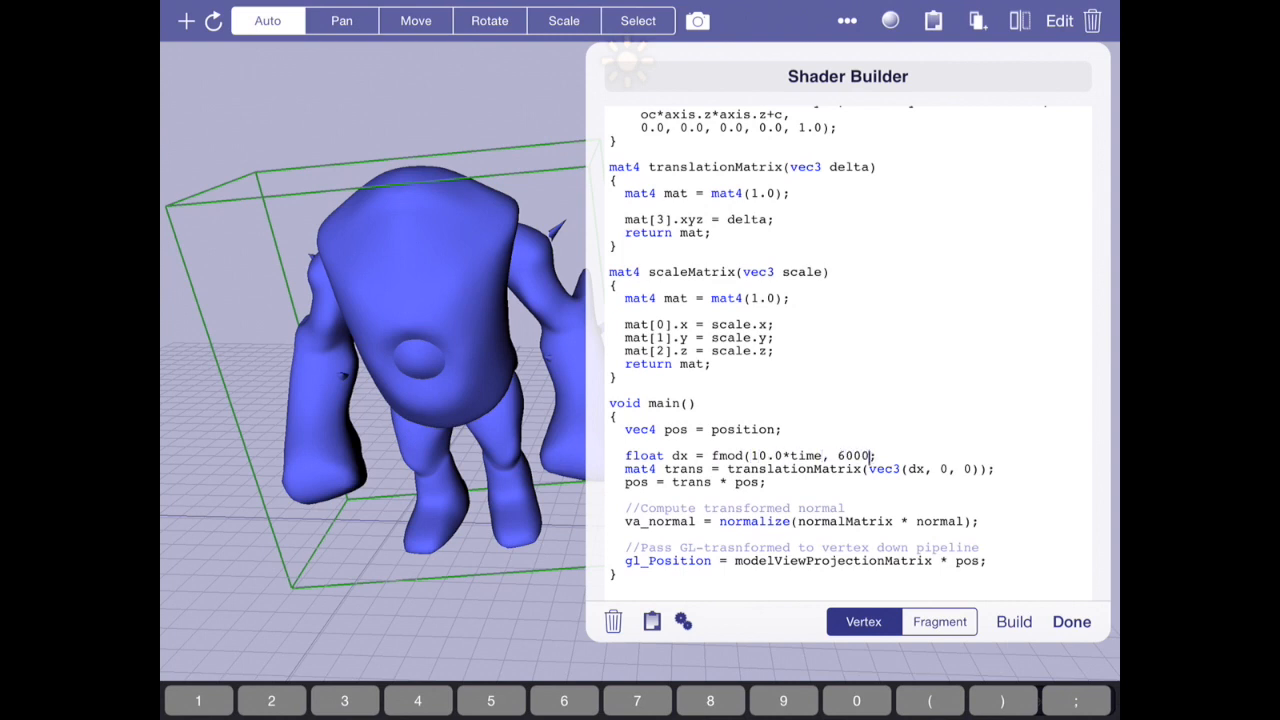
{"action": "key", "text": "backspace"}
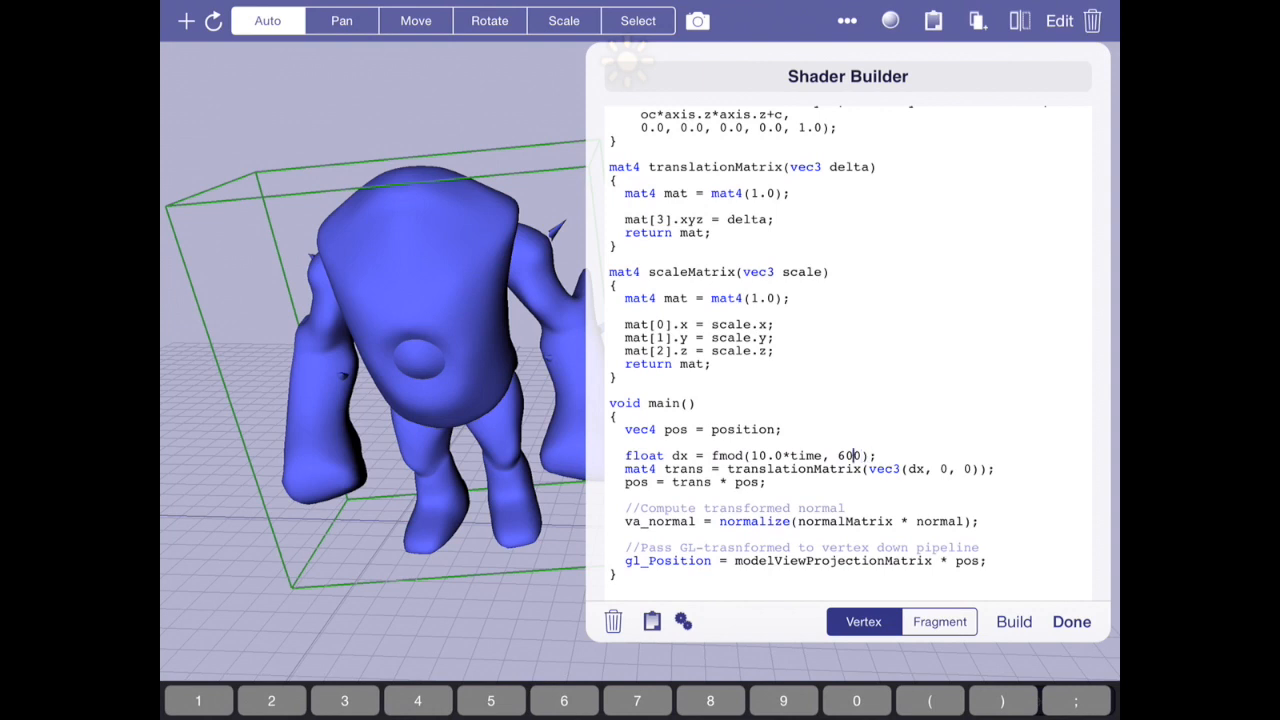
{"action": "type", "text": ".0"}
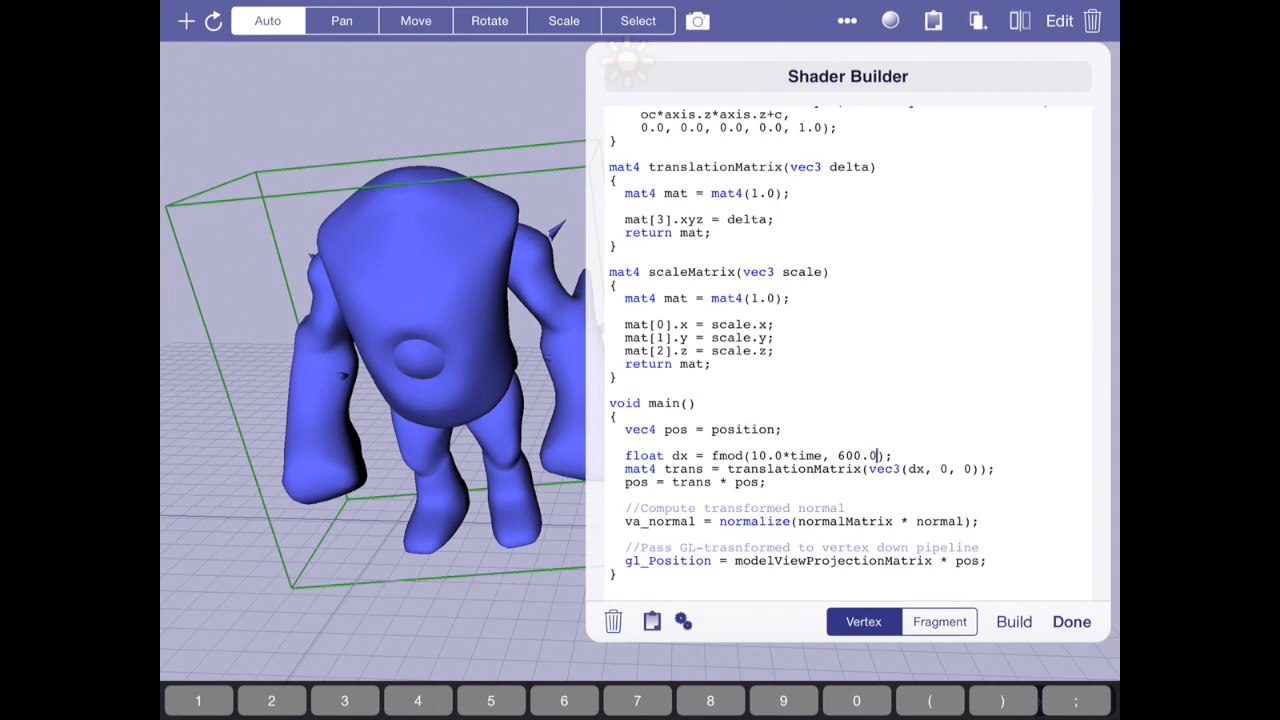
{"action": "left_click", "coordinate": [1013, 621]}
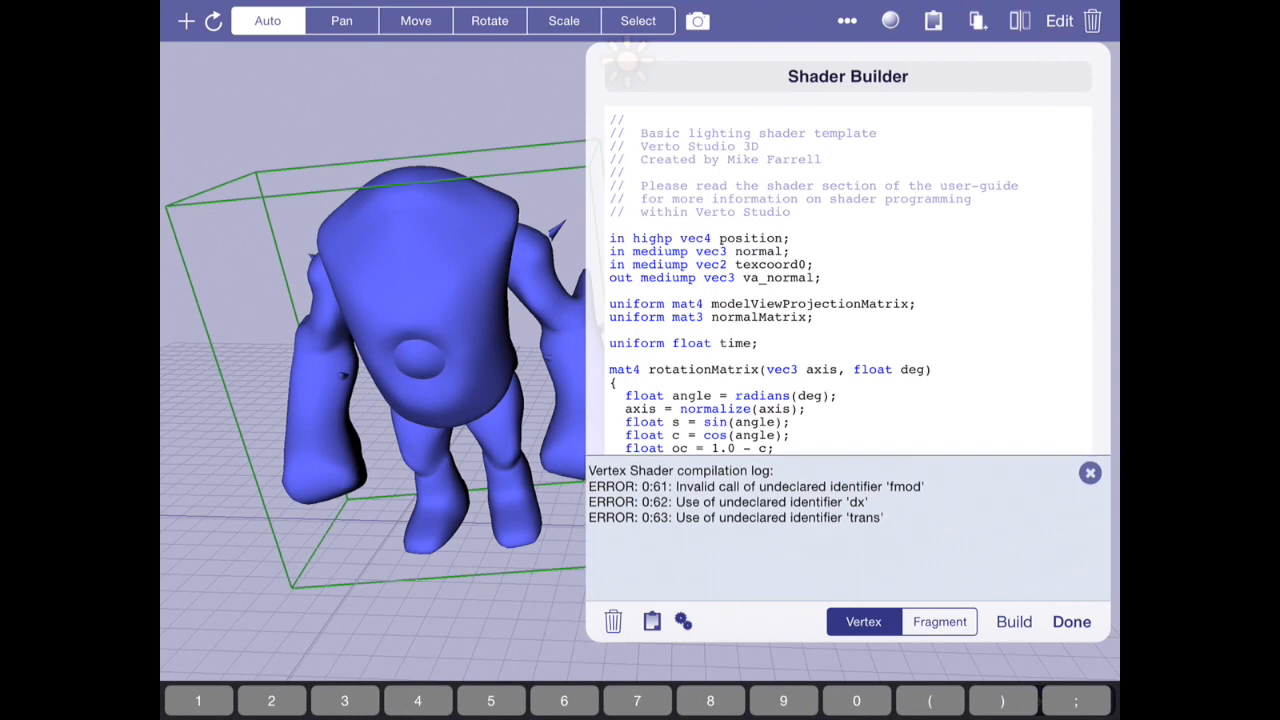
Dismiss the undeclared fmod error, switch to mod, and rebuild
{"action": "scroll", "scroll_direction": "down", "scroll_amount": 3}
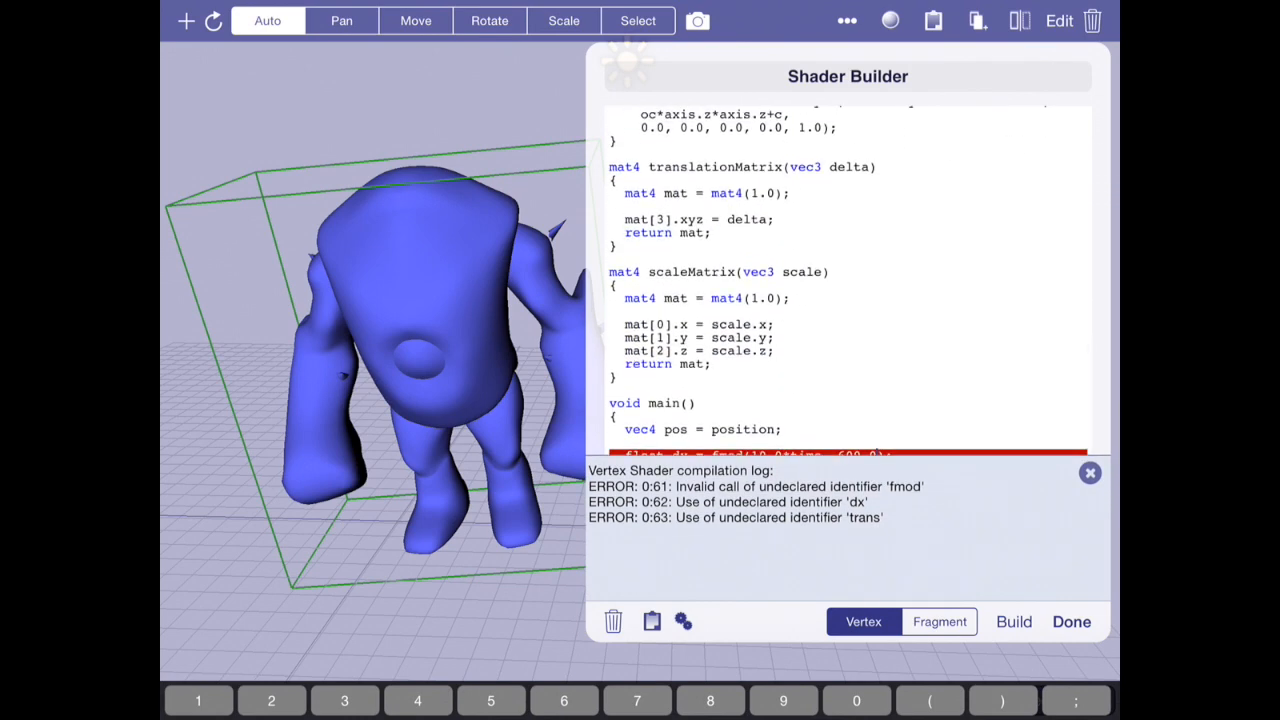
{"action": "left_click", "coordinate": [1089, 472]}
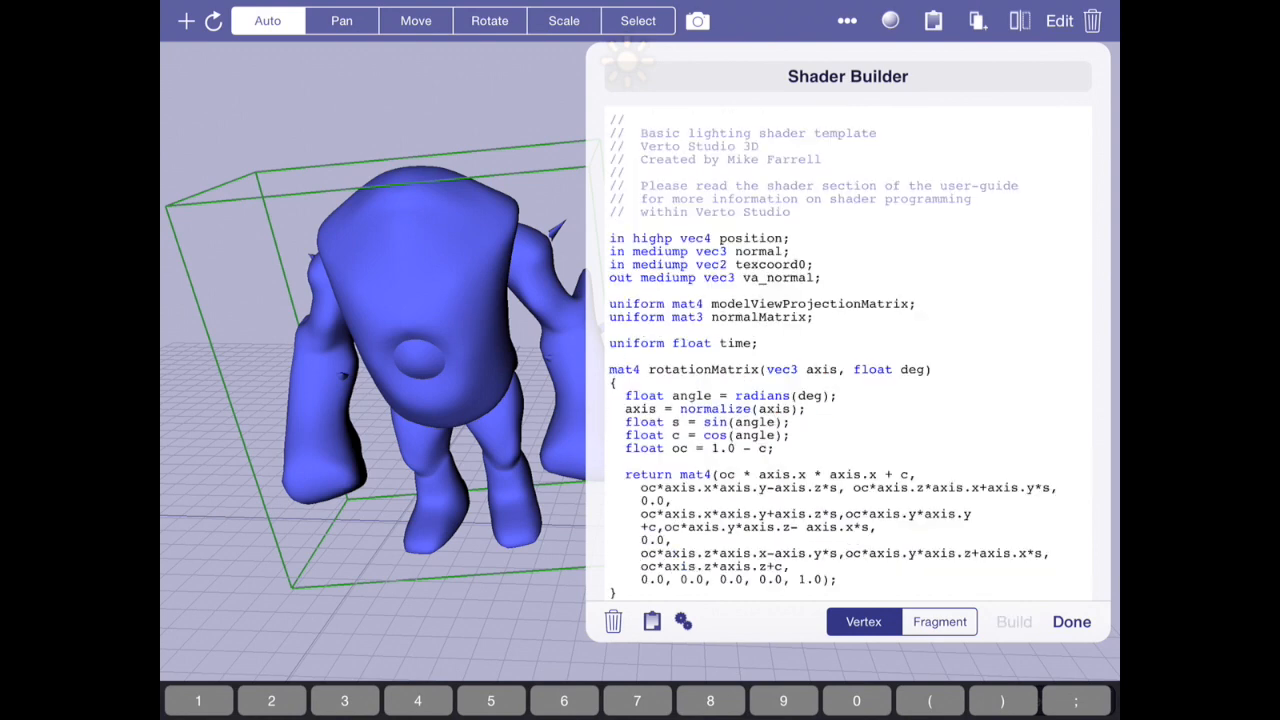
{"action": "scroll", "scroll_direction": "down", "scroll_amount": 3}
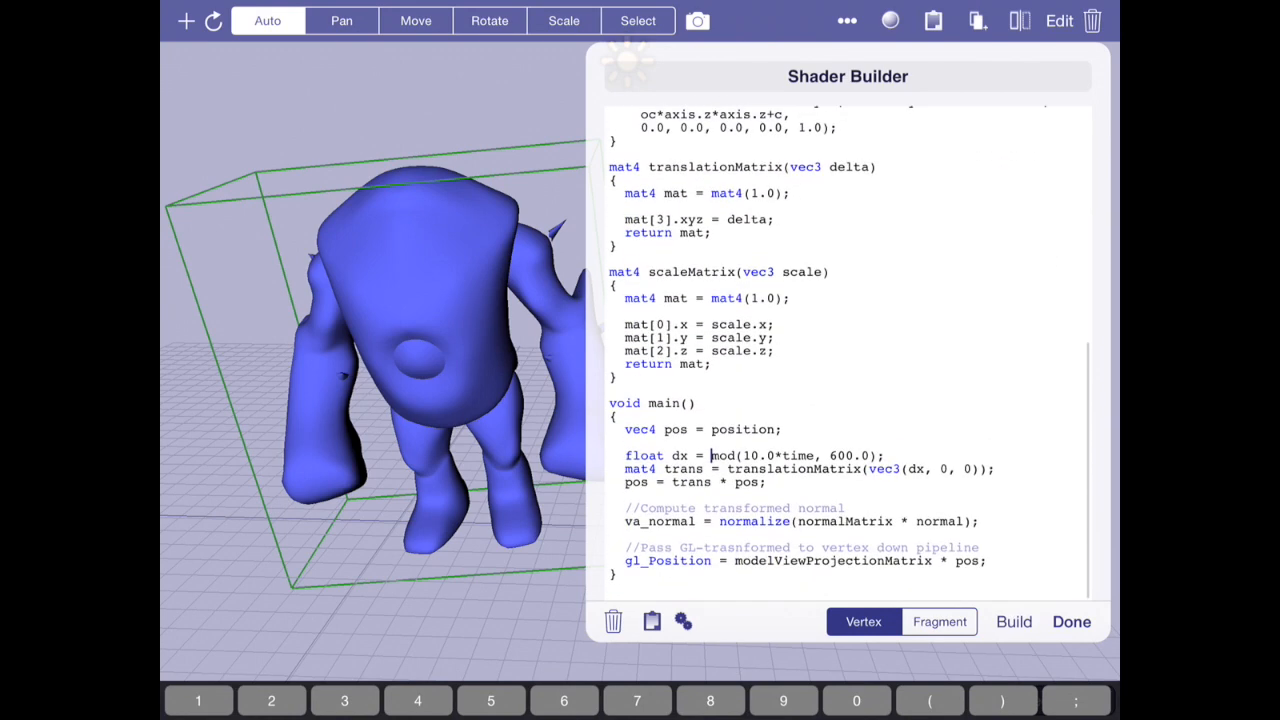
{"action": "left_click", "coordinate": [1071, 621]}
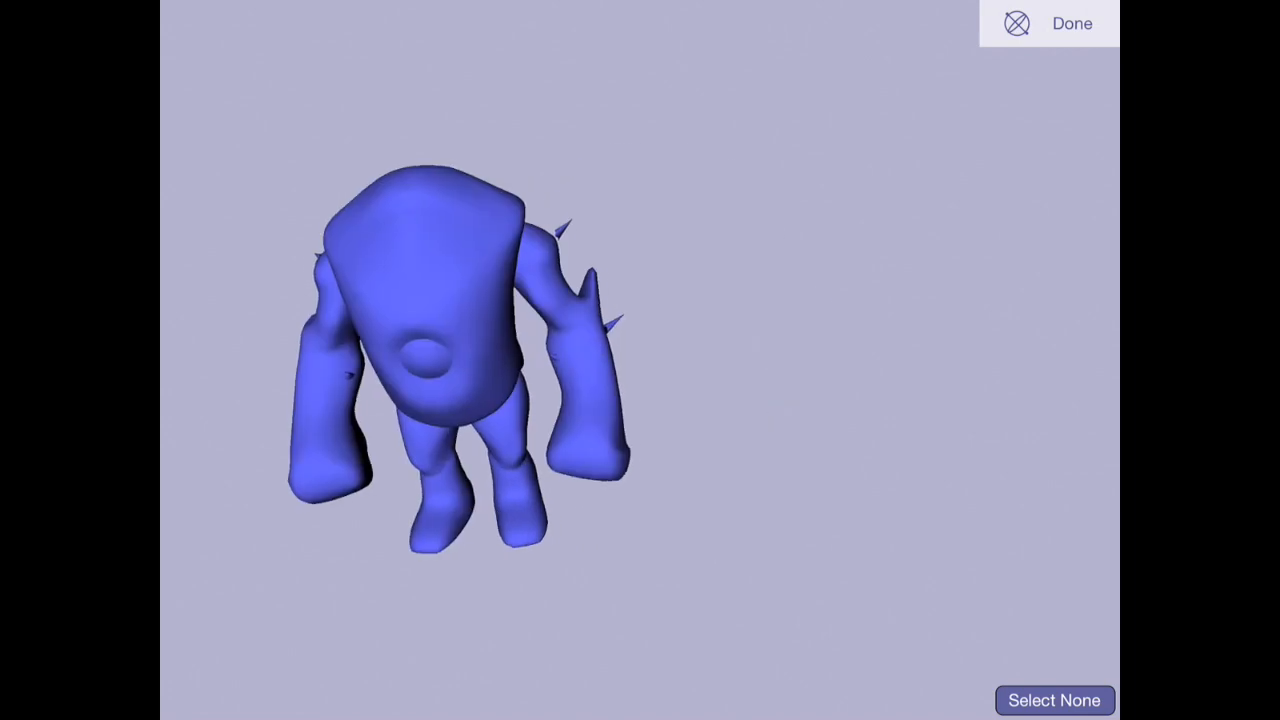
Leave the animation preview and reopen the vertex shader code from Material Properties
{"action": "left_click", "coordinate": [1071, 23]}
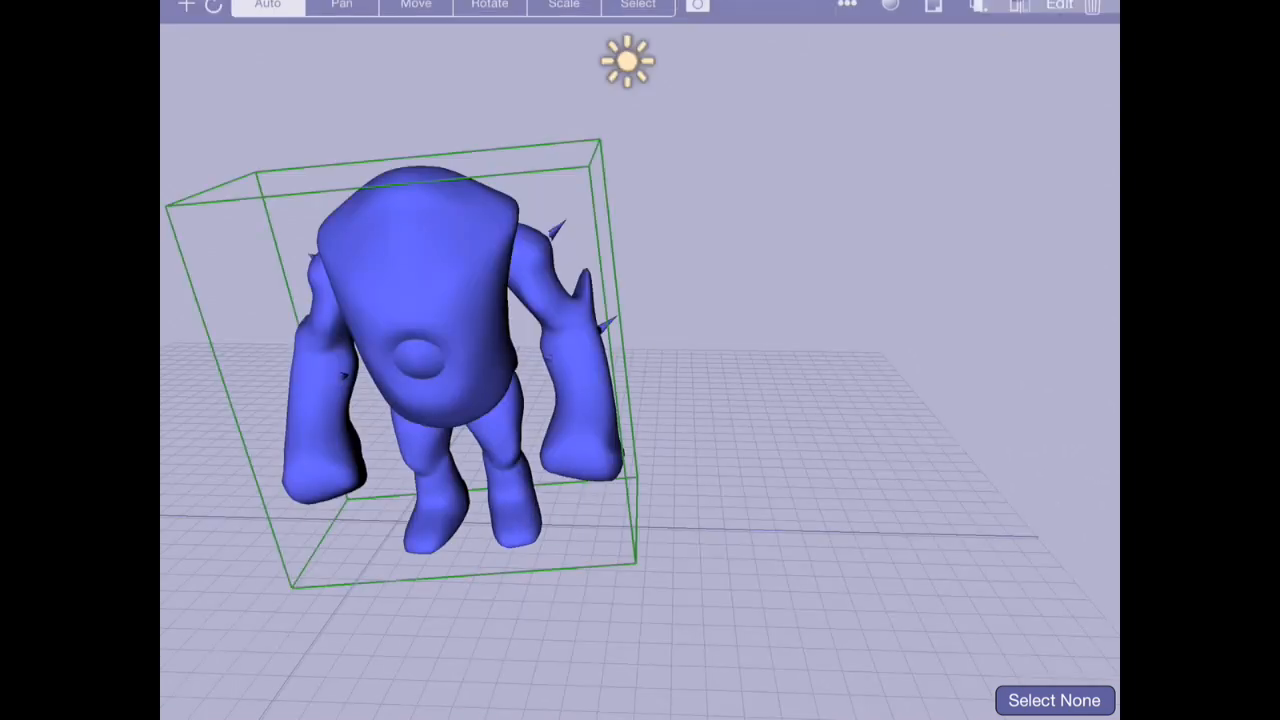
{"action": "left_click", "coordinate": [889, 20]}
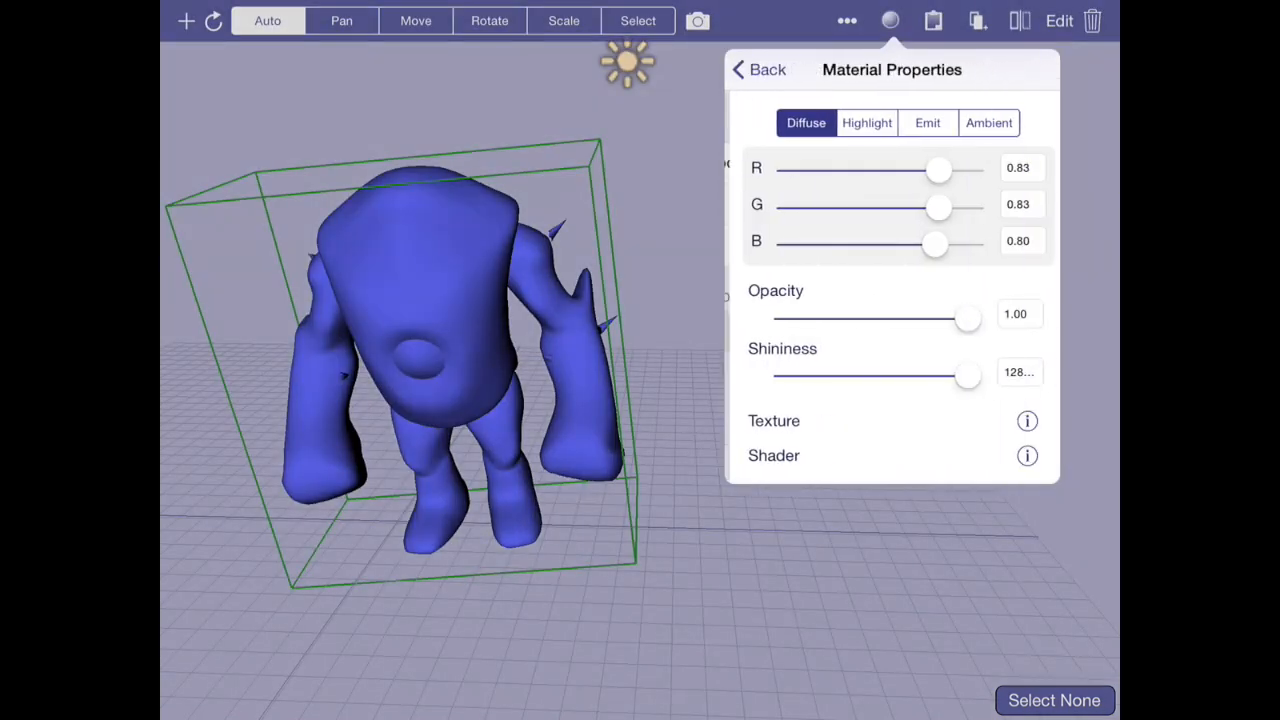
{"action": "left_click", "coordinate": [1027, 455]}
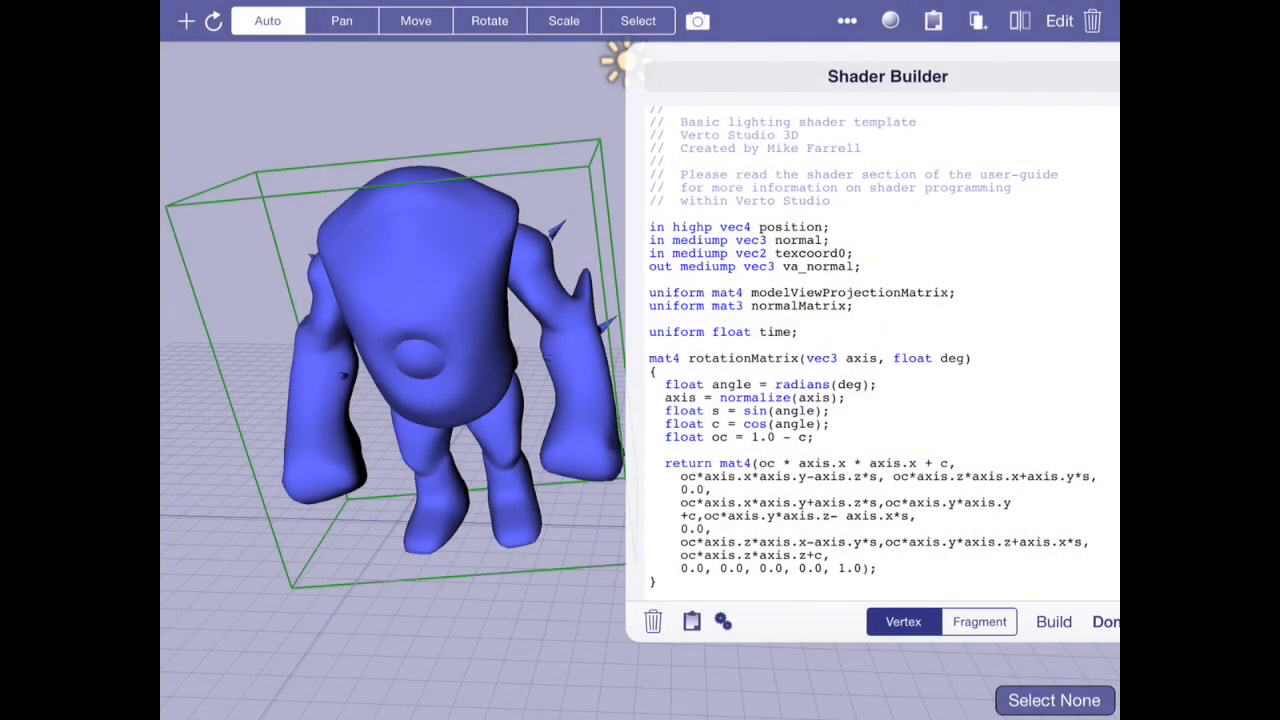
Rewrite the dx offset as sin(time*0.01)*600.0
{"action": "scroll", "scroll_direction": "down", "scroll_amount": 3}
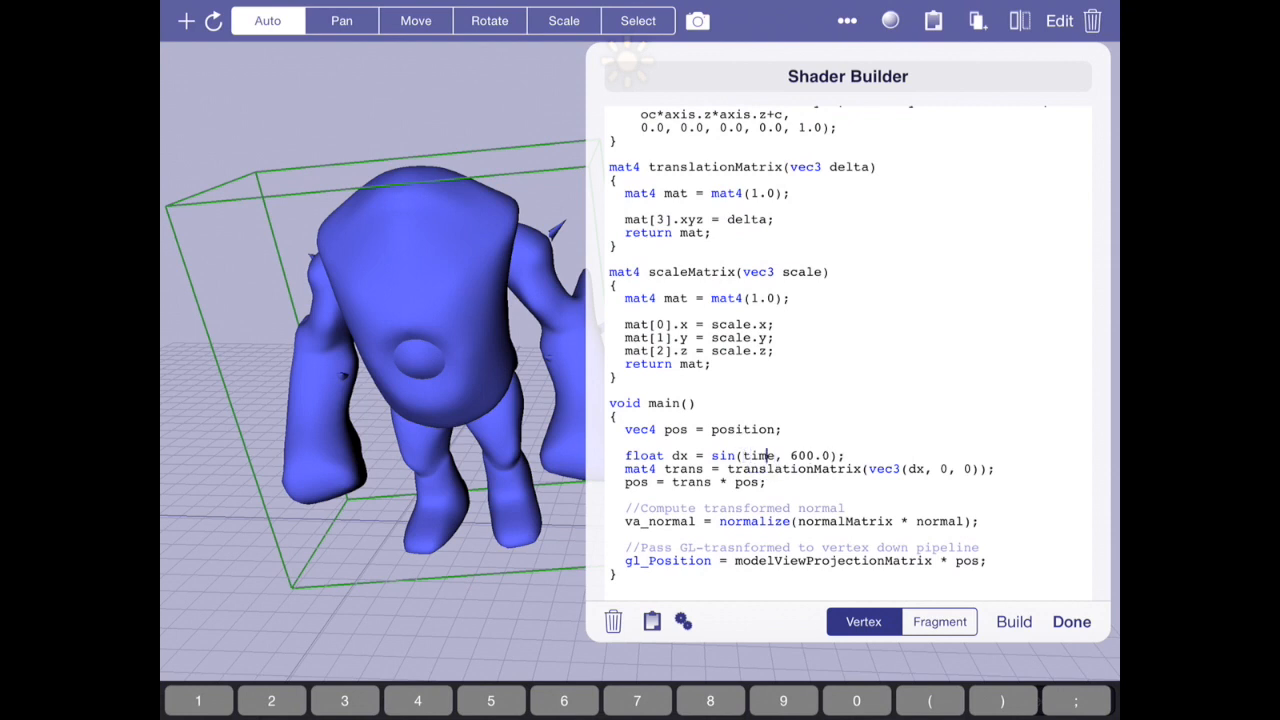
{"action": "type", "text": "*0."}
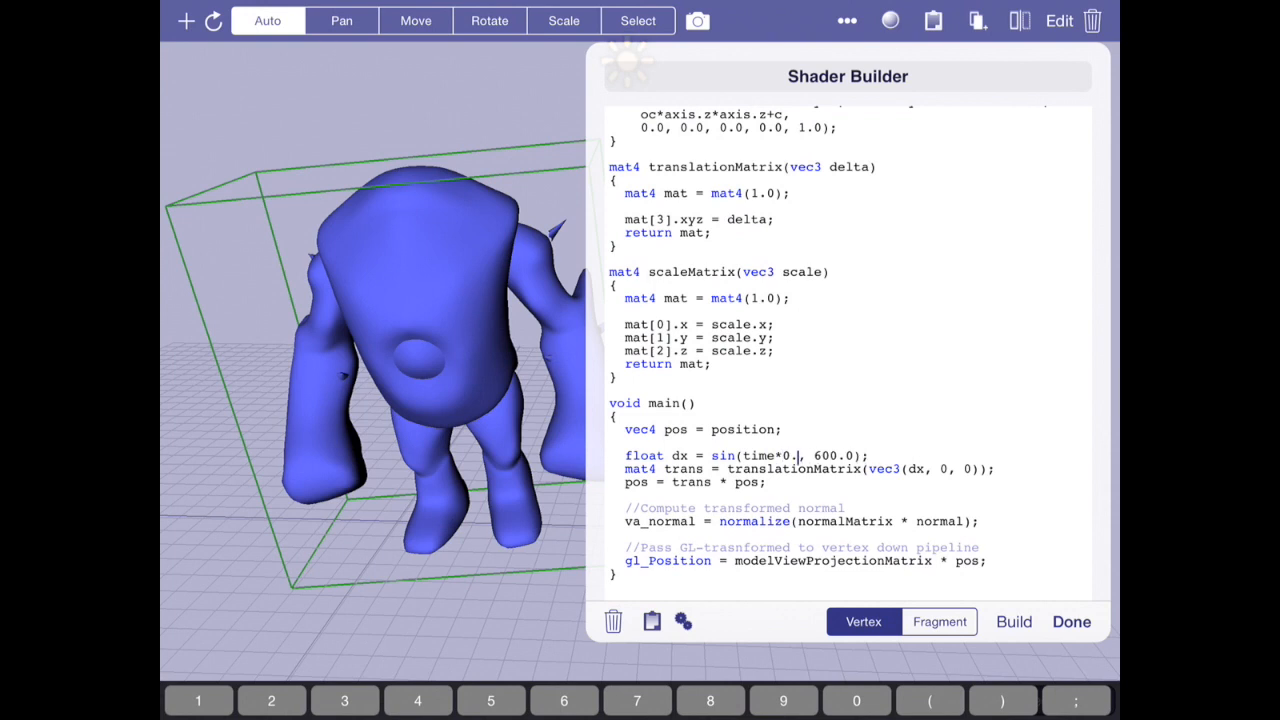
{"action": "type", "text": "01"}
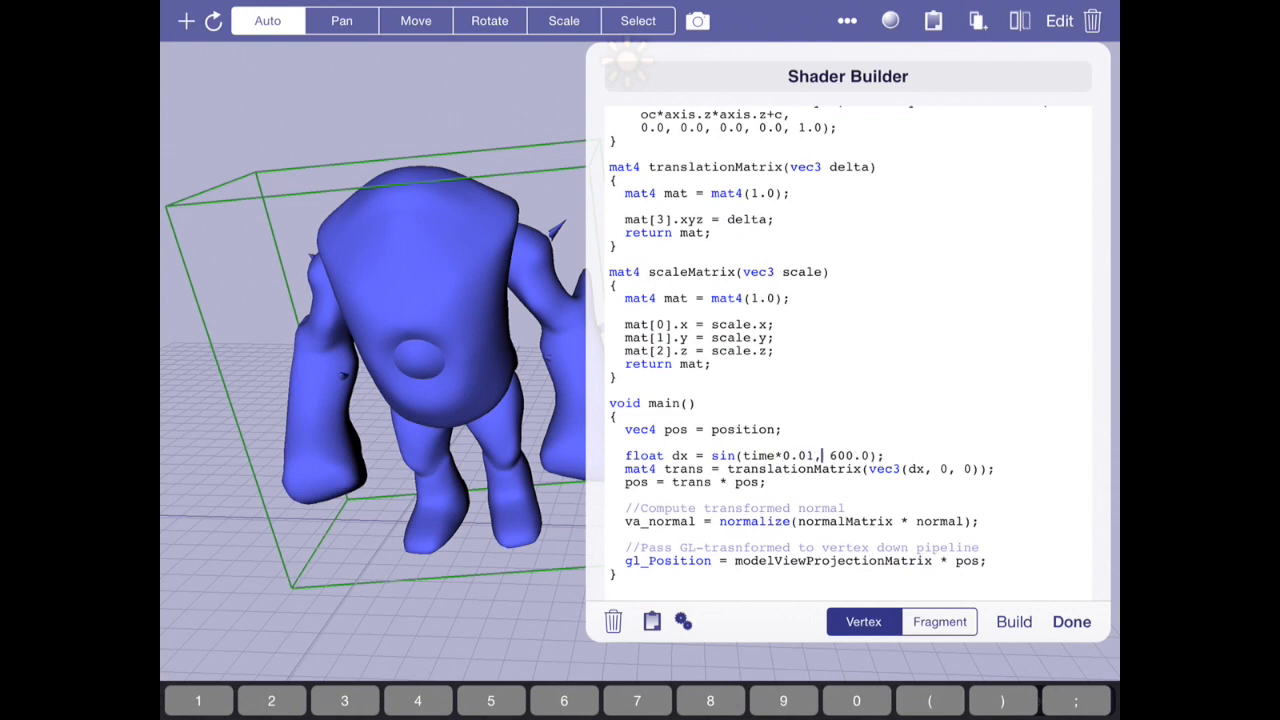
{"action": "type", "text": "*"}
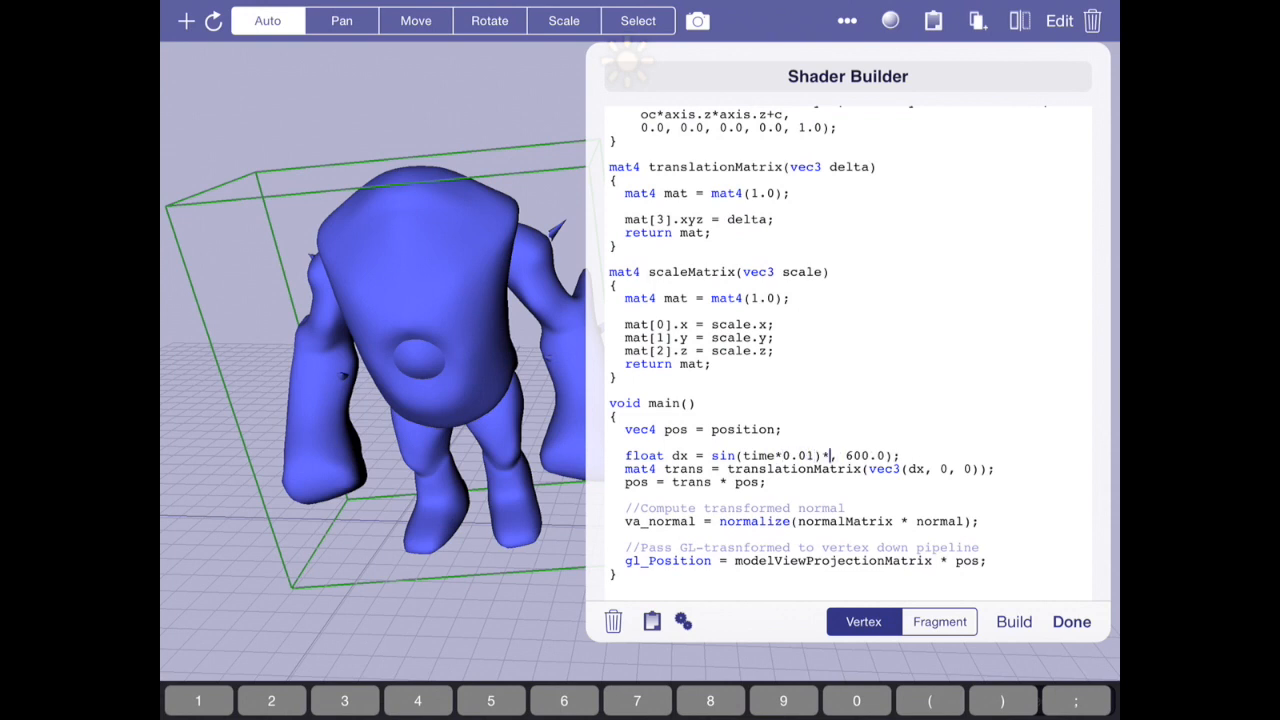
{"action": "type", "text": "600.0"}
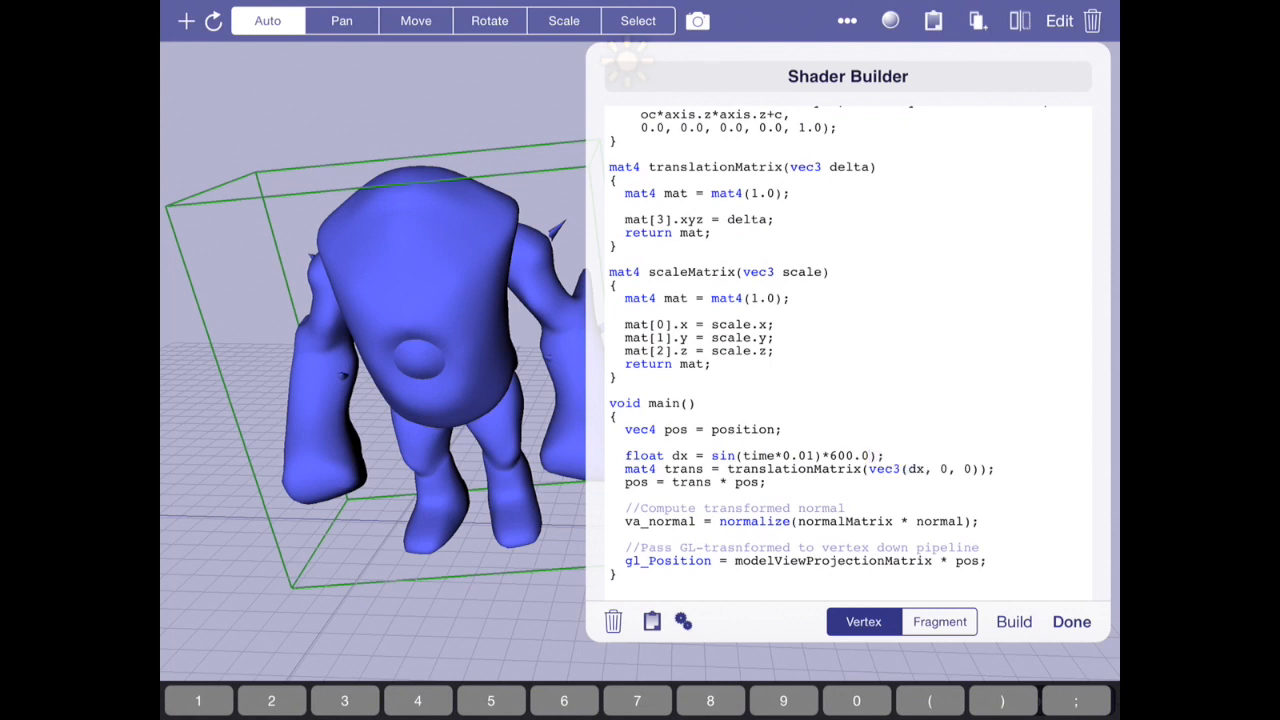
{"action": "left_click", "coordinate": [878, 455]}
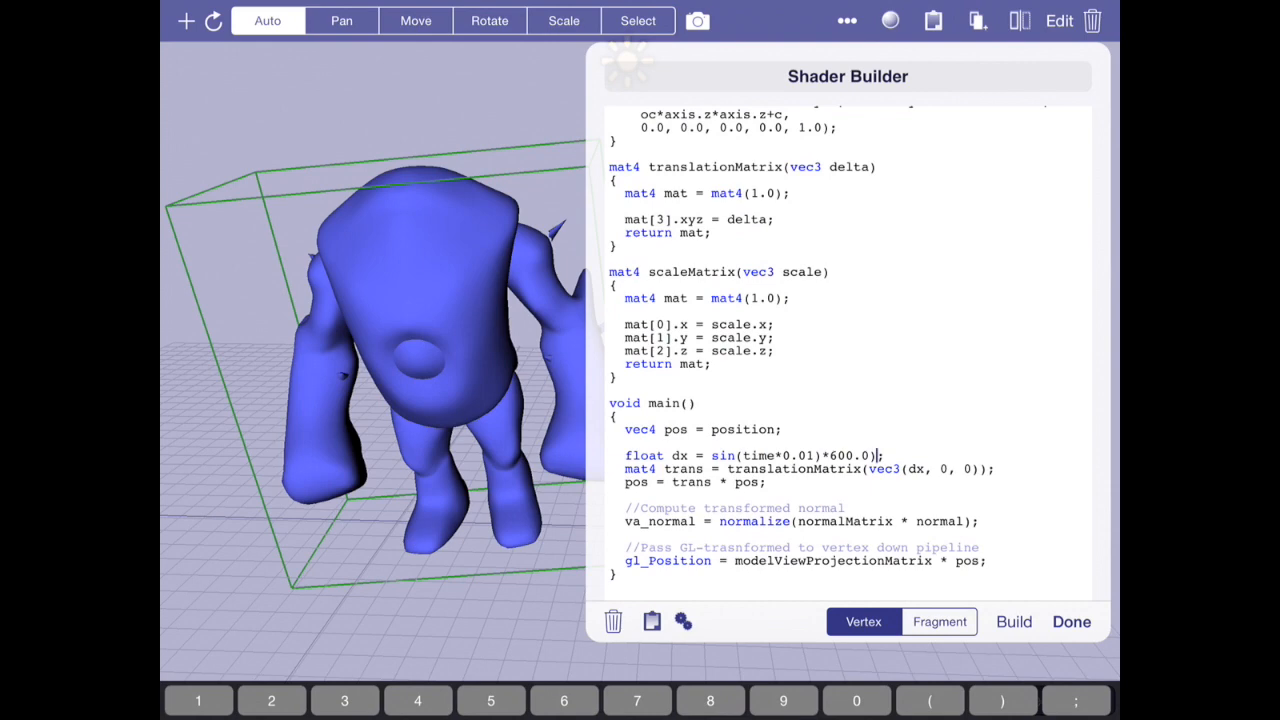
Build the shader, dismiss the syntax error log, and bring up view options
{"action": "scroll", "scroll_direction": "up", "scroll_amount": 3}
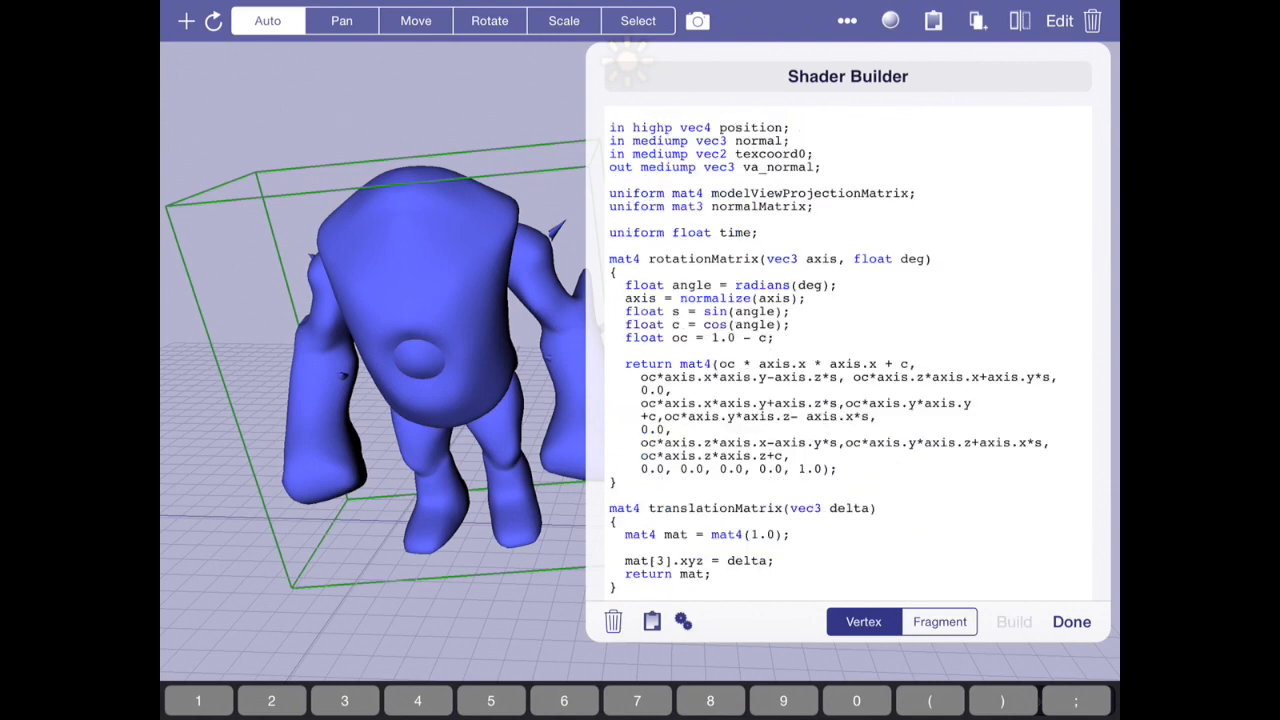
{"action": "left_click", "coordinate": [1013, 621]}
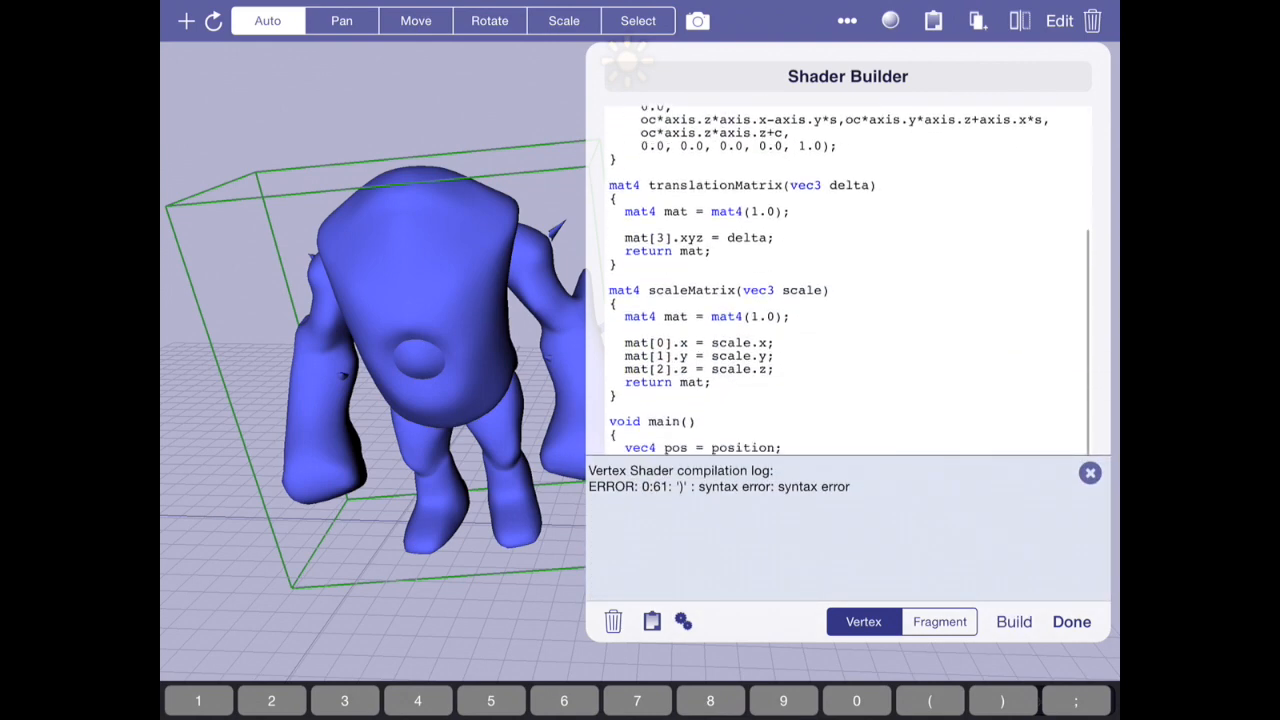
{"action": "left_click", "coordinate": [1089, 472]}
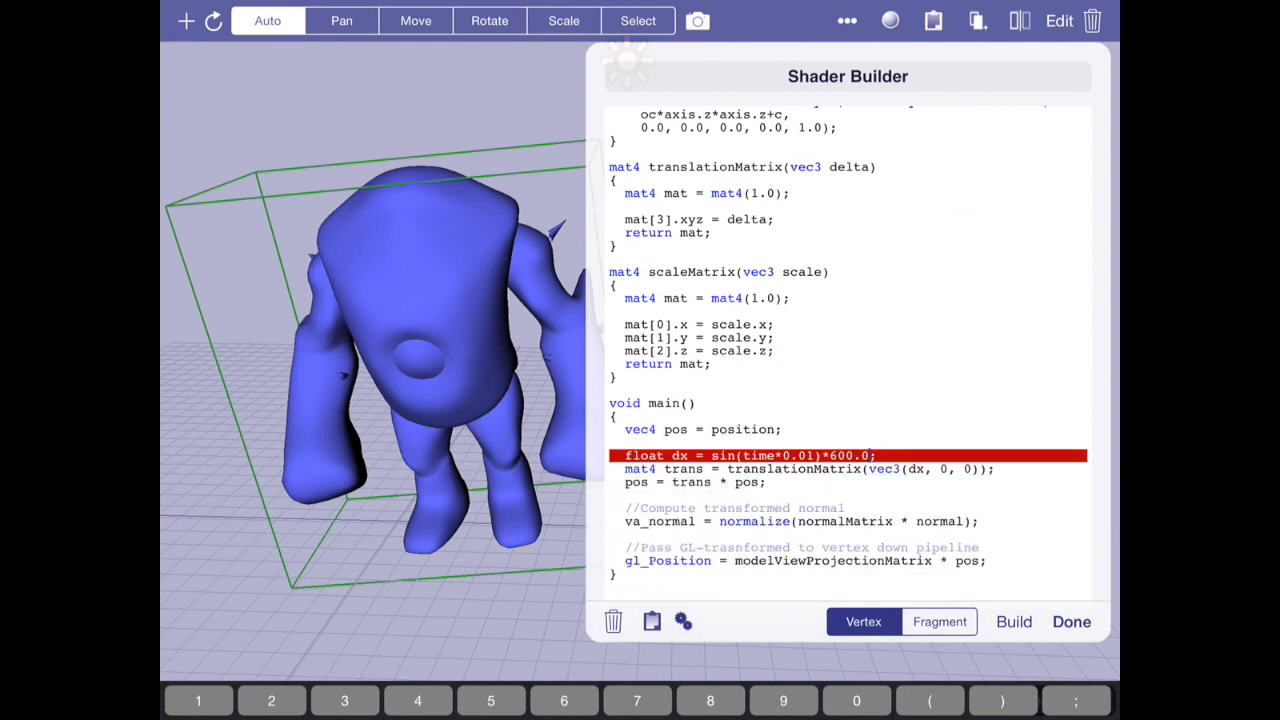
{"action": "scroll", "scroll_direction": "up", "scroll_amount": 3}
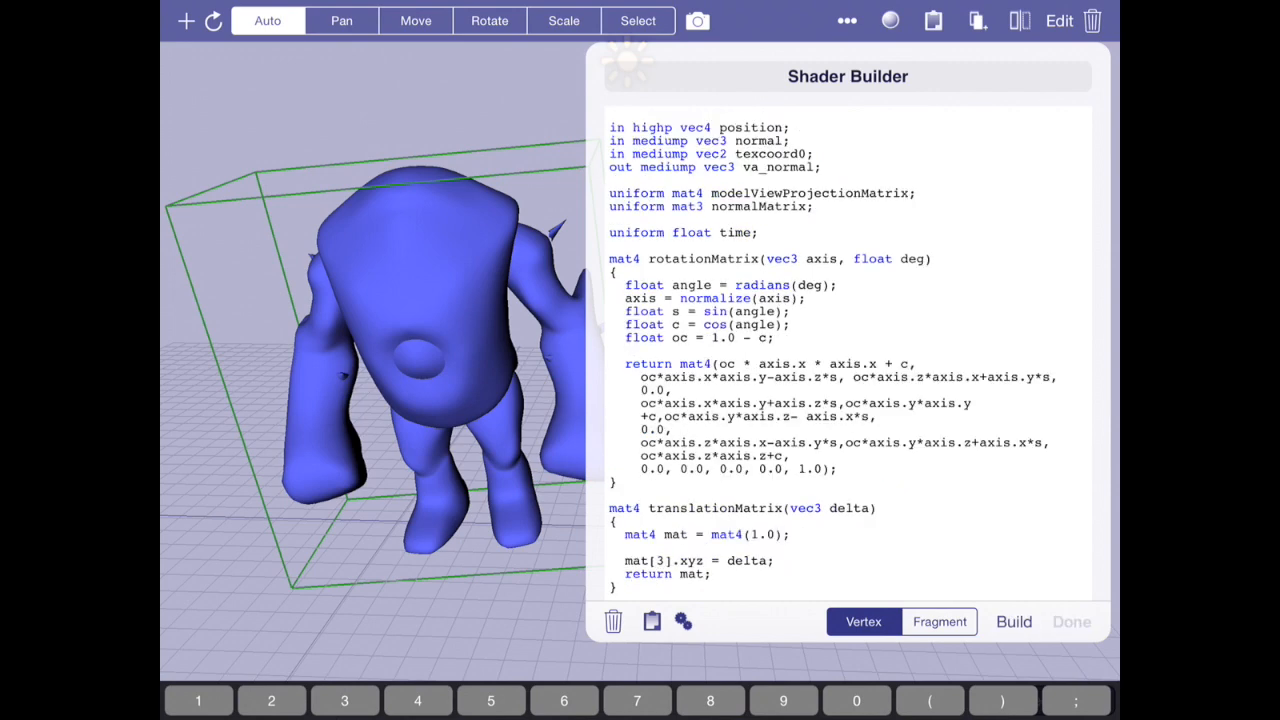
{"action": "left_click", "coordinate": [697, 20]}
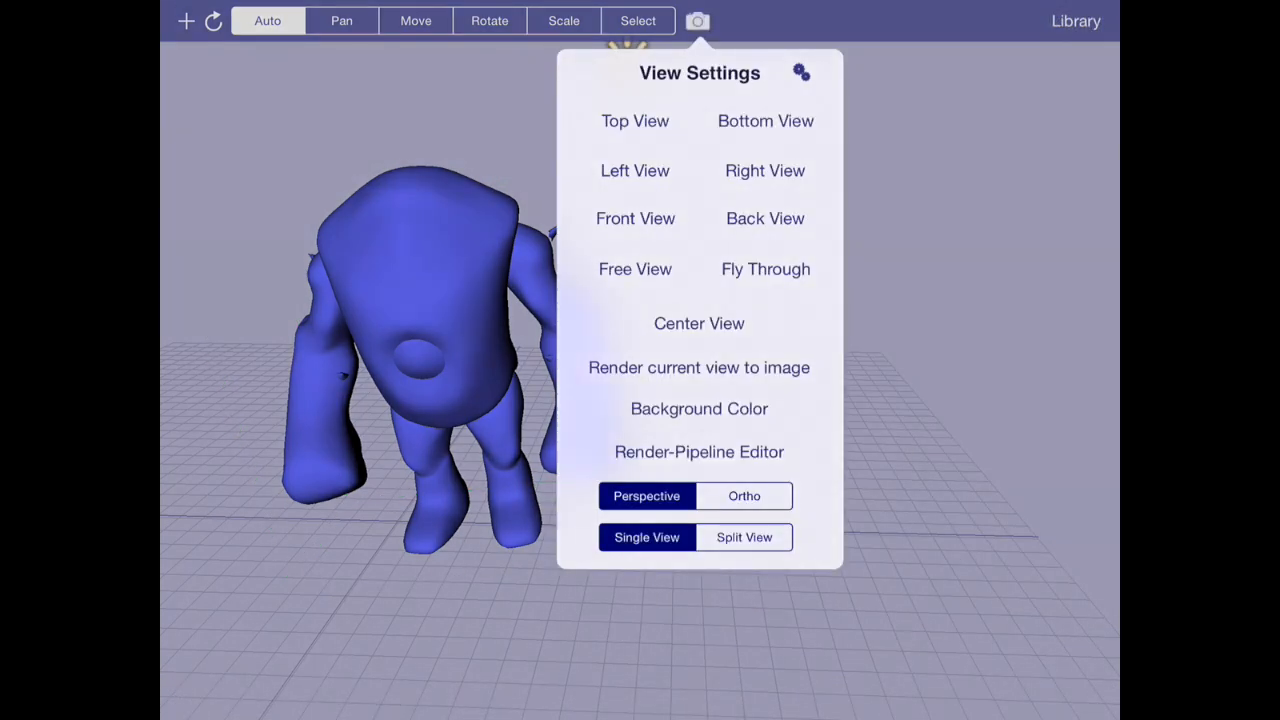
Preview the animation full-screen and rotate the view around the swinging model
{"action": "left_click", "coordinate": [699, 367]}
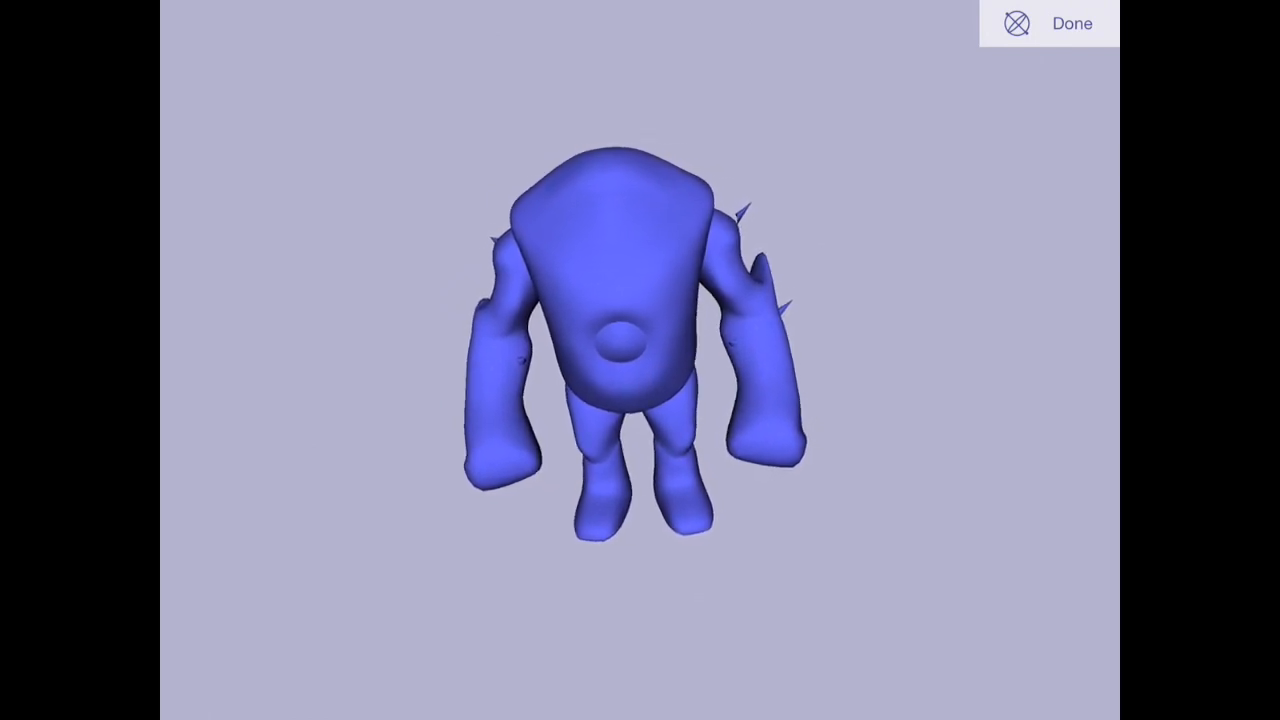
{"action": "left_click_drag", "start_coordinate": [620, 340], "coordinate": [380, 390]}
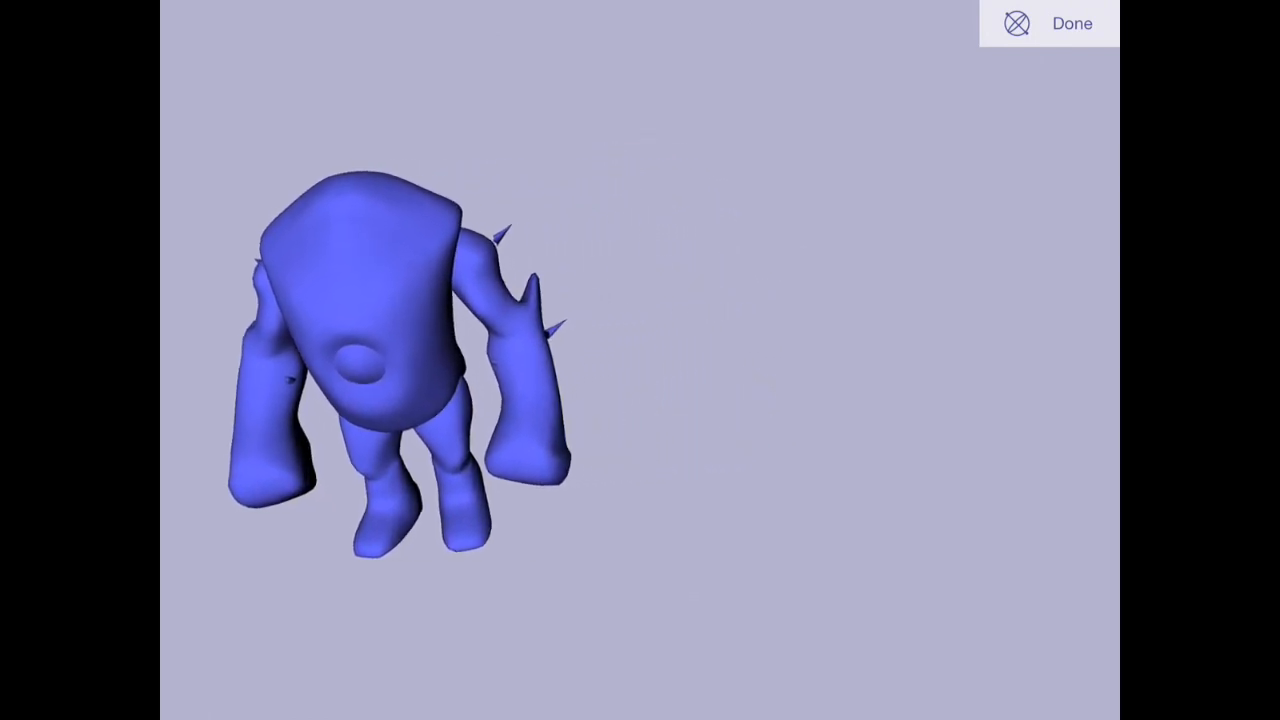
{"action": "left_click_drag", "start_coordinate": [400, 350], "coordinate": [250, 380]}
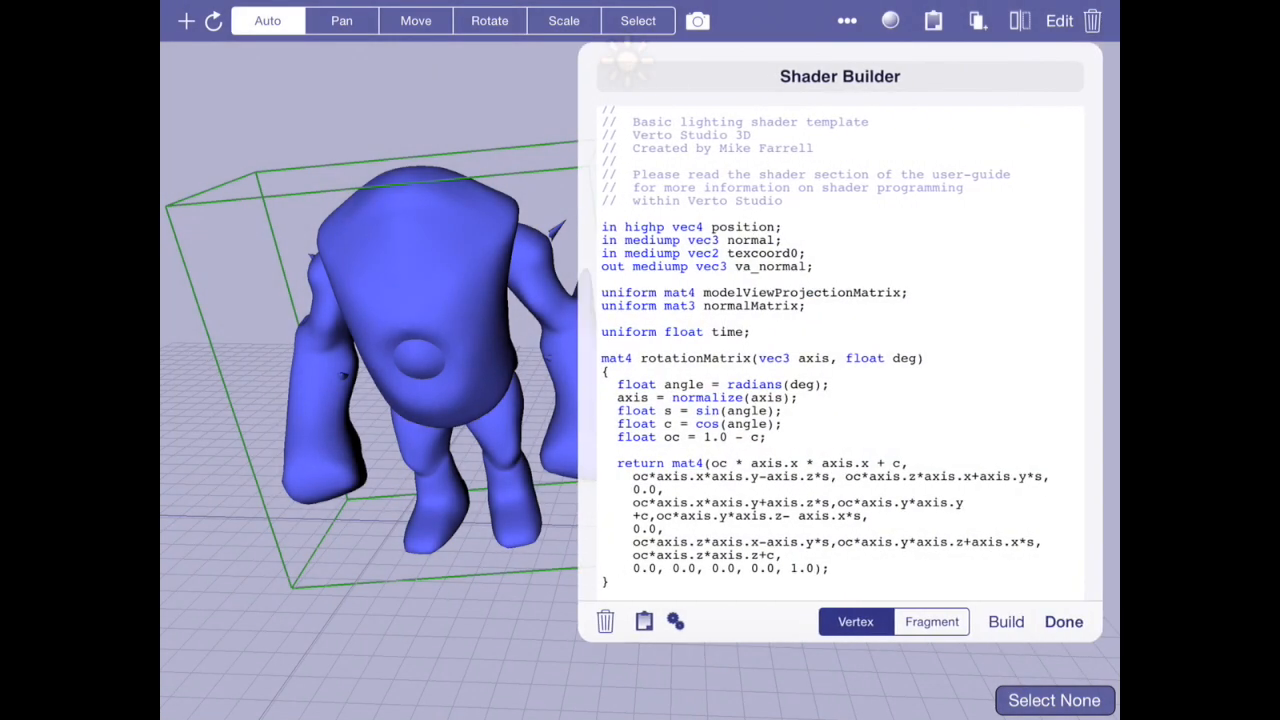
{"action": "scroll", "scroll_direction": "down", "scroll_amount": 3}
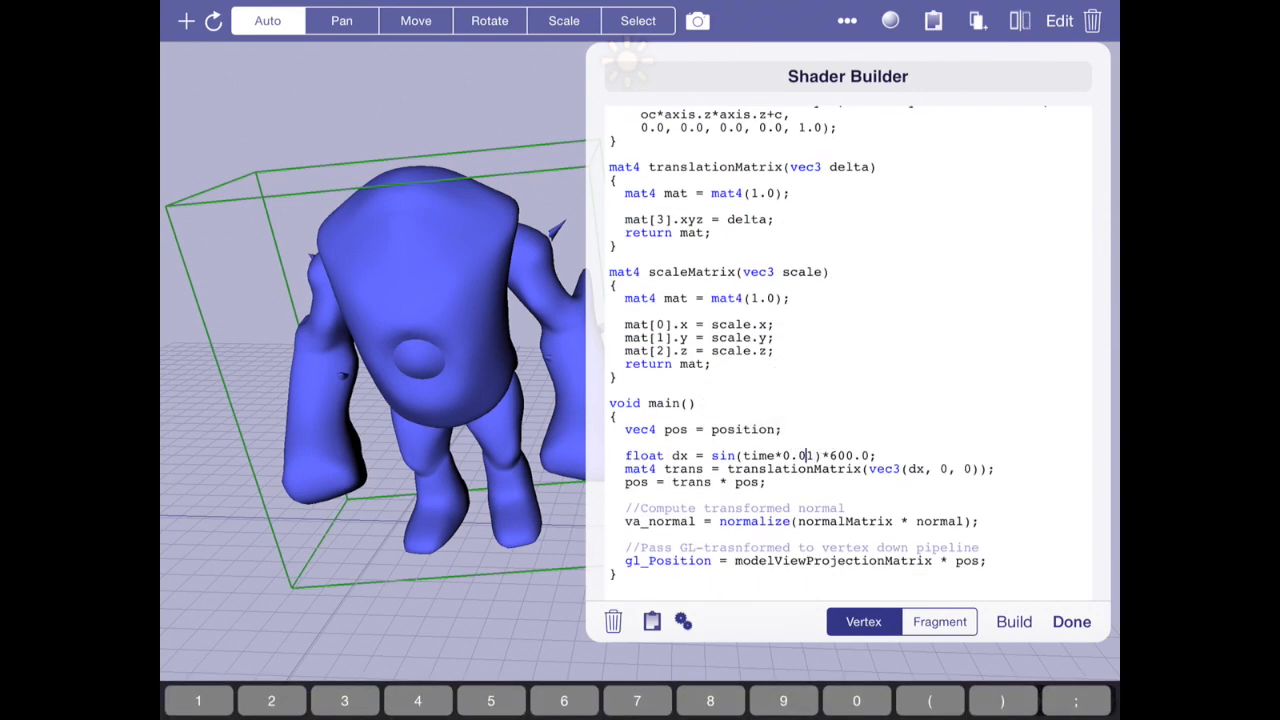
{"action": "scroll", "scroll_direction": "up", "scroll_amount": 3}
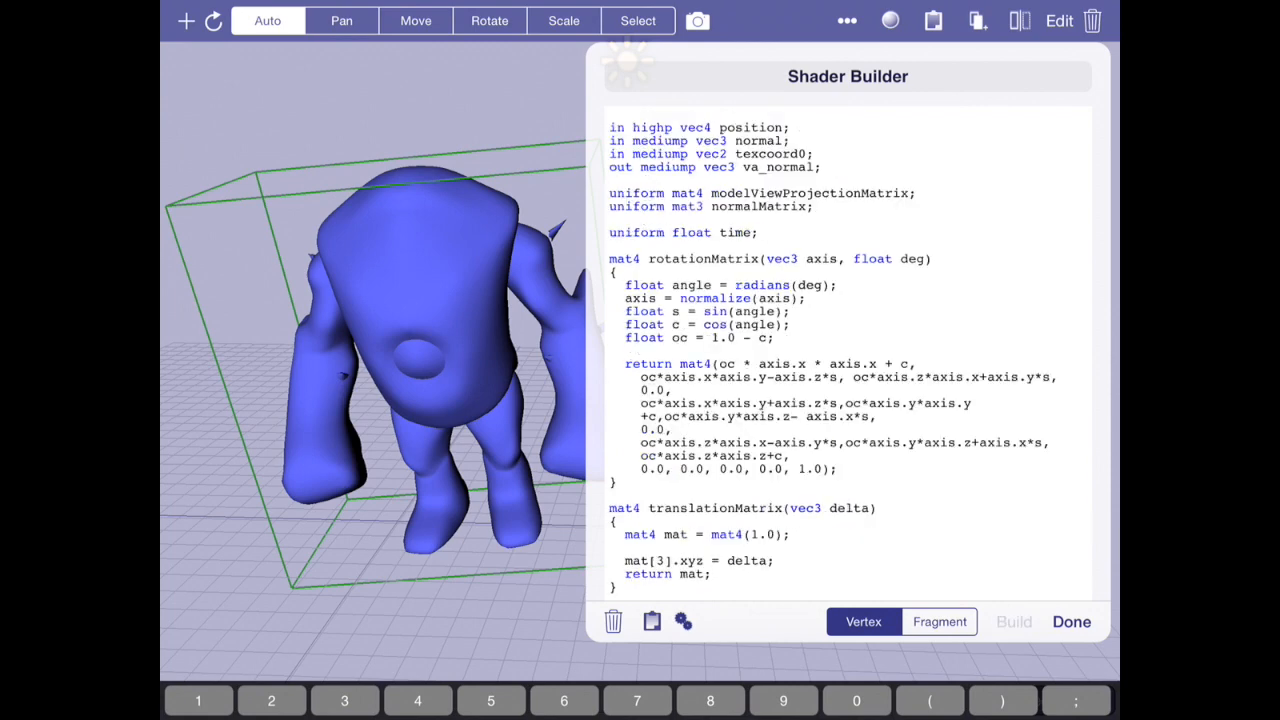
{"action": "left_click", "coordinate": [1071, 621]}
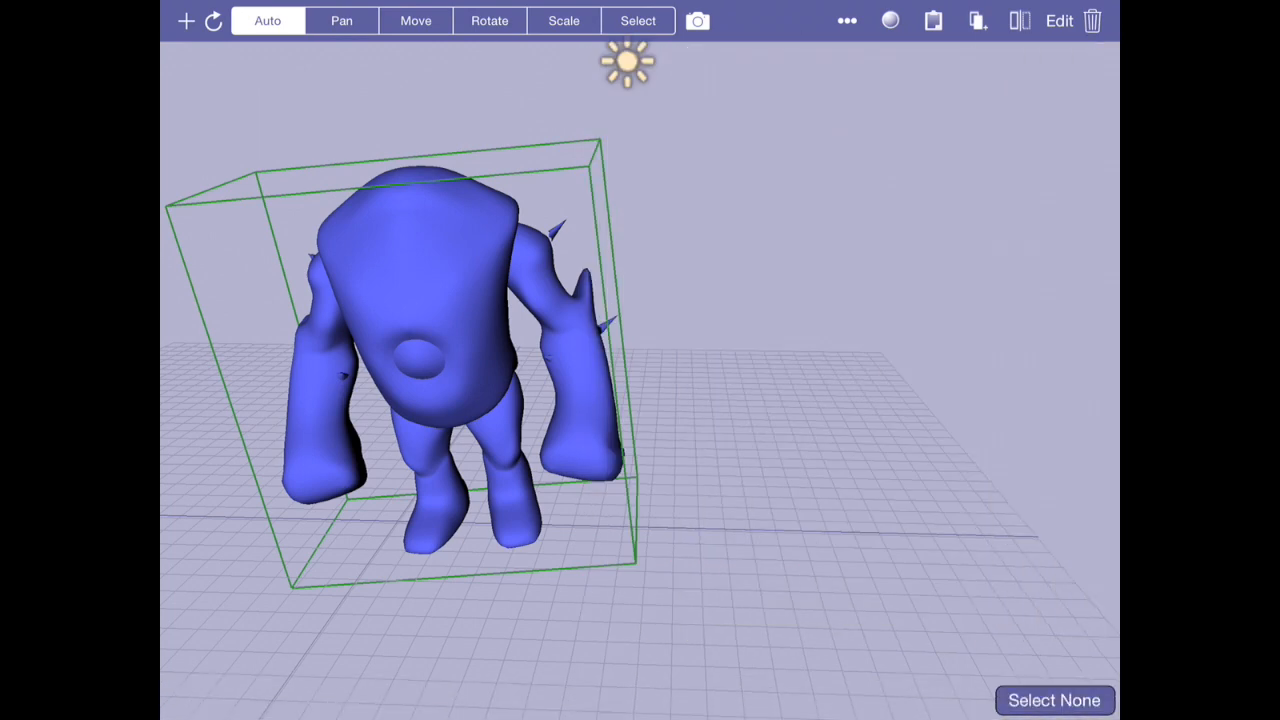
{"action": "left_click", "coordinate": [889, 20]}
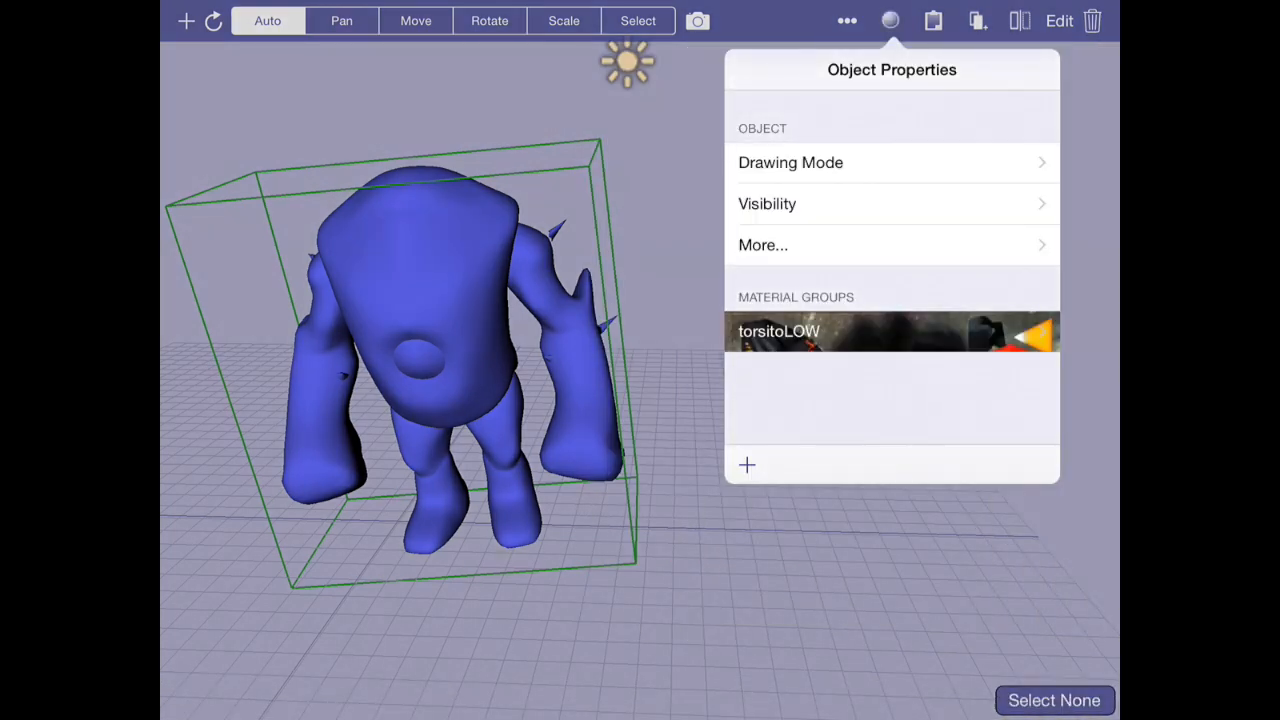
{"action": "left_click", "coordinate": [697, 20]}
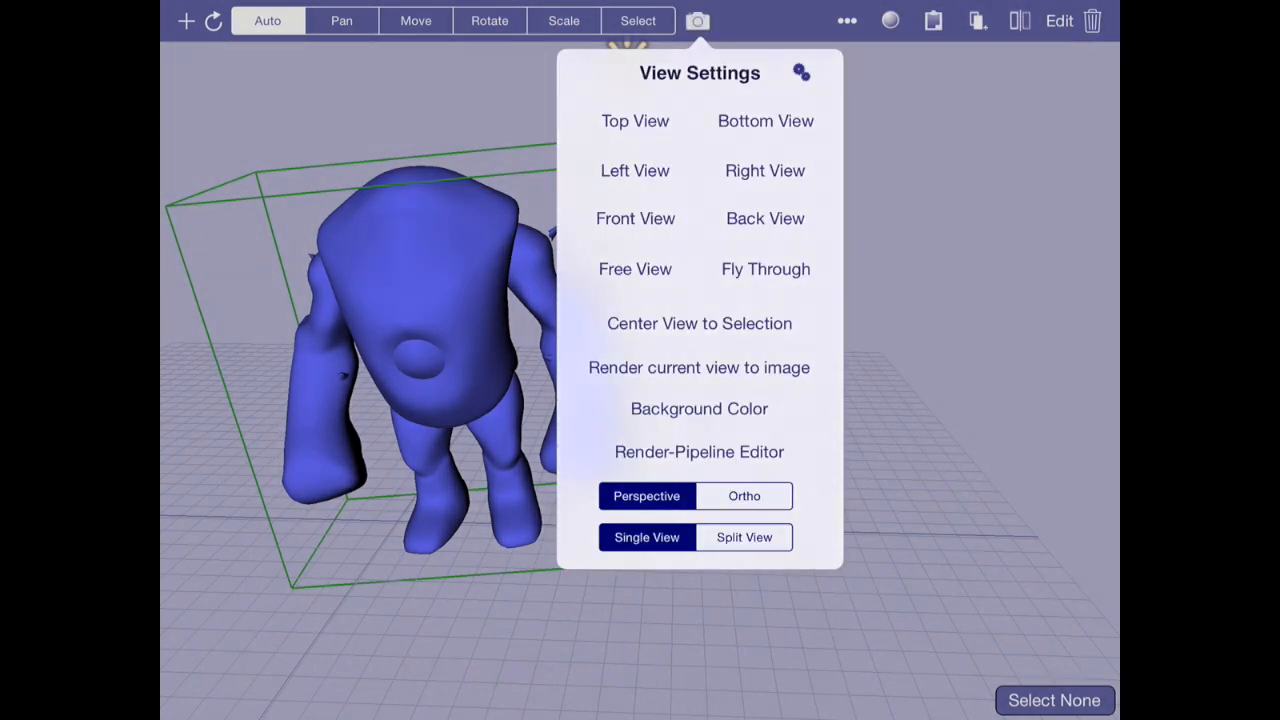
{"action": "left_click", "coordinate": [699, 367]}
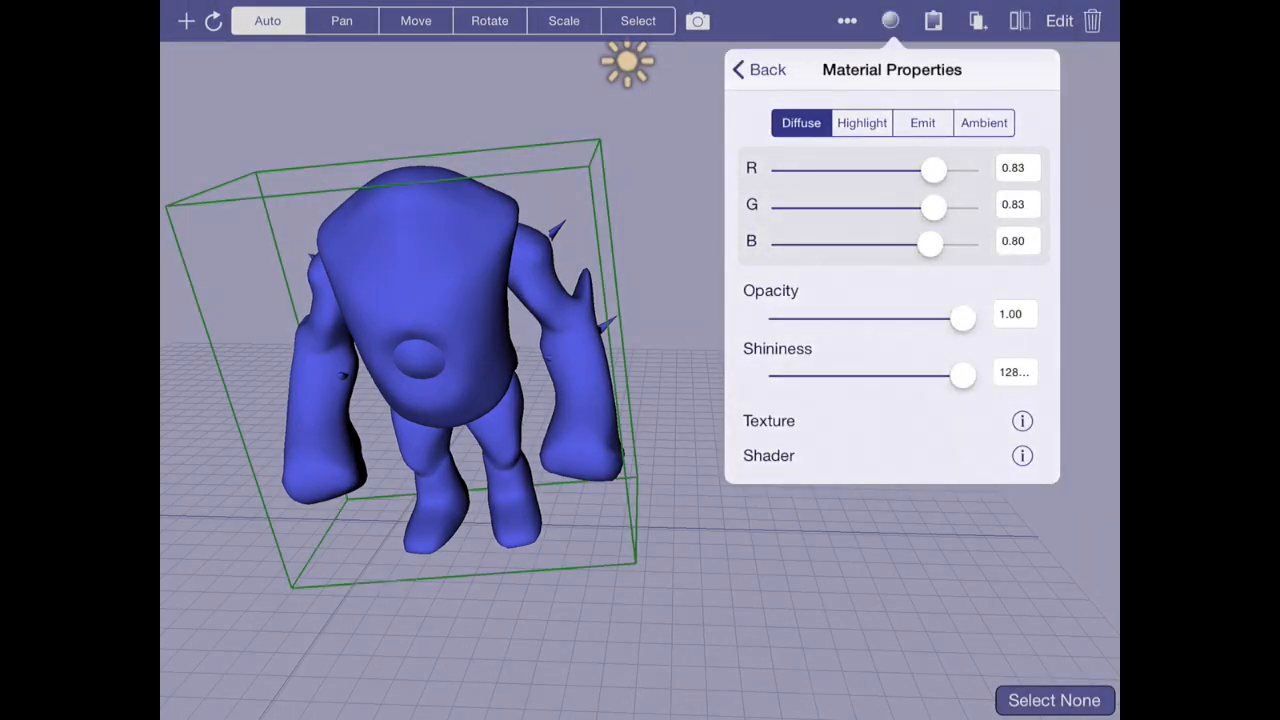
{"action": "left_click", "coordinate": [1022, 455]}
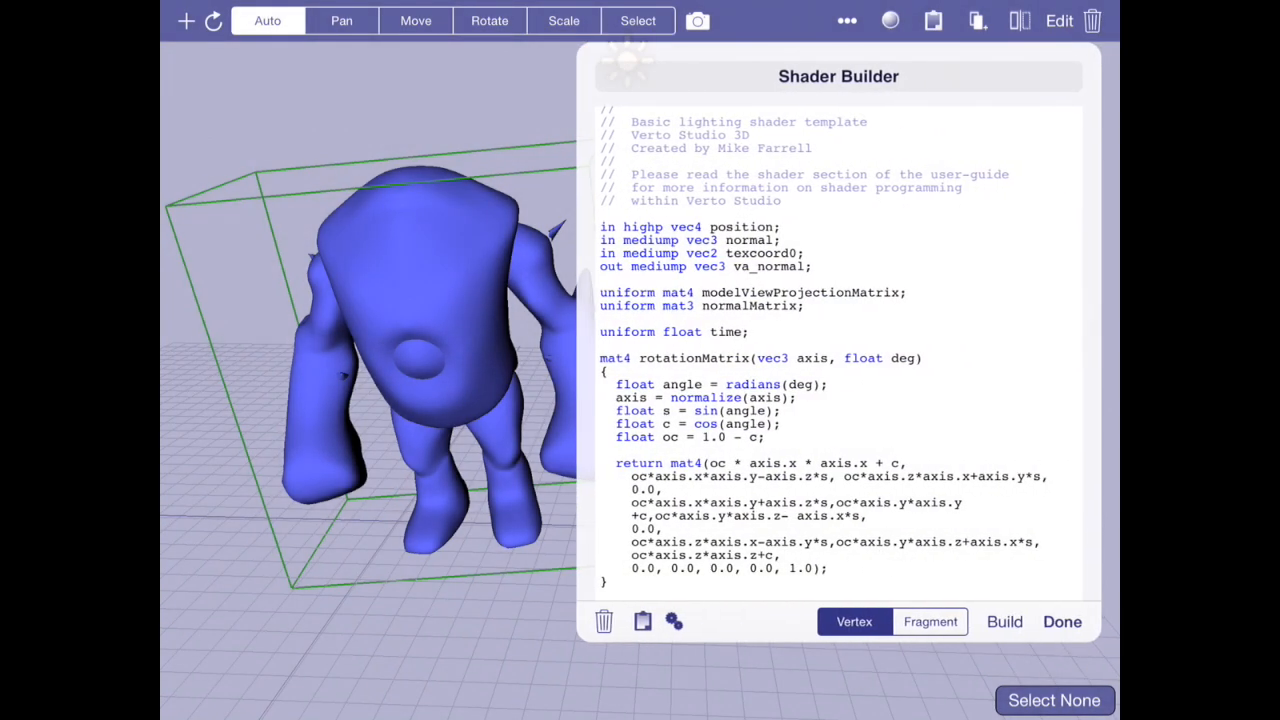
Rename dx to scale and change the sine multiplier to 0.1
{"action": "scroll", "scroll_direction": "down", "scroll_amount": 3}
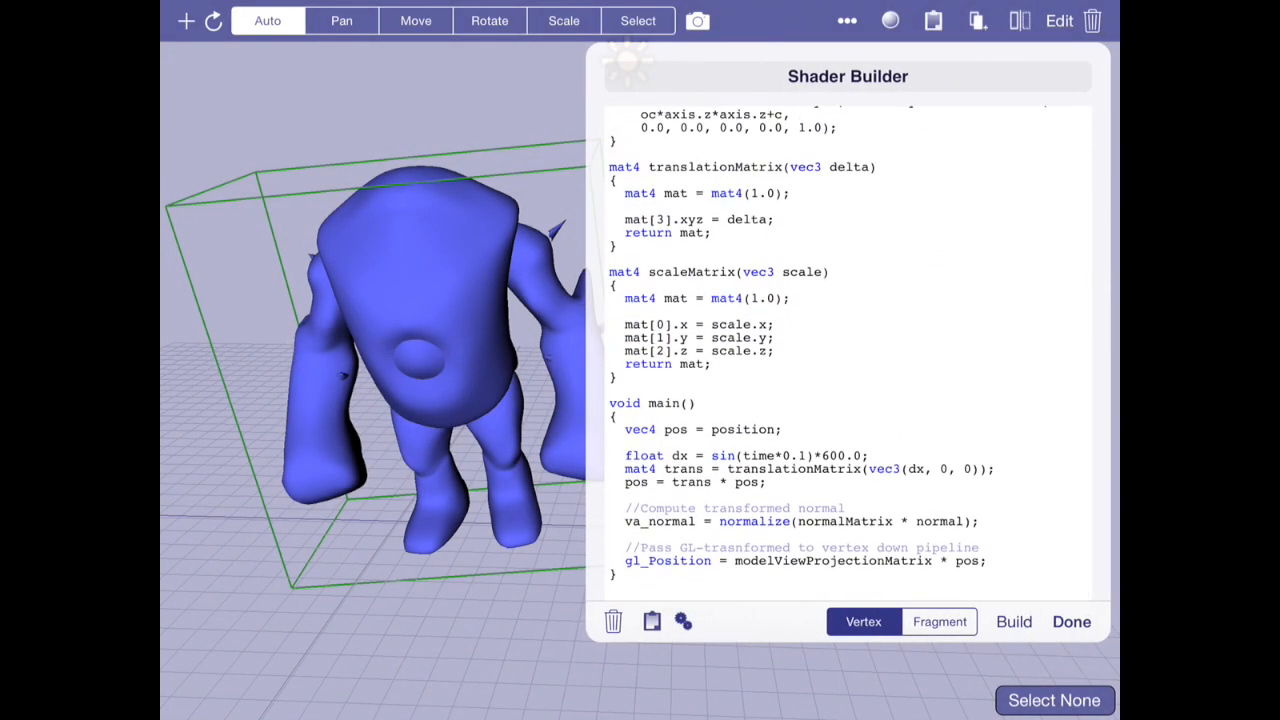
{"action": "left_click", "coordinate": [614, 575]}
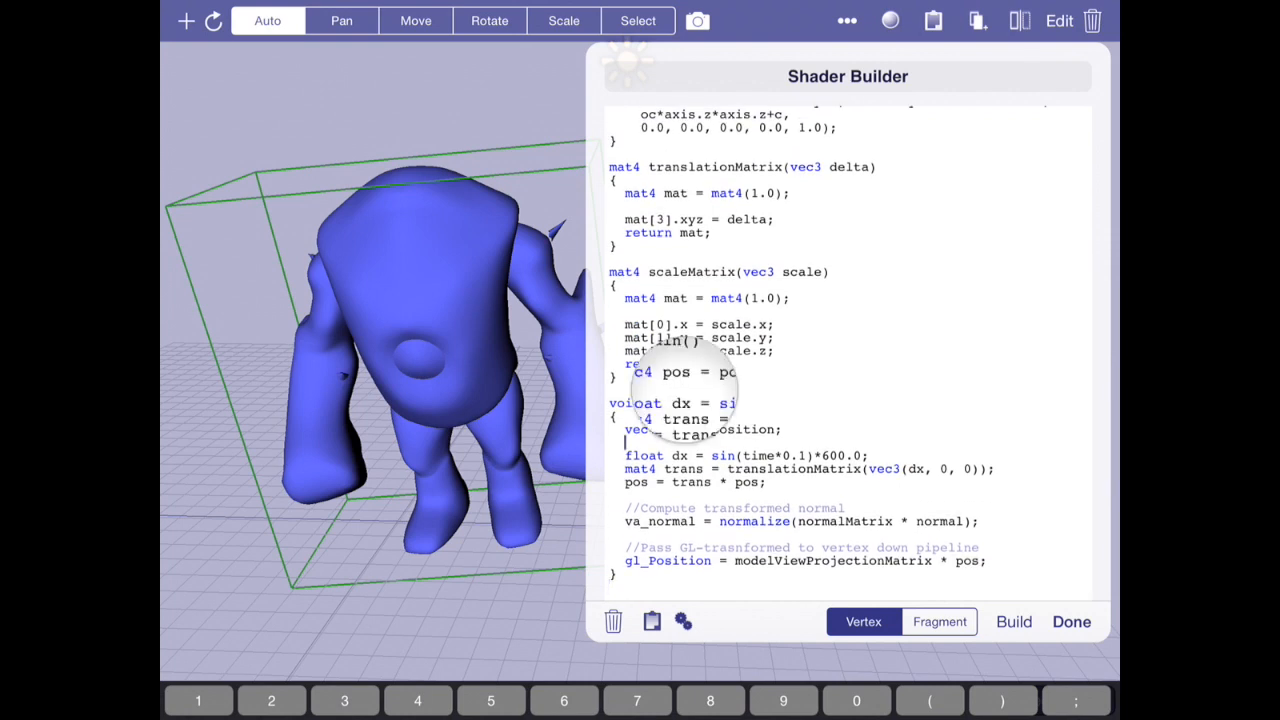
{"action": "left_click", "coordinate": [680, 455]}
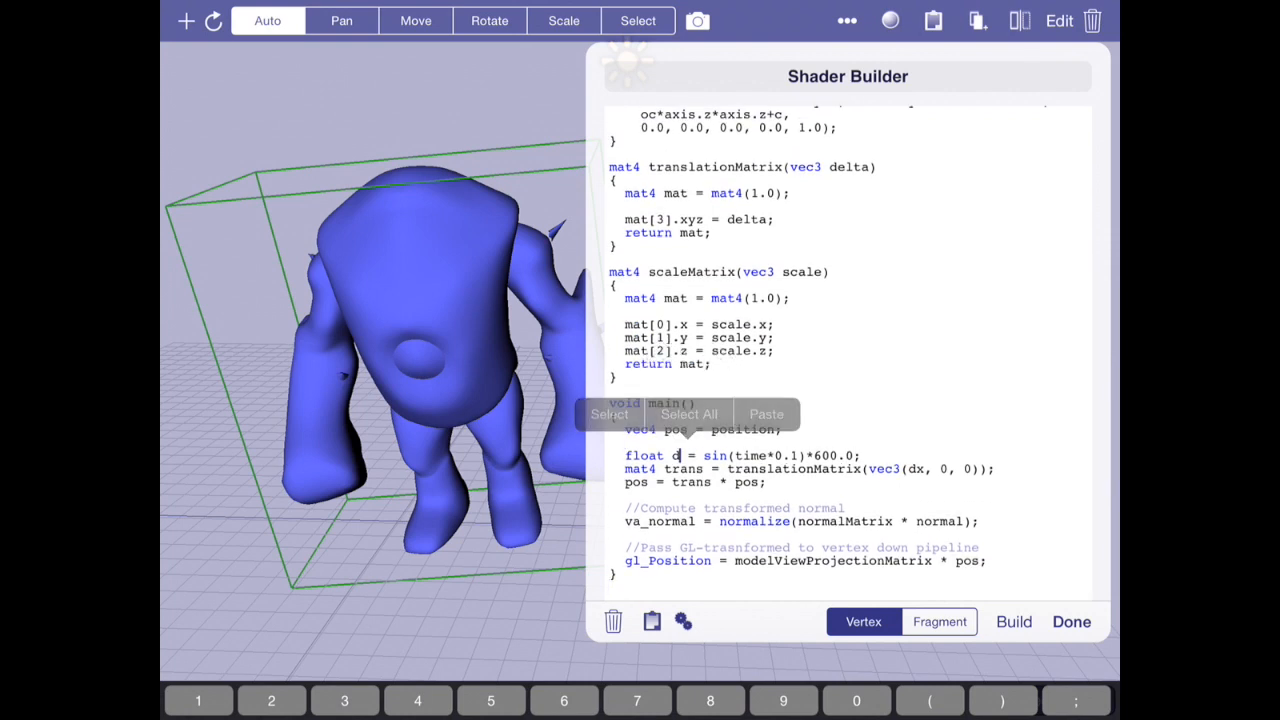
{"action": "type", "text": "scale"}
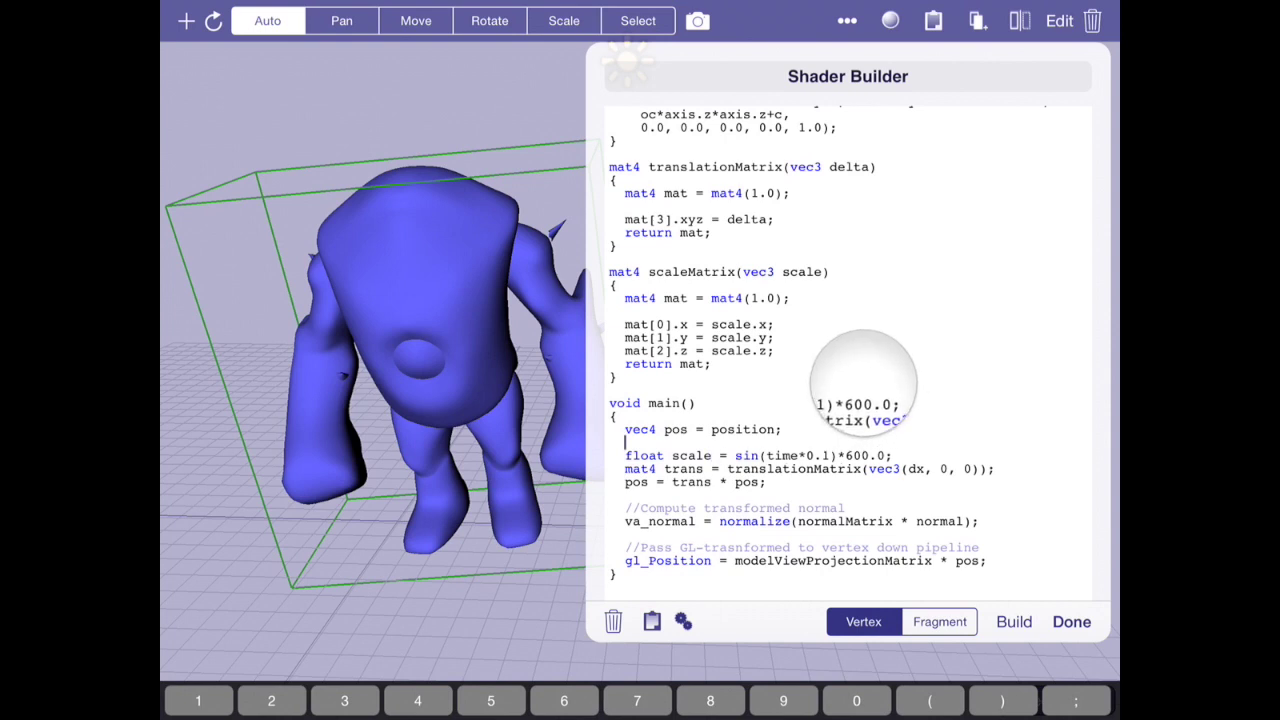
{"action": "left_click", "coordinate": [735, 455]}
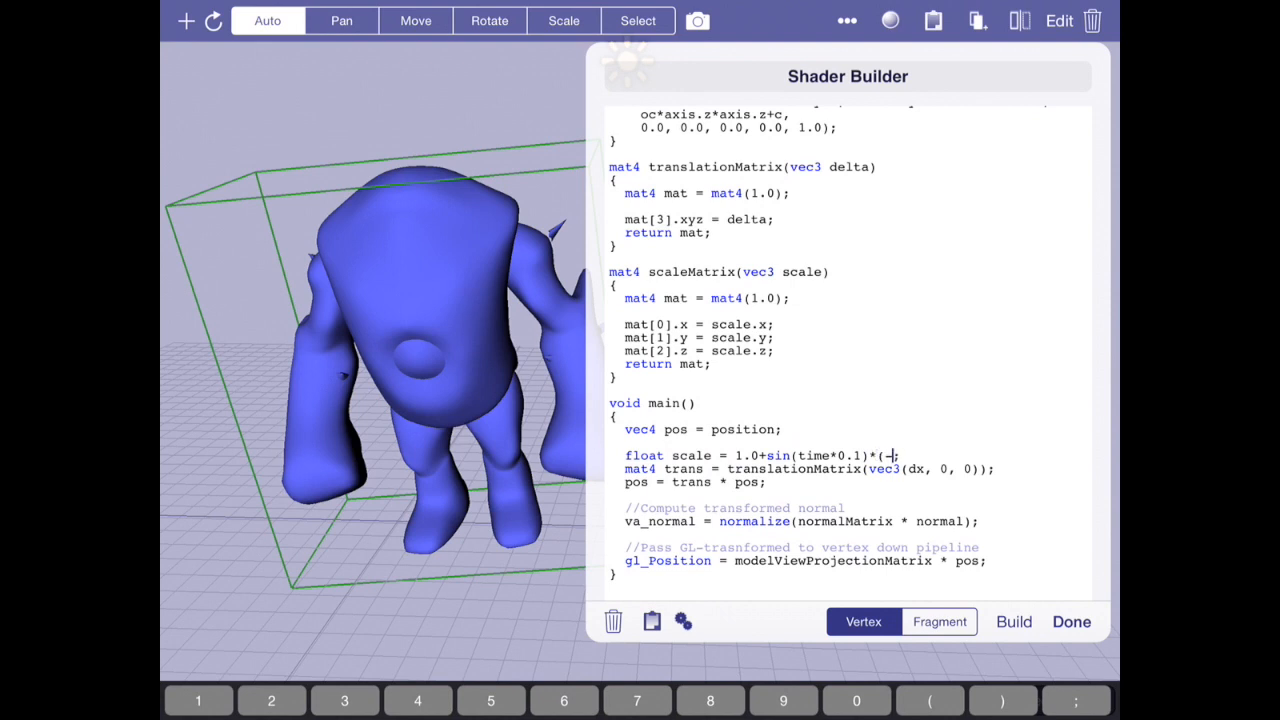
{"action": "type", "text": "0.1)"}
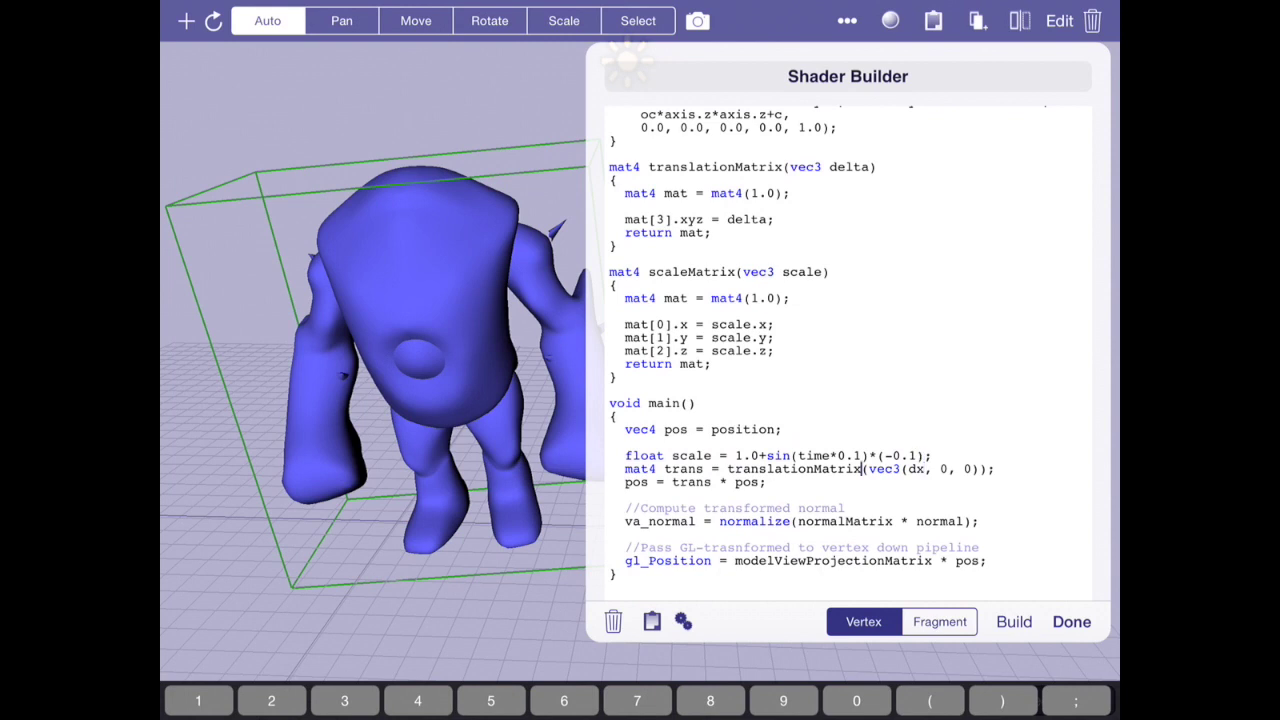
Replace translationMatrix with scaleMatrix(vec3(scale)) as scaleMat and close the code
{"action": "double_click", "coordinate": [793, 468]}
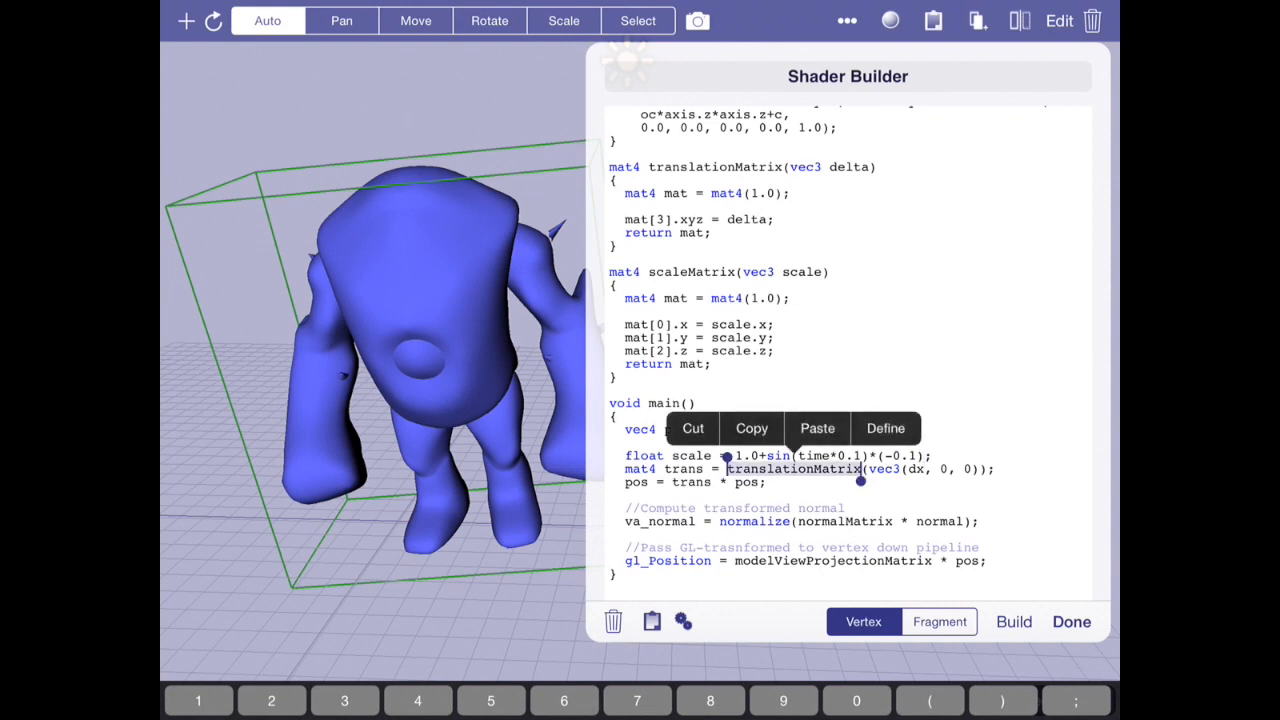
{"action": "left_click", "coordinate": [817, 428]}
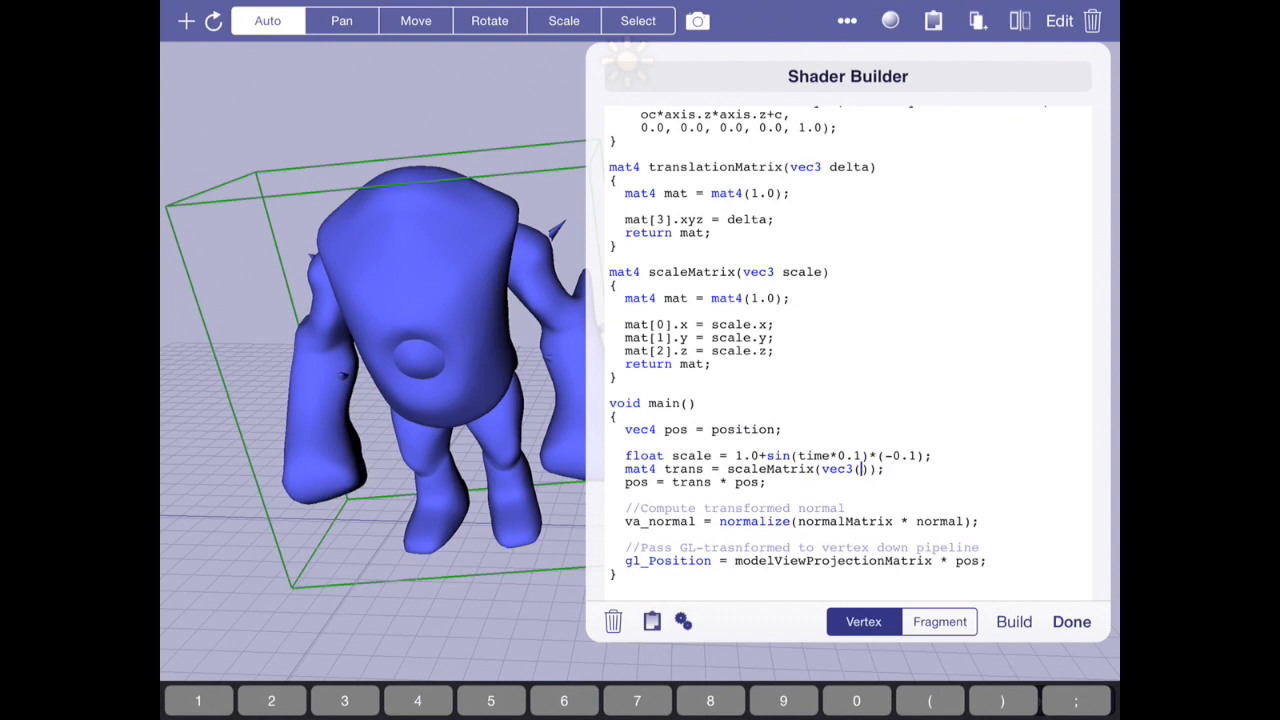
{"action": "type", "text": "scaleMa"}
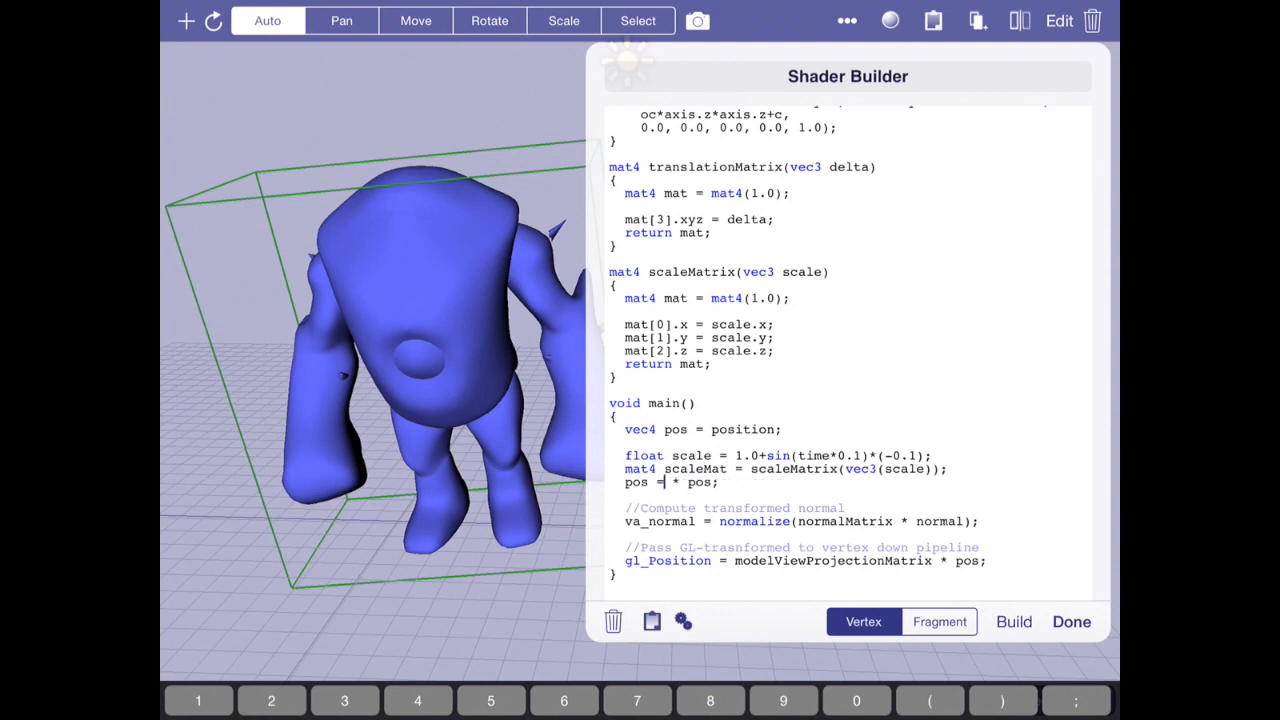
{"action": "type", "text": "scale"}
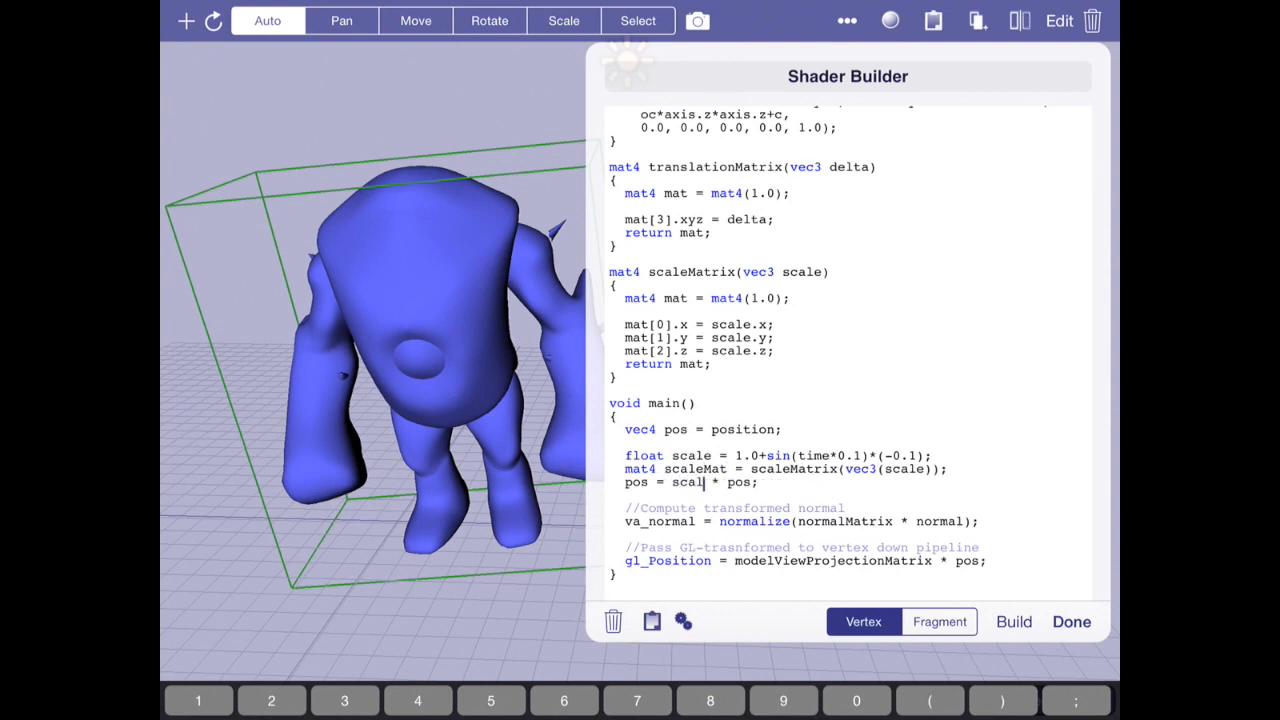
{"action": "type", "text": "eMat"}
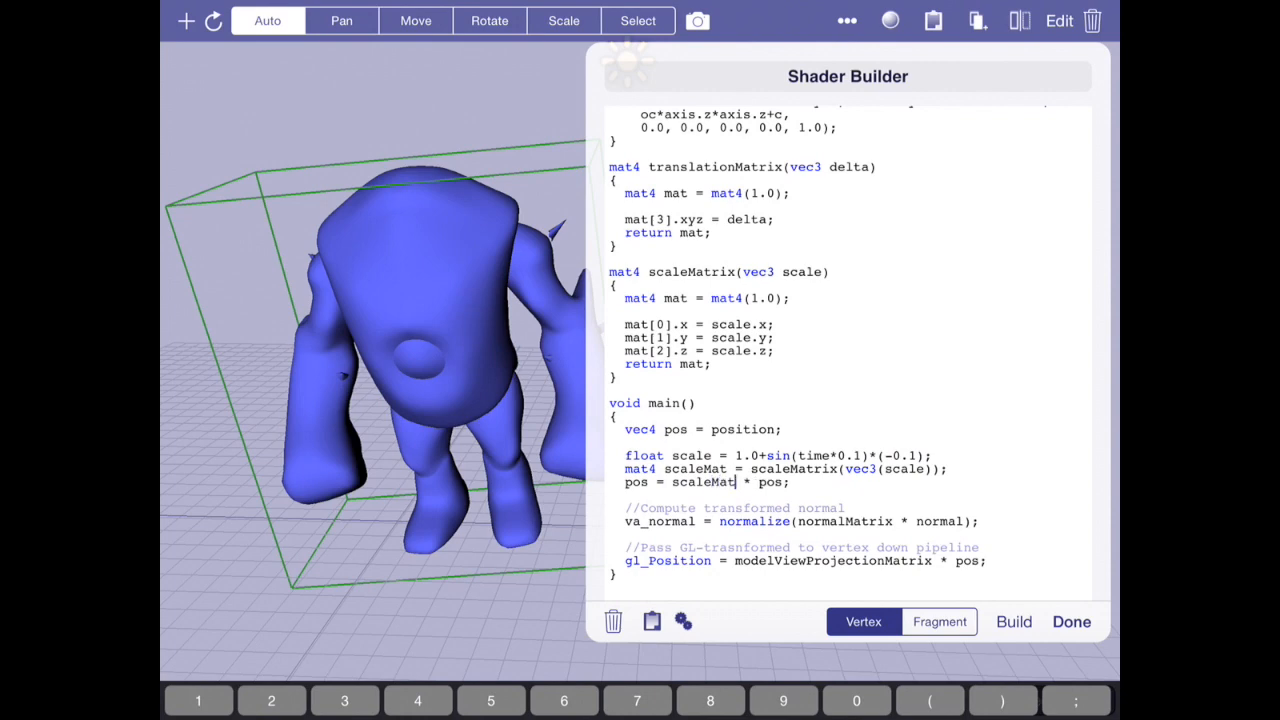
{"action": "left_click", "coordinate": [1071, 621]}
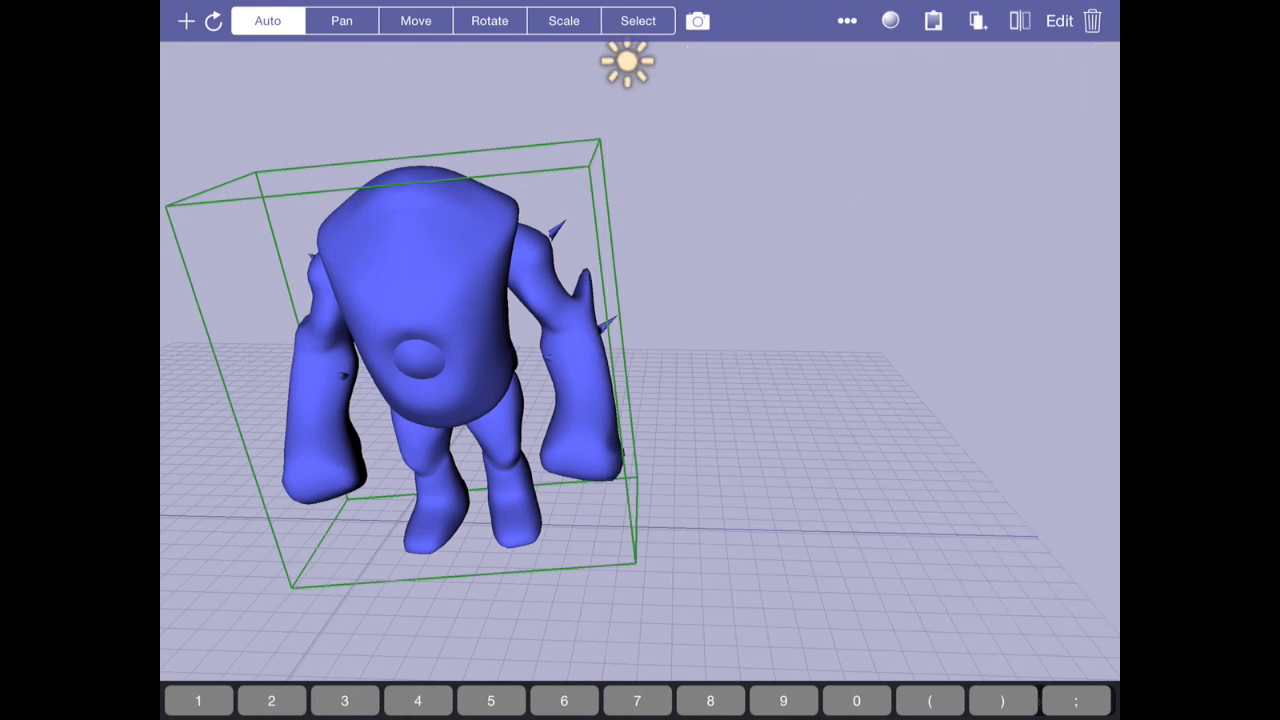
Reopen the Anim shader's code via the material's Shader Properties
{"action": "left_click", "coordinate": [697, 20]}
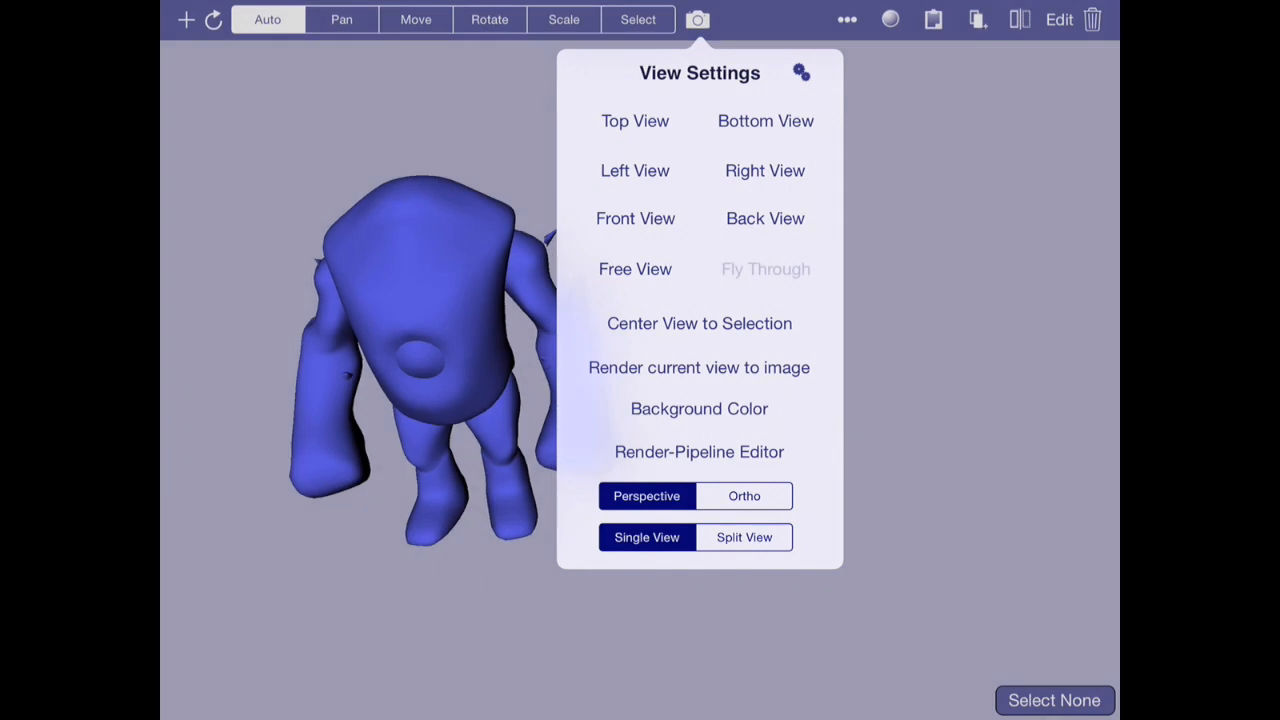
{"action": "left_click", "coordinate": [699, 367]}
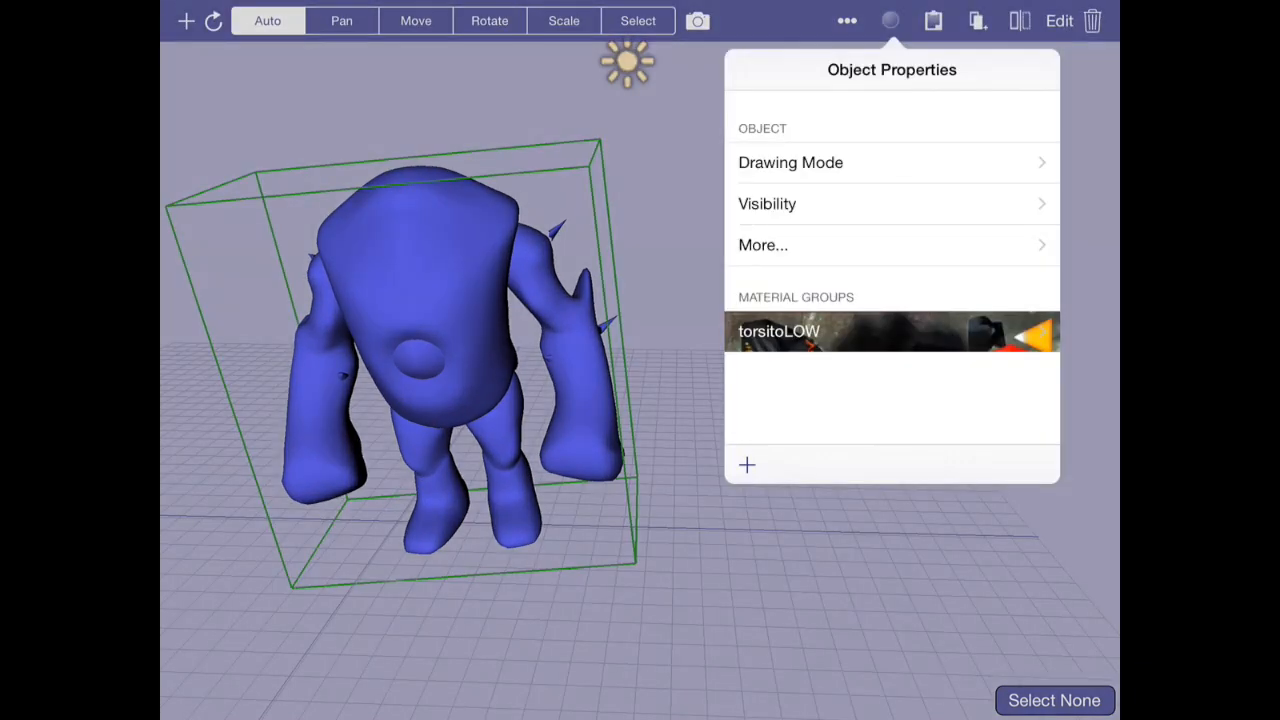
{"action": "left_click", "coordinate": [890, 331]}
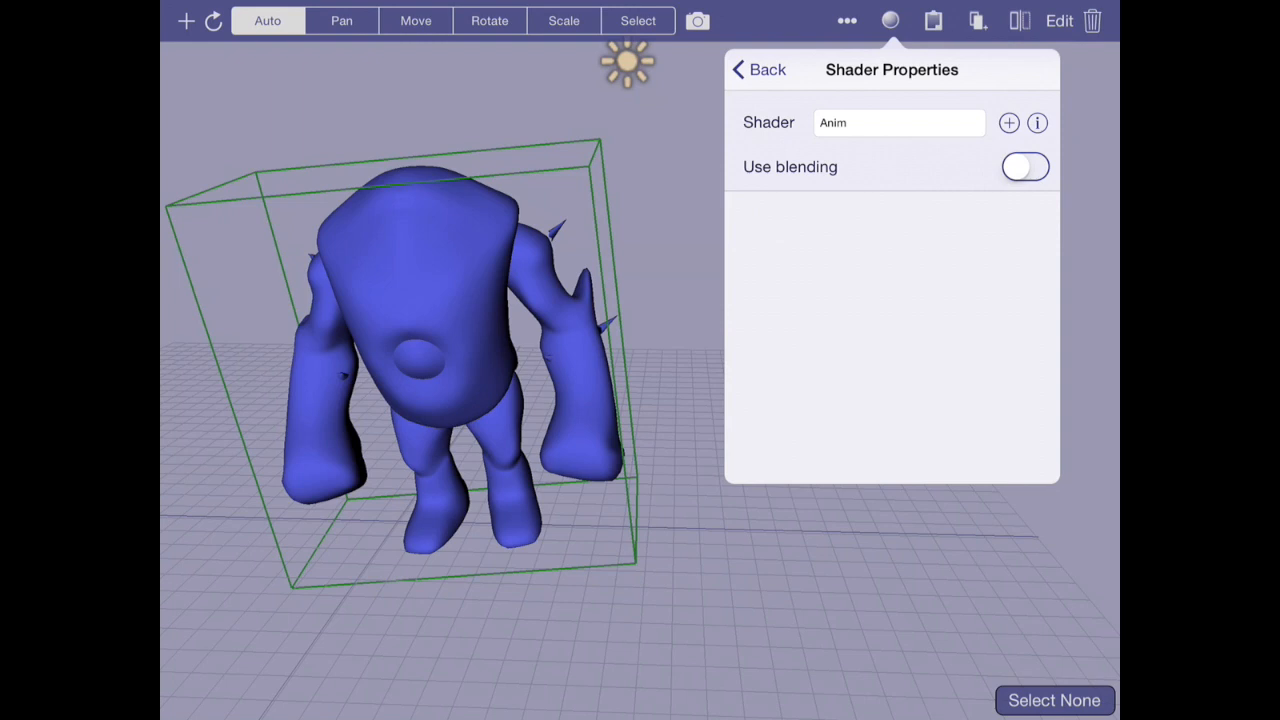
{"action": "left_click", "coordinate": [1037, 122]}
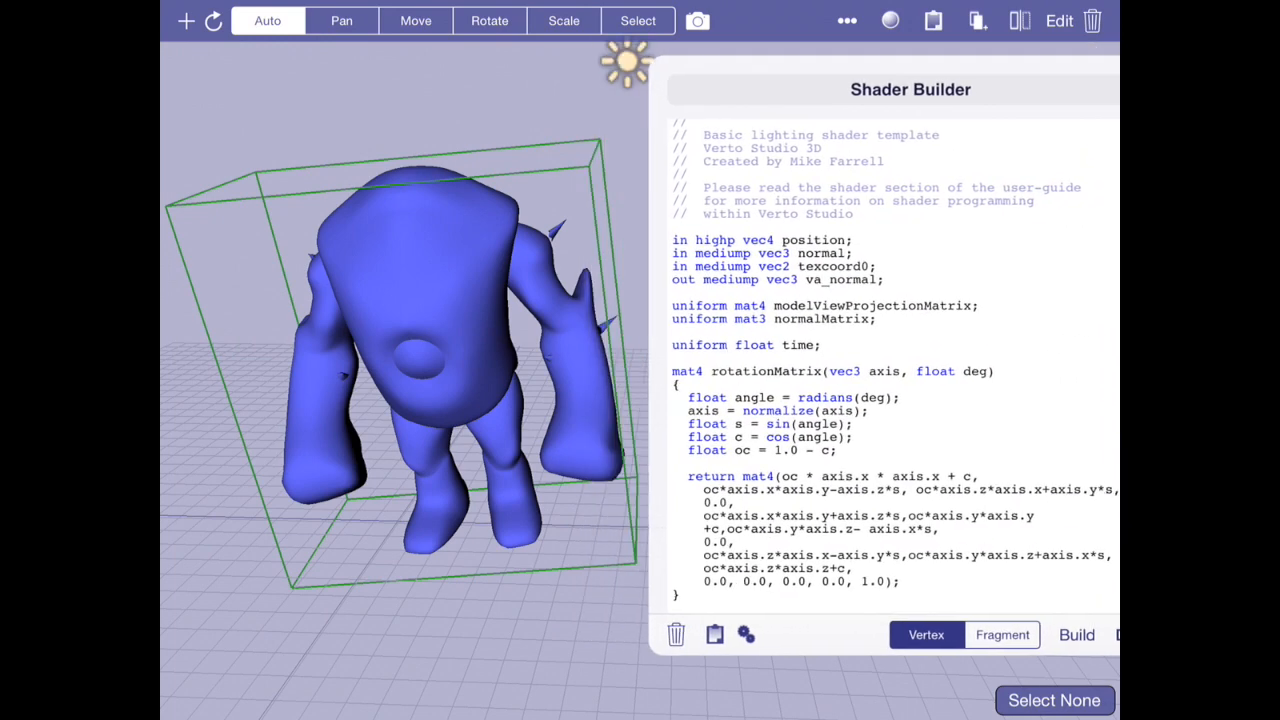
Add the line 'mat4 final = scaleMat;' before the pos assignment
{"action": "scroll", "scroll_direction": "down", "scroll_amount": 3}
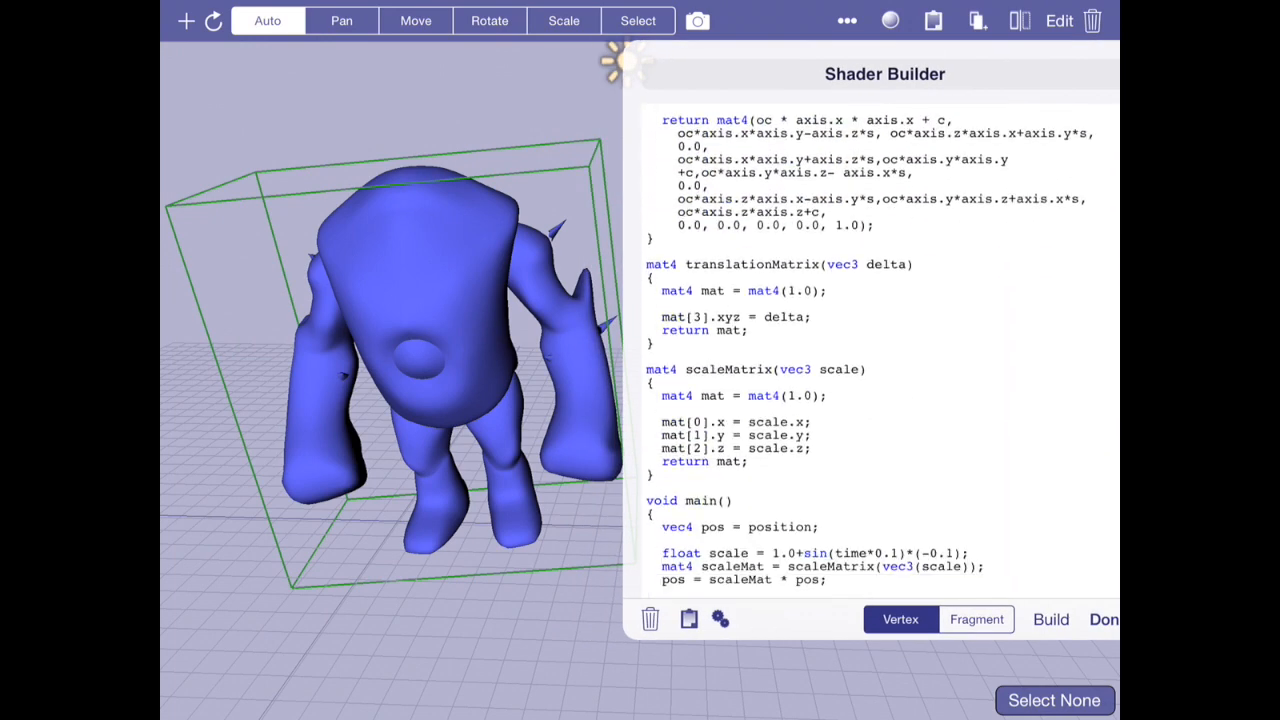
{"action": "scroll", "scroll_direction": "down", "scroll_amount": 3}
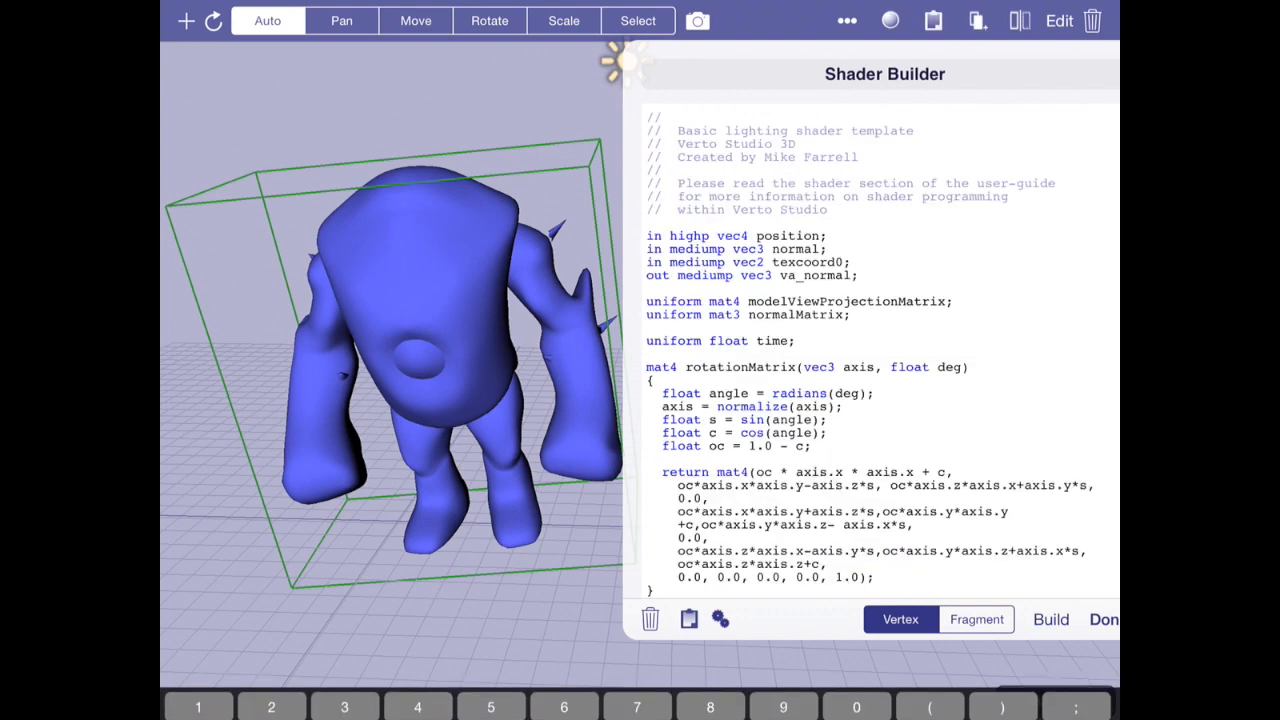
{"action": "scroll", "scroll_direction": "down", "scroll_amount": 3}
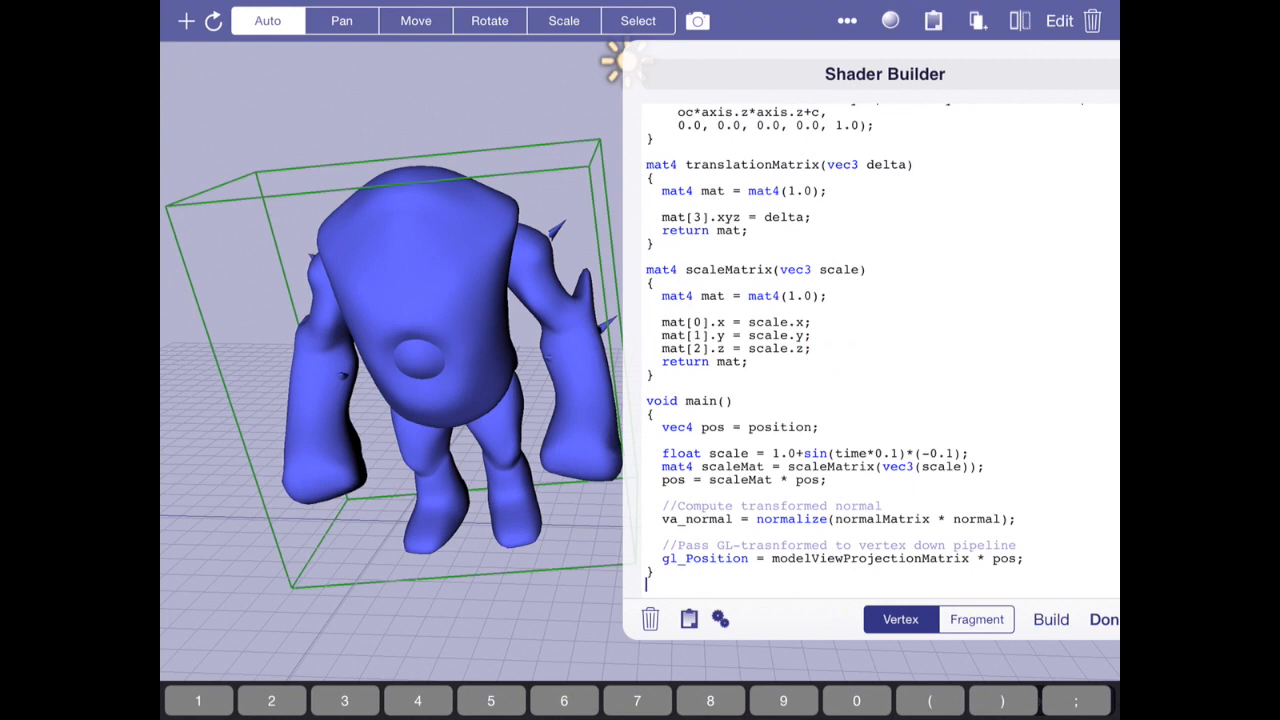
{"action": "left_click", "coordinate": [662, 492]}
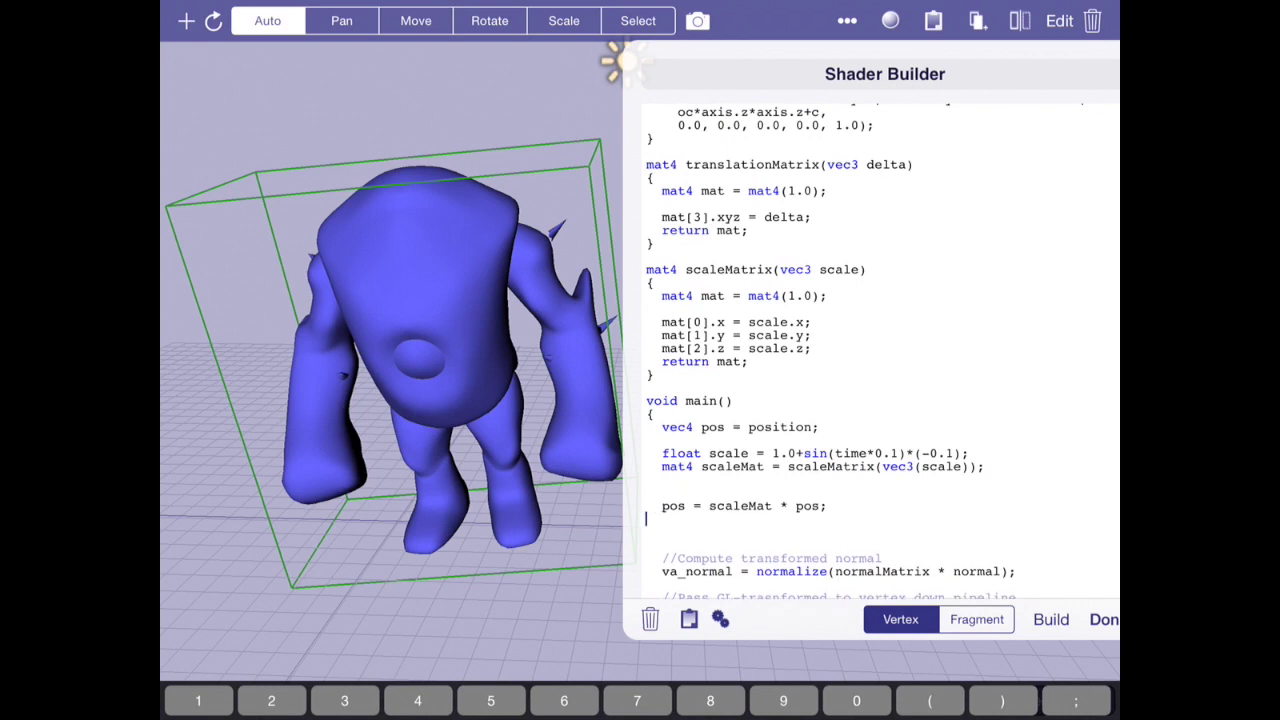
{"action": "type", "text": "mat4 fi"}
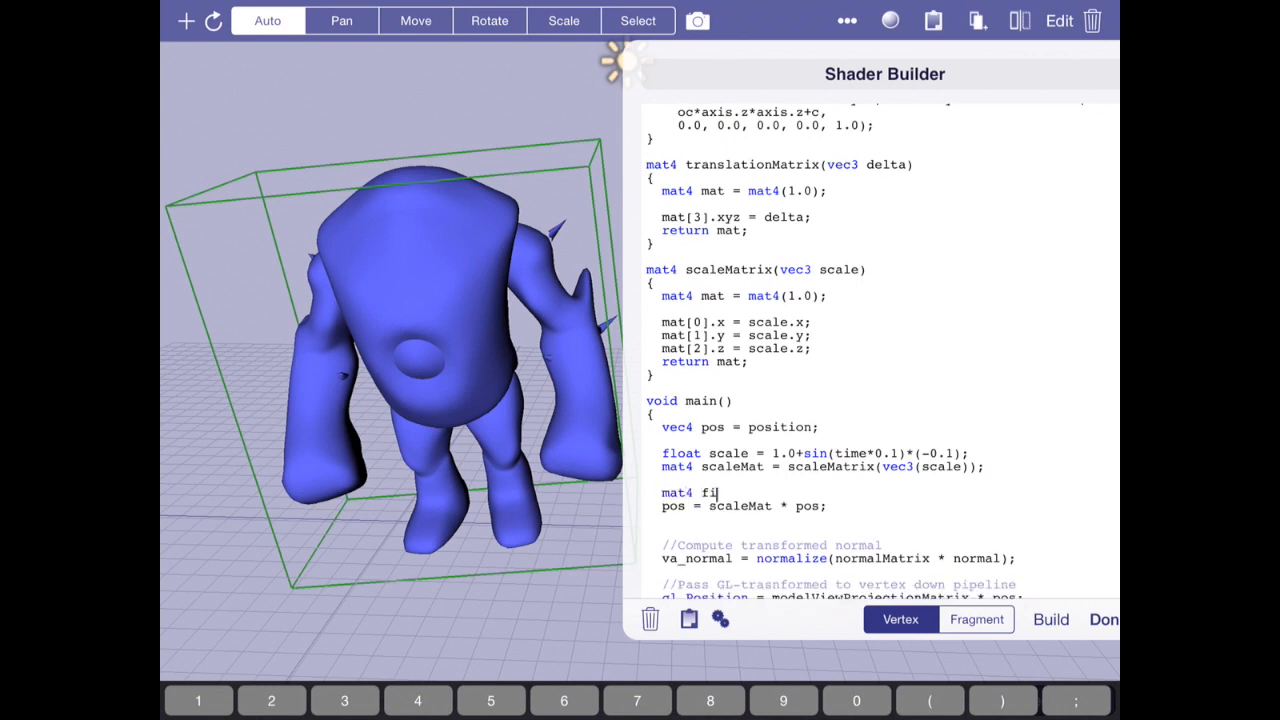
{"action": "type", "text": "nal = sc"}
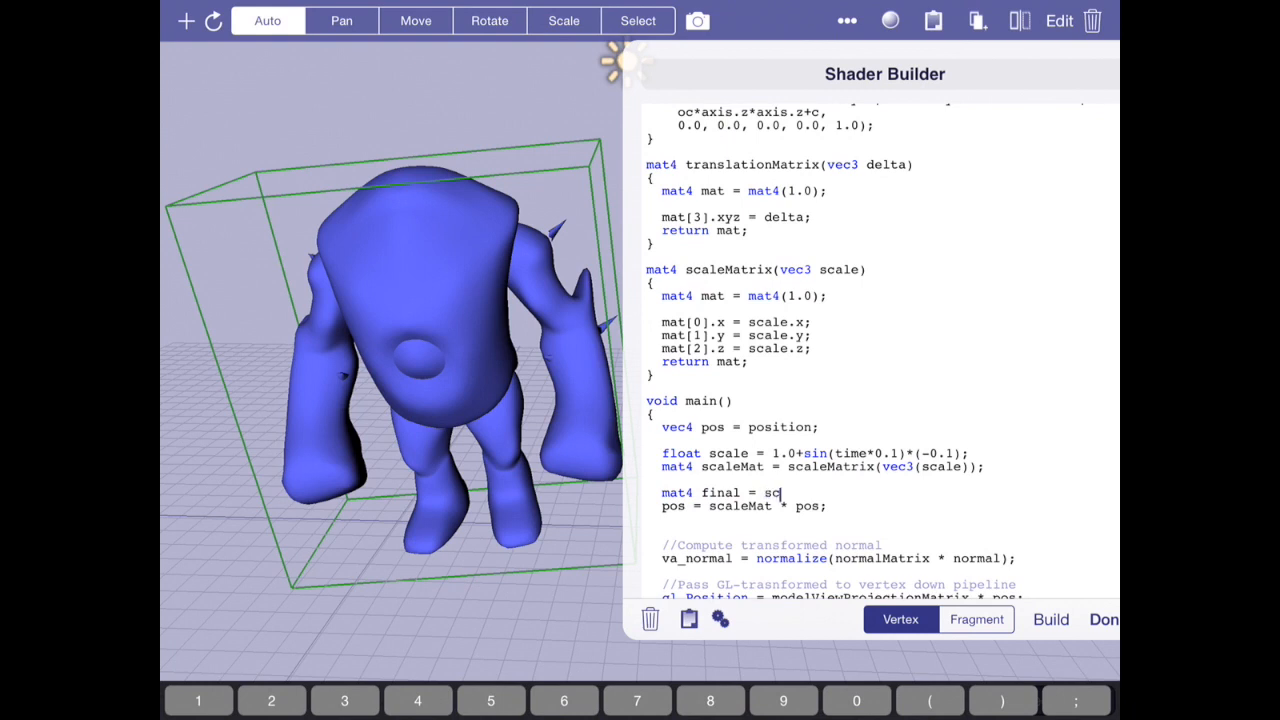
{"action": "type", "text": "aleMat;"}
{"action": "left_click", "coordinate": [745, 506]}
{"action": "type", "text": "fin"}
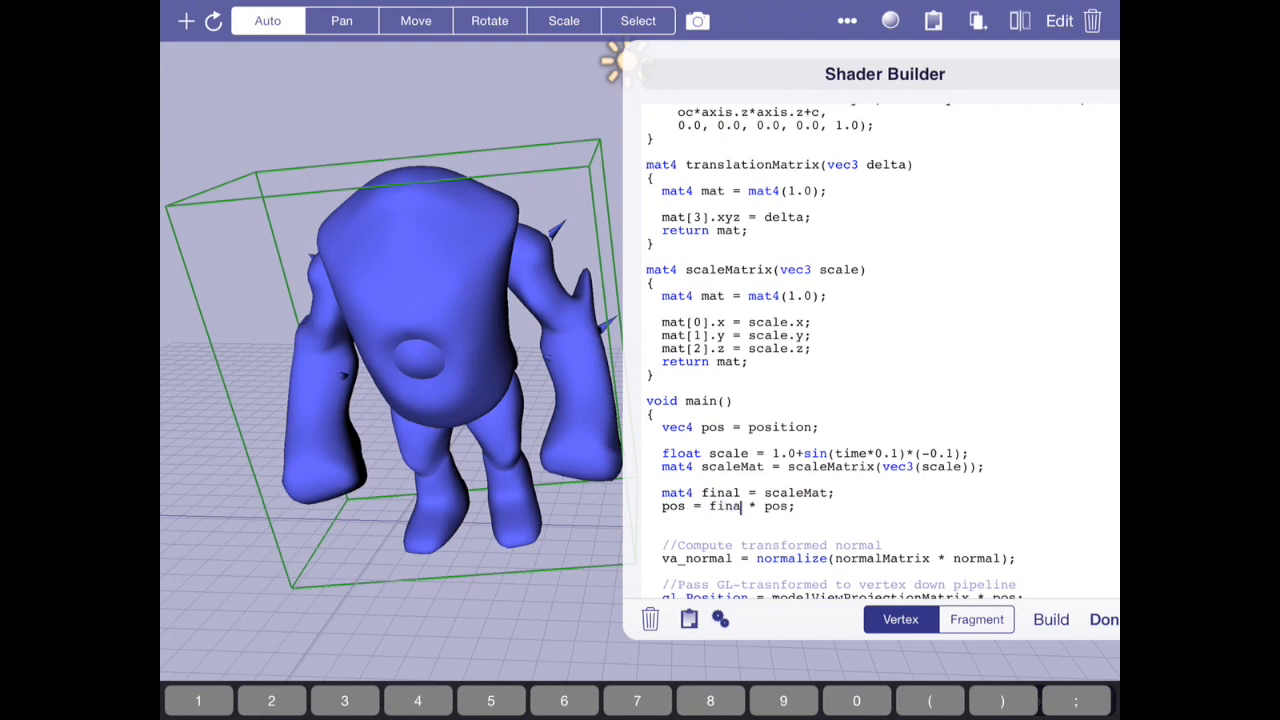
{"action": "scroll", "scroll_direction": "up", "scroll_amount": 3}
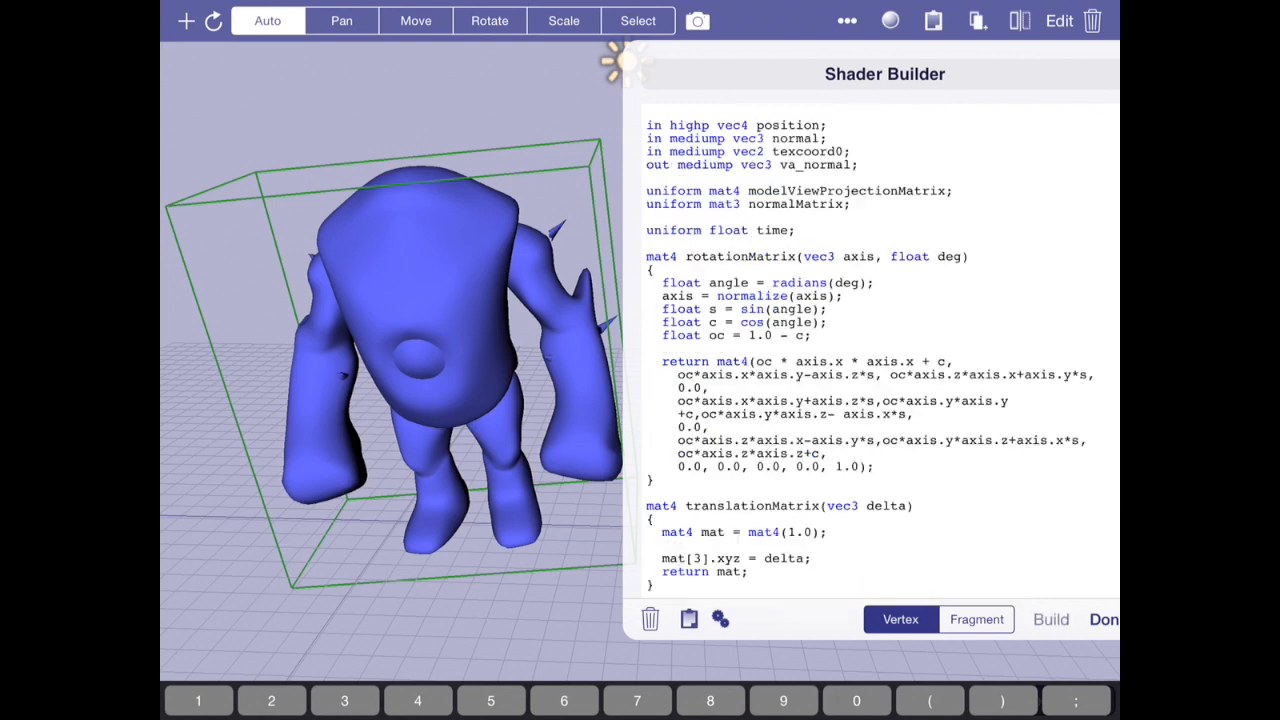
{"action": "scroll", "scroll_direction": "down", "scroll_amount": 3}
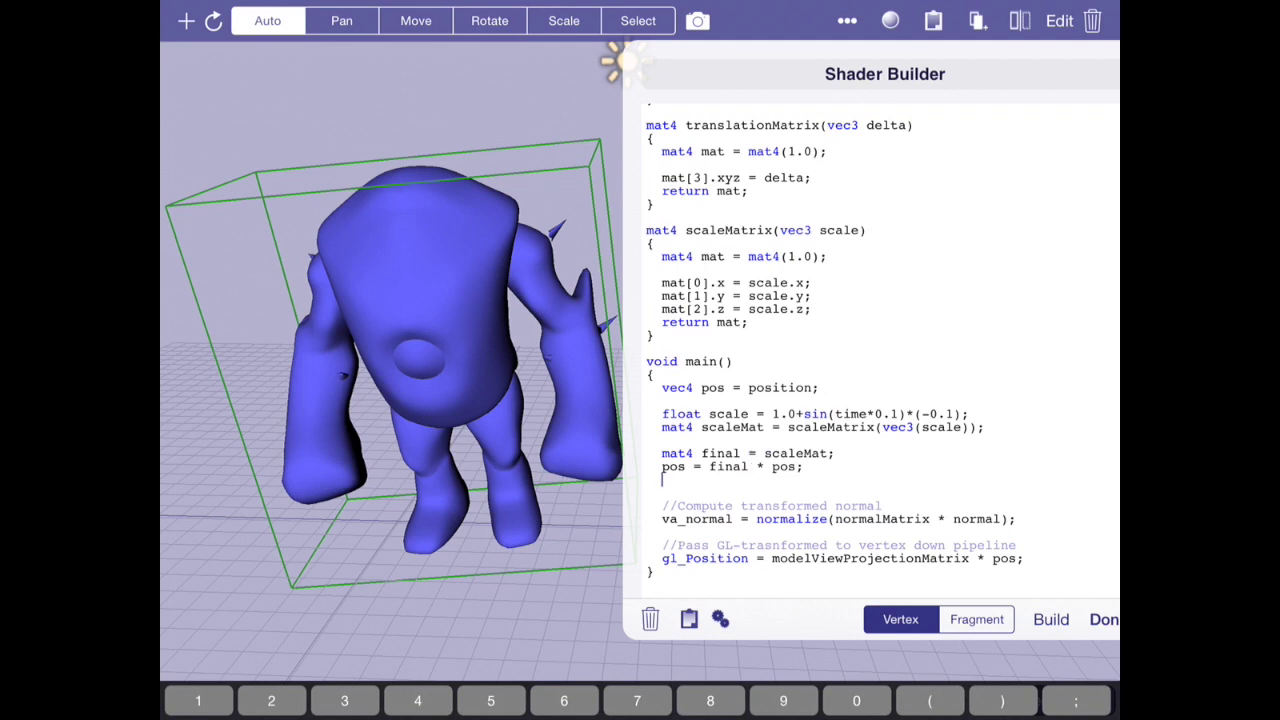
{"action": "scroll", "scroll_direction": "up", "scroll_amount": 3}
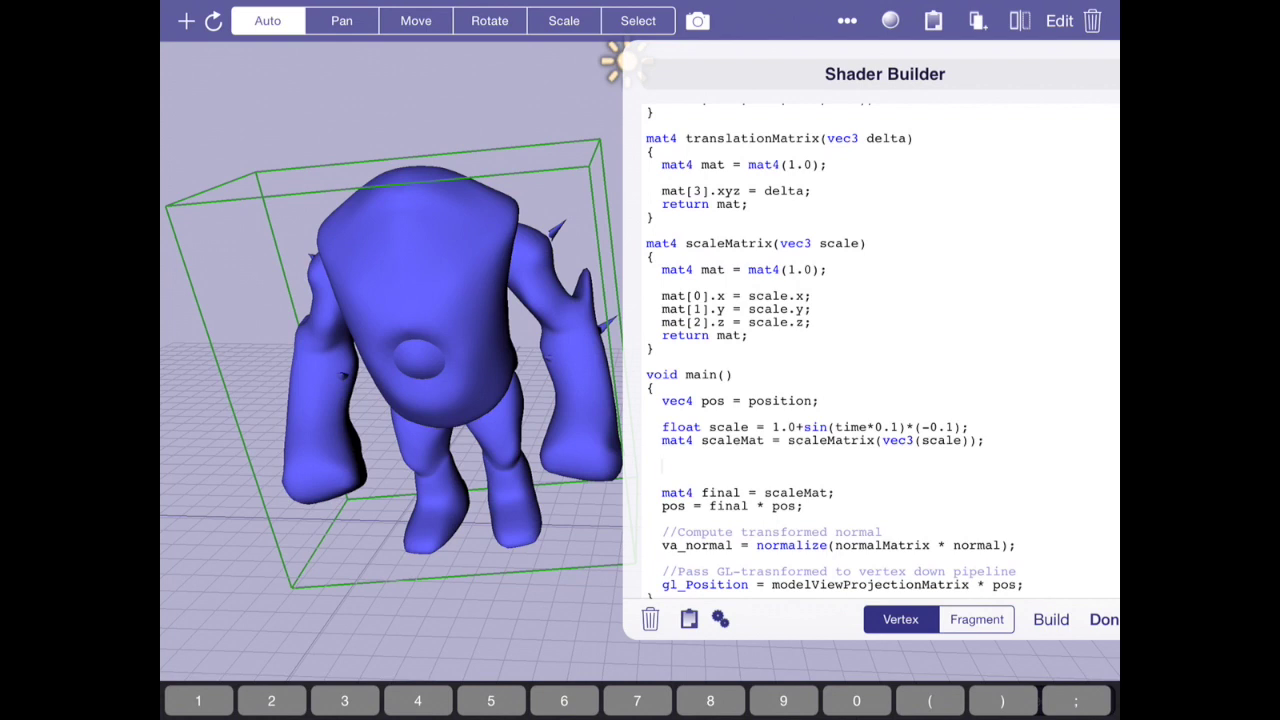
Add angle = time*0.25 and rotMat = rotationMatrix(vec3(0, 1, 0), angle)
{"action": "type", "text": "float angle ="}
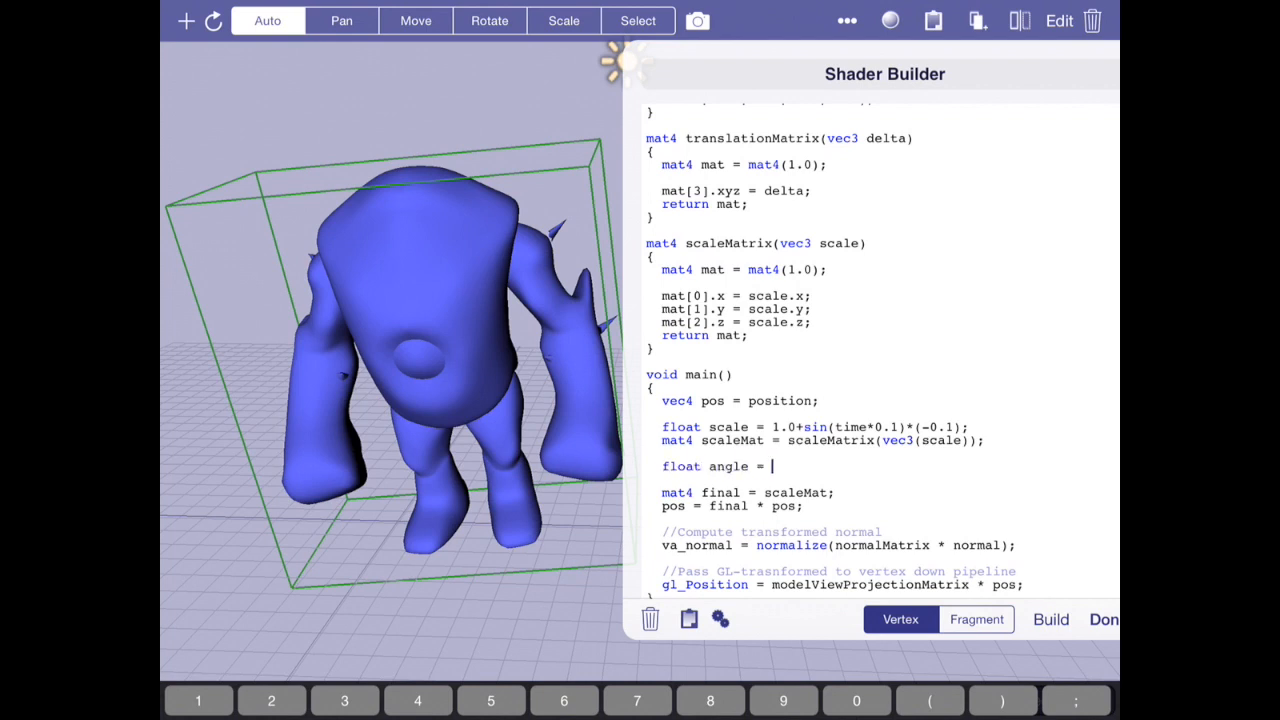
{"action": "type", "text": "time*"}
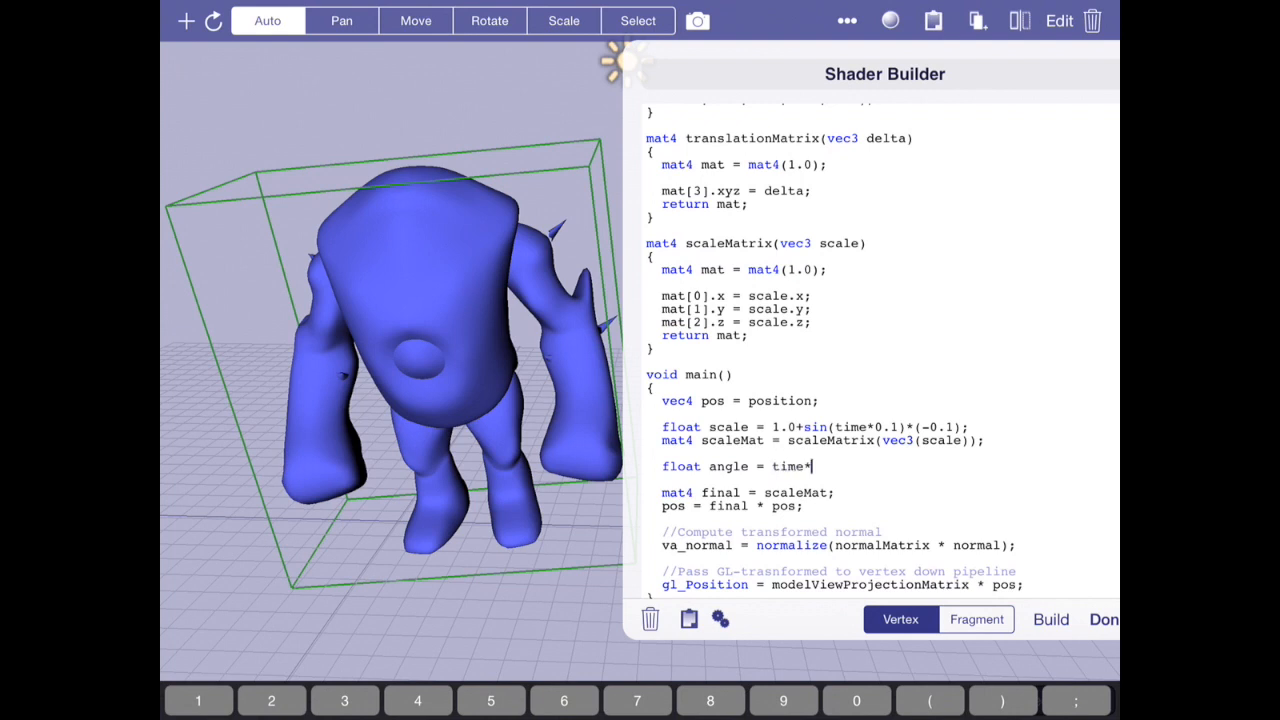
{"action": "type", "text": "0.25;"}
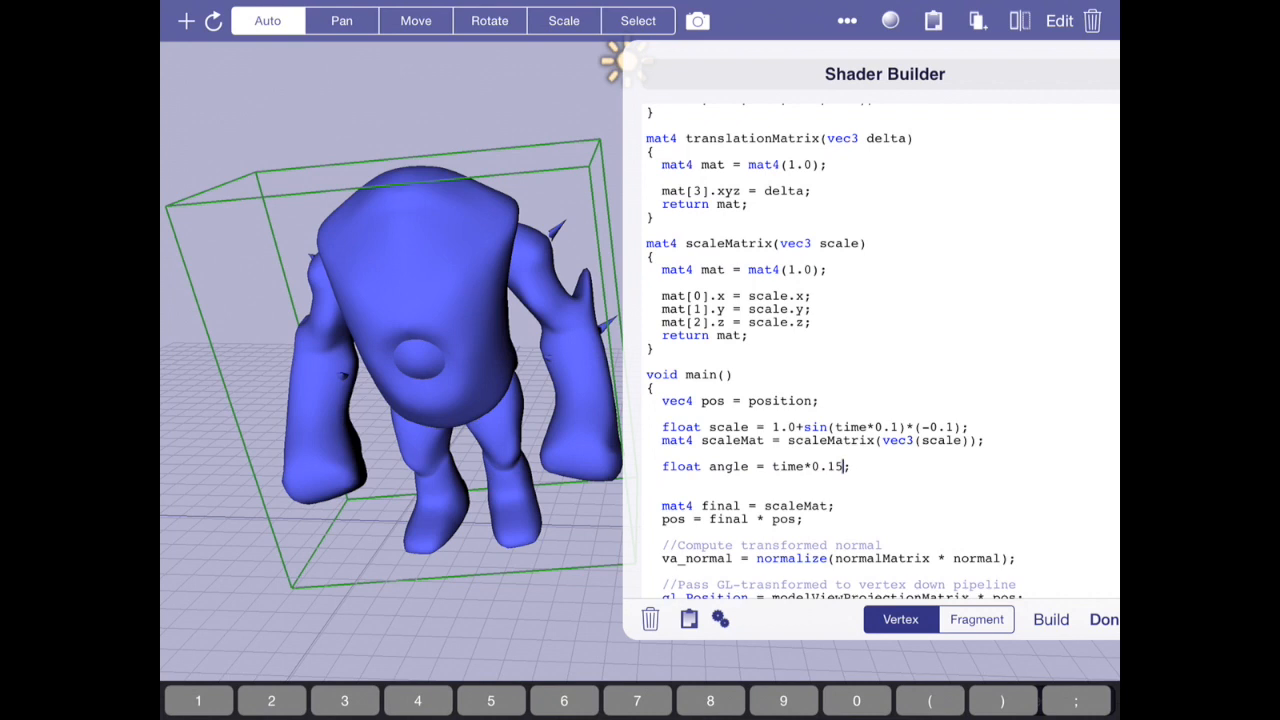
{"action": "key", "text": "backspace"}
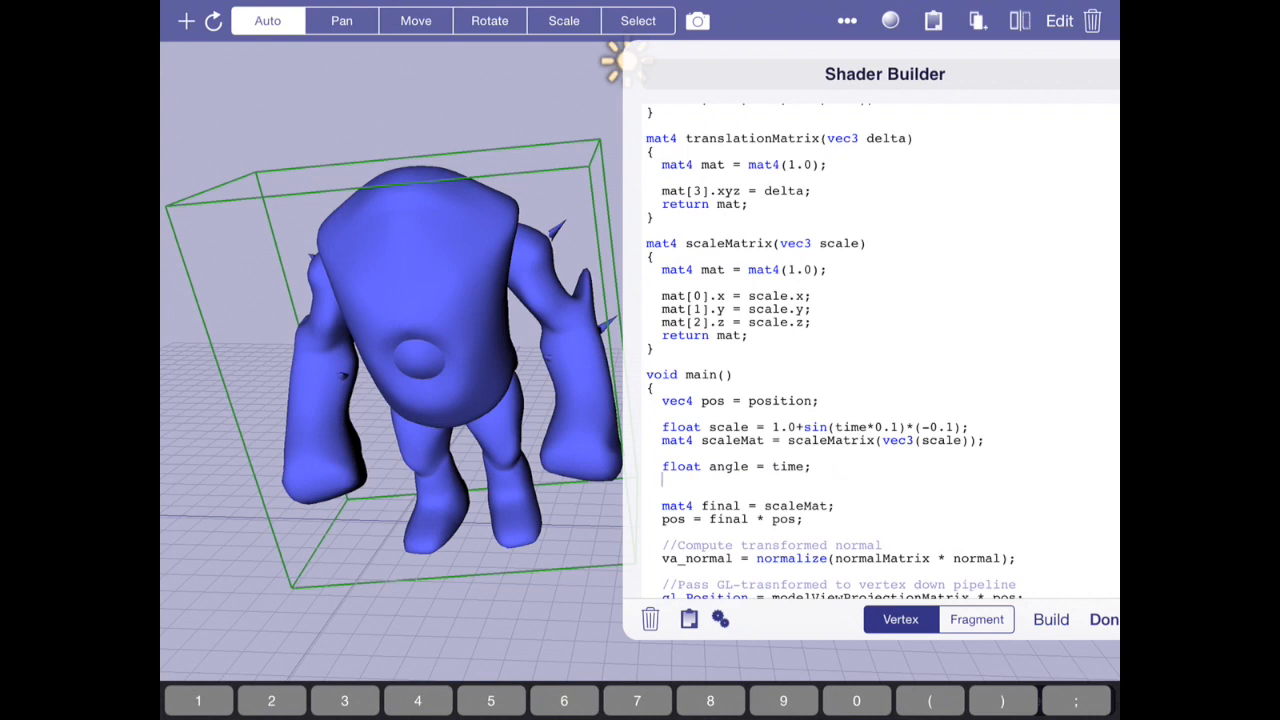
{"action": "type", "text": "mat4 rotMat ="}
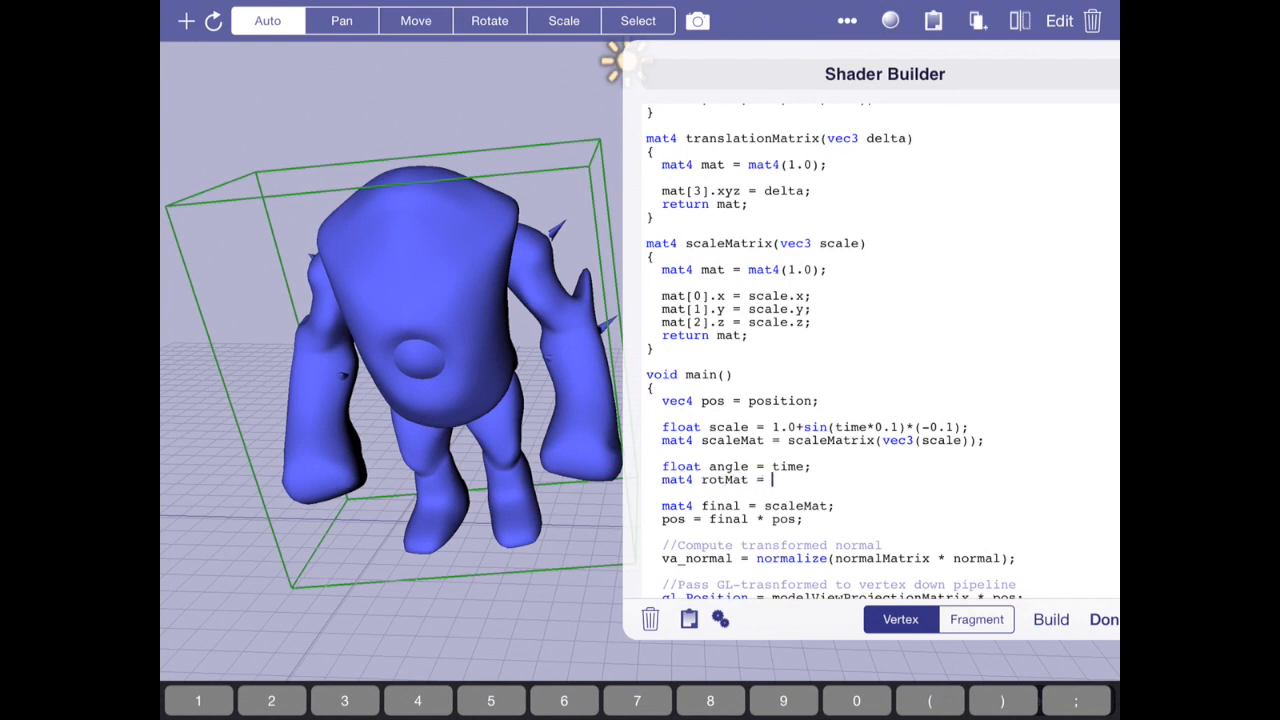
{"action": "type", "text": "rotatio"}
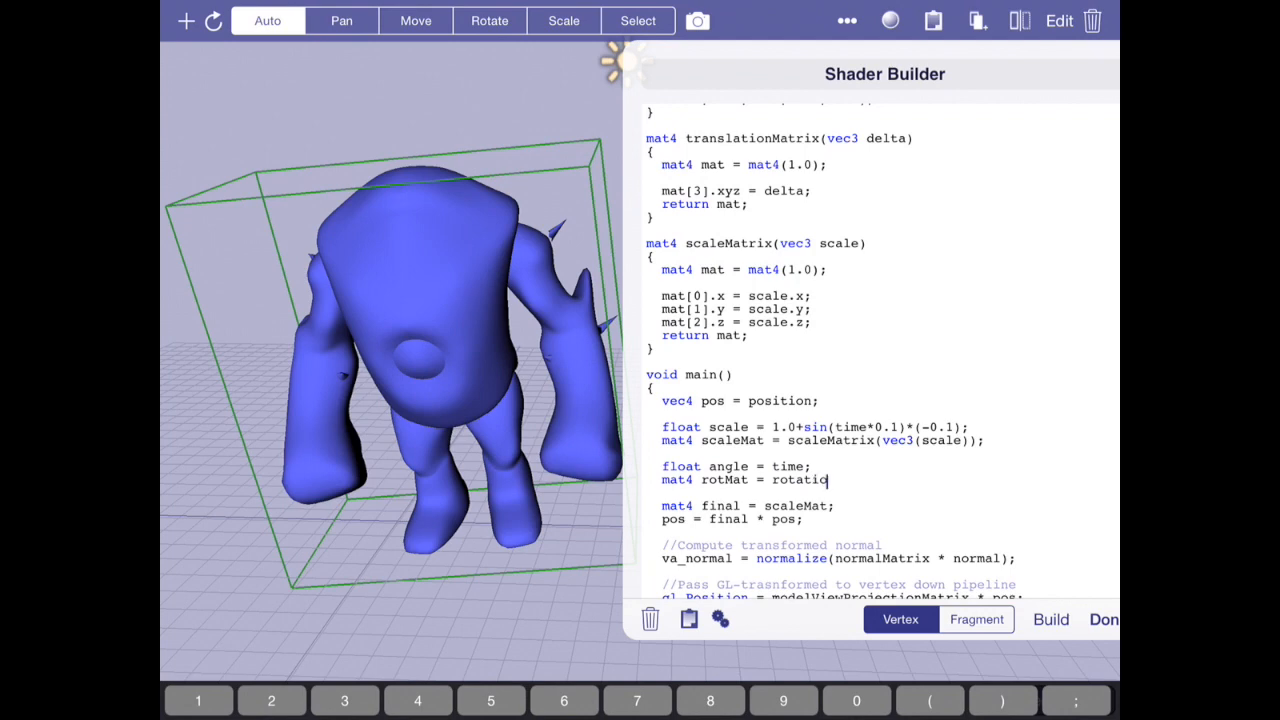
{"action": "type", "text": "nMatrix(vec("}
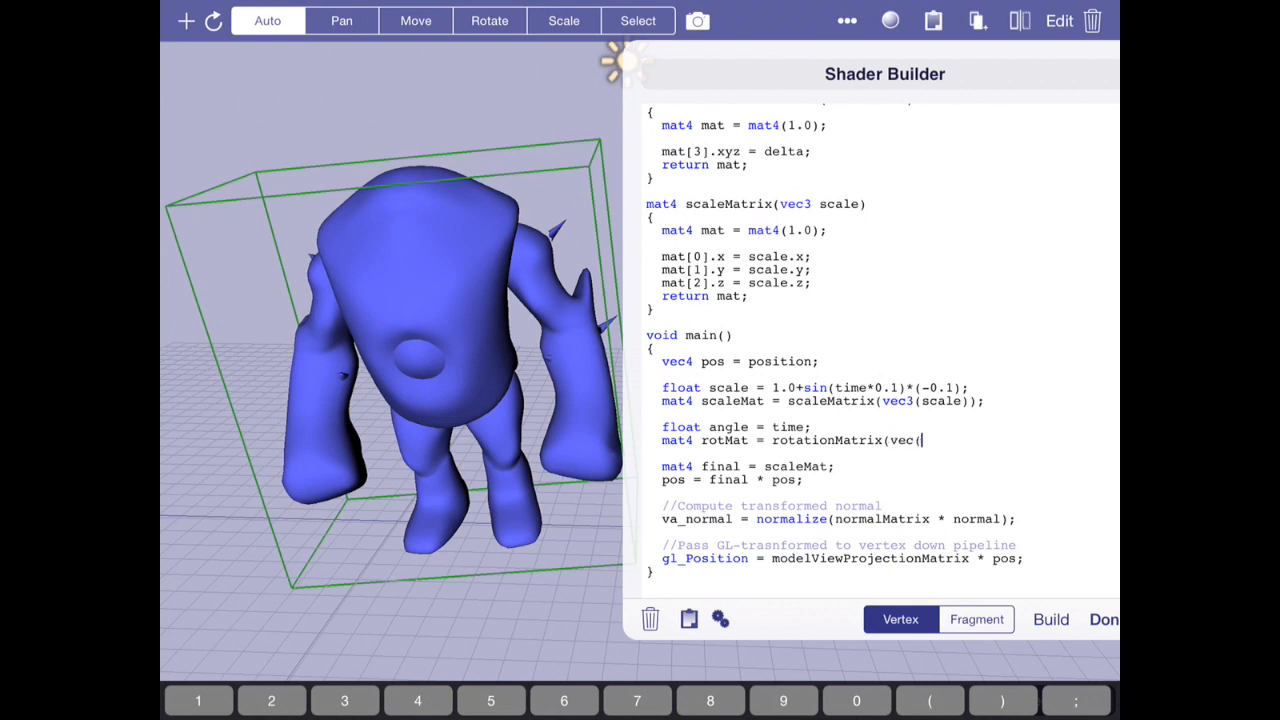
{"action": "type", "text": "0, 1, 0), d"}
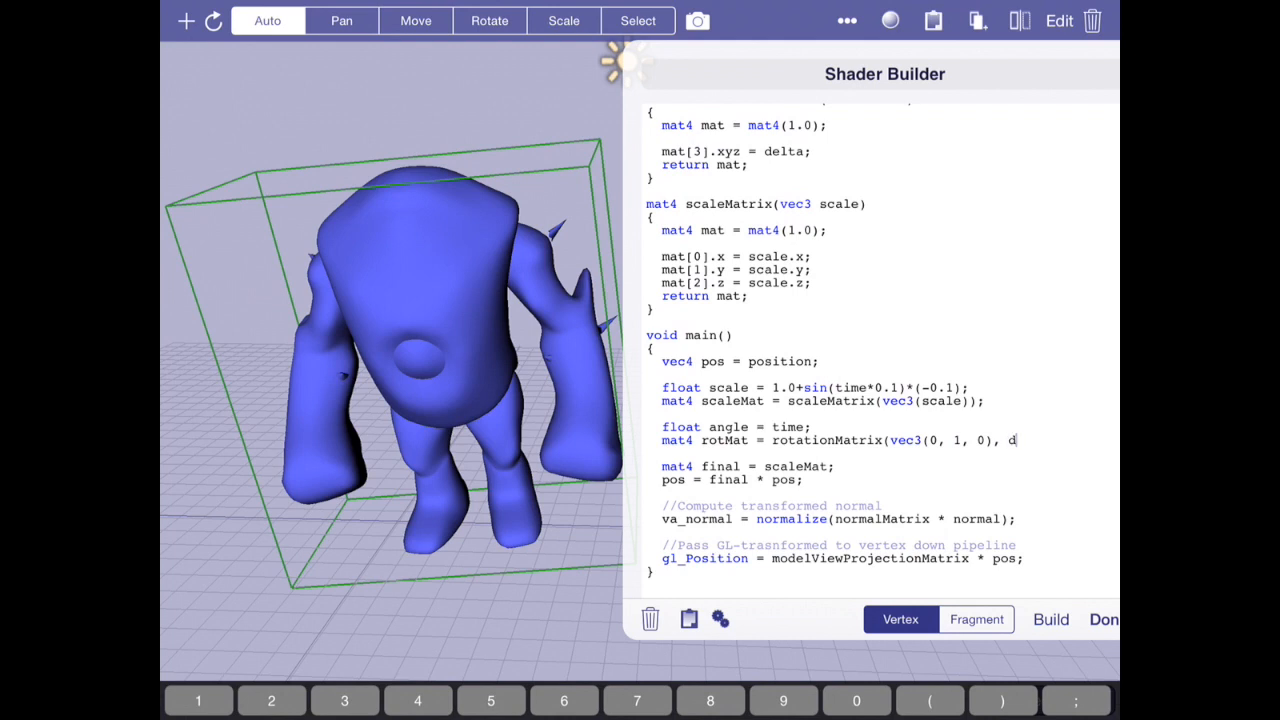
{"action": "type", "text": "angle);"}
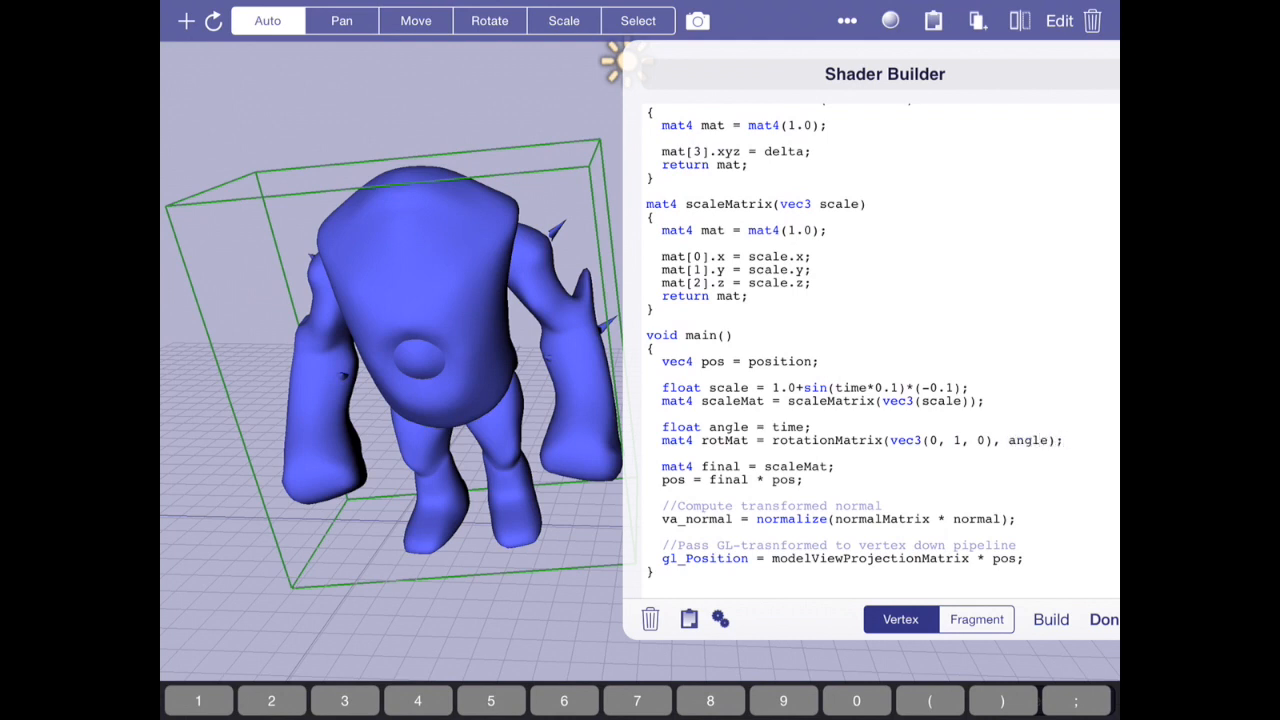
Combine rotMat into the final matrix and preview the model full-screen
{"action": "left_click", "coordinate": [820, 466]}
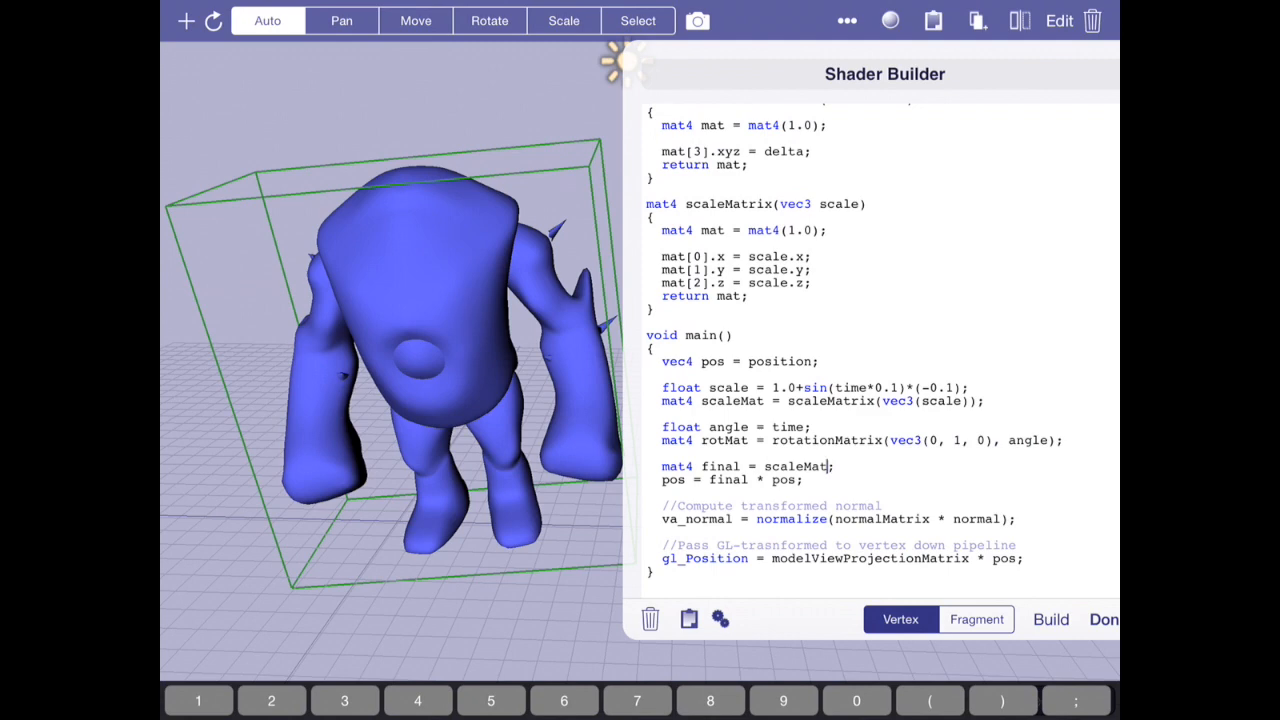
{"action": "type", "text": "ro"}
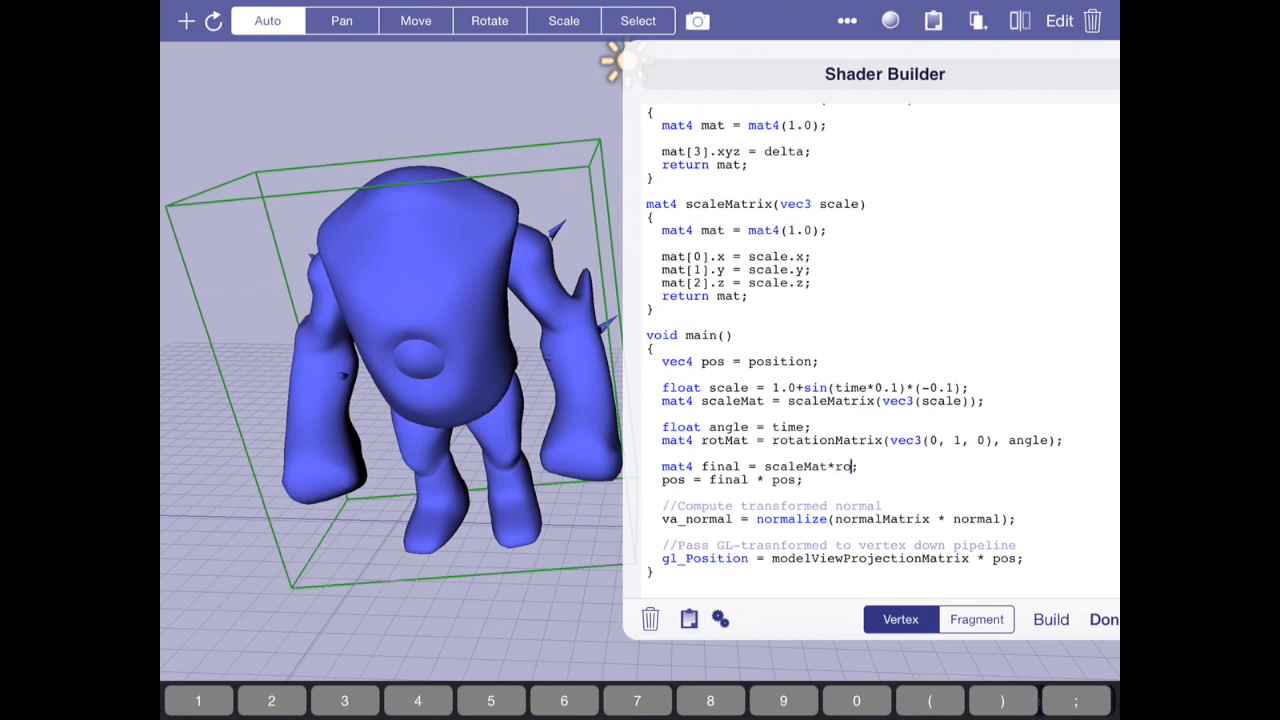
{"action": "scroll", "scroll_direction": "up", "scroll_amount": 3}
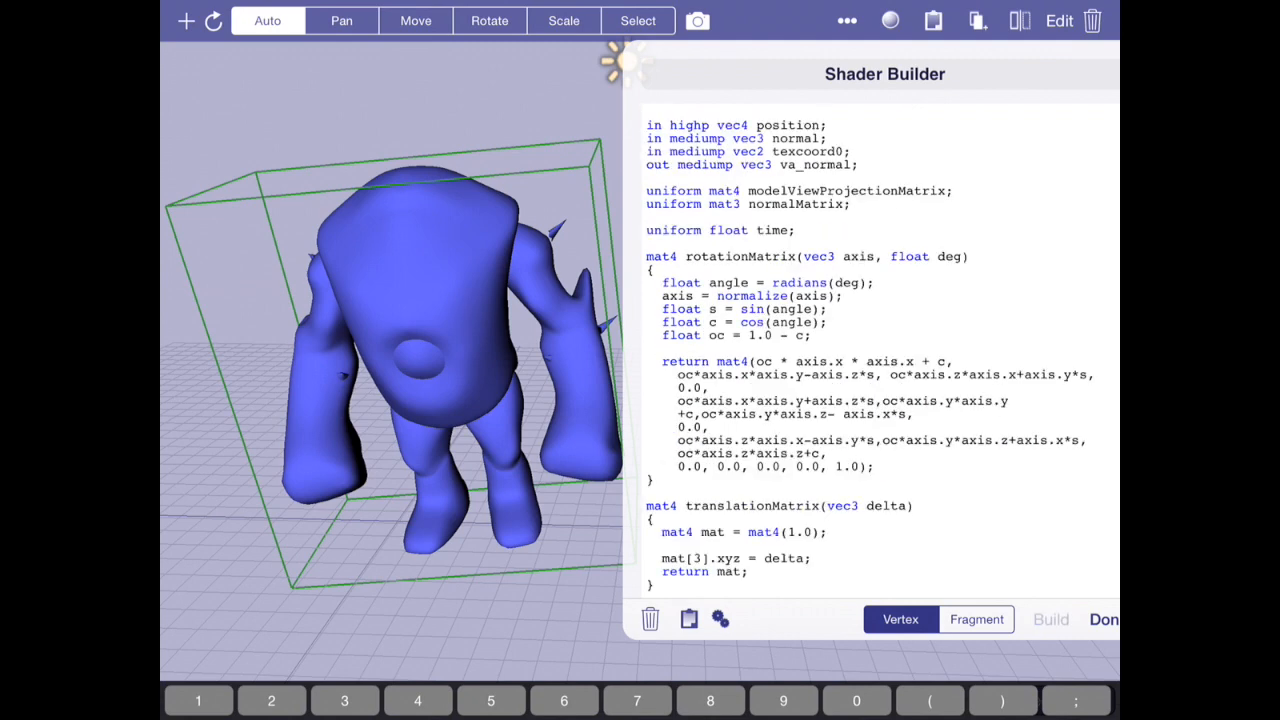
{"action": "left_click", "coordinate": [697, 20]}
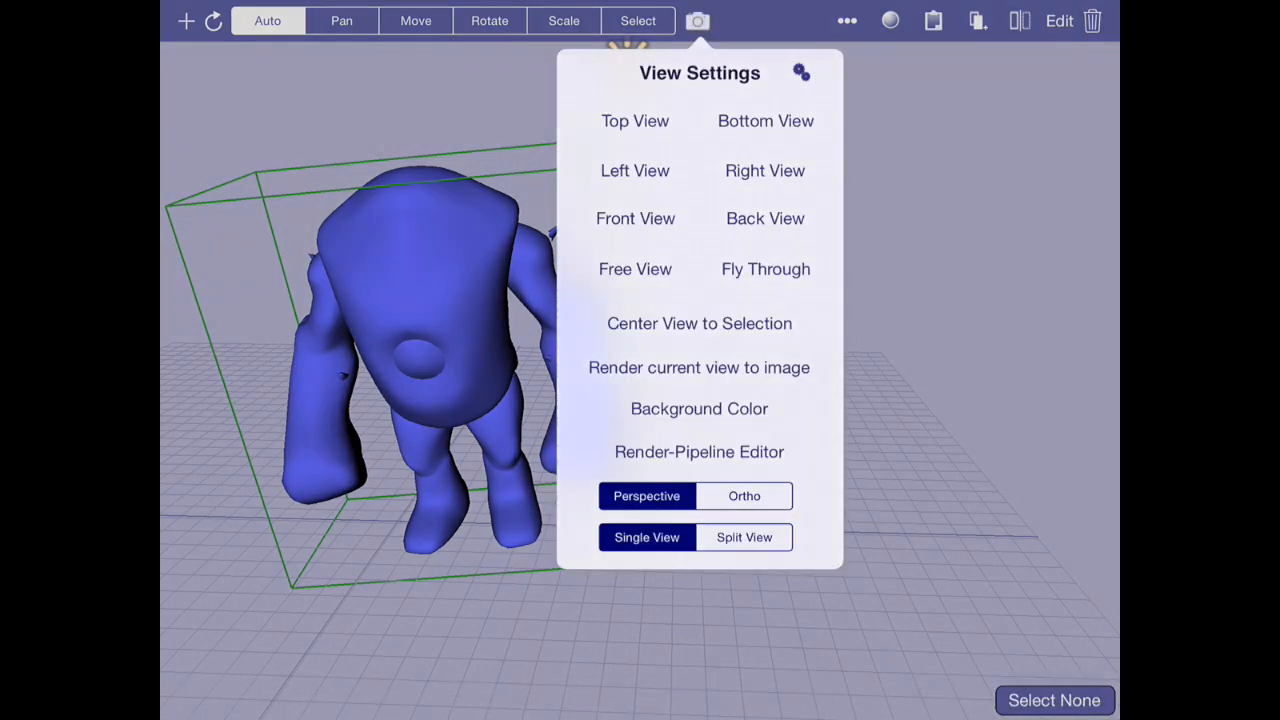
{"action": "left_click", "coordinate": [699, 367]}
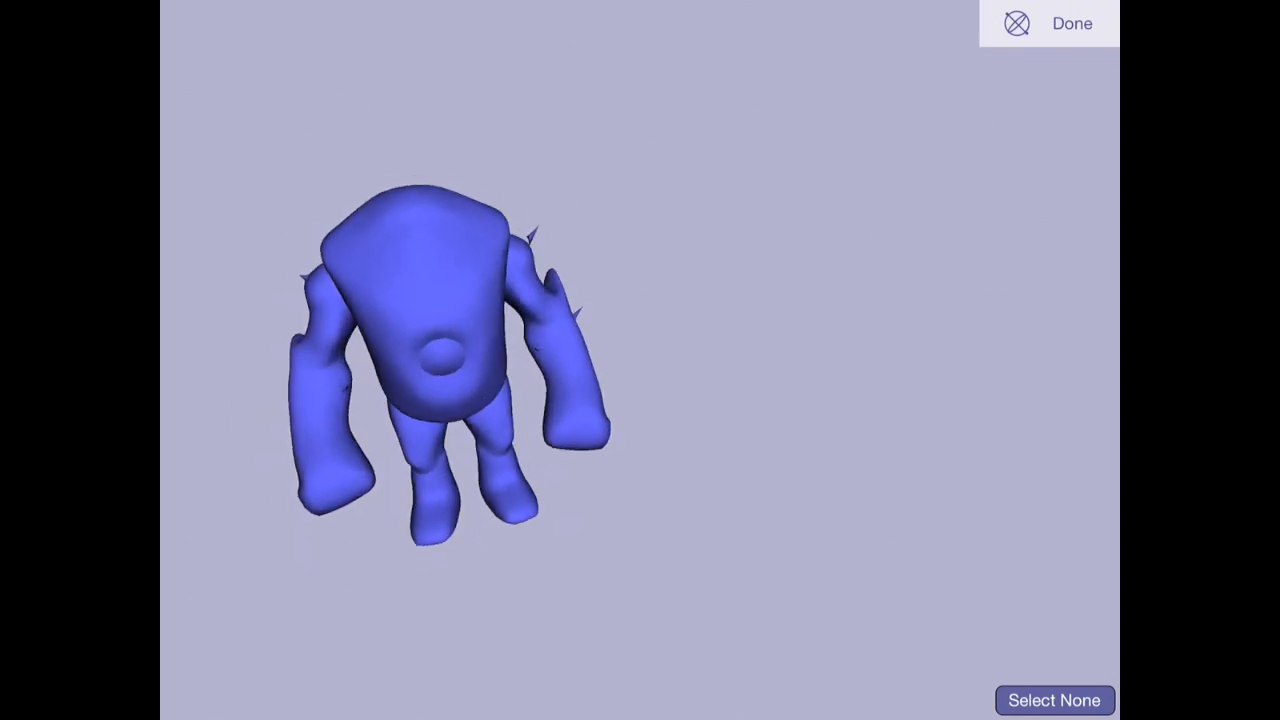
{"action": "left_click", "coordinate": [1071, 23]}
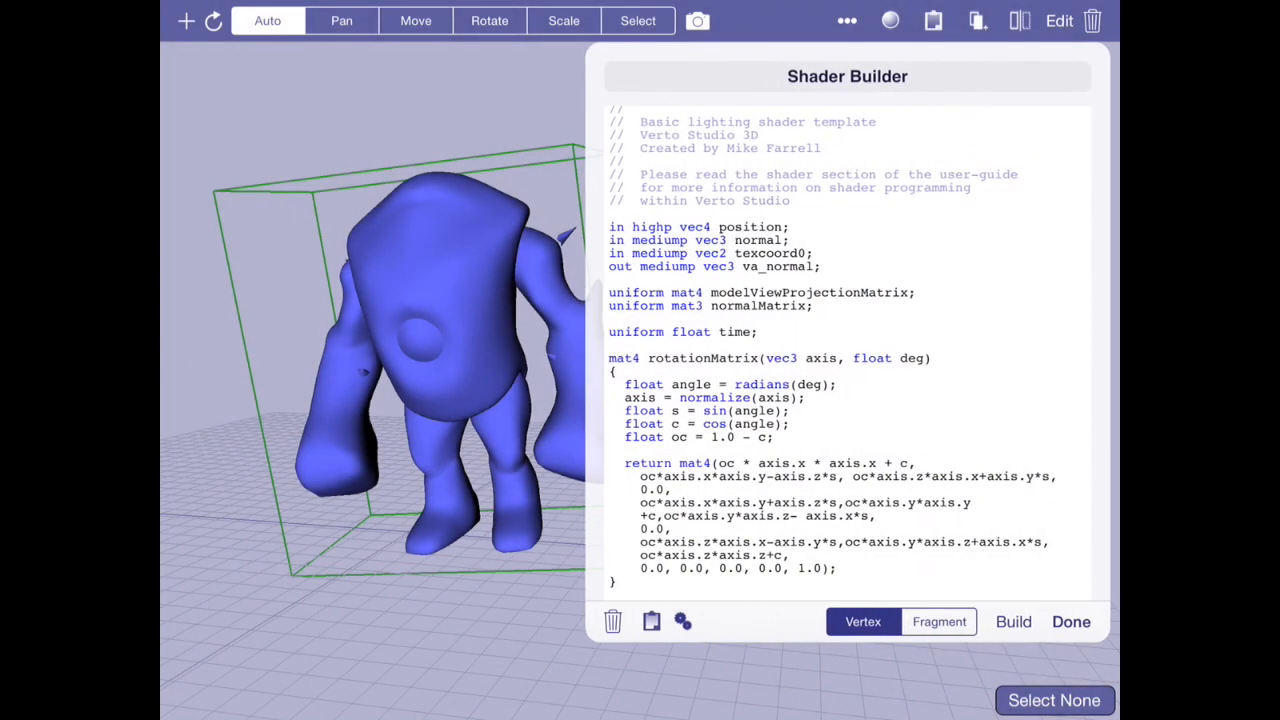
Add 'vec4 normal = vec4(normal, 0.0);' below pos = final * pos
{"action": "scroll", "scroll_direction": "down", "scroll_amount": 3}
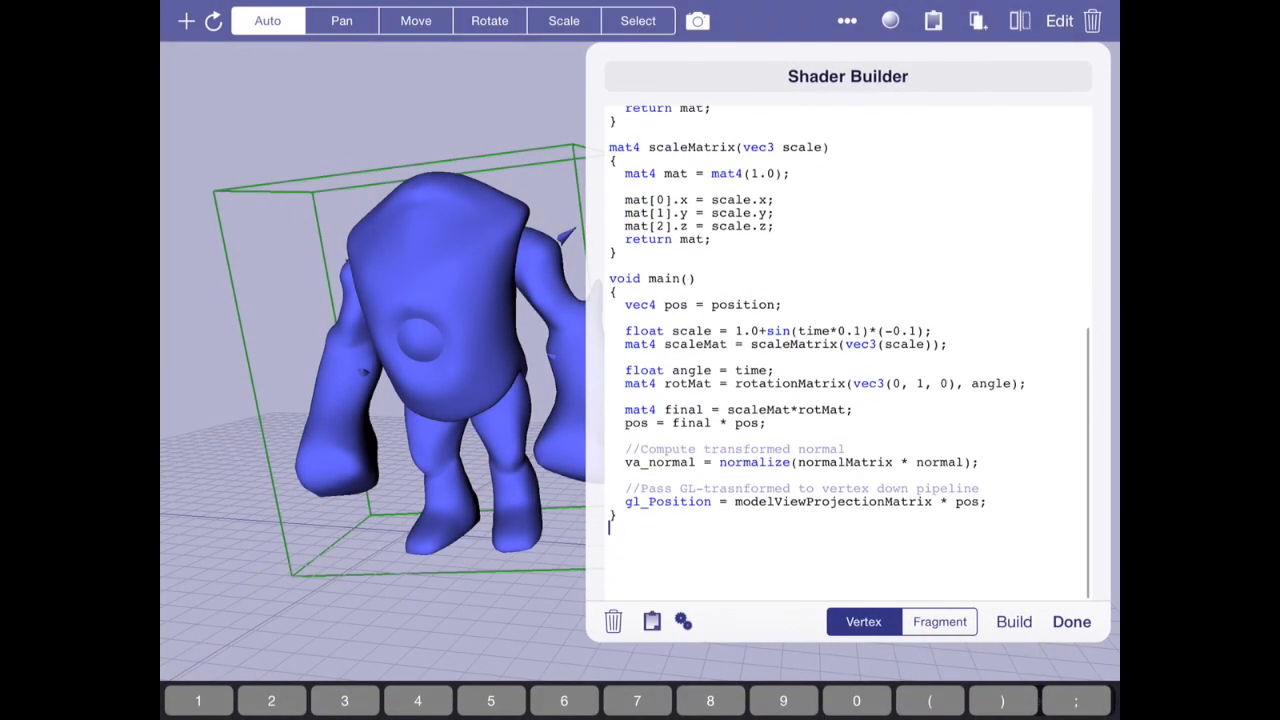
{"action": "scroll", "scroll_direction": "up", "scroll_amount": 3}
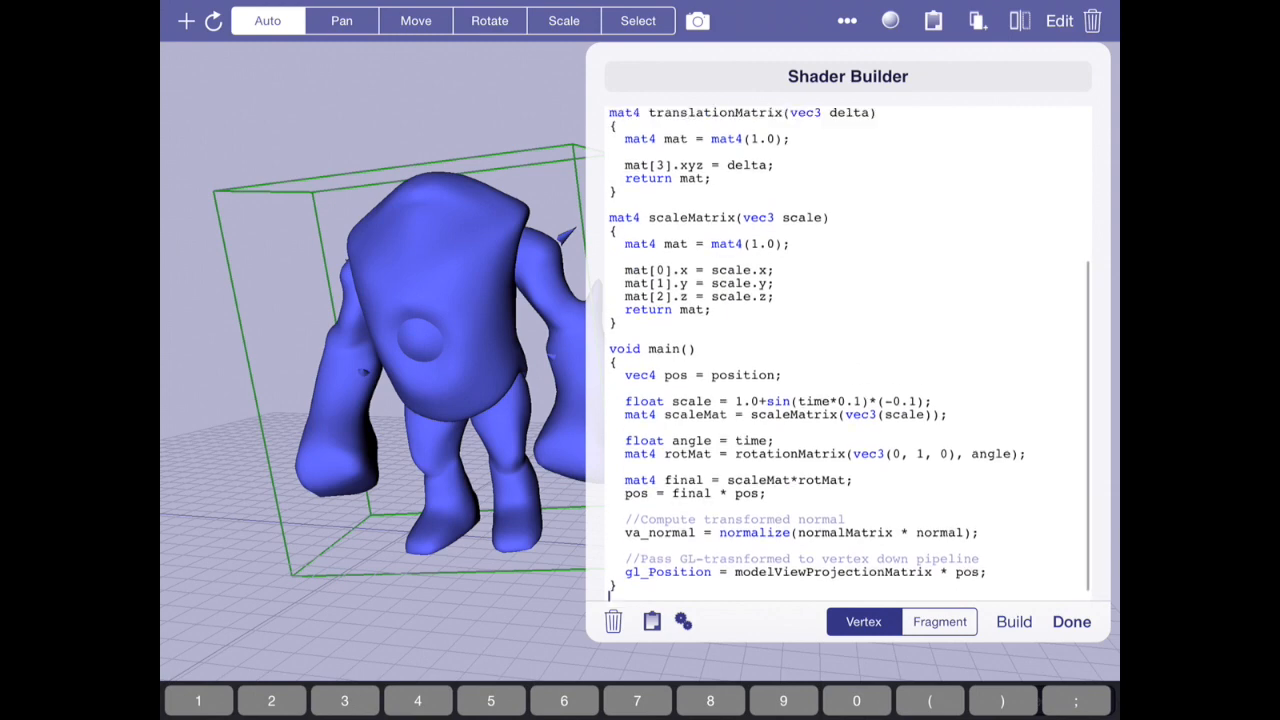
{"action": "scroll", "scroll_direction": "up", "scroll_amount": 3}
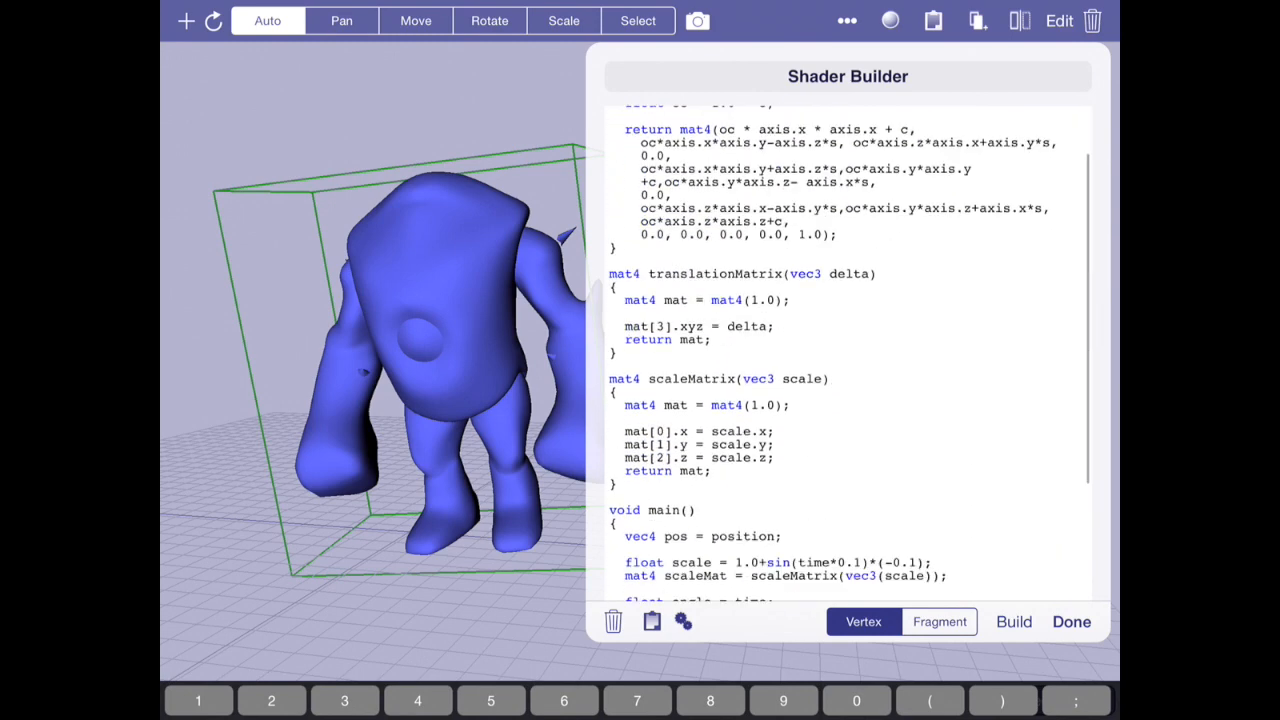
{"action": "scroll", "scroll_direction": "down", "scroll_amount": 3}
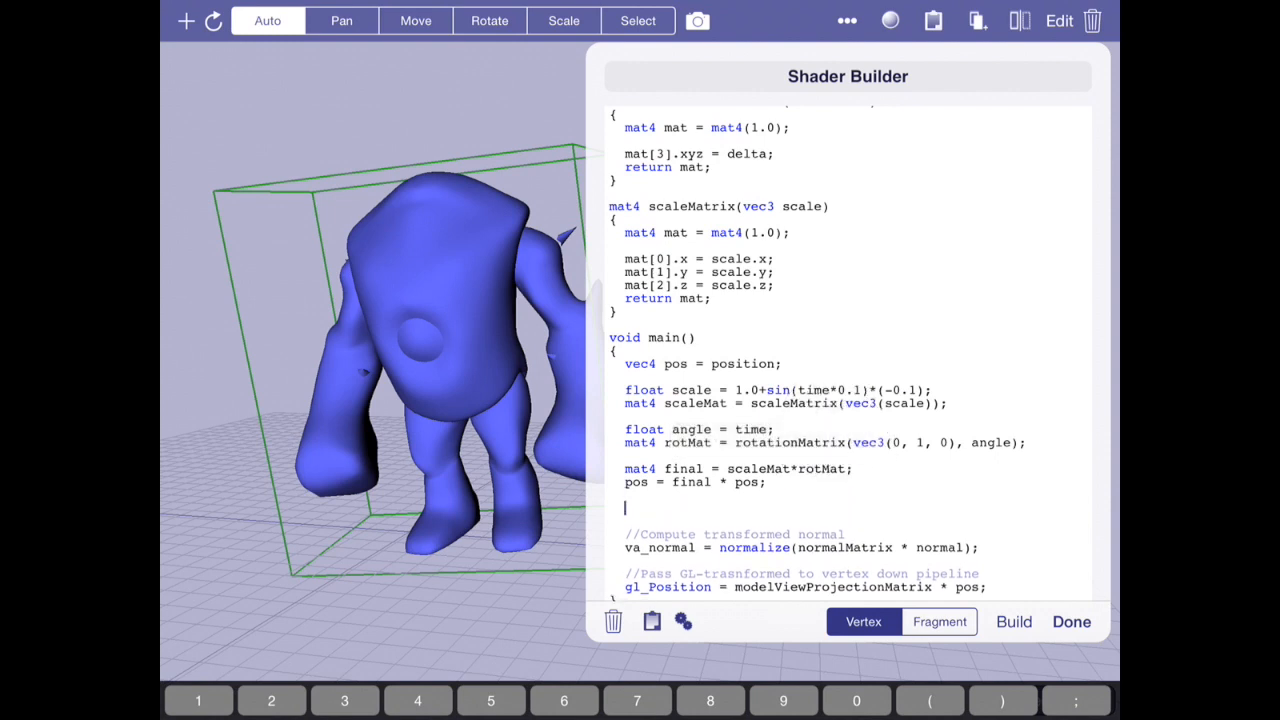
{"action": "type", "text": "vec4 normal ="}
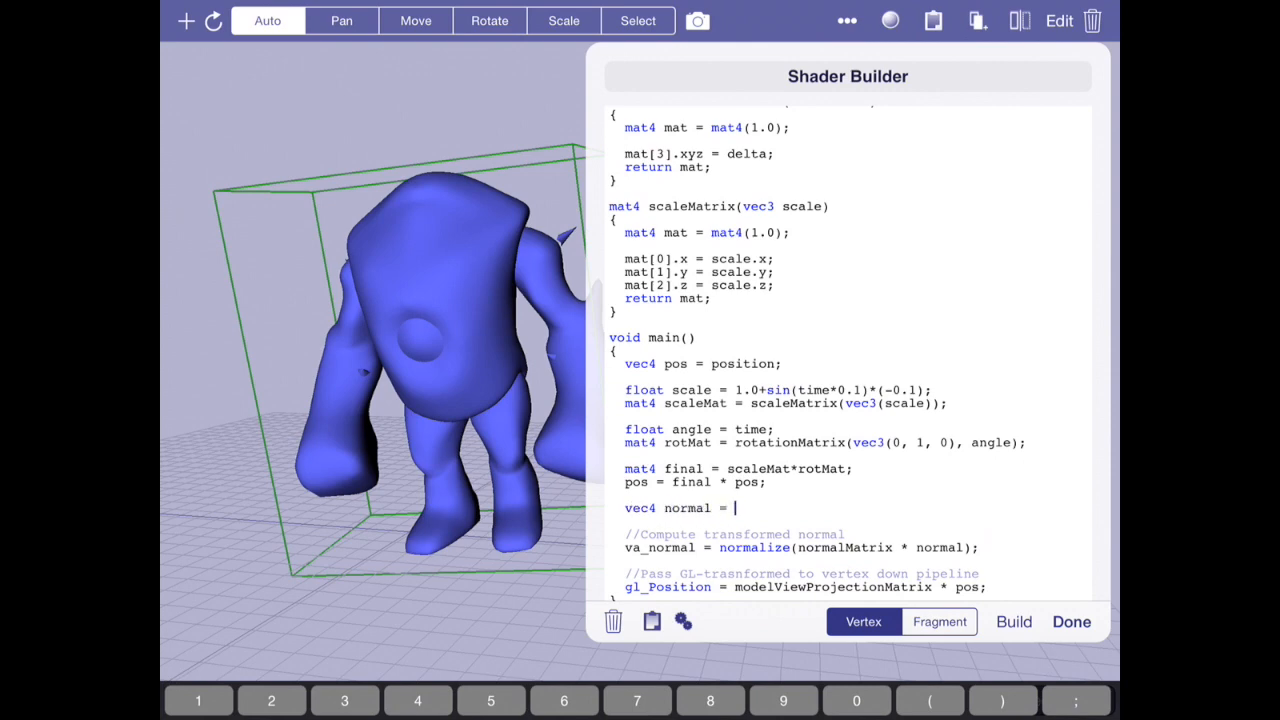
{"action": "type", "text": "normal;"}
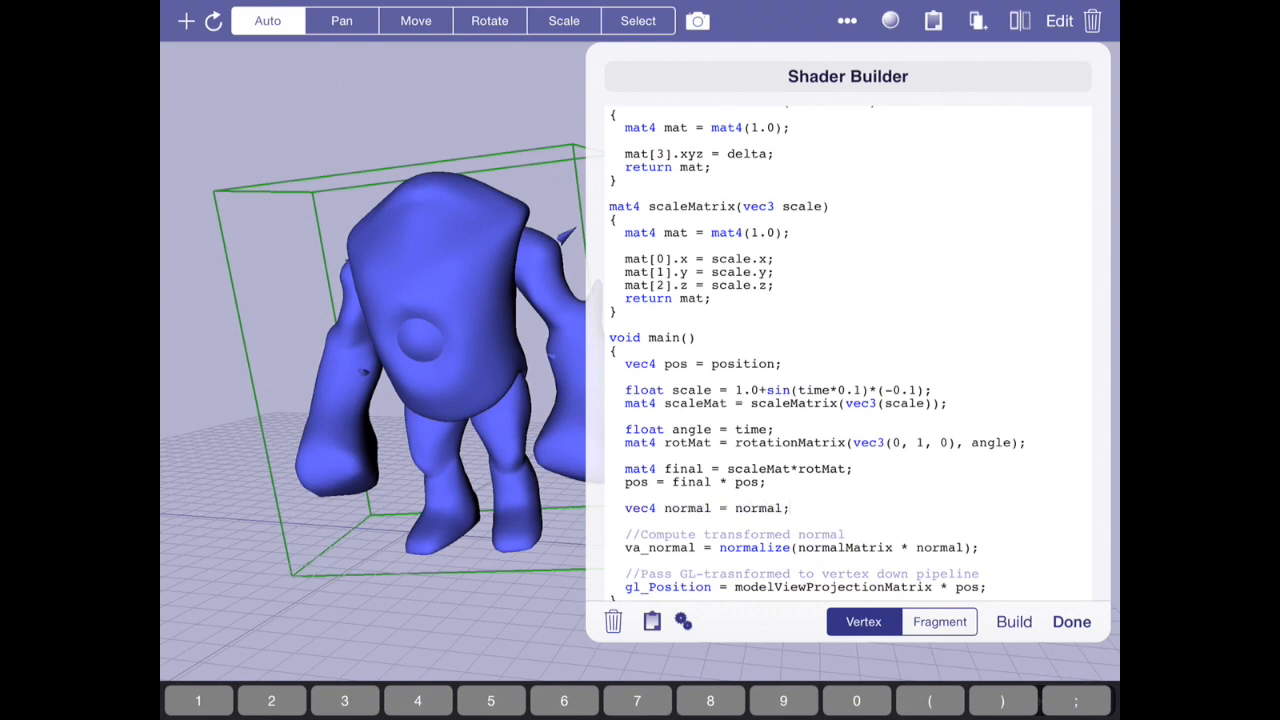
{"action": "scroll", "scroll_direction": "up", "scroll_amount": 3}
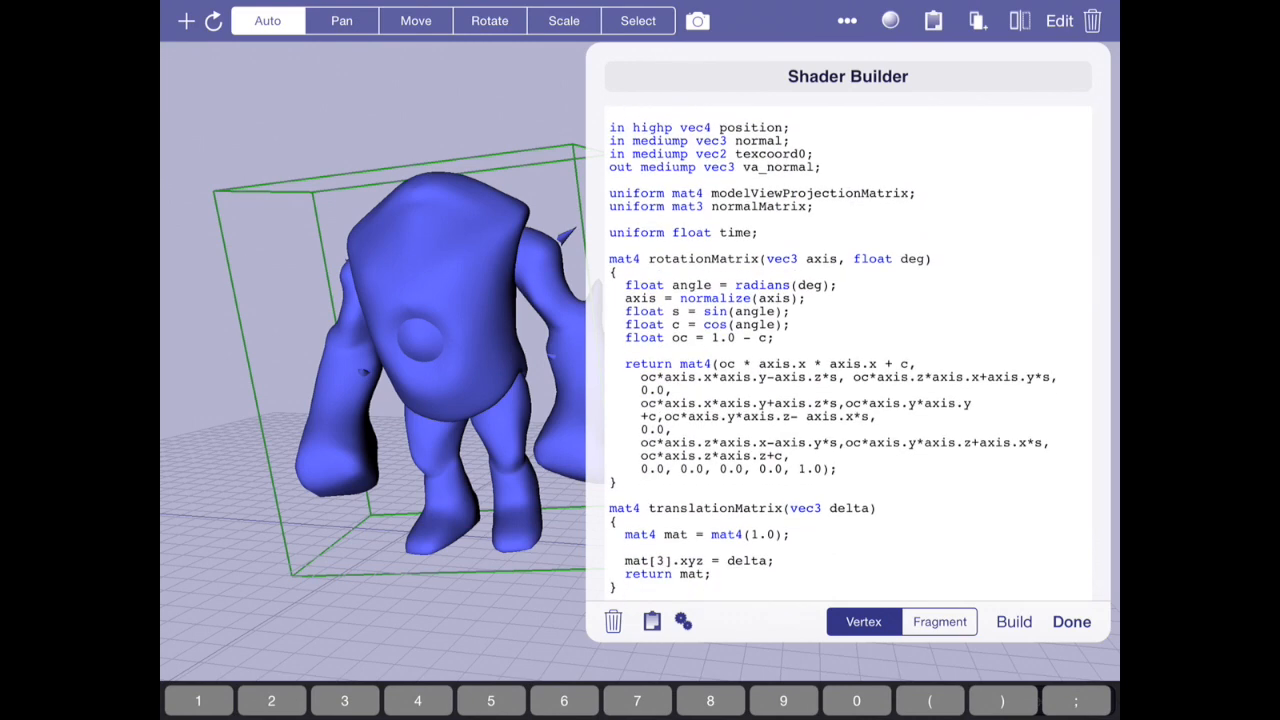
{"action": "scroll", "scroll_direction": "down", "scroll_amount": 3}
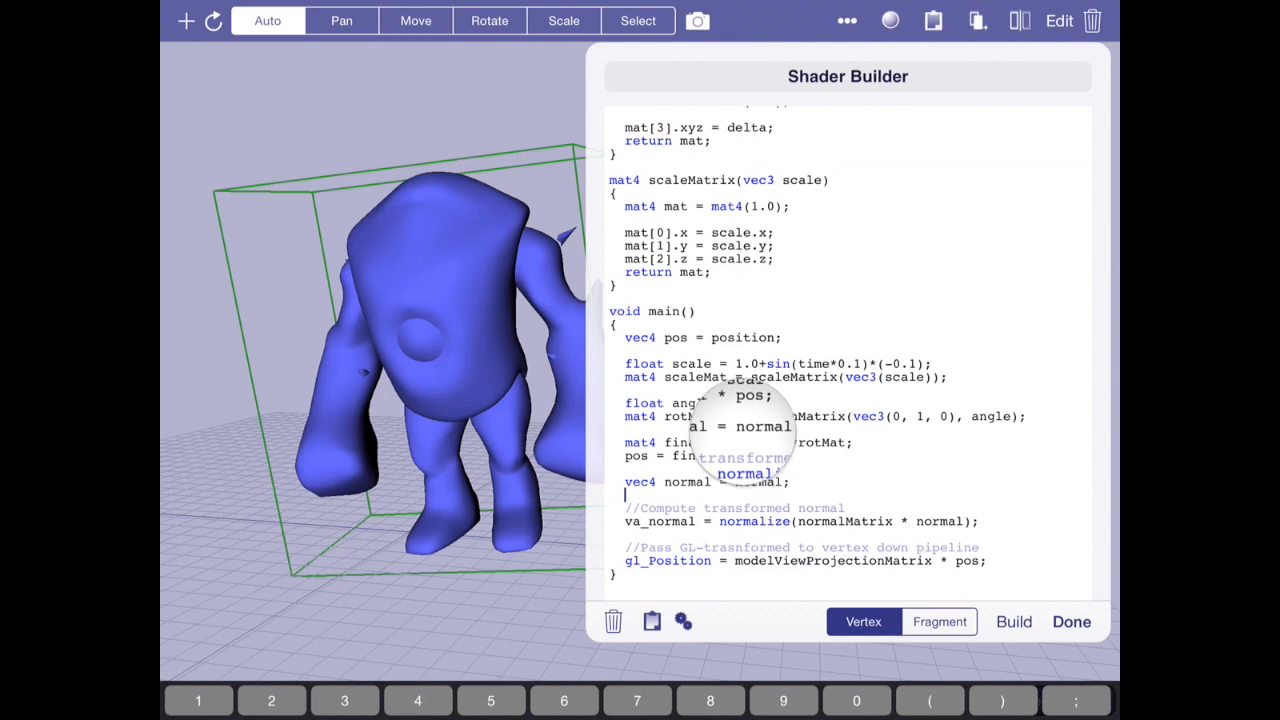
{"action": "left_click", "coordinate": [735, 481]}
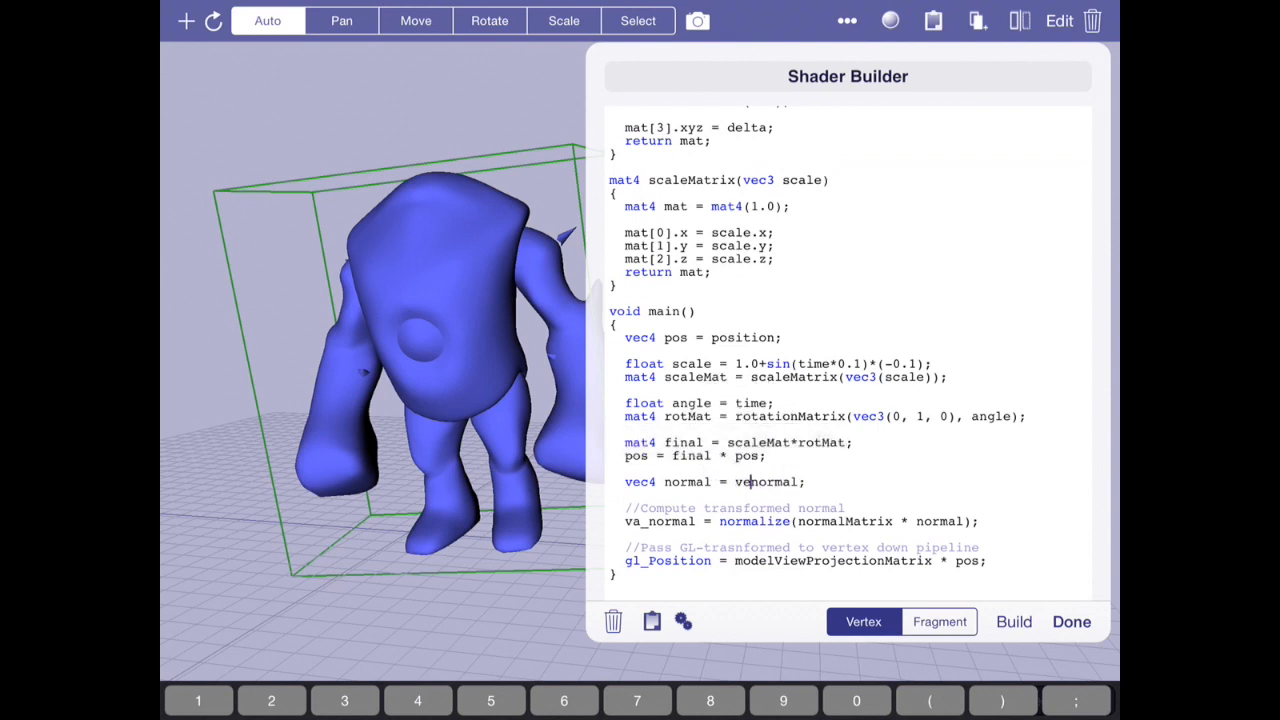
{"action": "type", "text": "vec4(normal)"}
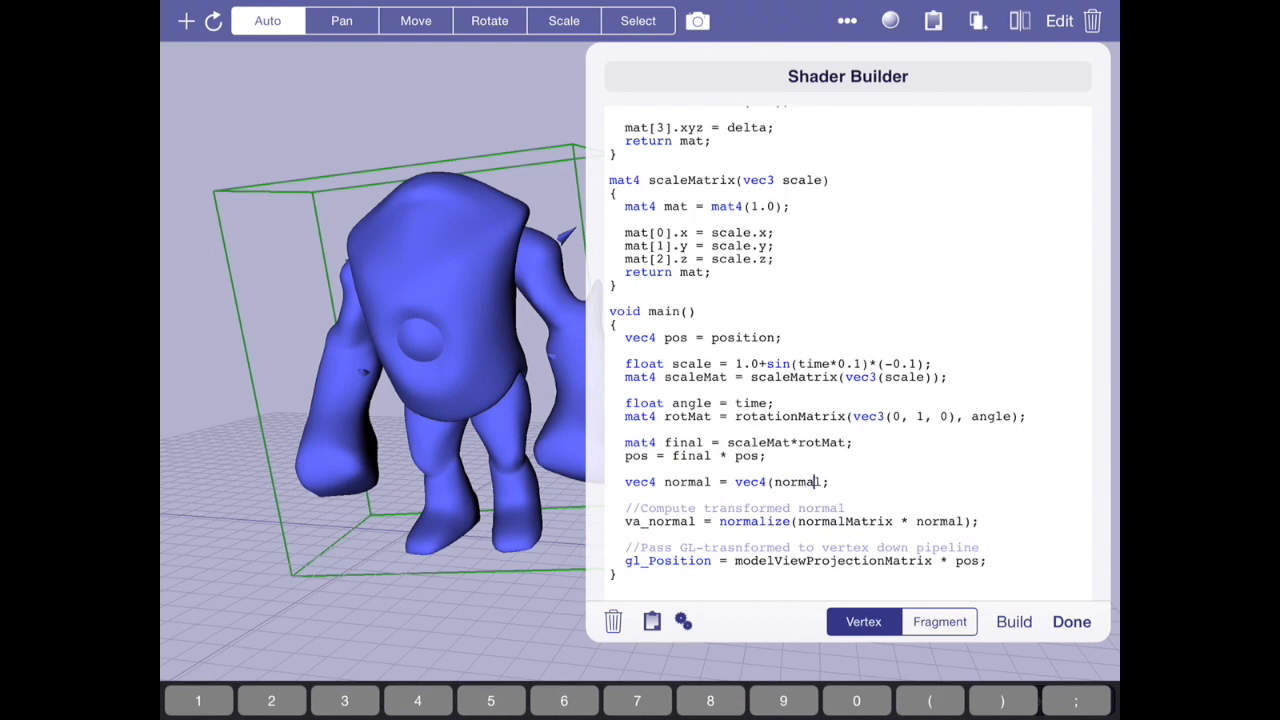
{"action": "type", "text": ", 0.0"}
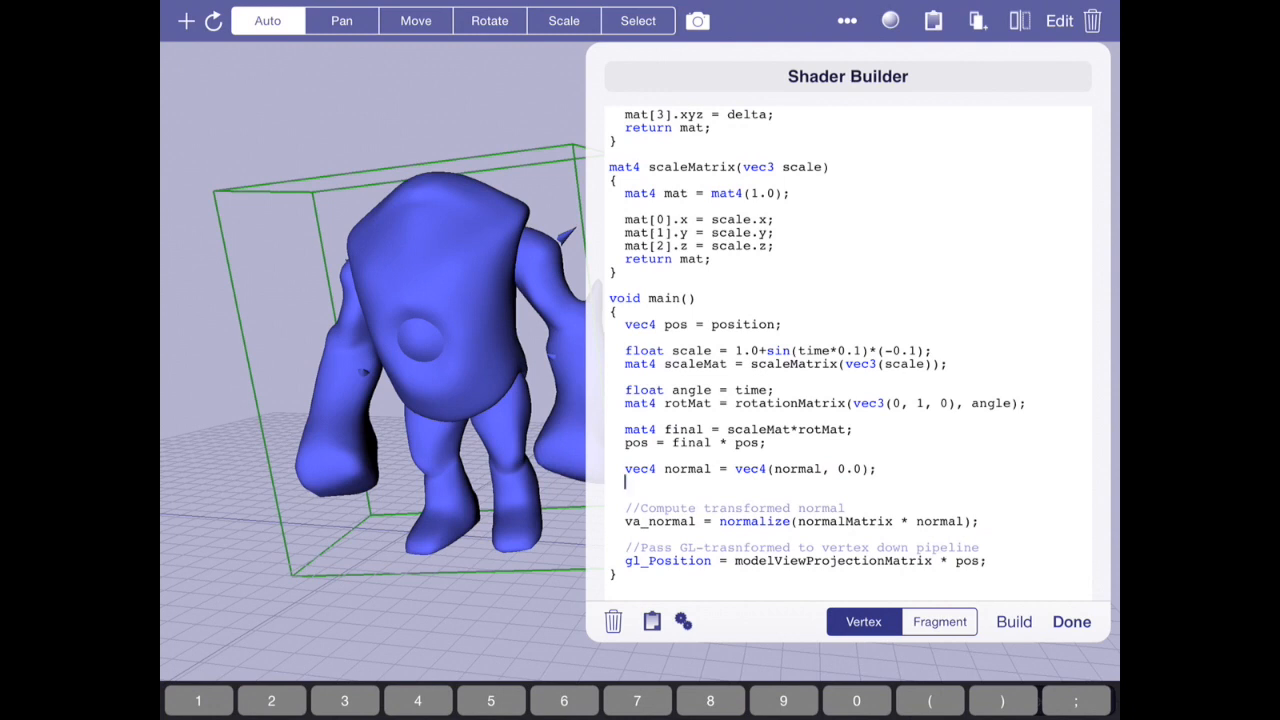
Set norm = final * norm in main() and close the shader editor
{"action": "type", "text": "normal ="}
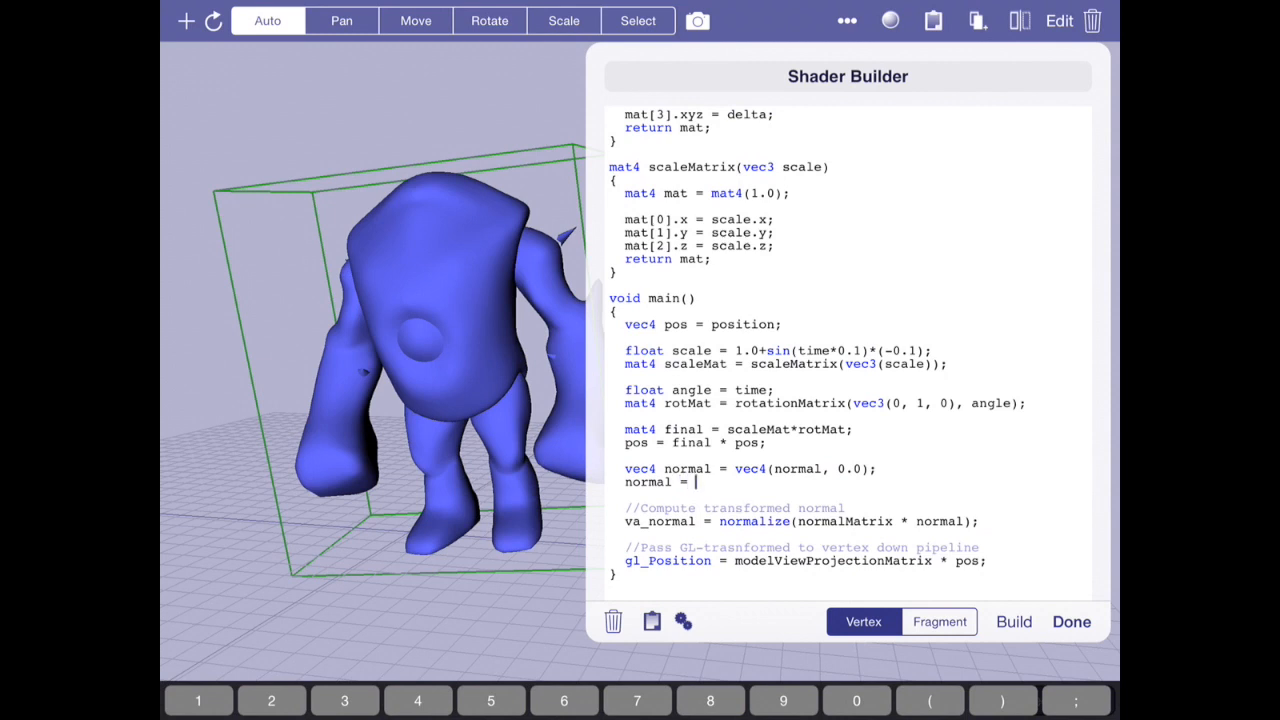
{"action": "scroll", "scroll_direction": "up", "scroll_amount": 3}
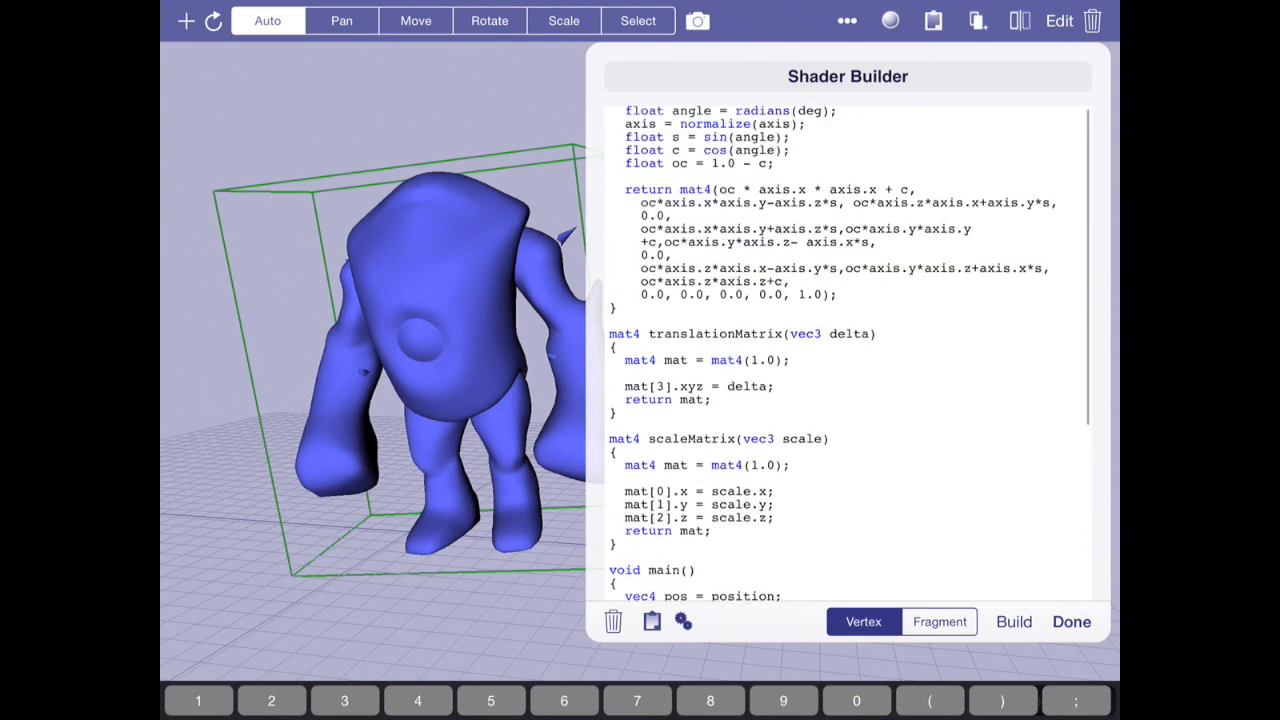
{"action": "scroll", "scroll_direction": "down", "scroll_amount": 3}
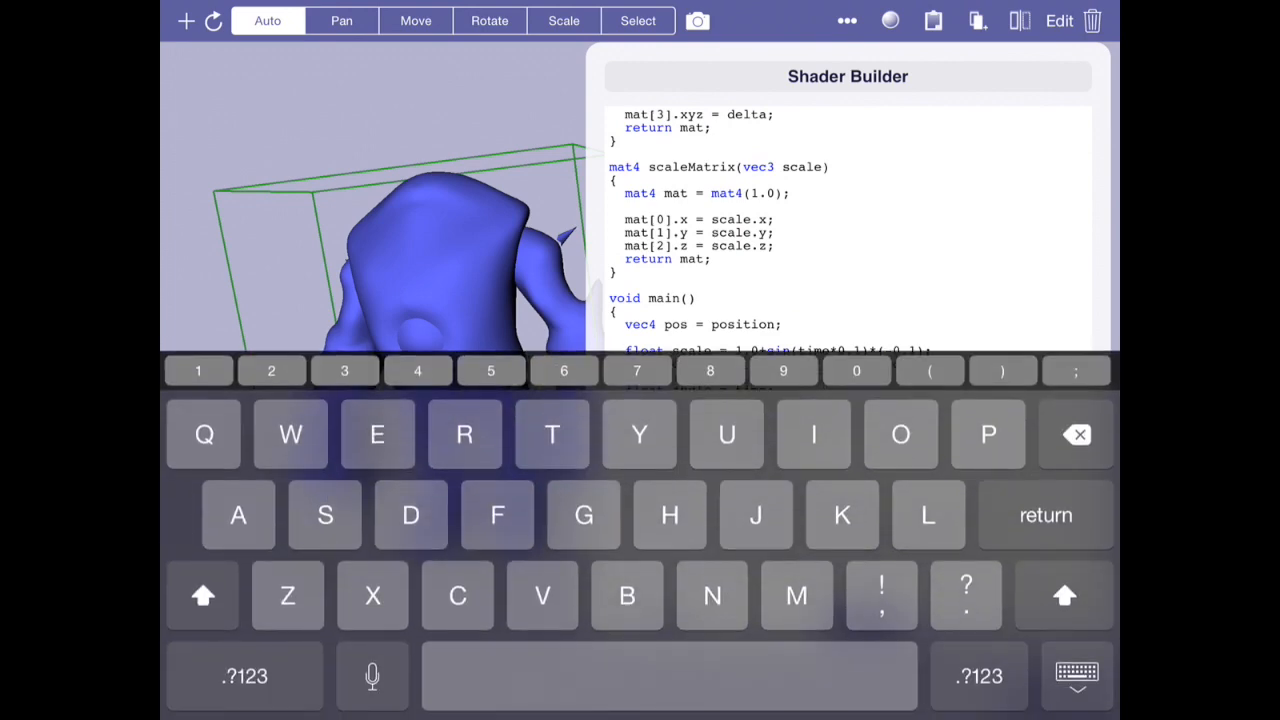
{"action": "left_click", "coordinate": [1077, 673]}
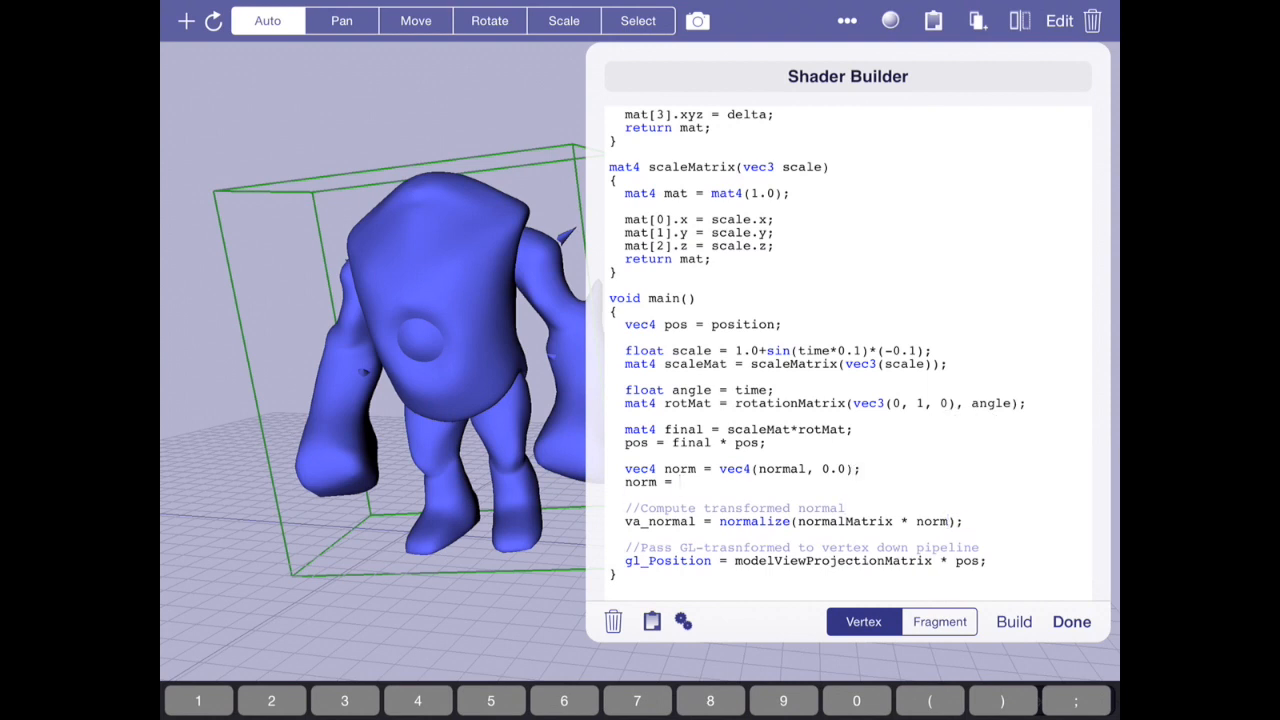
{"action": "type", "text": "final * pos"}
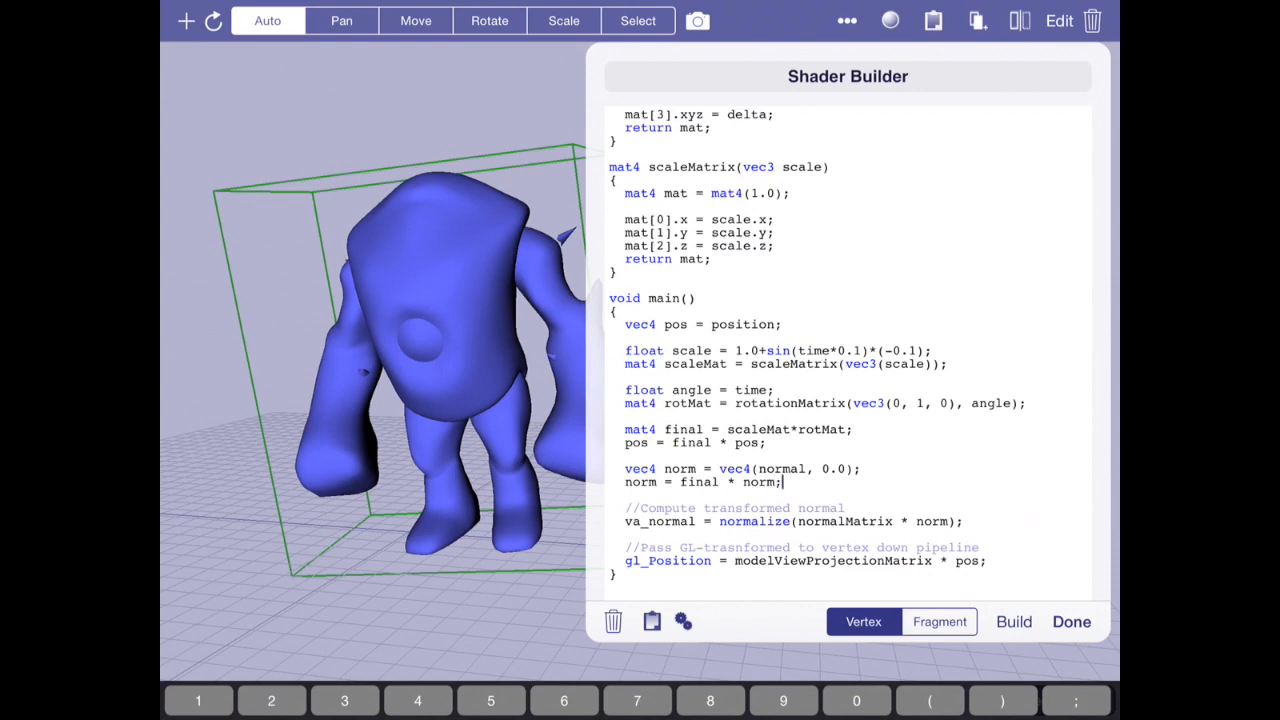
{"action": "left_click", "coordinate": [1070, 621]}
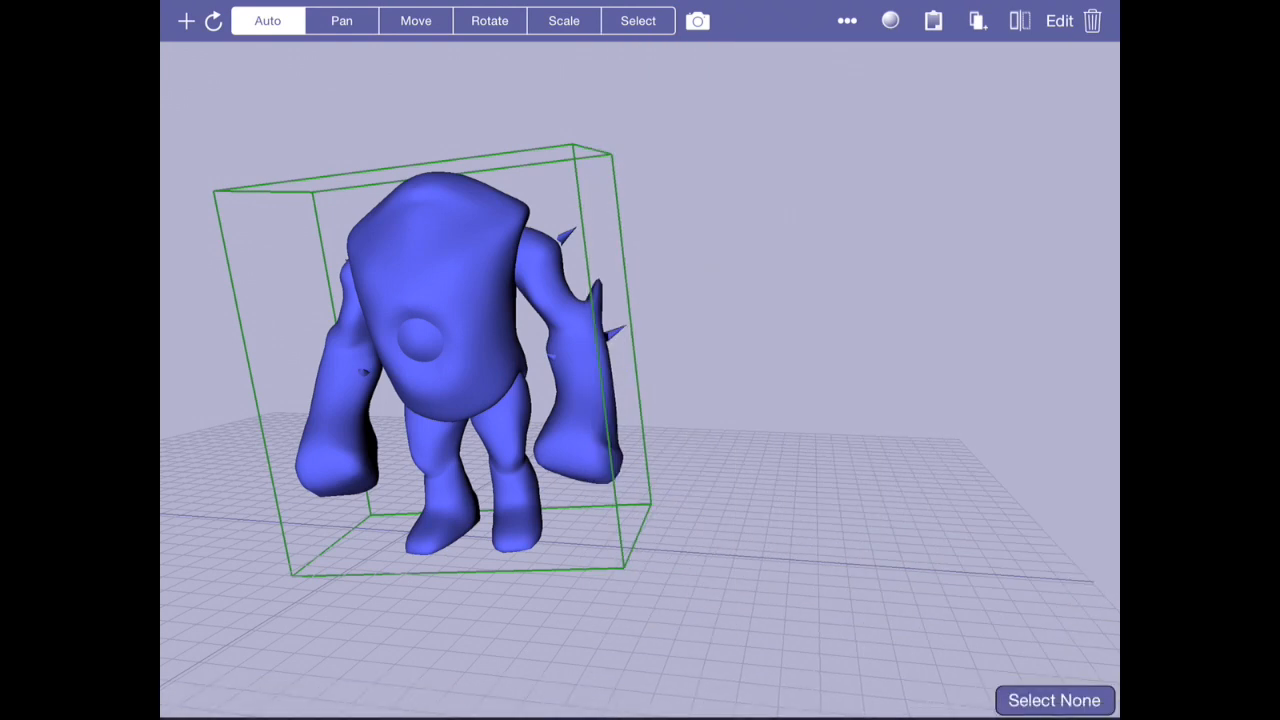
Change normalMatrix * norm to norm.xyz in the Anim shader's normalize line
{"action": "left_click", "coordinate": [889, 20]}
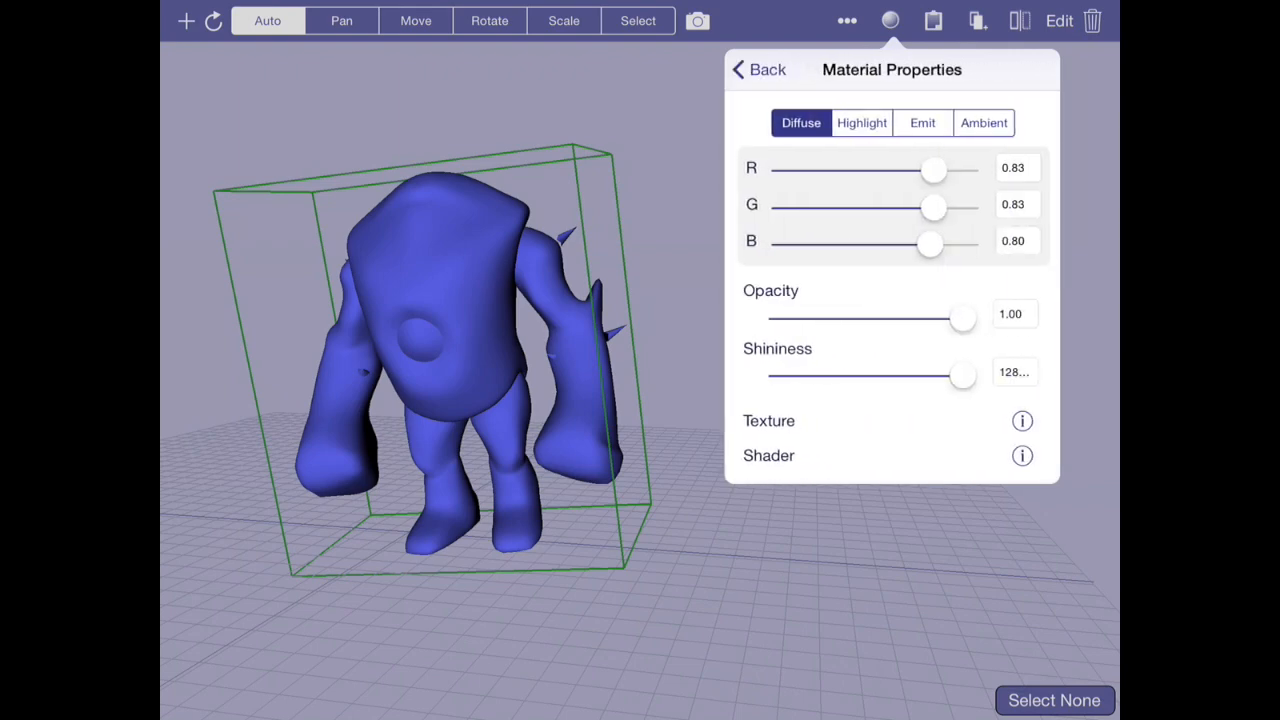
{"action": "left_click", "coordinate": [1022, 455]}
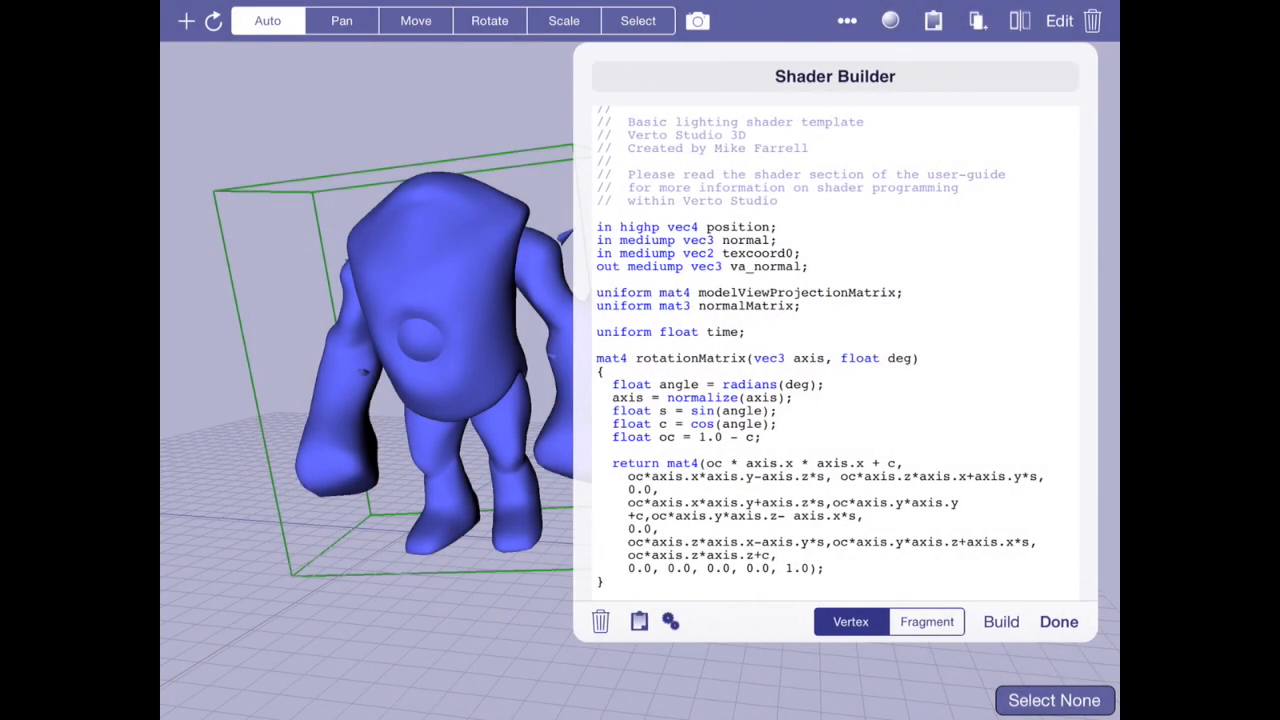
{"action": "scroll", "scroll_direction": "down", "scroll_amount": 3}
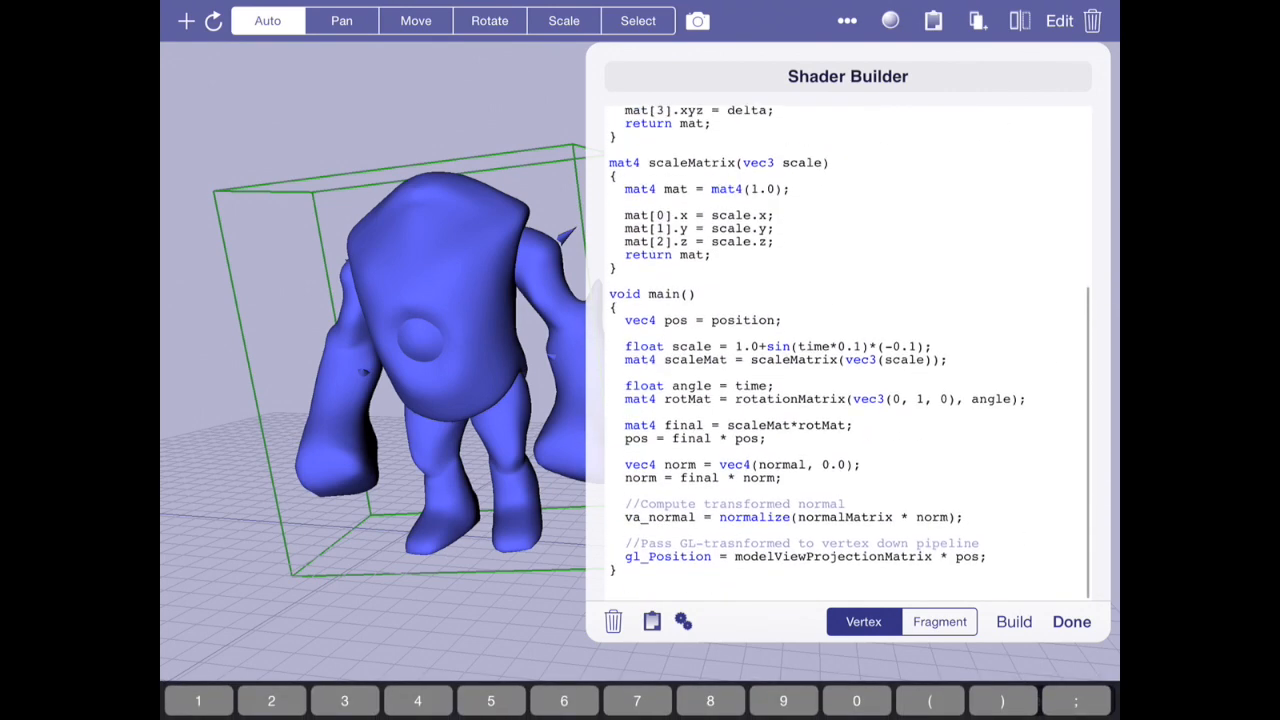
{"action": "left_click", "coordinate": [938, 521]}
{"action": "type", "text": ".xyz"}
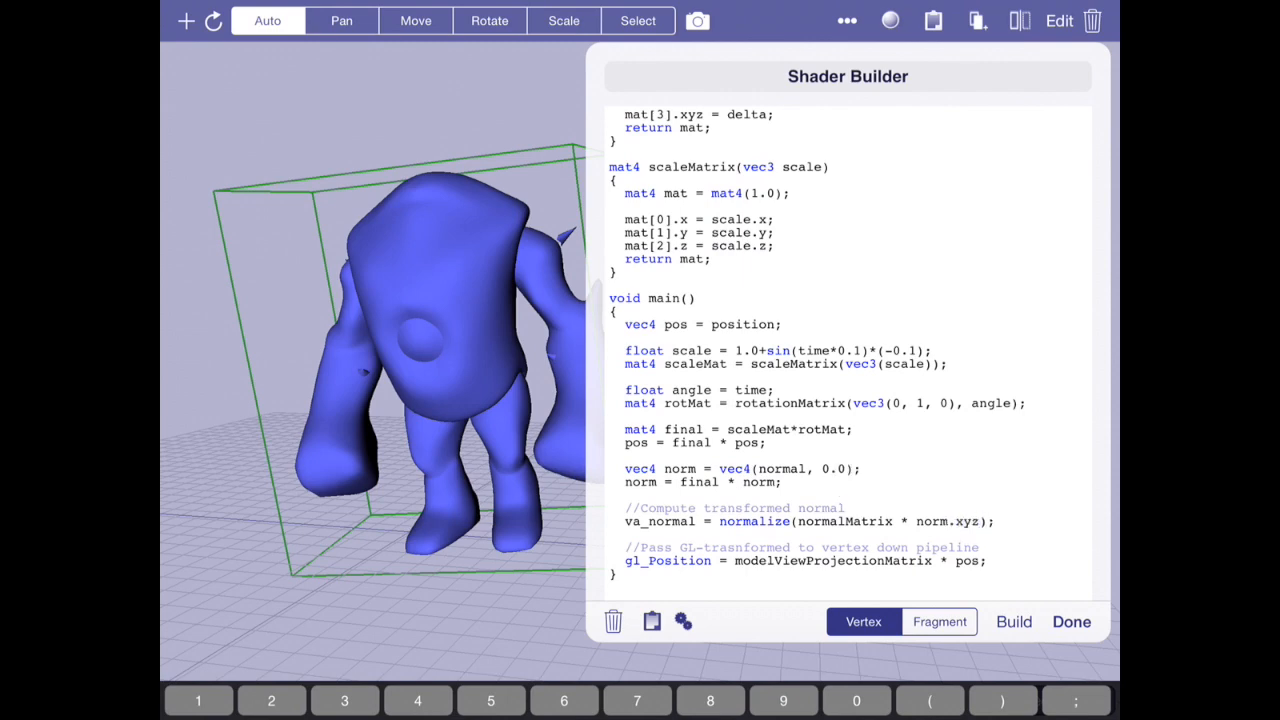
Preview the rotating, scaling creature full-screen and return to the scene
{"action": "left_click", "coordinate": [697, 20]}
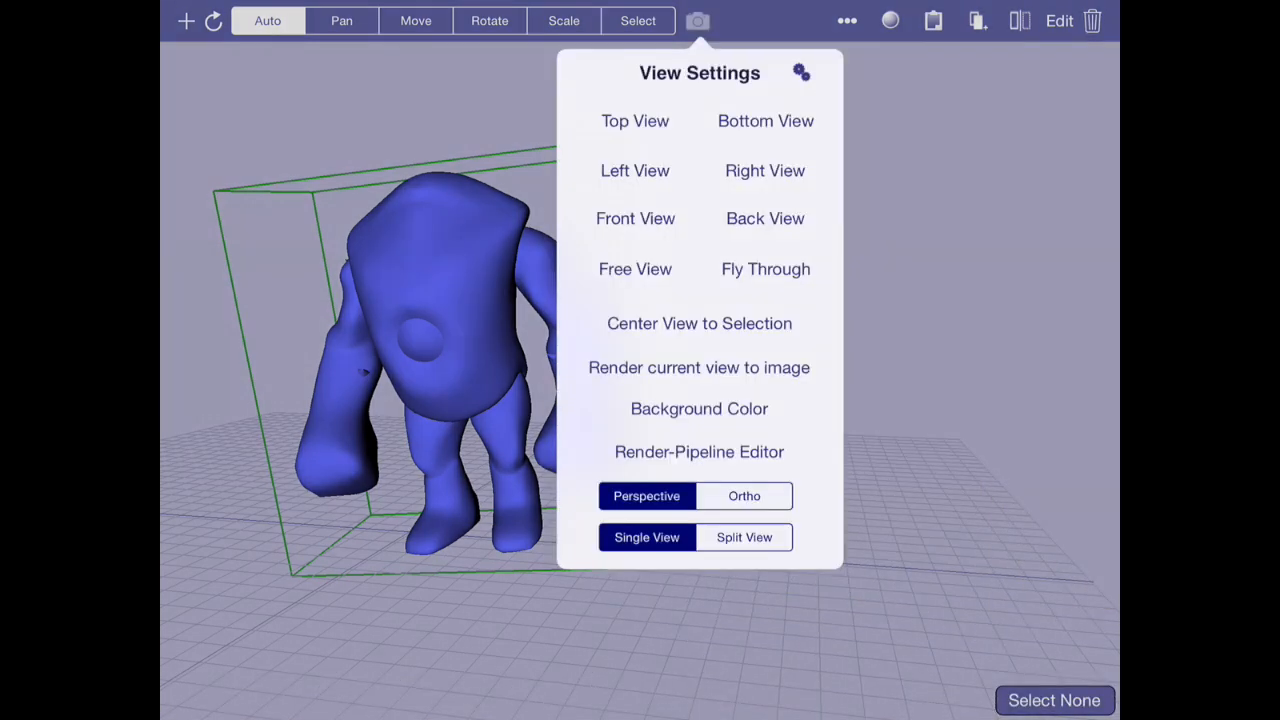
{"action": "left_click", "coordinate": [699, 367]}
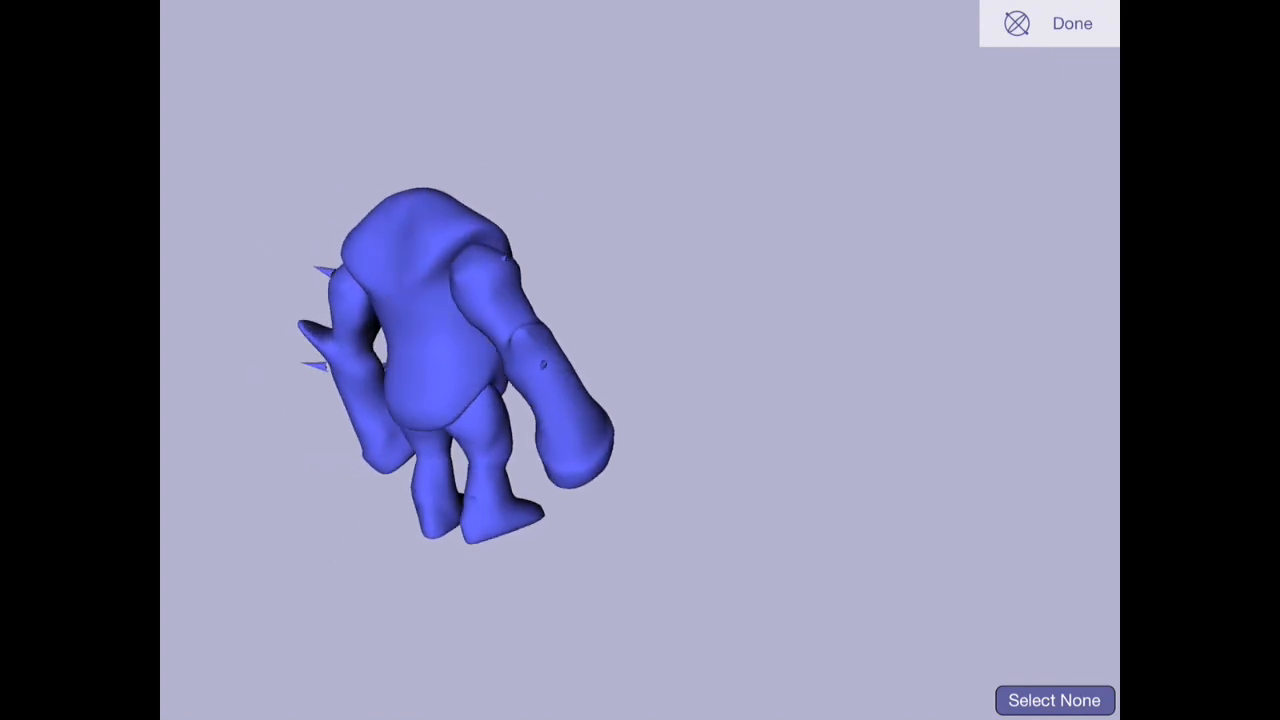
{"action": "left_click", "coordinate": [1071, 23]}
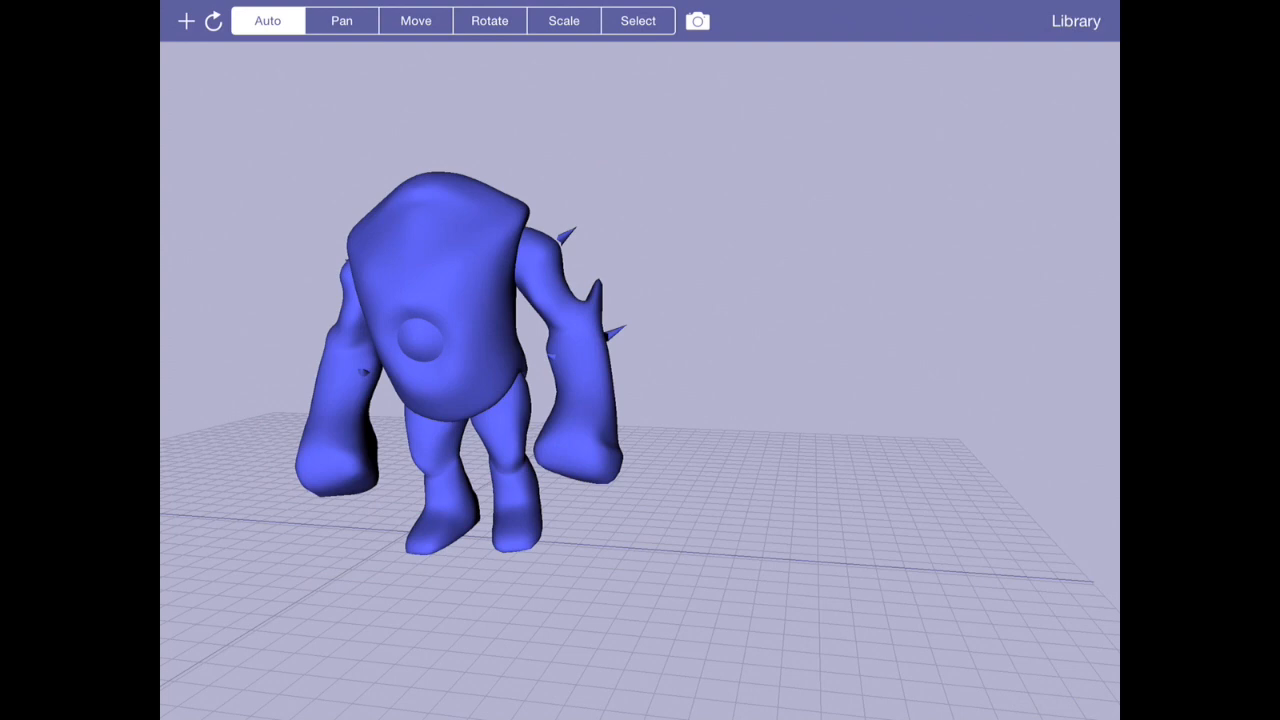
Add a random terrain at about 95 by 95 resolution
{"action": "left_click", "coordinate": [440, 350]}
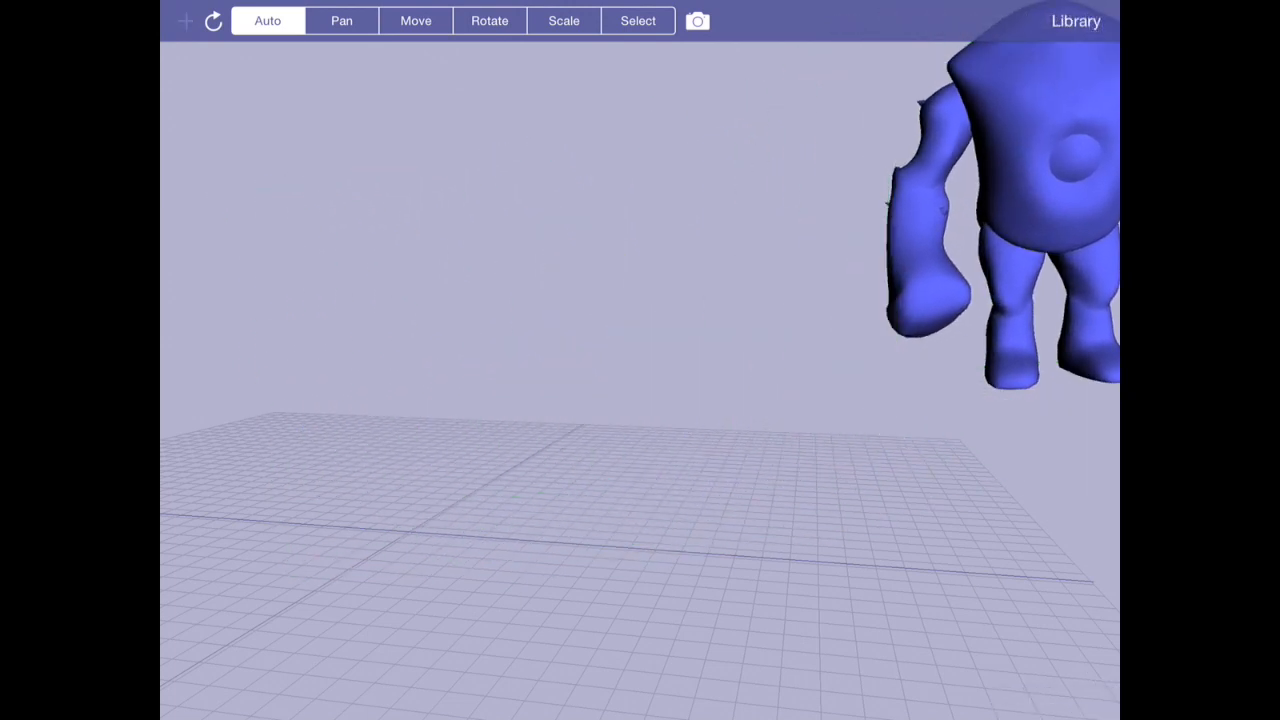
{"action": "left_click", "coordinate": [185, 21]}
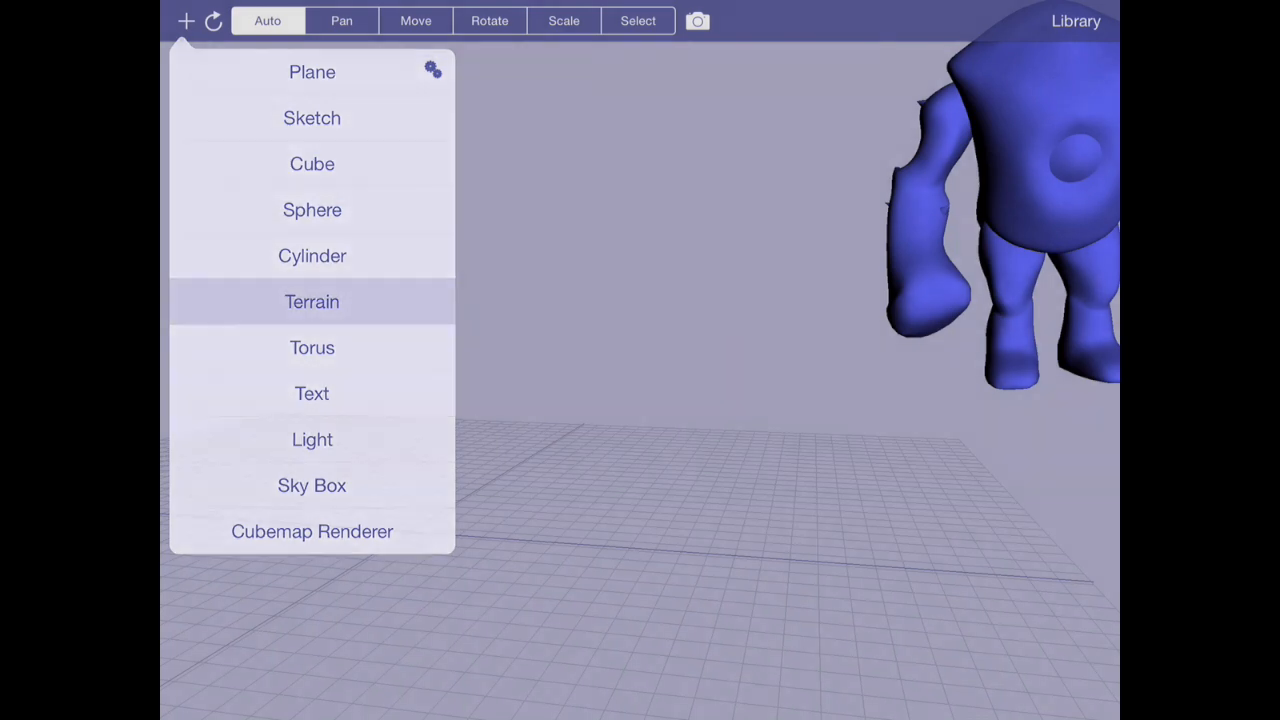
{"action": "left_click", "coordinate": [312, 301]}
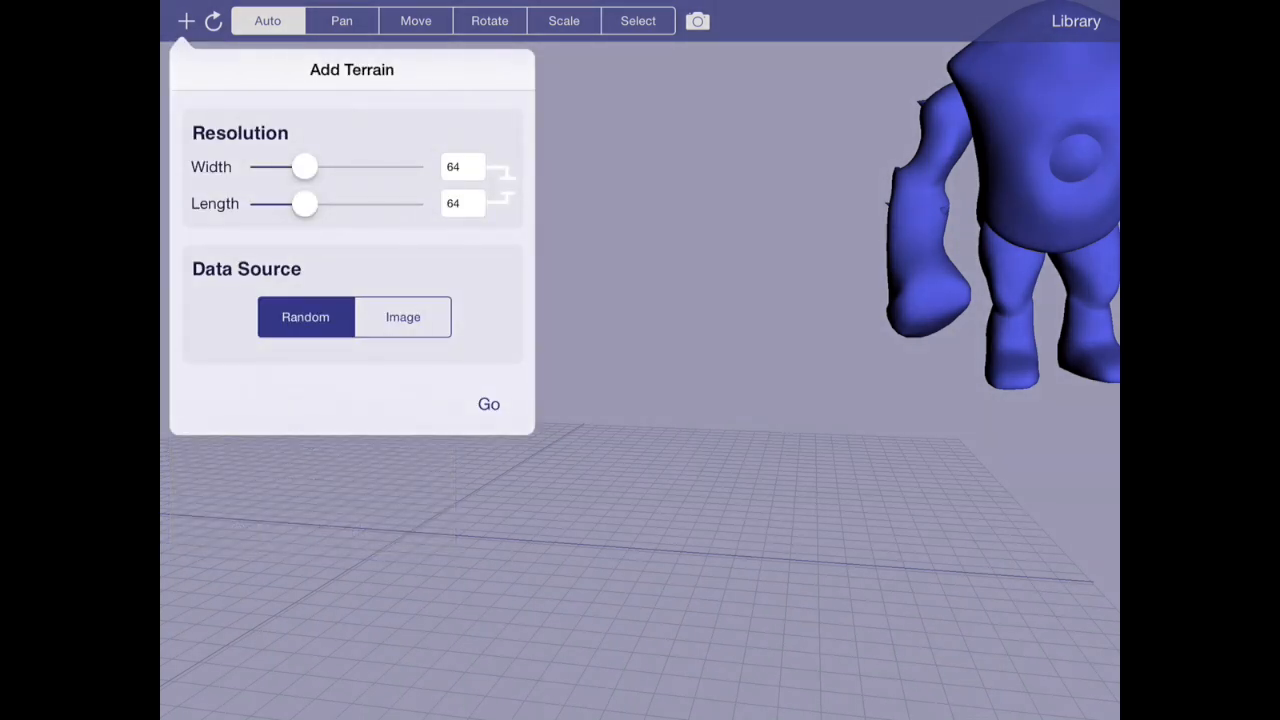
{"action": "left_click_drag", "start_coordinate": [305, 166], "coordinate": [390, 166]}
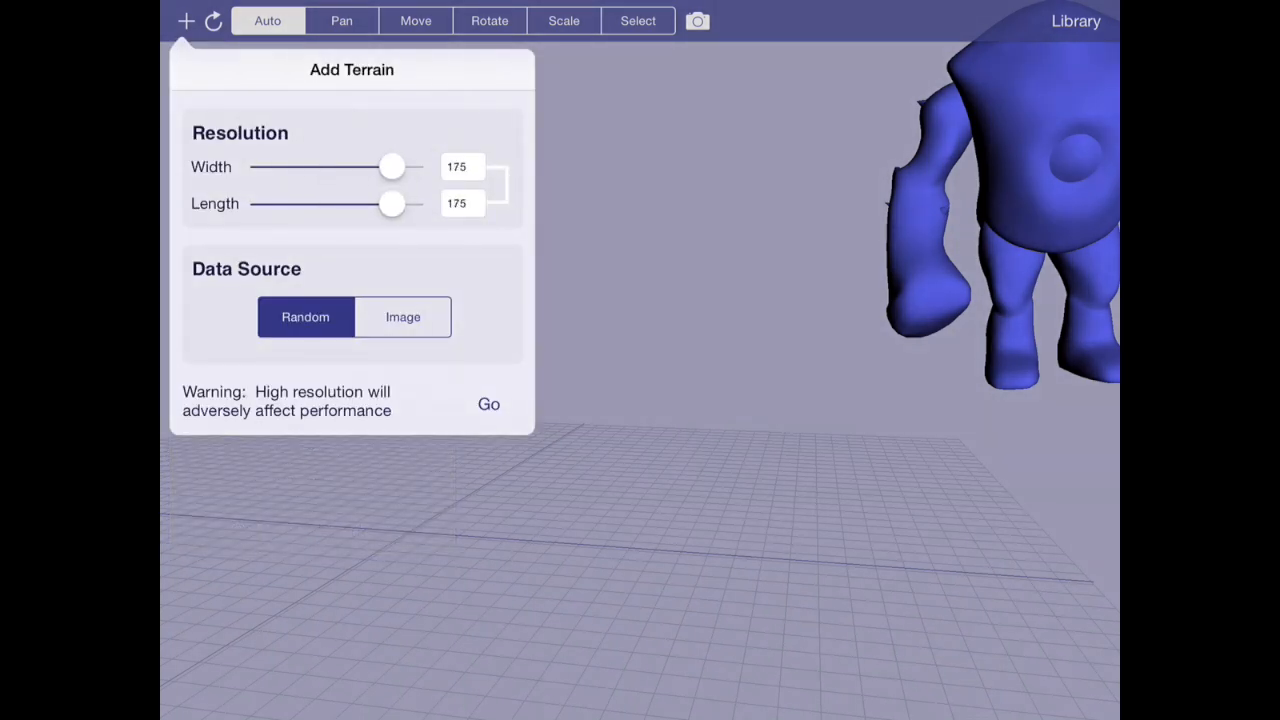
{"action": "left_click_drag", "start_coordinate": [390, 167], "coordinate": [332, 167]}
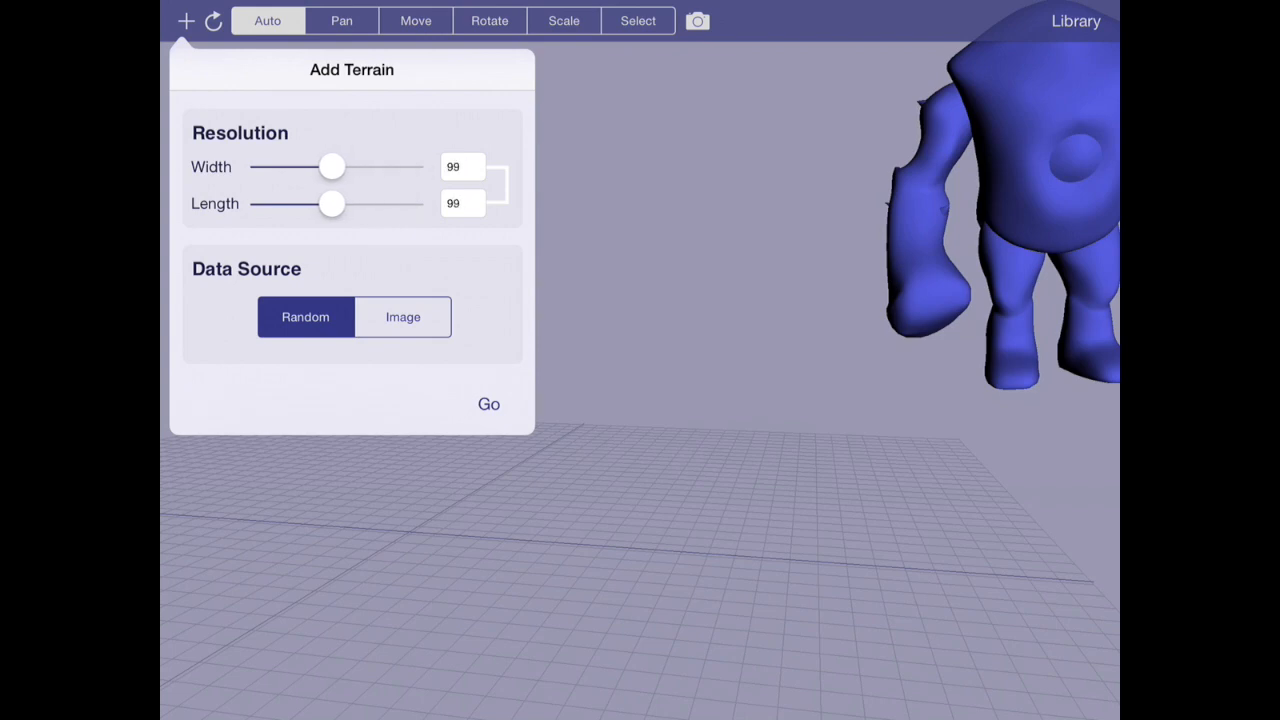
{"action": "left_click", "coordinate": [488, 404]}
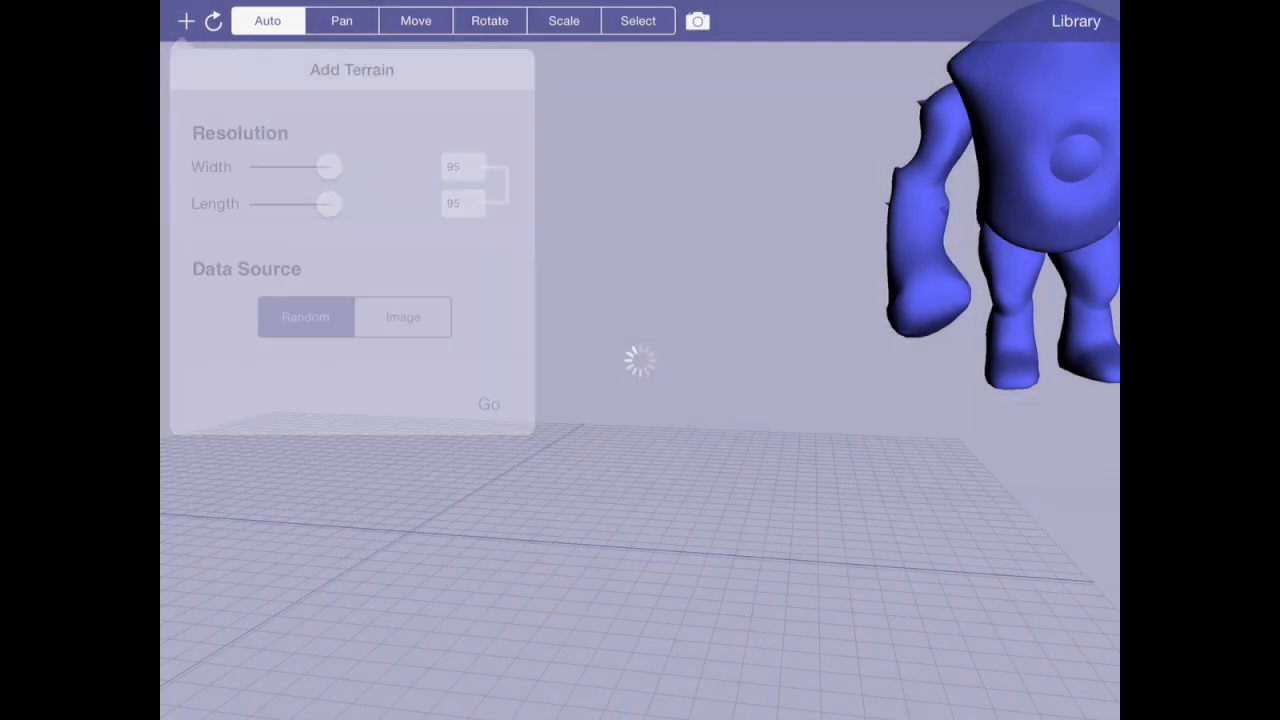
{"action": "left_click", "coordinate": [488, 404]}
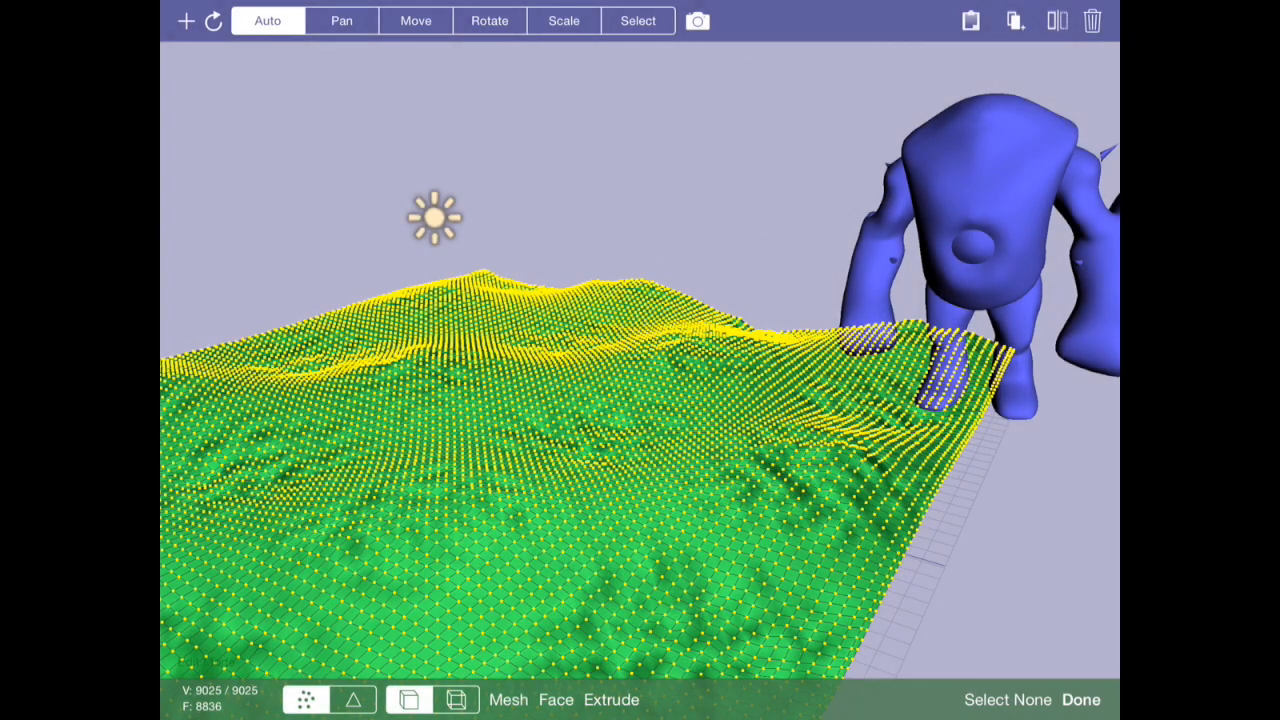
{"action": "left_click", "coordinate": [1080, 699]}
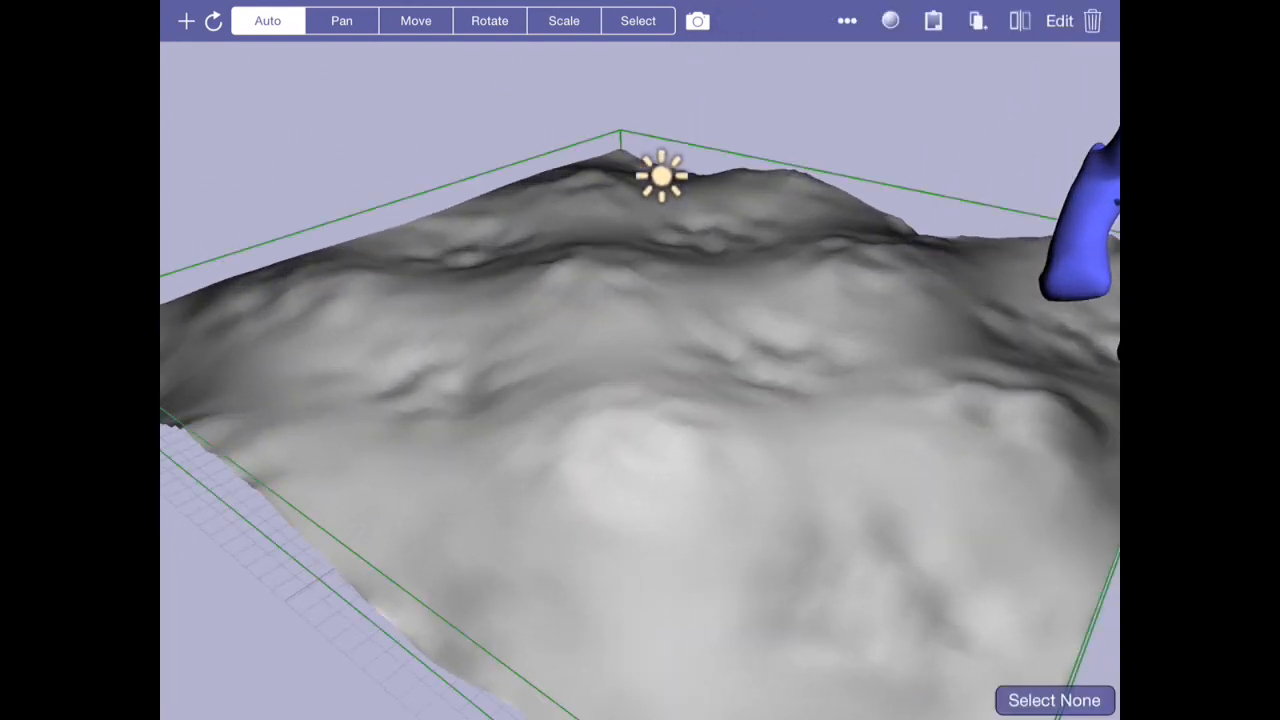
Set the terrain's diffuse material colour to pure blue (0, 0, 1)
{"action": "left_click", "coordinate": [889, 20]}
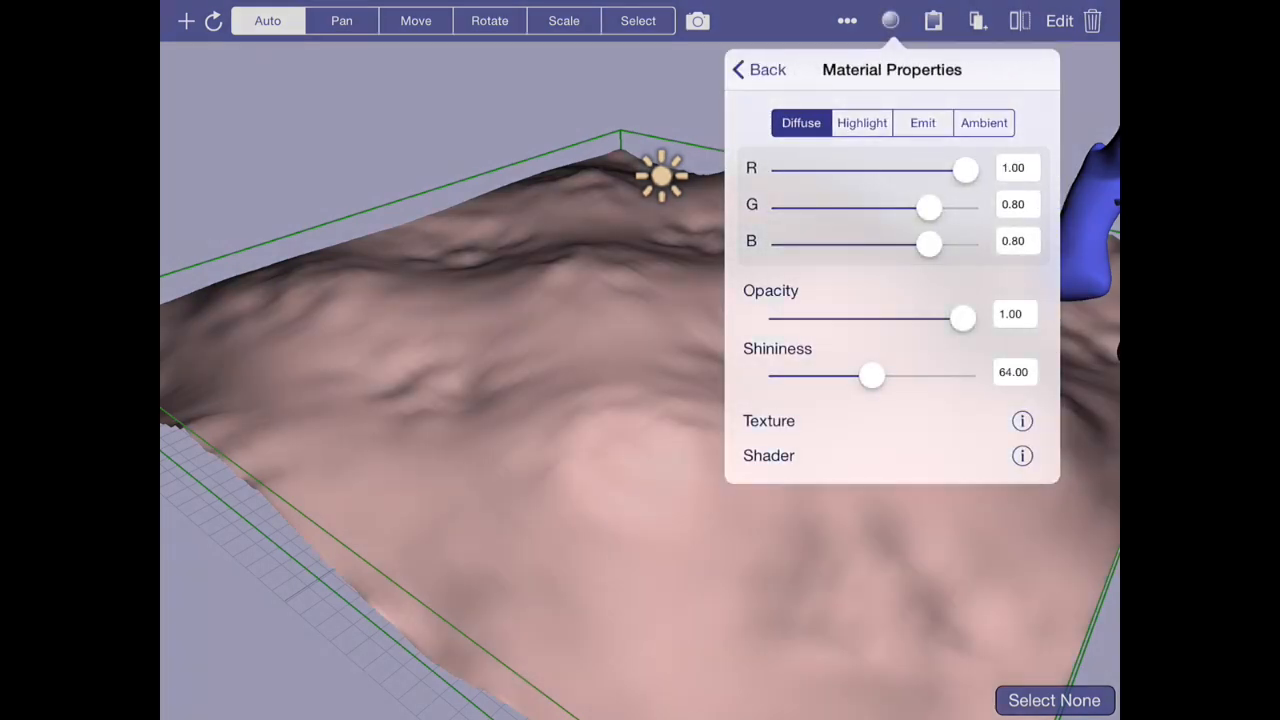
{"action": "left_click_drag", "start_coordinate": [928, 206], "coordinate": [783, 206]}
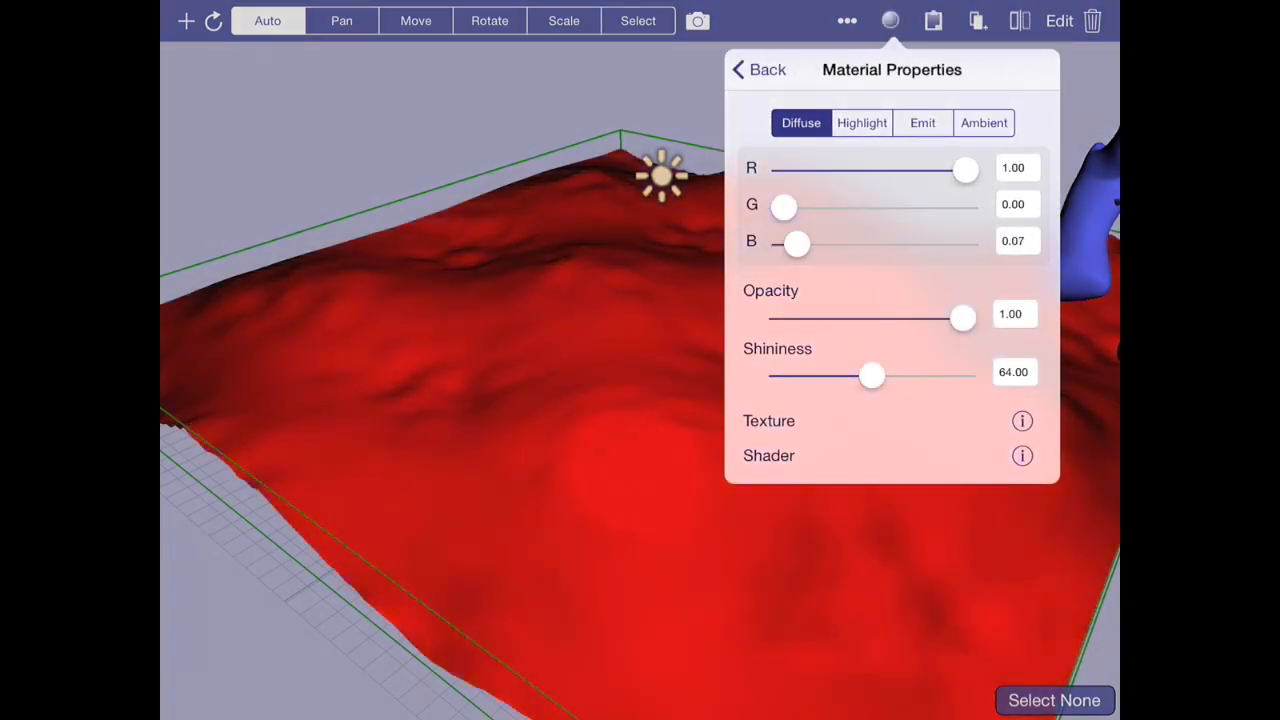
{"action": "left_click", "coordinate": [861, 122]}
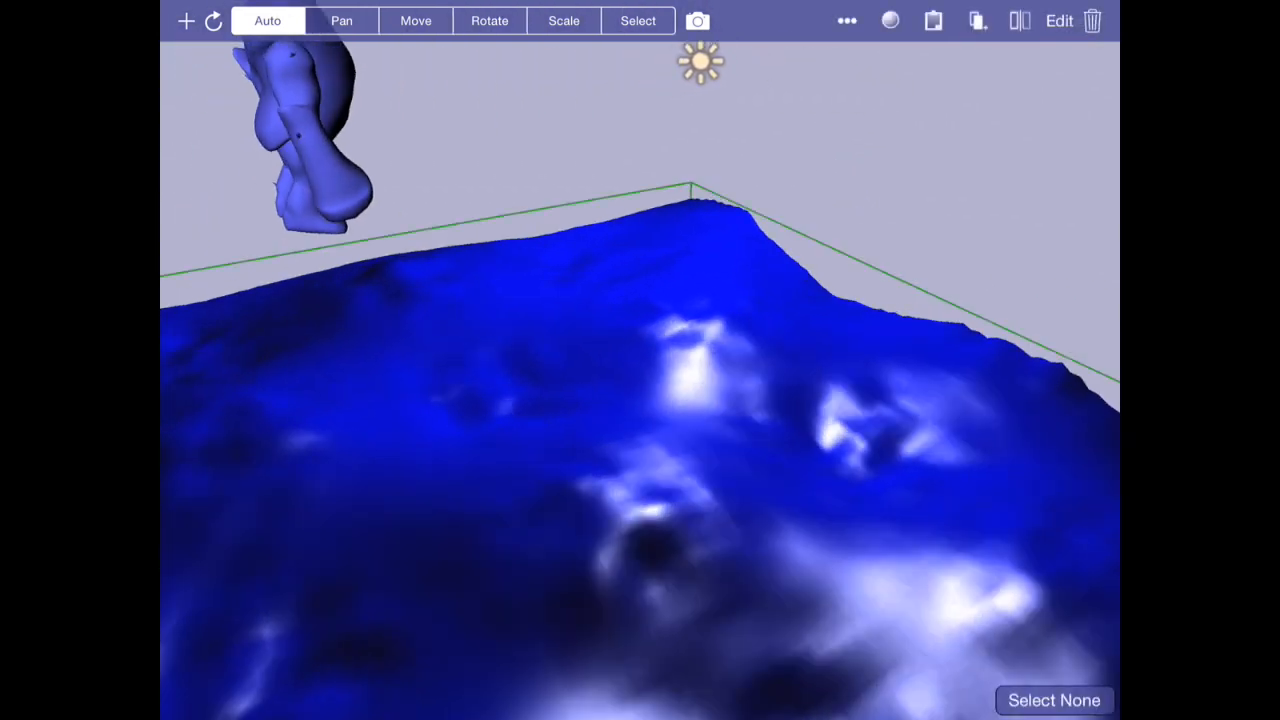
{"action": "left_click", "coordinate": [889, 20]}
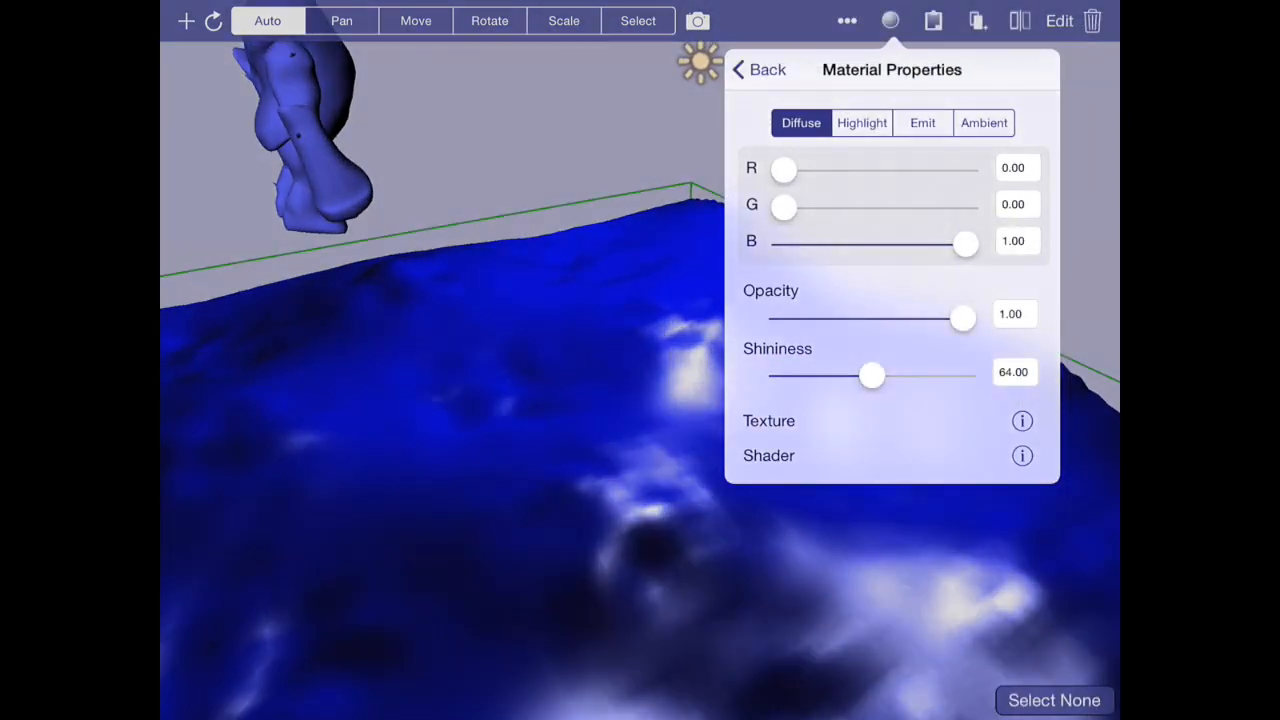
Create a new shader named 'oceanic' from the Full lighting template
{"action": "left_click", "coordinate": [1022, 455]}
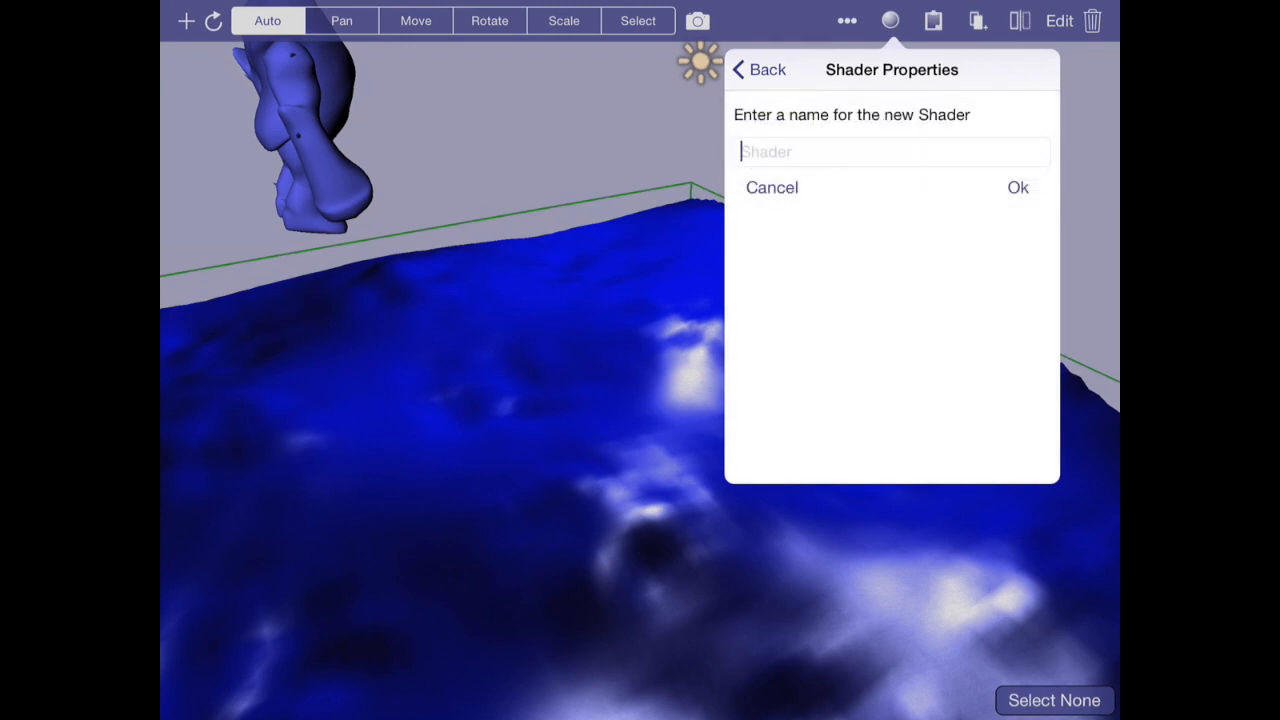
{"action": "type", "text": "oceanic"}
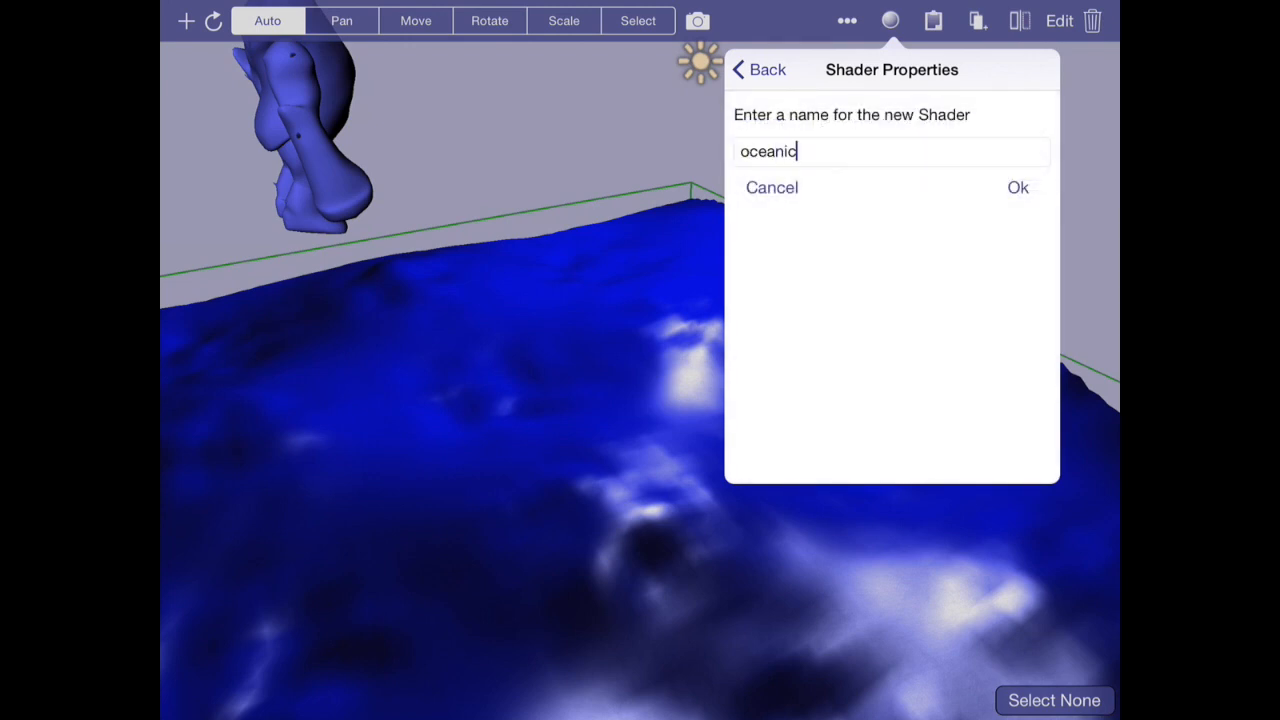
{"action": "left_click", "coordinate": [1017, 187]}
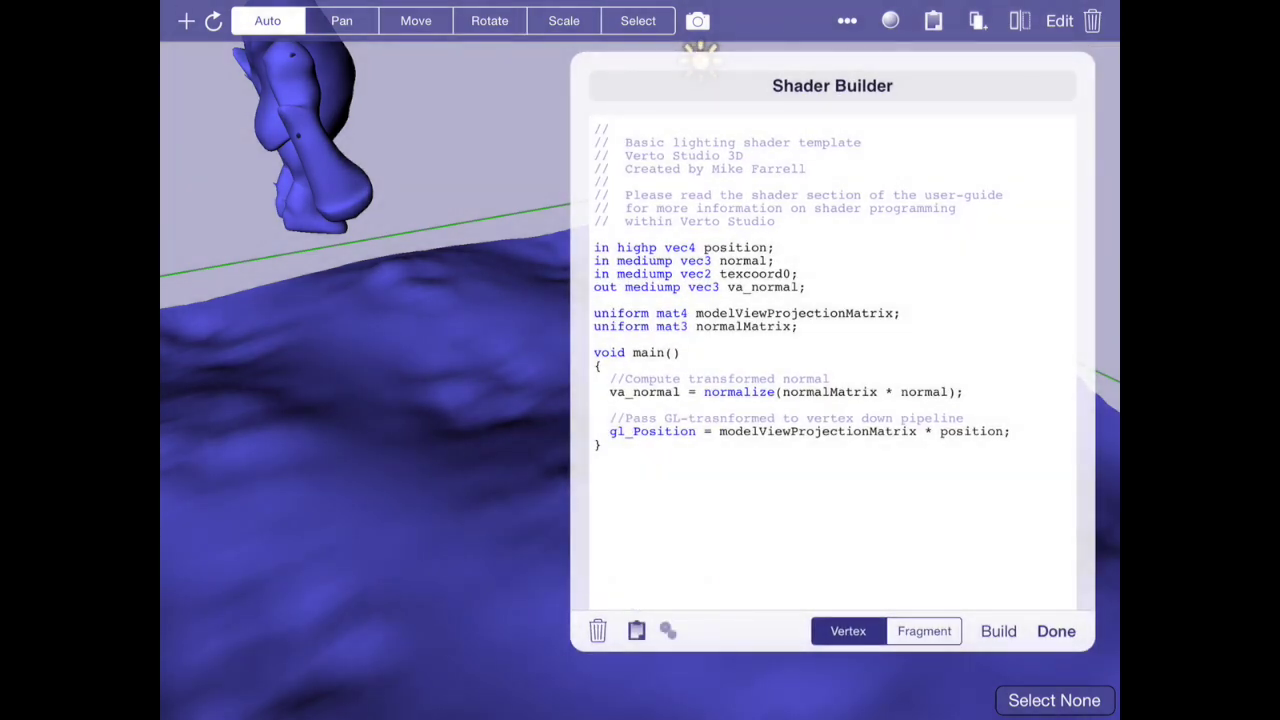
{"action": "left_click", "coordinate": [667, 631]}
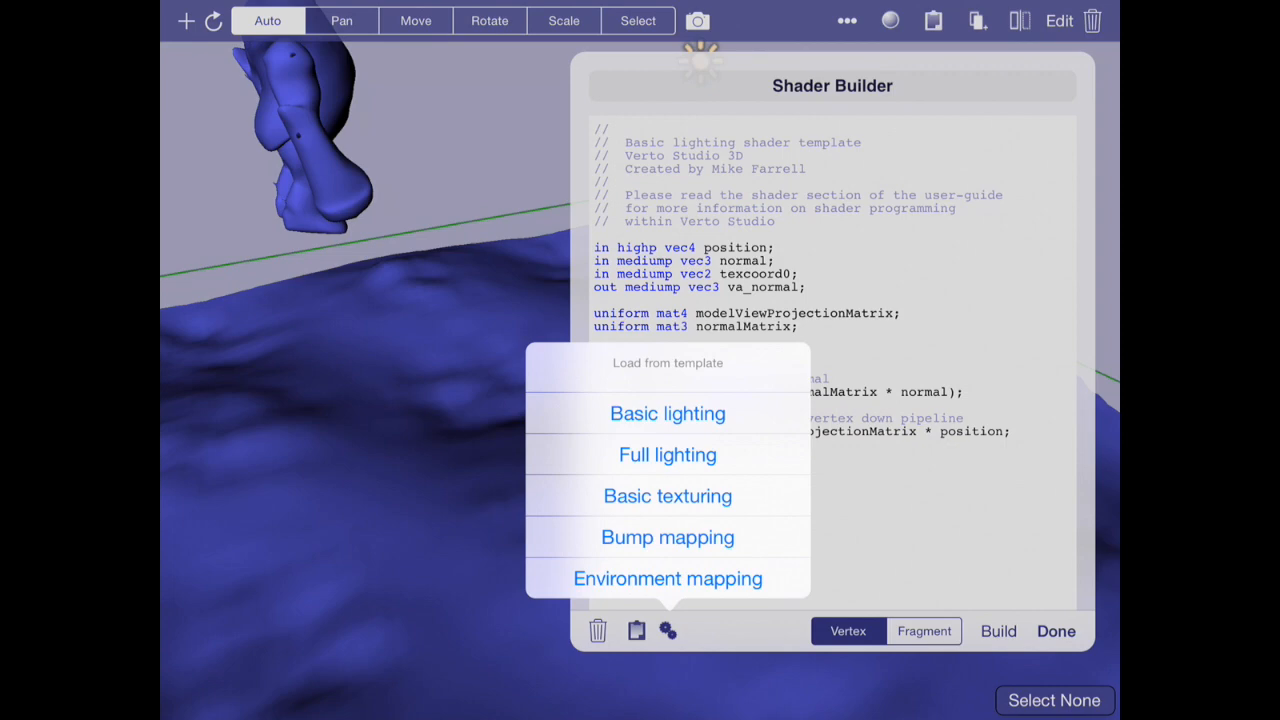
{"action": "left_click", "coordinate": [667, 413]}
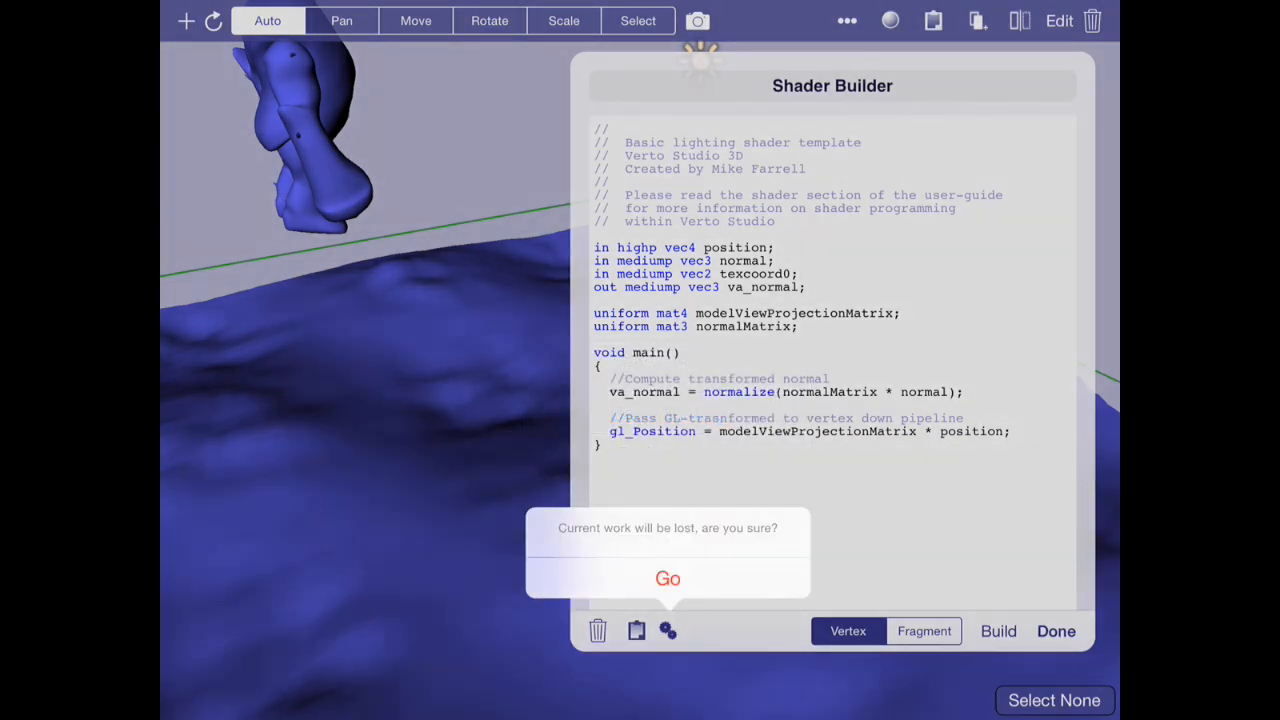
{"action": "left_click", "coordinate": [667, 578]}
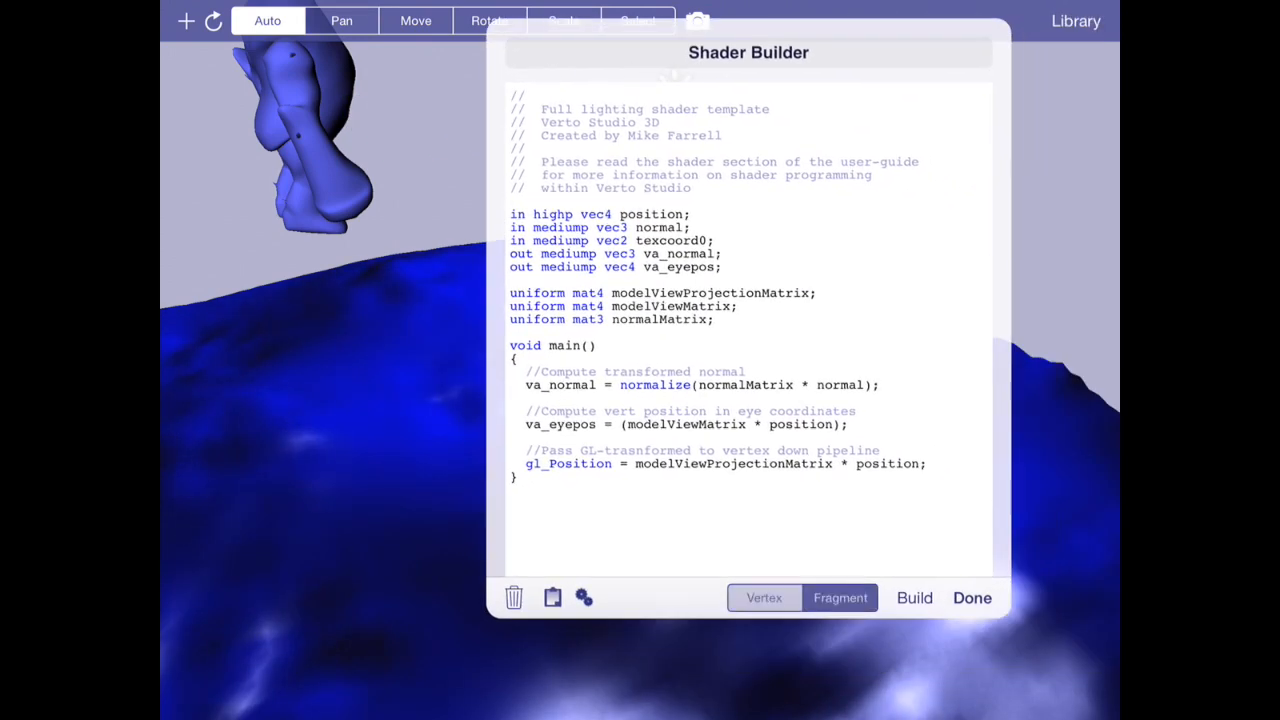
Review the fragment and vertex shader code, then close the shader editor
{"action": "left_click", "coordinate": [840, 597]}
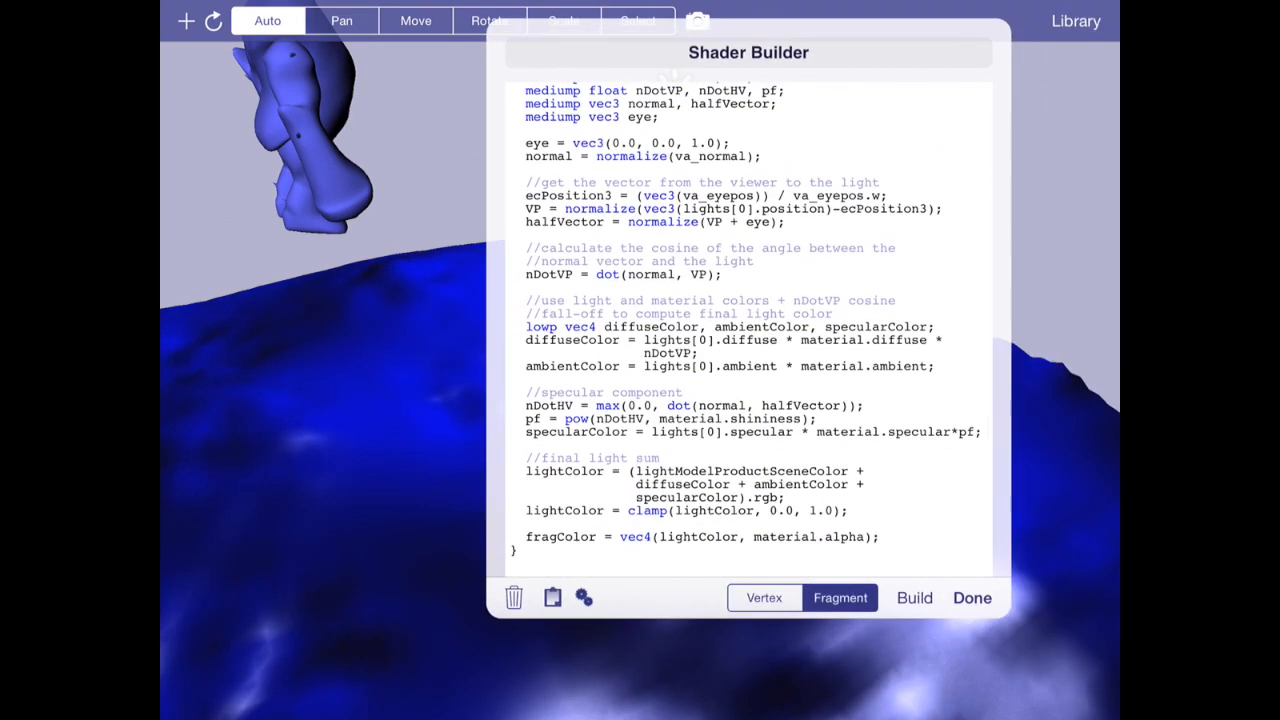
{"action": "scroll", "scroll_direction": "up", "scroll_amount": 3}
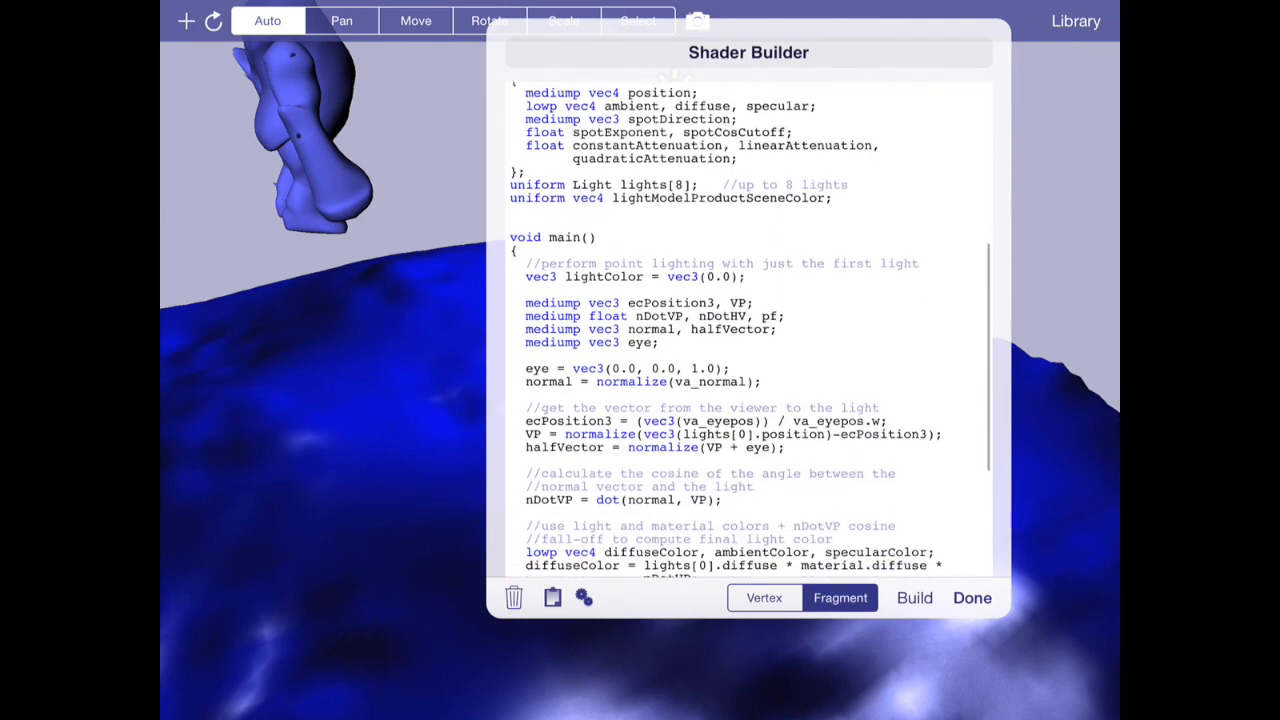
{"action": "left_click", "coordinate": [763, 597]}
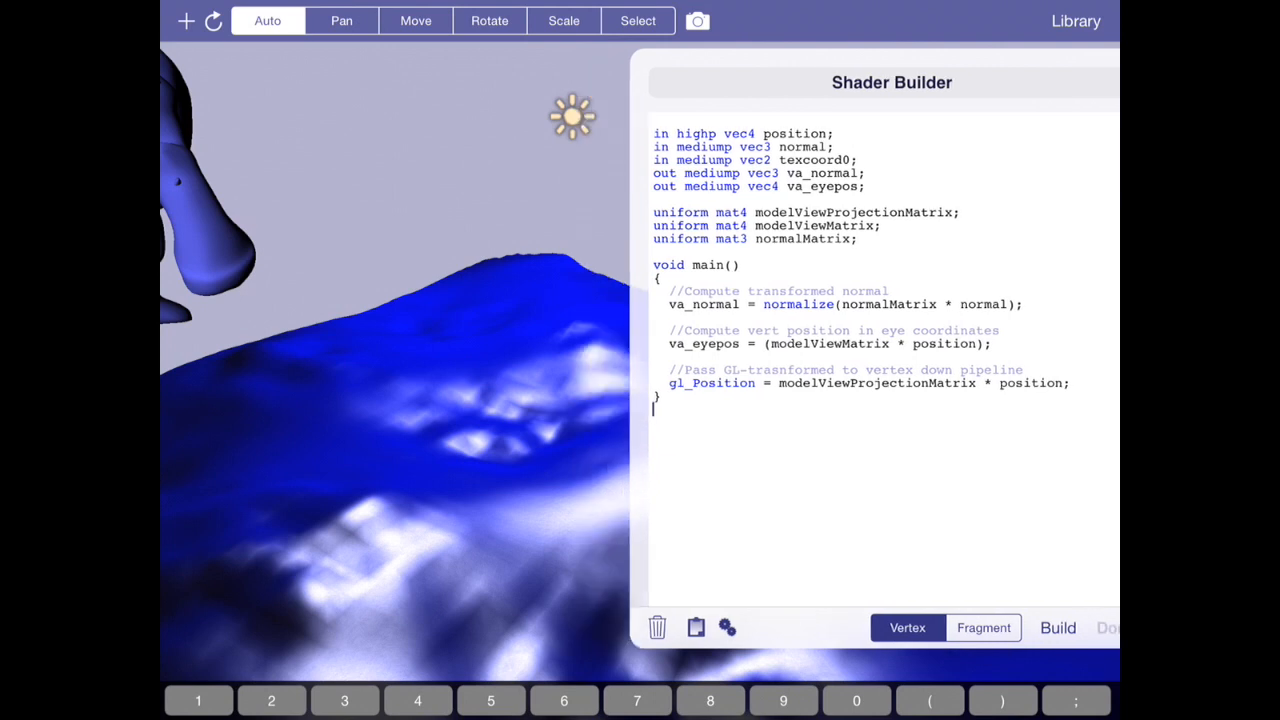
{"action": "left_click", "coordinate": [1106, 627]}
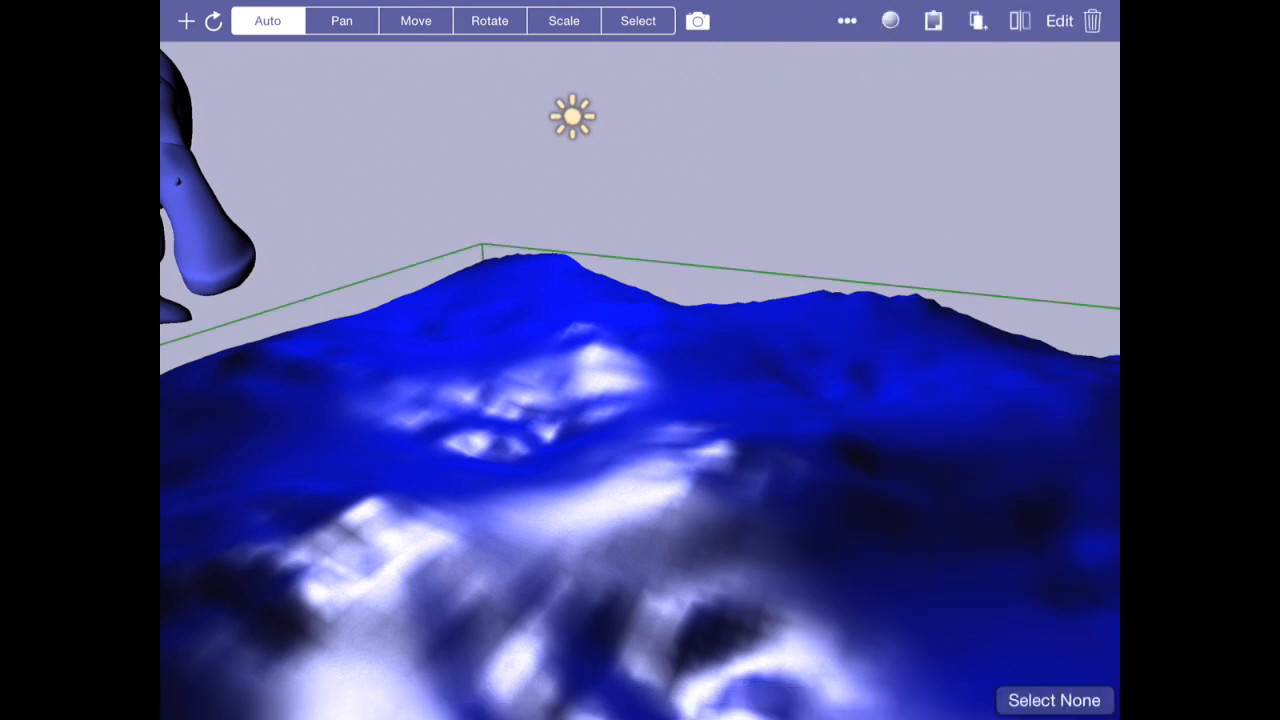
Apply the built-in red lava texture to the terrain's material group
{"action": "left_click", "coordinate": [889, 20]}
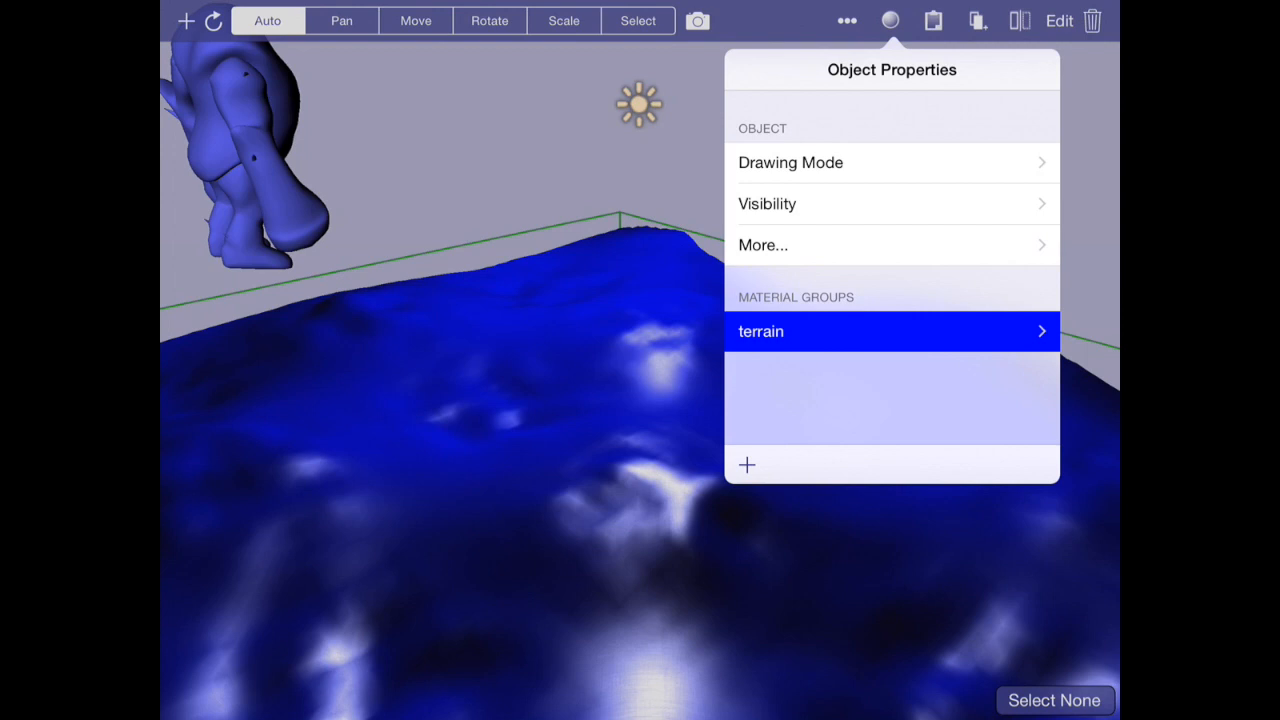
{"action": "left_click", "coordinate": [889, 331]}
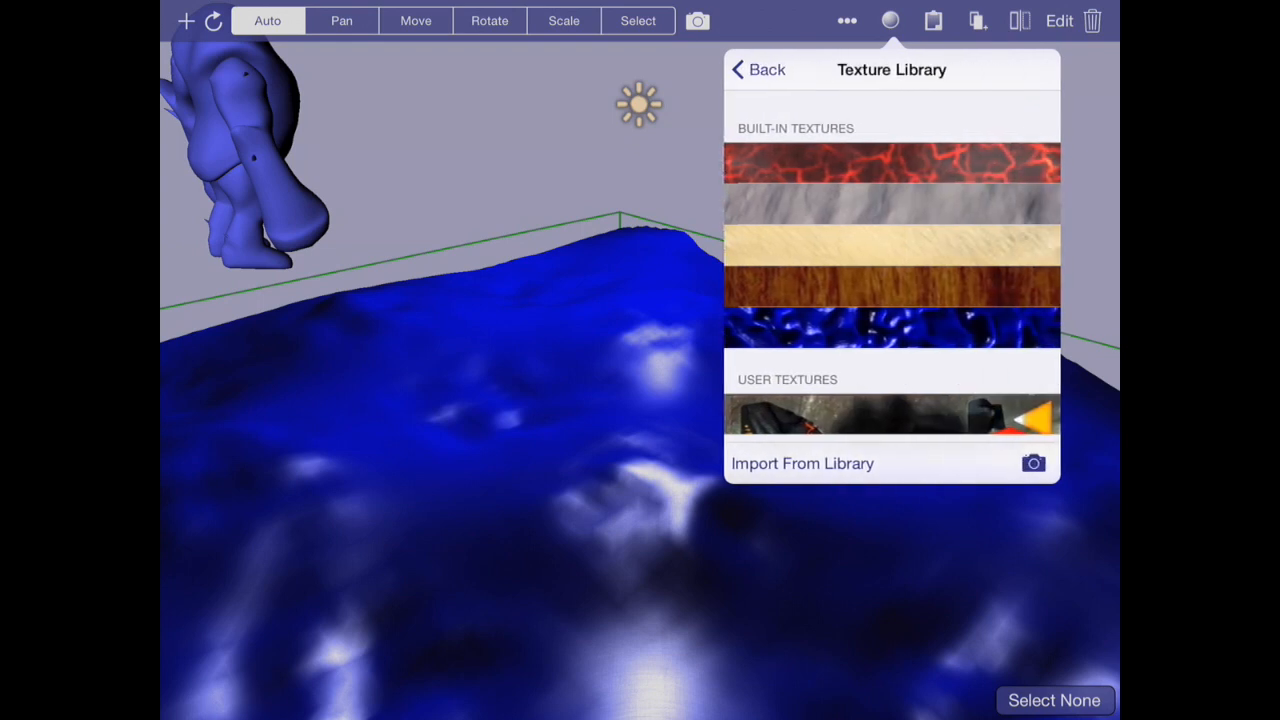
{"action": "left_click", "coordinate": [890, 160]}
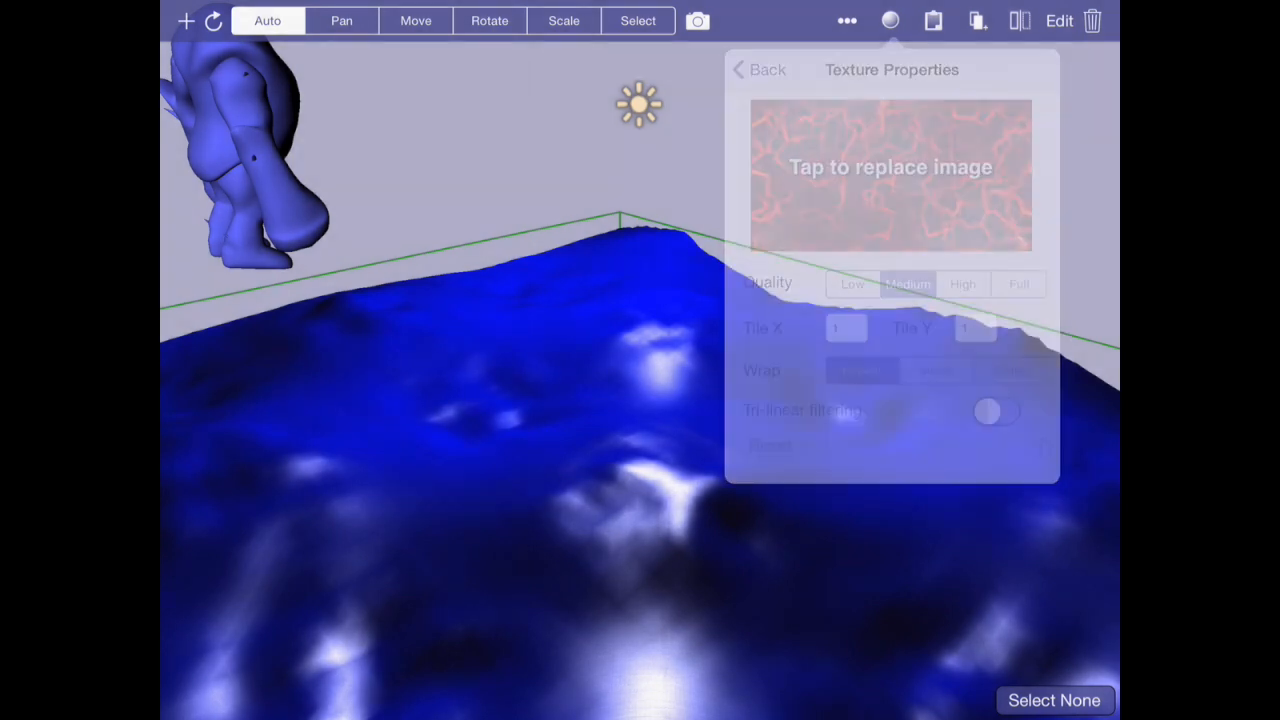
{"action": "left_click", "coordinate": [759, 69]}
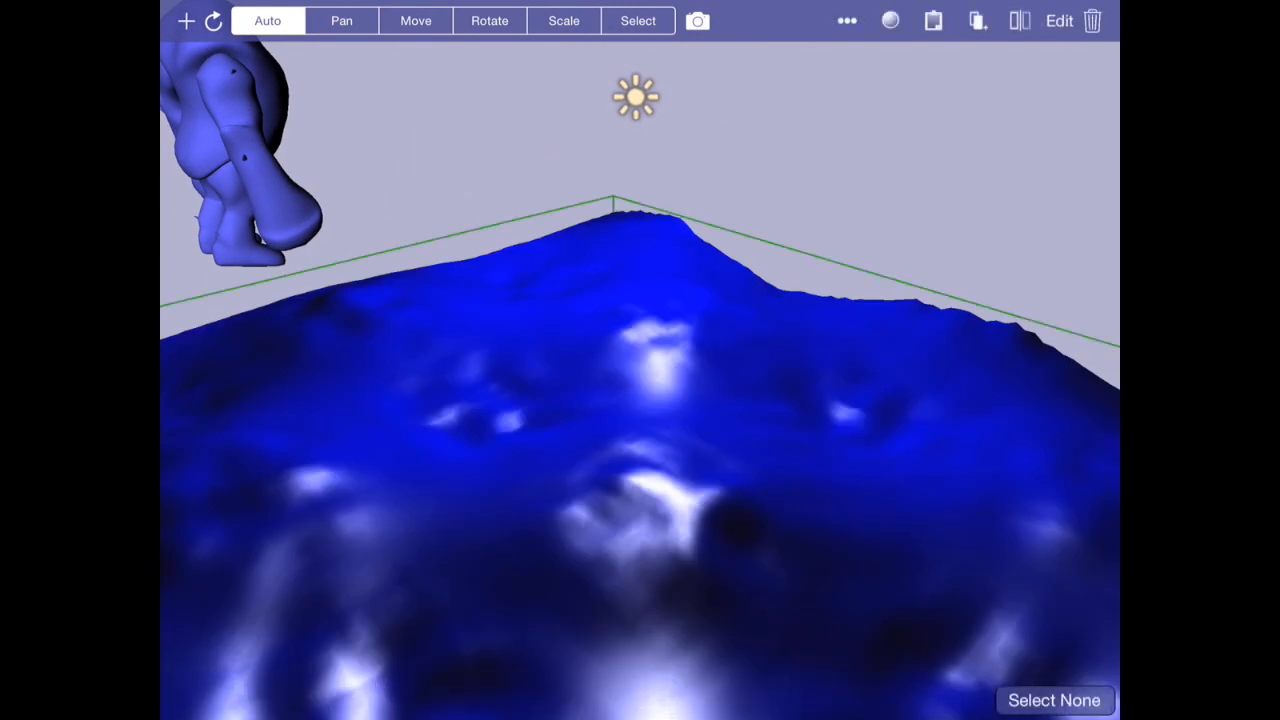
Inspect texcoord0 in the vertex shader, then enter Edit Mode on the terrain
{"action": "left_click", "coordinate": [889, 20]}
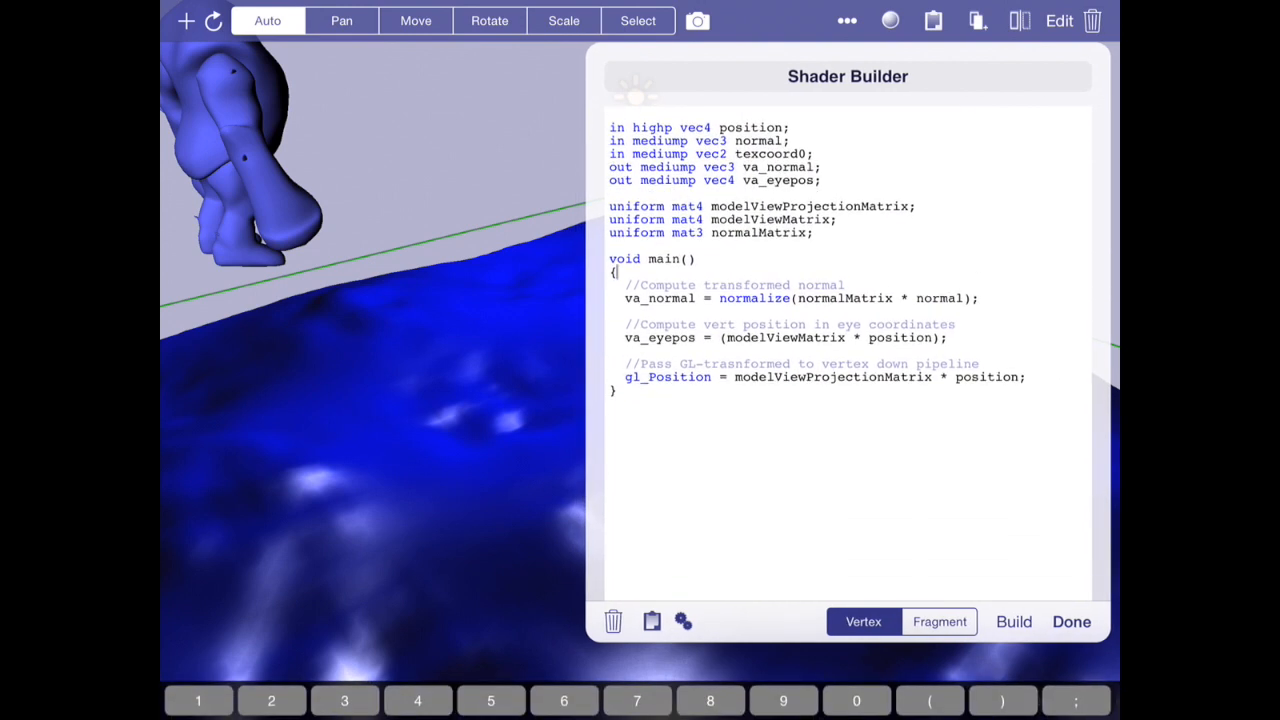
{"action": "double_click", "coordinate": [772, 153]}
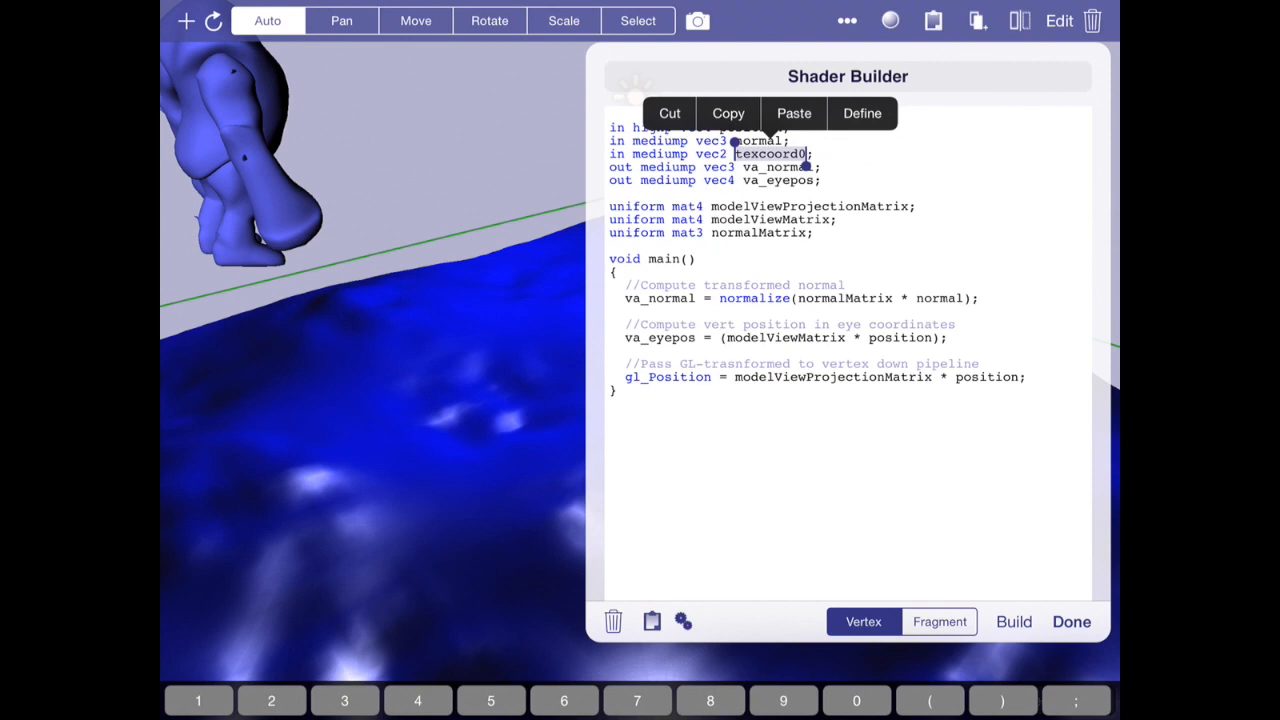
{"action": "left_click", "coordinate": [1071, 621]}
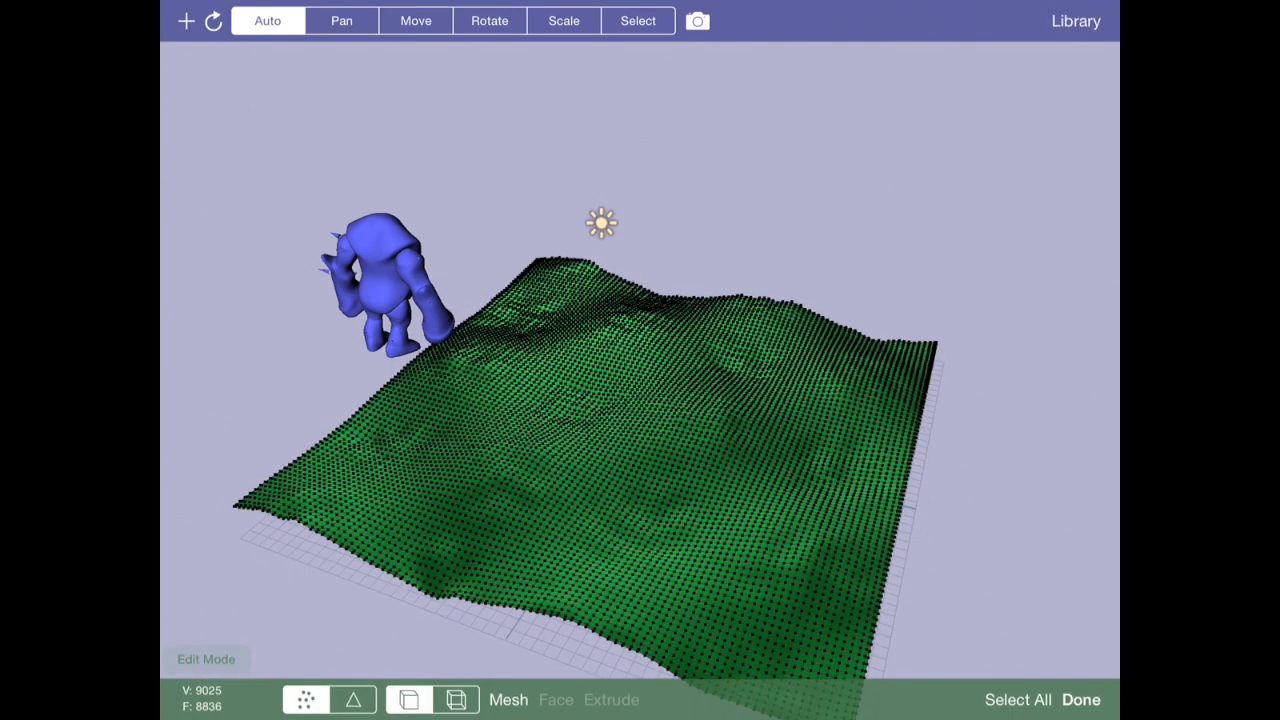
Select all terrain vertices, automap their texture coordinates, and reopen the Shader Builder
{"action": "left_click", "coordinate": [508, 699]}
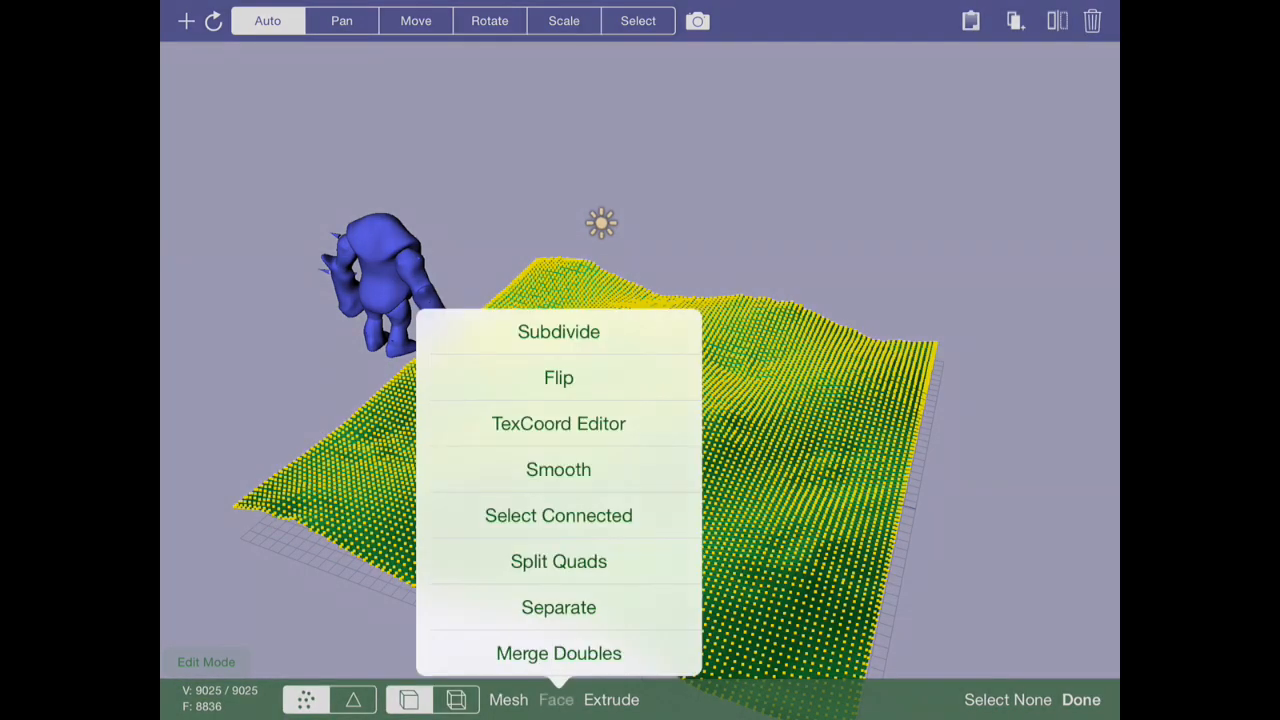
{"action": "left_click", "coordinate": [558, 423]}
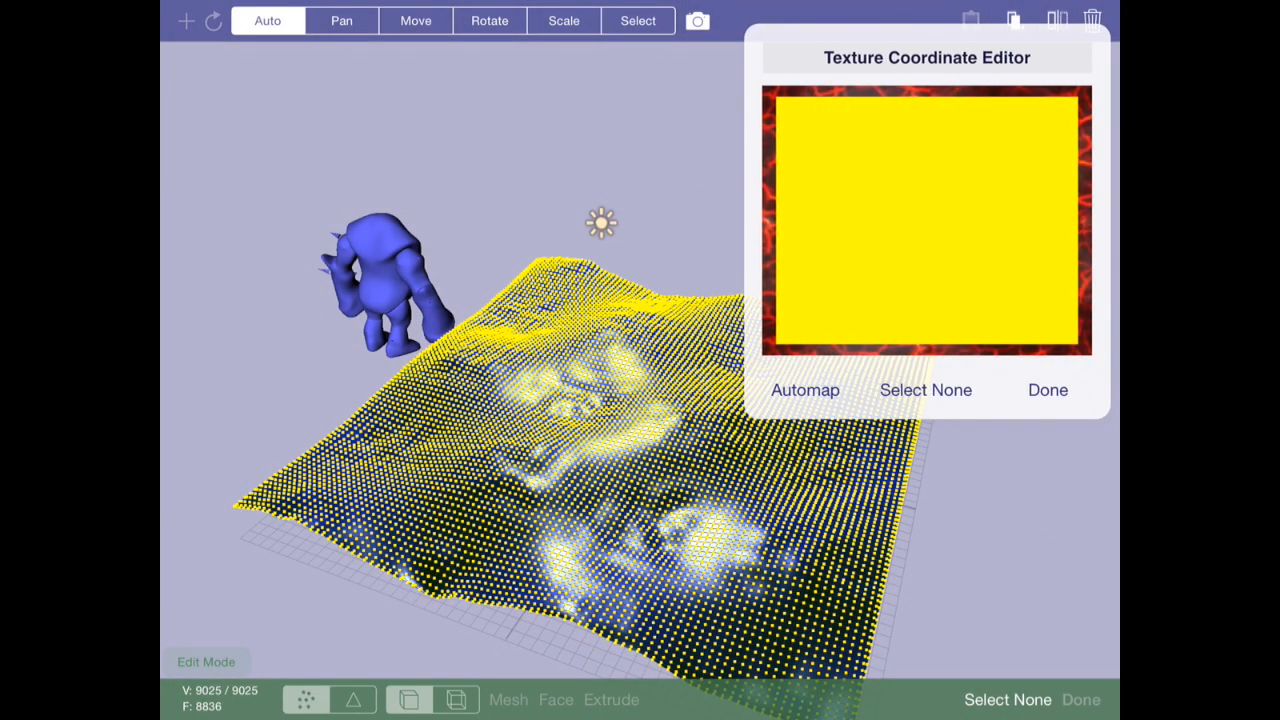
{"action": "left_click", "coordinate": [341, 20]}
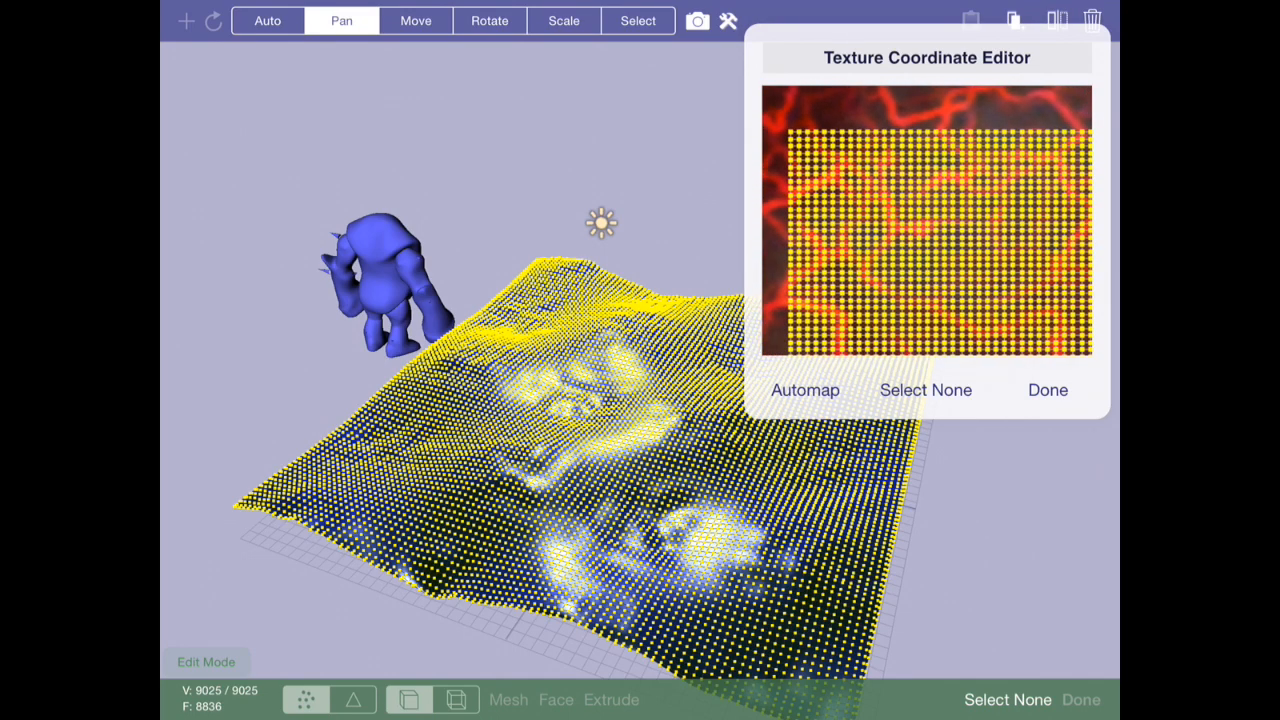
{"action": "left_click", "coordinate": [1047, 390]}
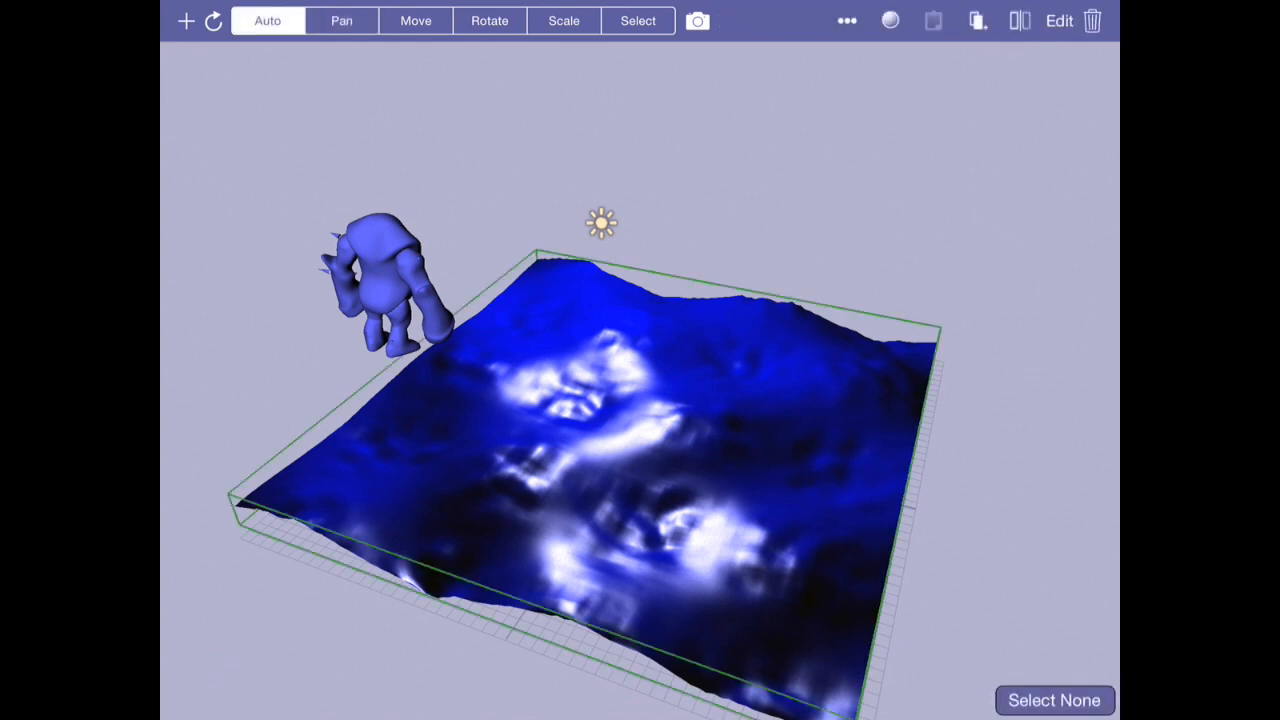
{"action": "left_click", "coordinate": [889, 20]}
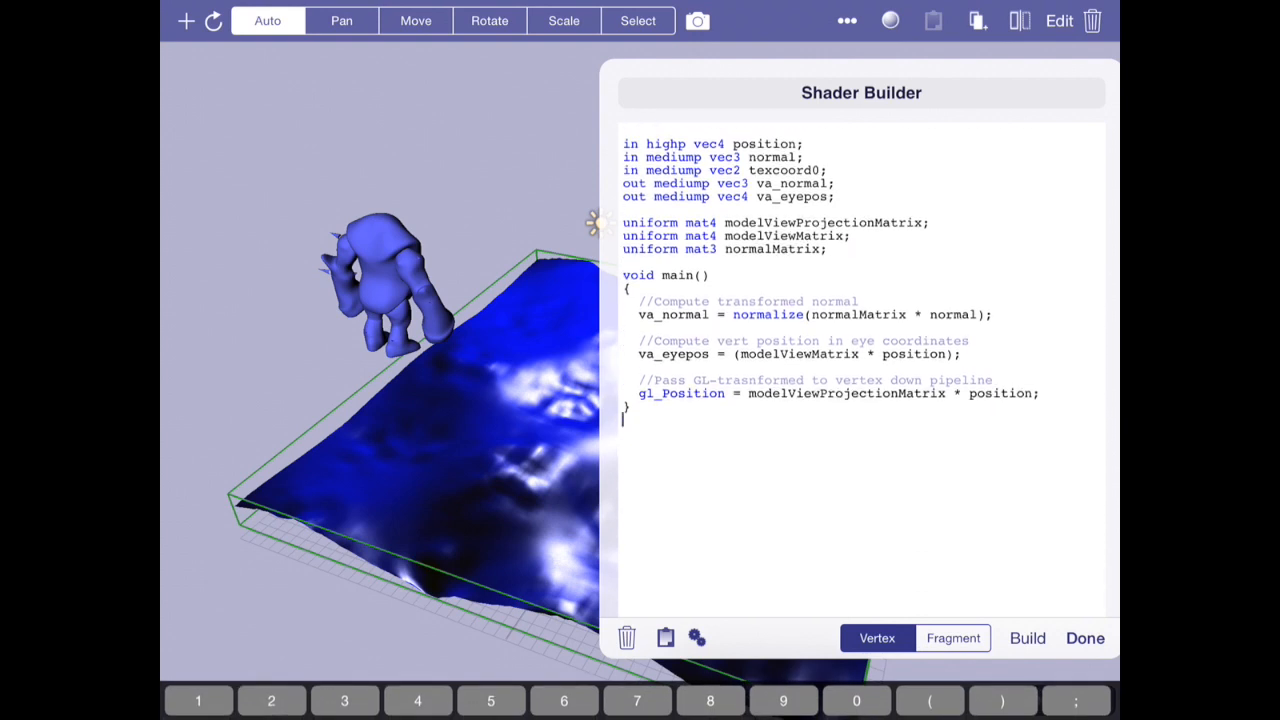
Declare vec4 pos = position in main and use pos in gl_Position
{"action": "left_click", "coordinate": [622, 301]}
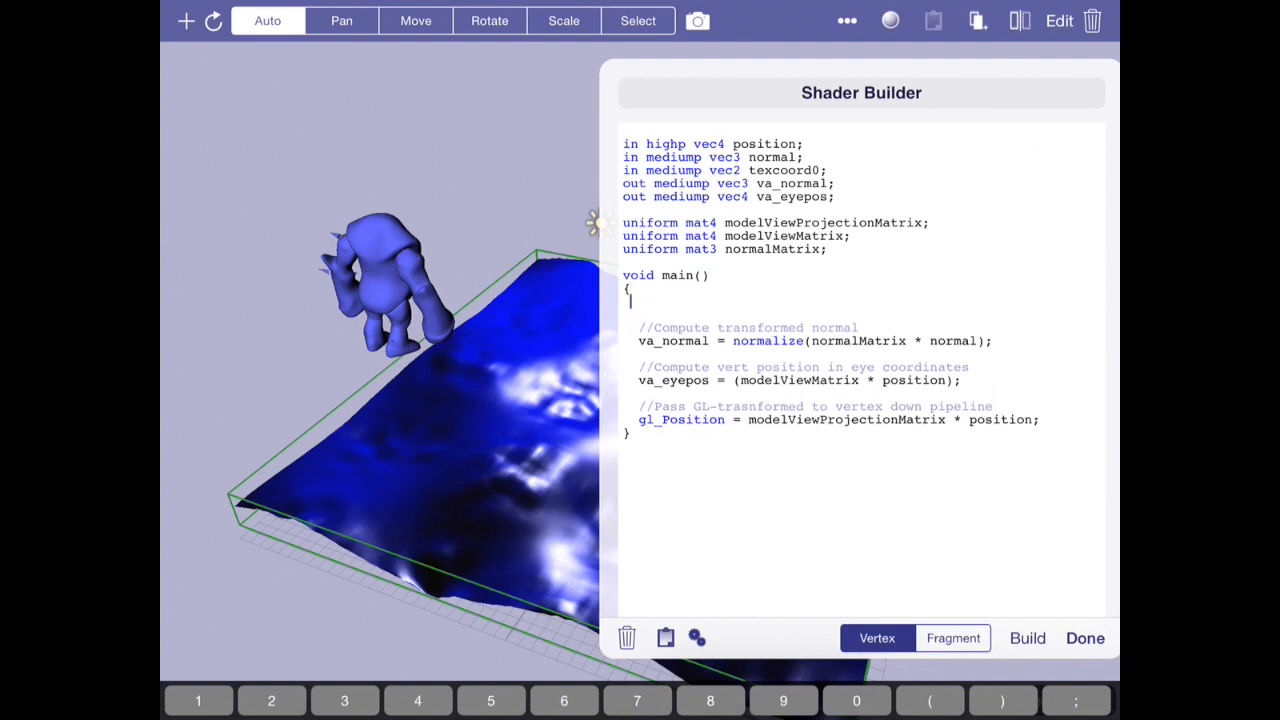
{"action": "type", "text": "vec"}
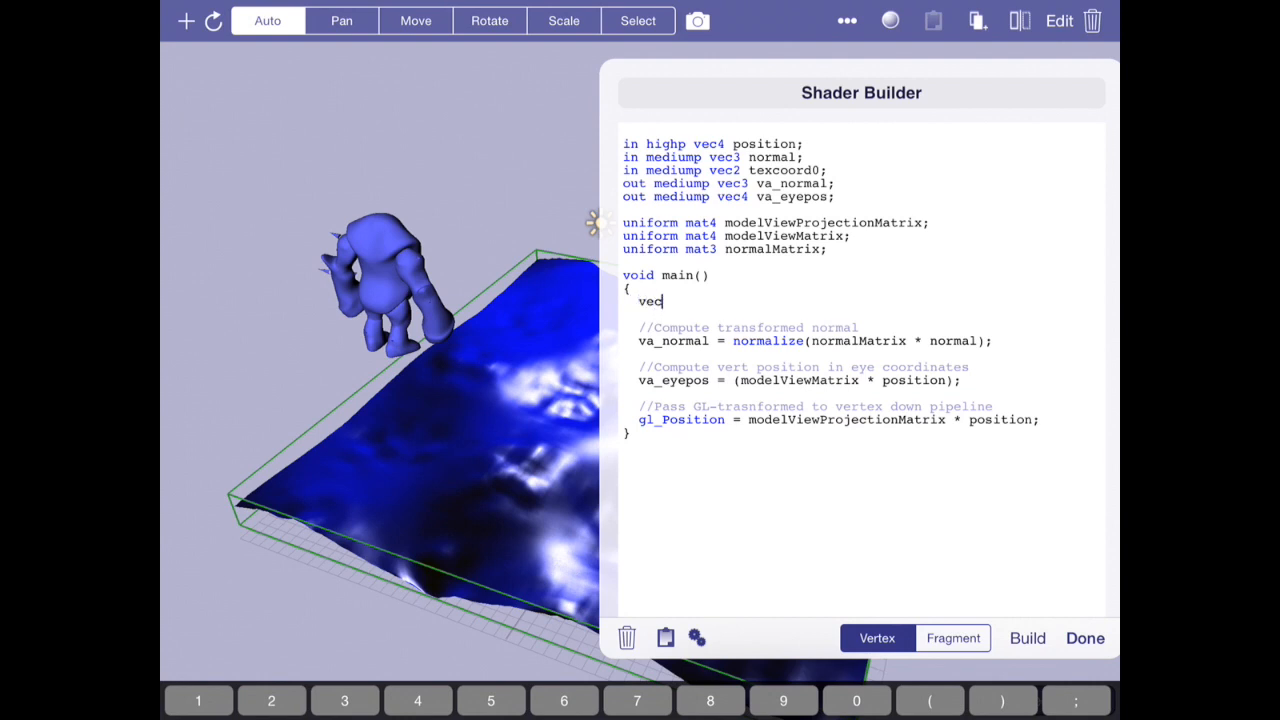
{"action": "type", "text": "4 pos = position;"}
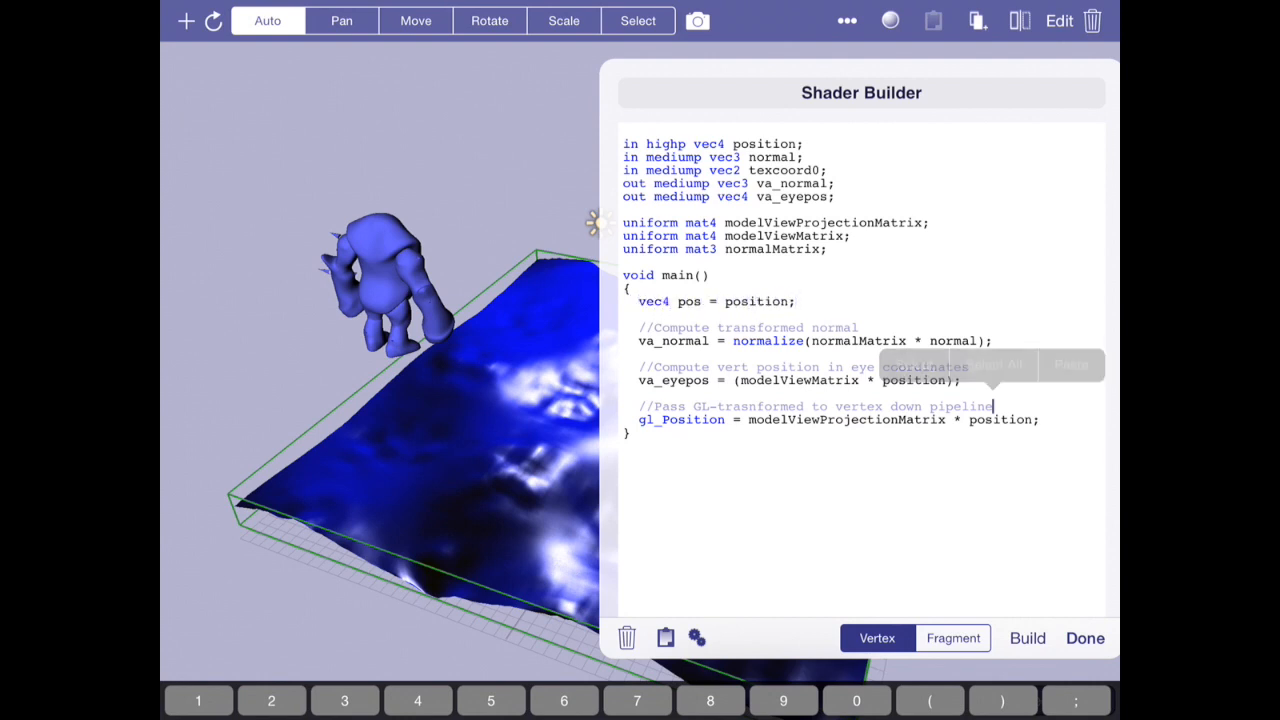
{"action": "double_click", "coordinate": [1002, 419]}
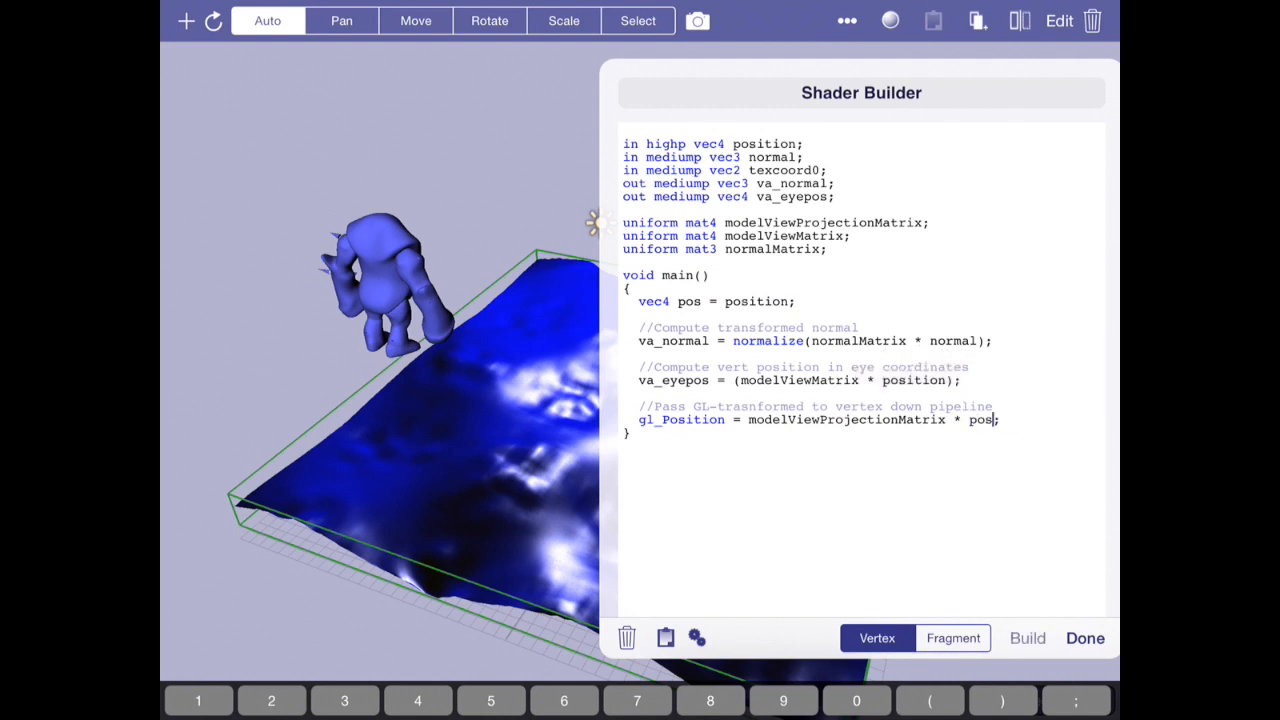
{"action": "key", "text": "Return"}
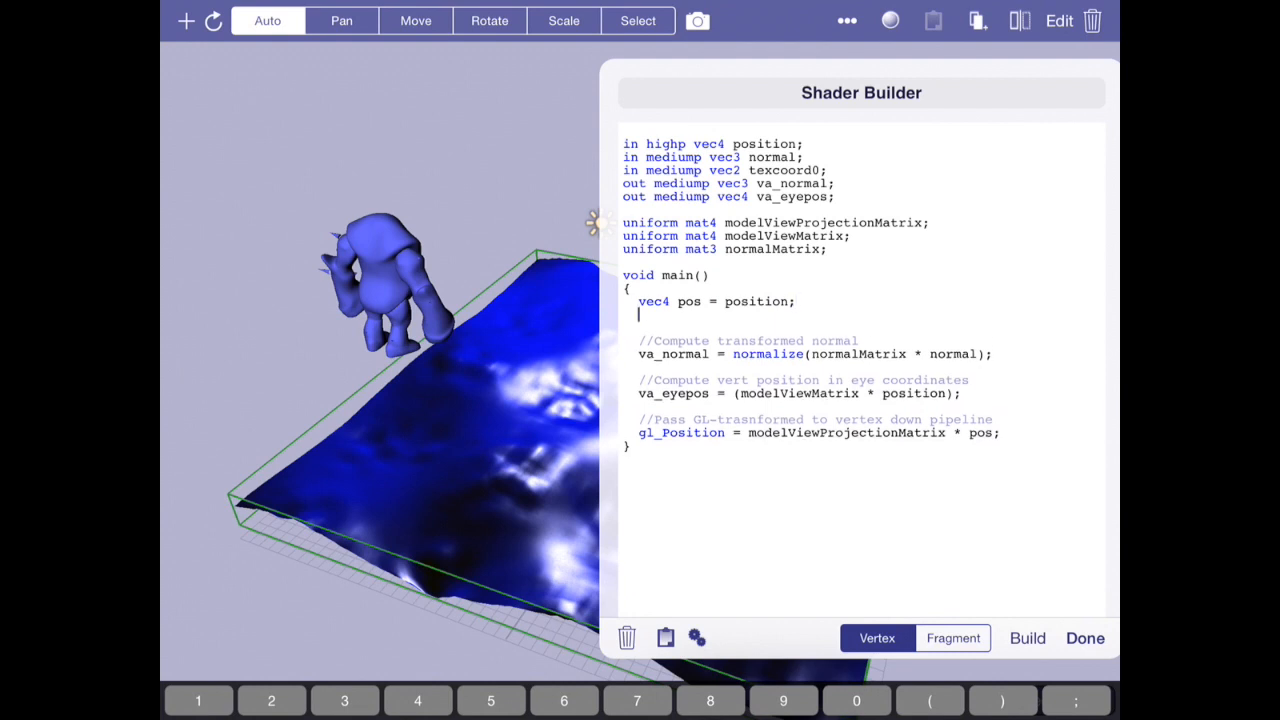
{"action": "key", "text": "Return"}
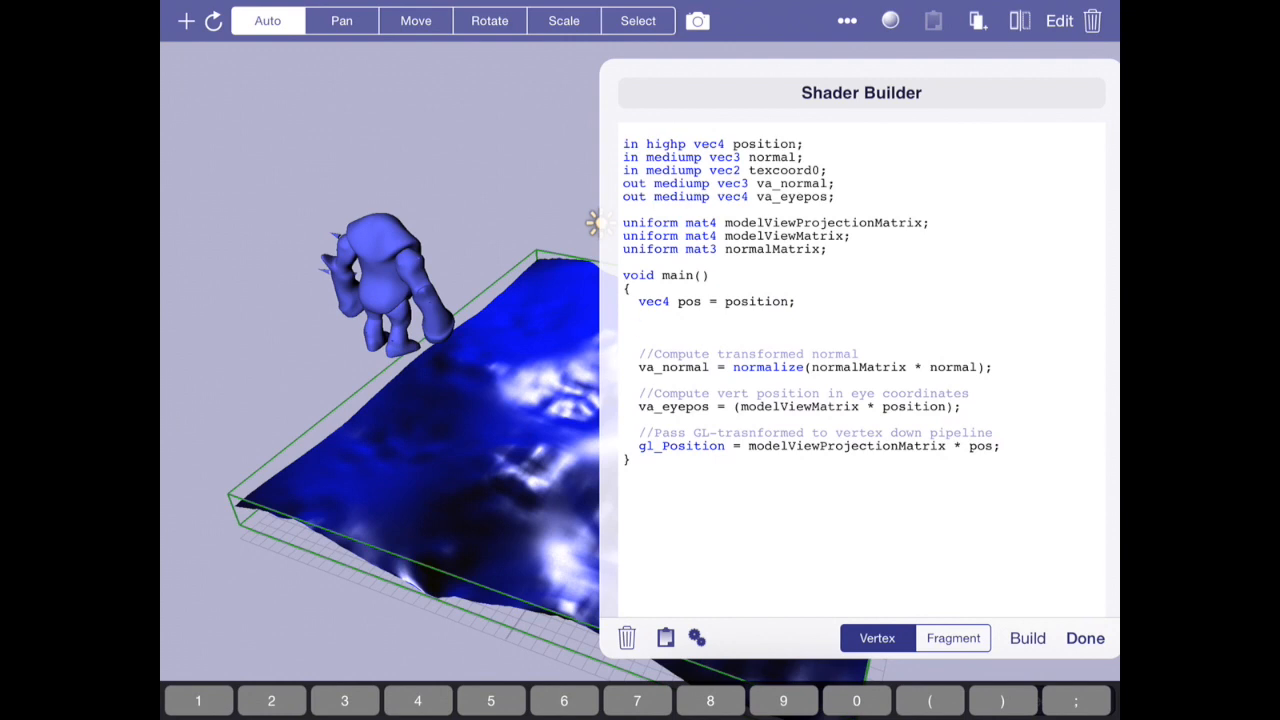
Add pos.y = position.y + sin(time*0.01) and declare uniform float time
{"action": "type", "text": "pos."}
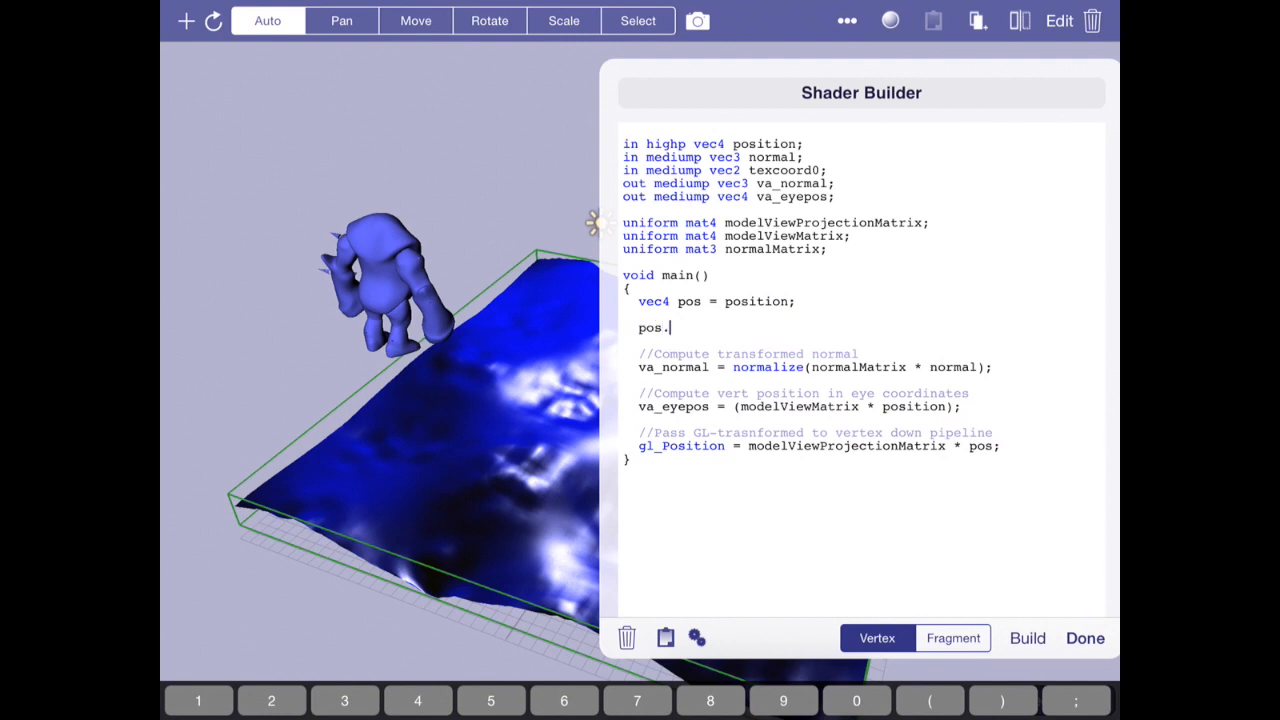
{"action": "type", "text": "y = position."}
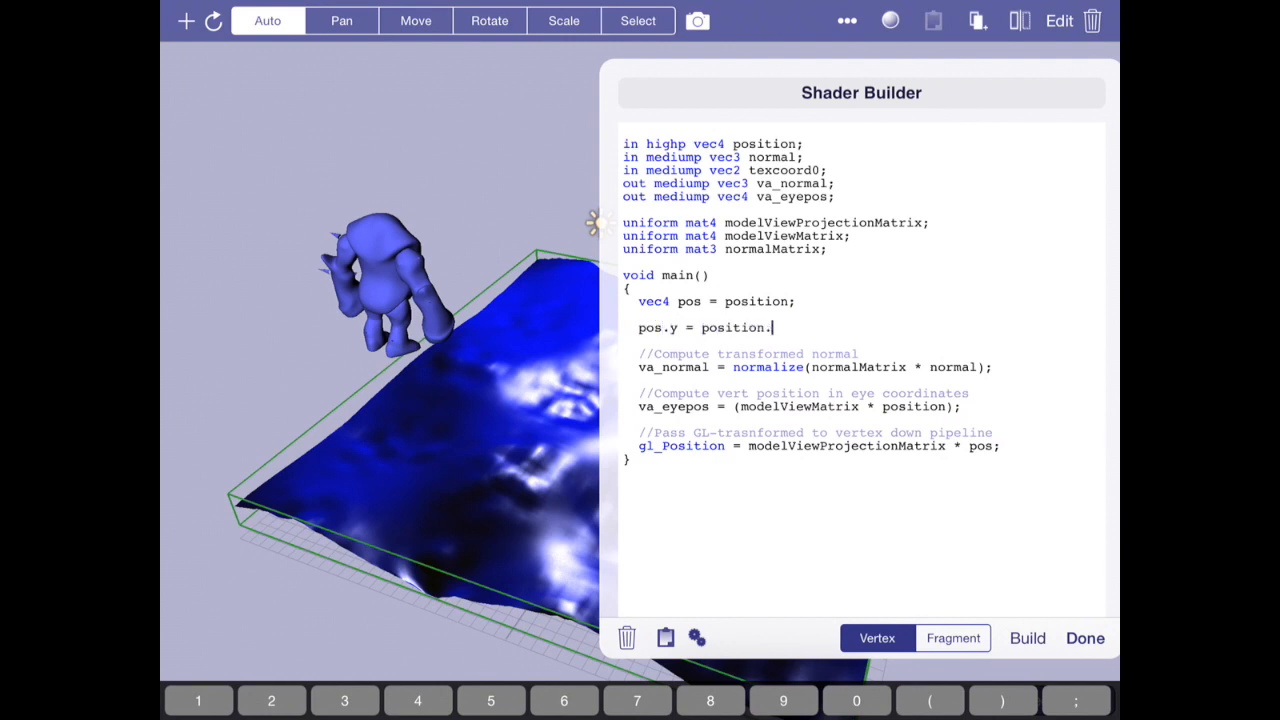
{"action": "type", "text": "y + sin("}
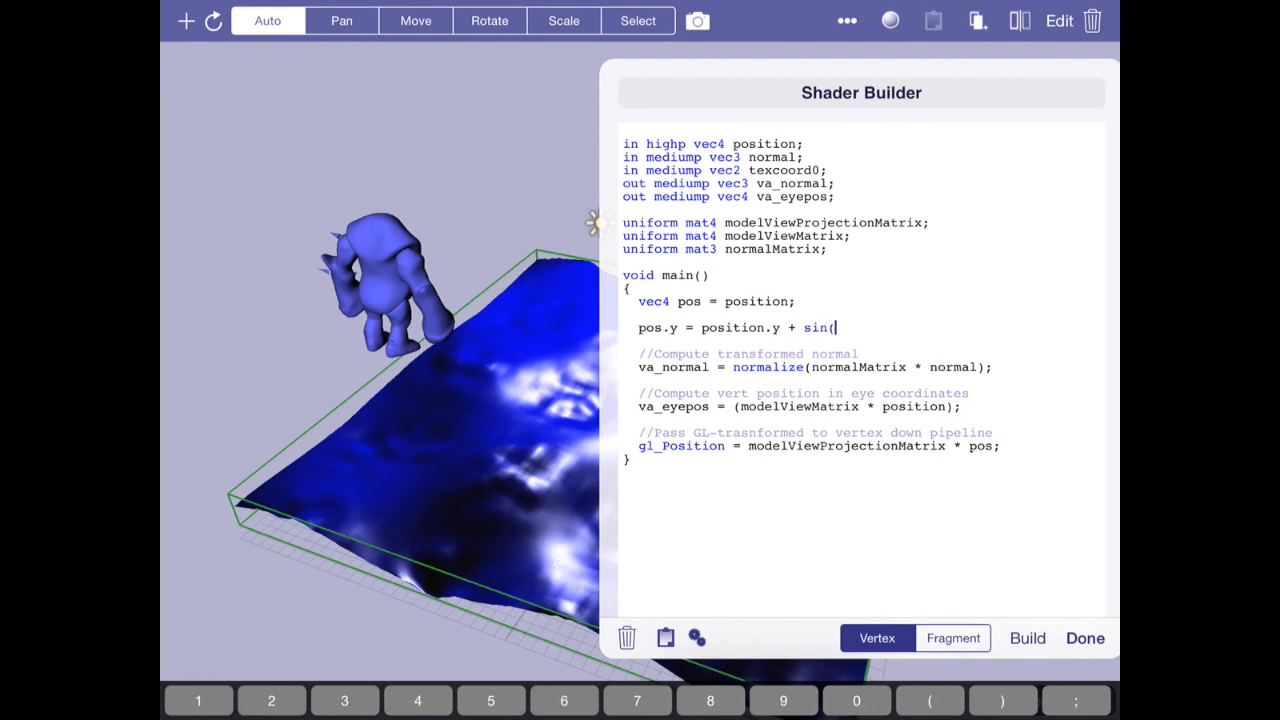
{"action": "type", "text": "time);"}
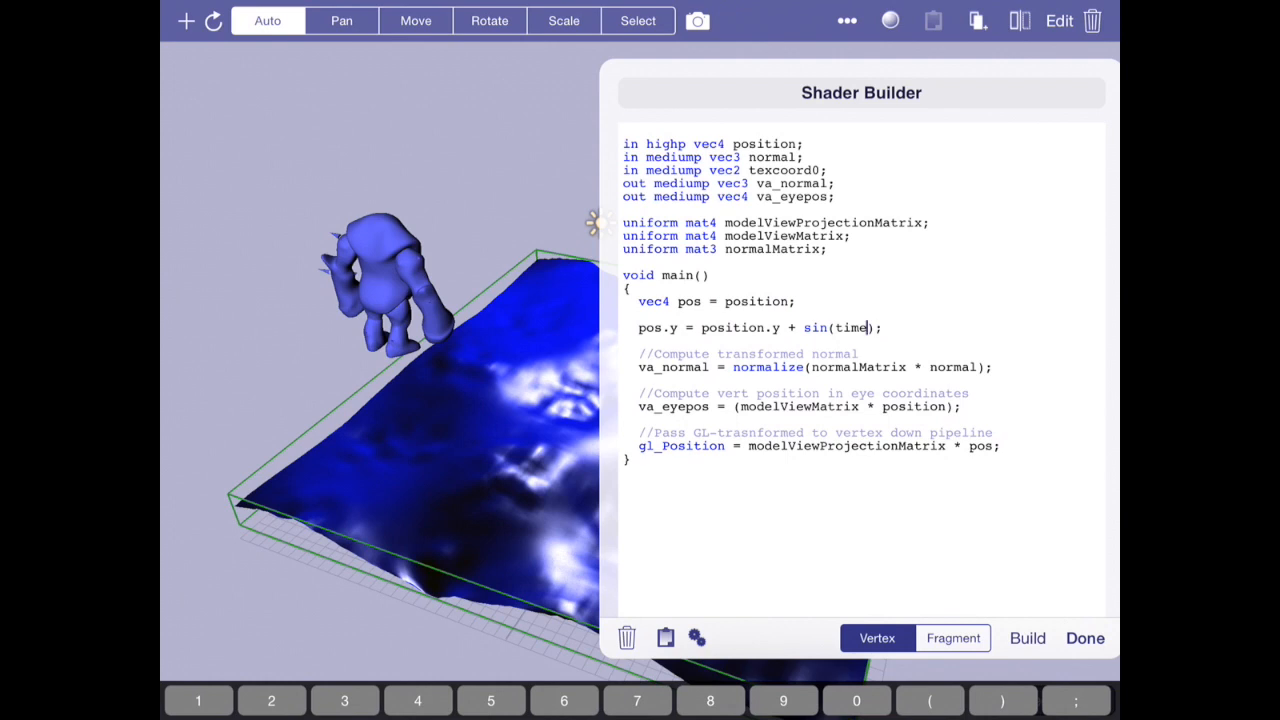
{"action": "type", "text": "*0.01"}
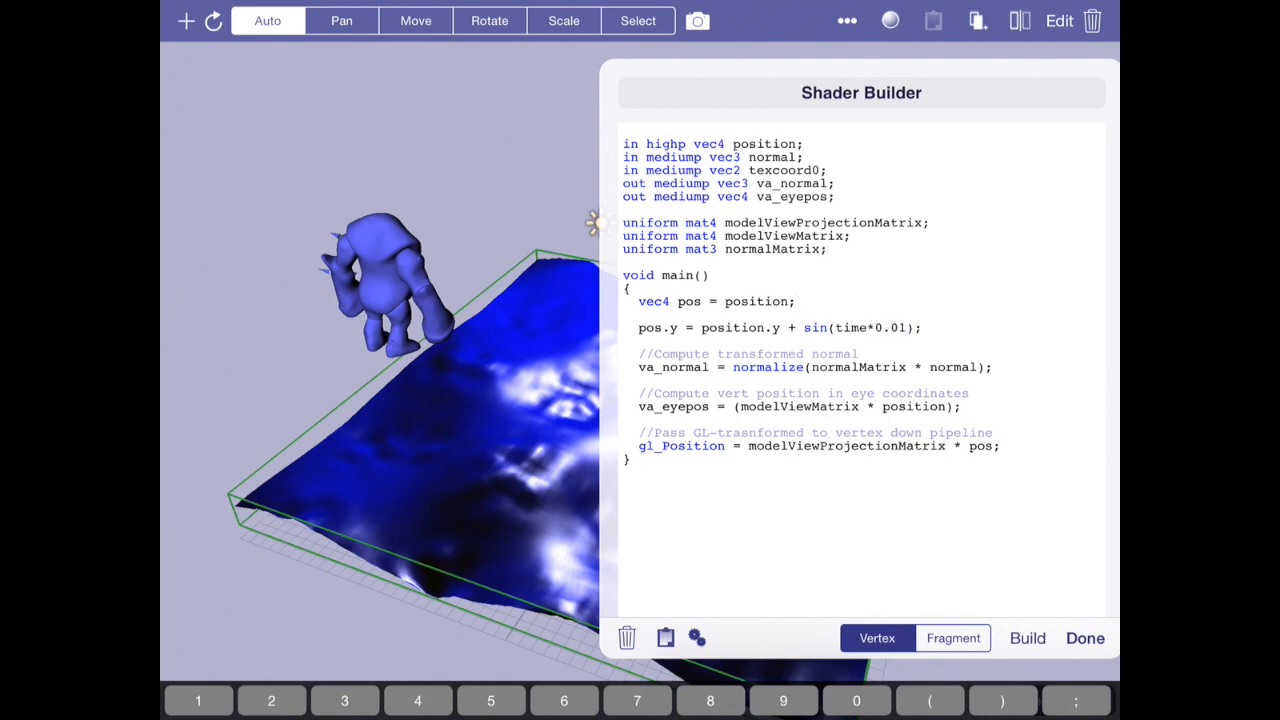
{"action": "type", "text": "uniform f"}
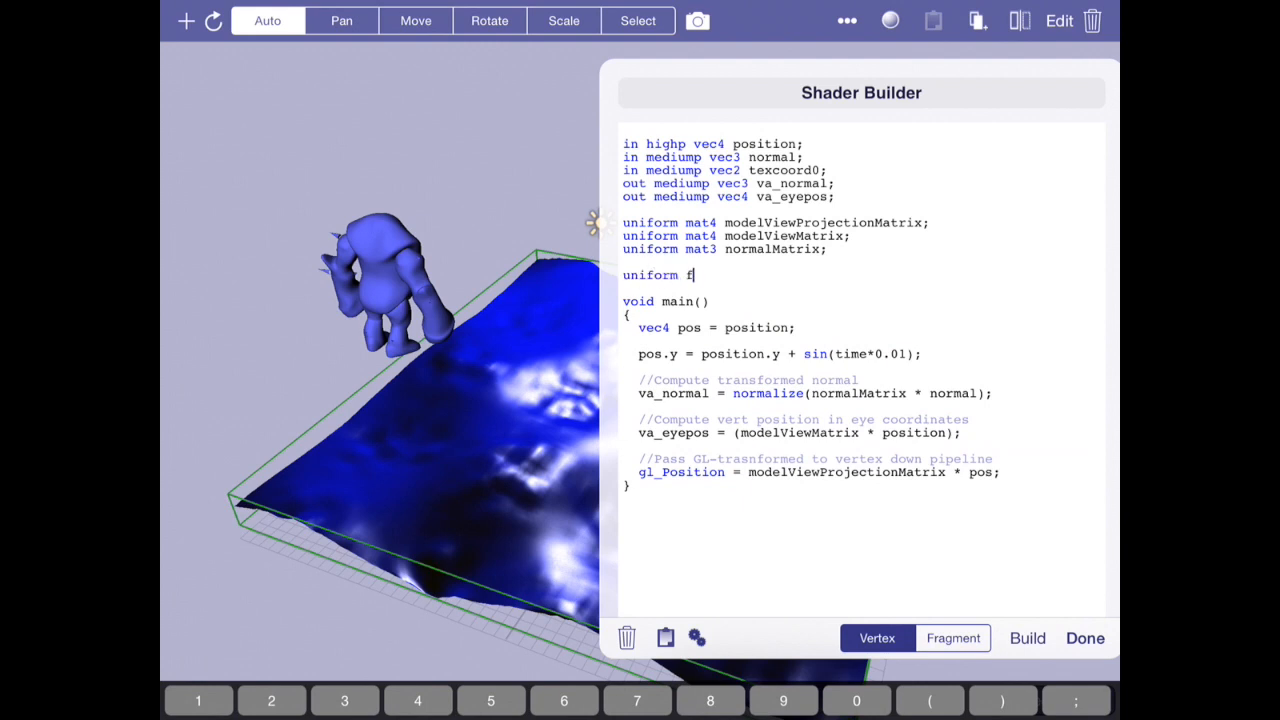
{"action": "type", "text": "loat time;"}
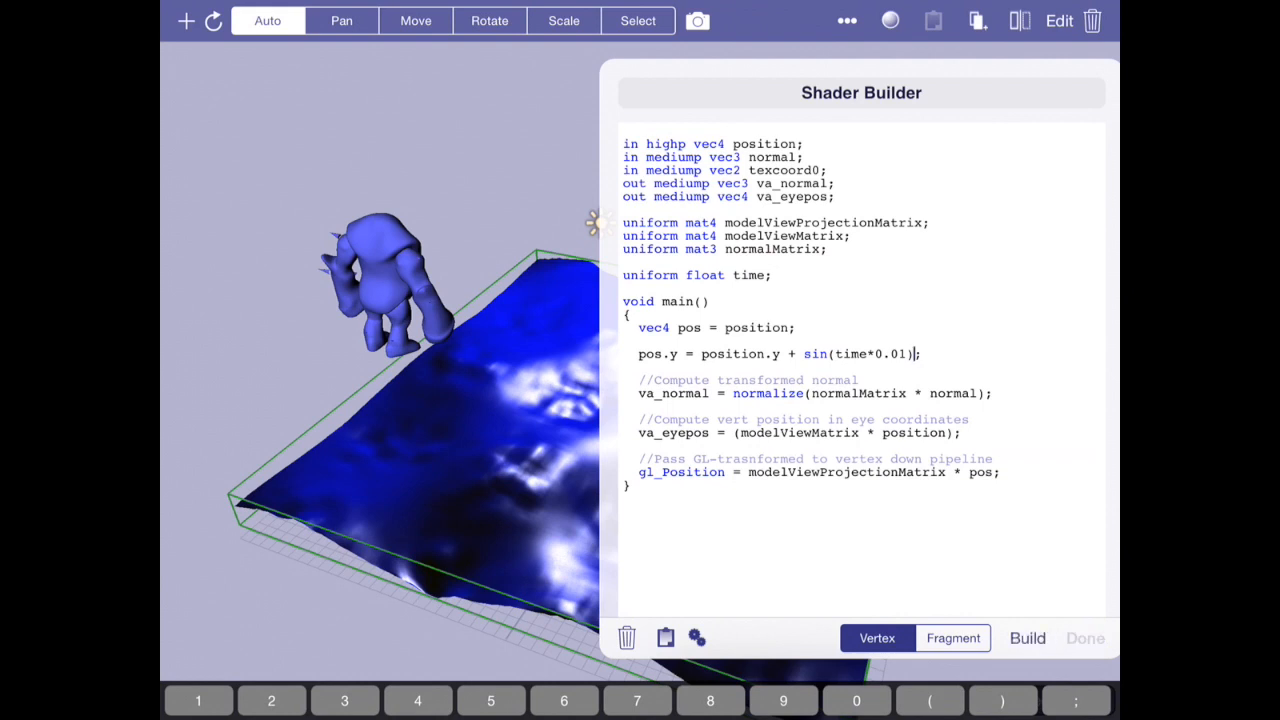
{"action": "left_click", "coordinate": [697, 20]}
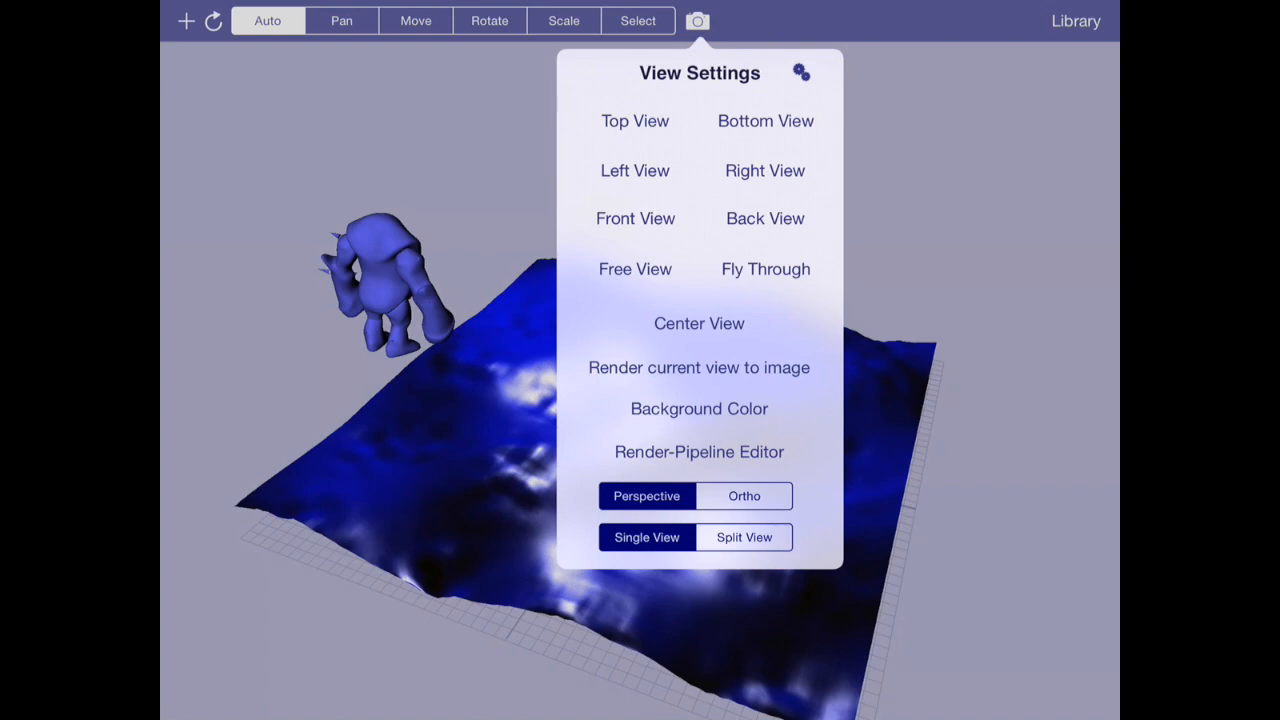
{"action": "left_click", "coordinate": [698, 367]}
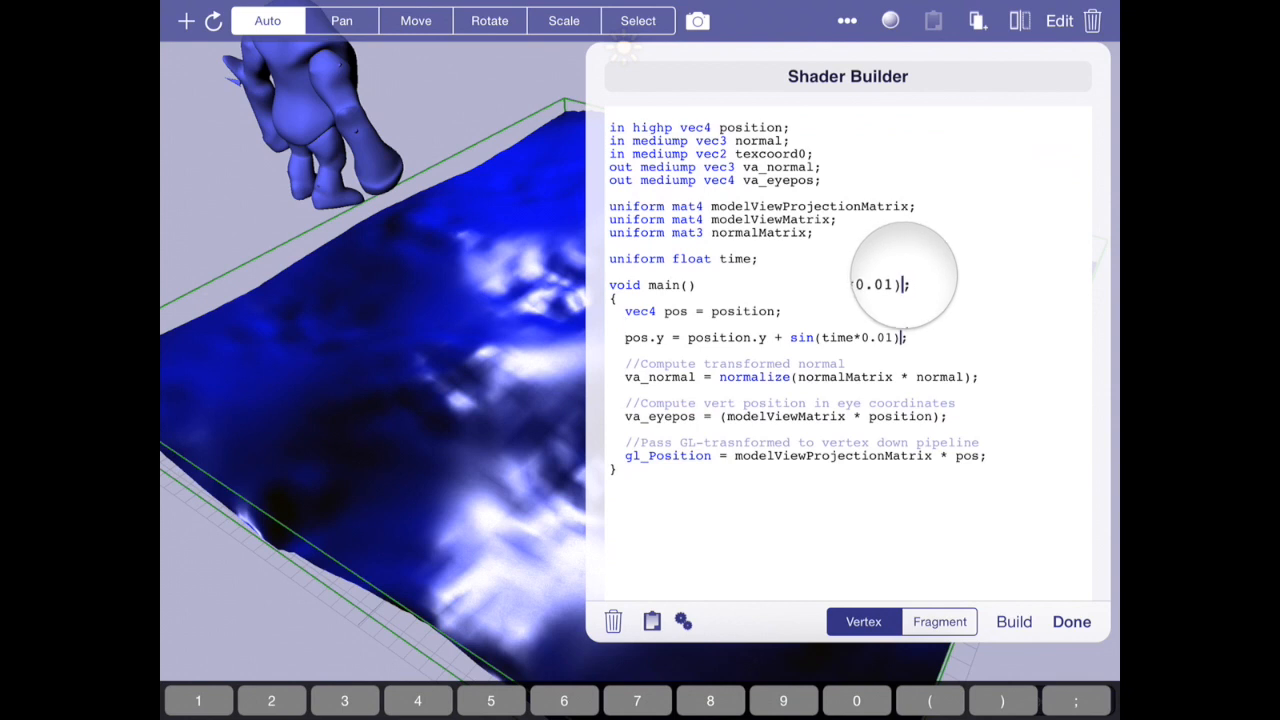
Change the height to sin(time*0.1)*10.0, rebuild, and preview the terrain full screen
{"action": "type", "text": "*"}
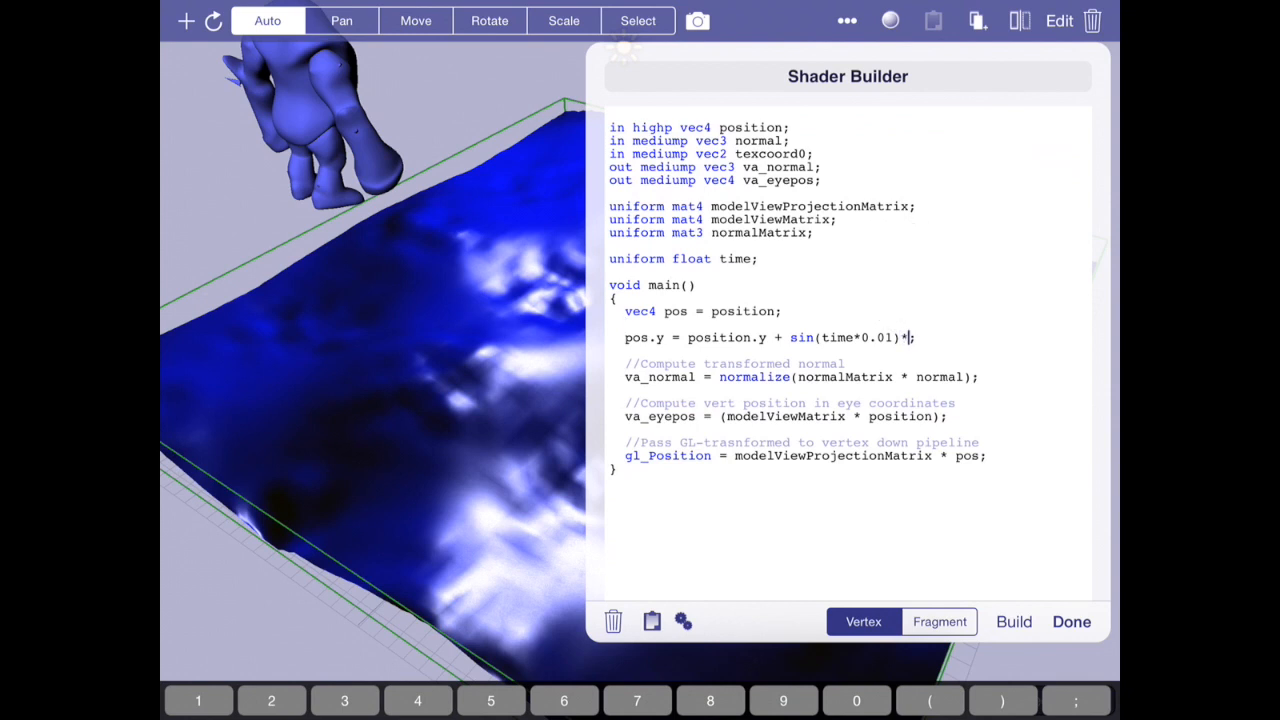
{"action": "left_click", "coordinate": [1013, 621]}
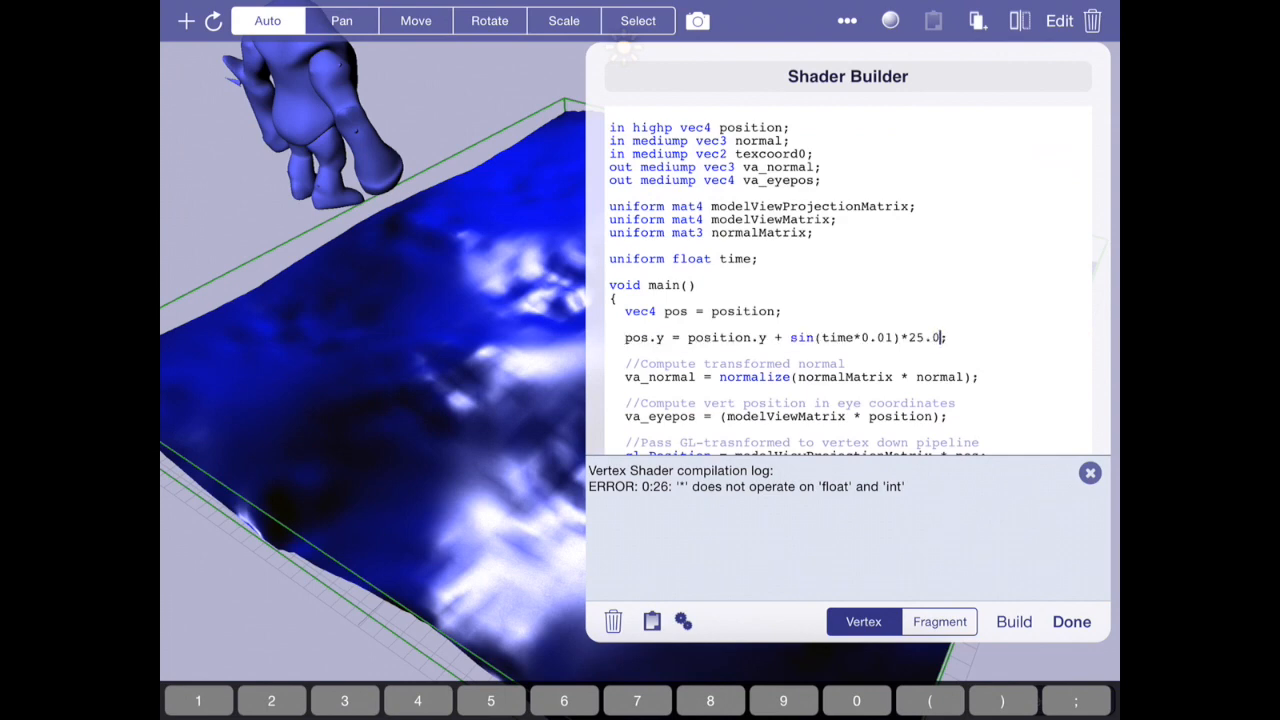
{"action": "left_click", "coordinate": [697, 20]}
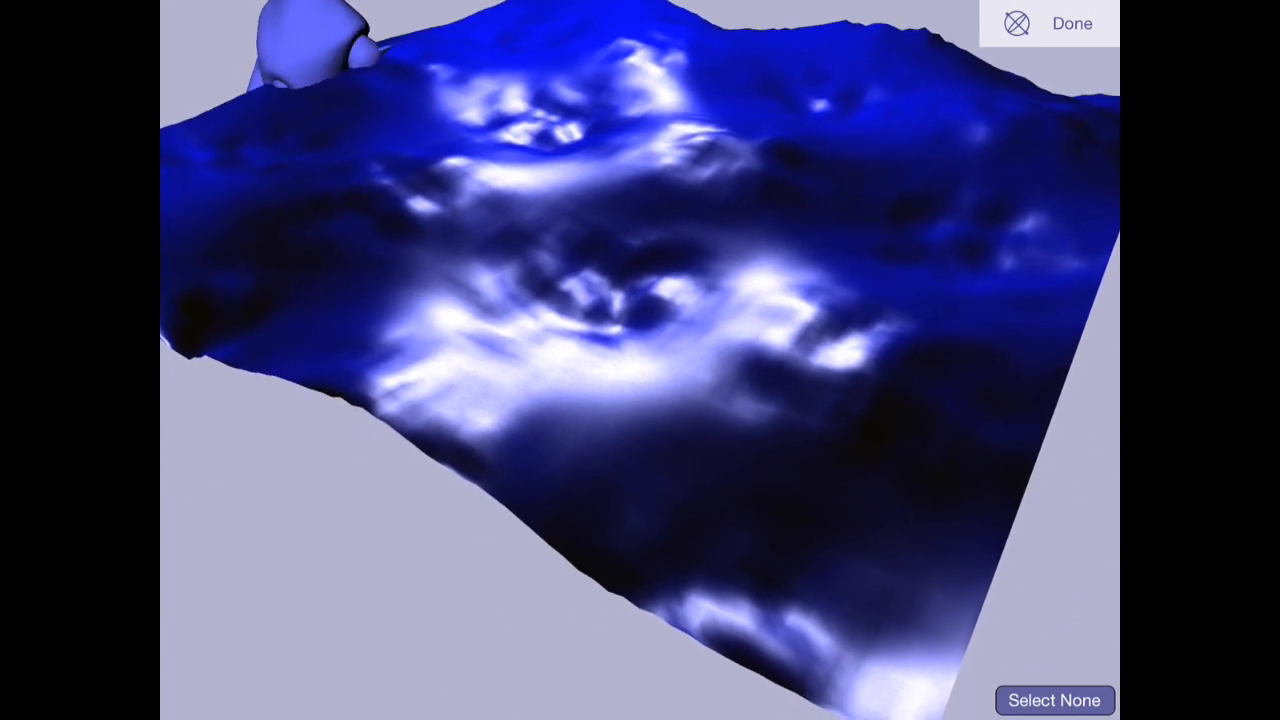
{"action": "left_click", "coordinate": [1070, 23]}
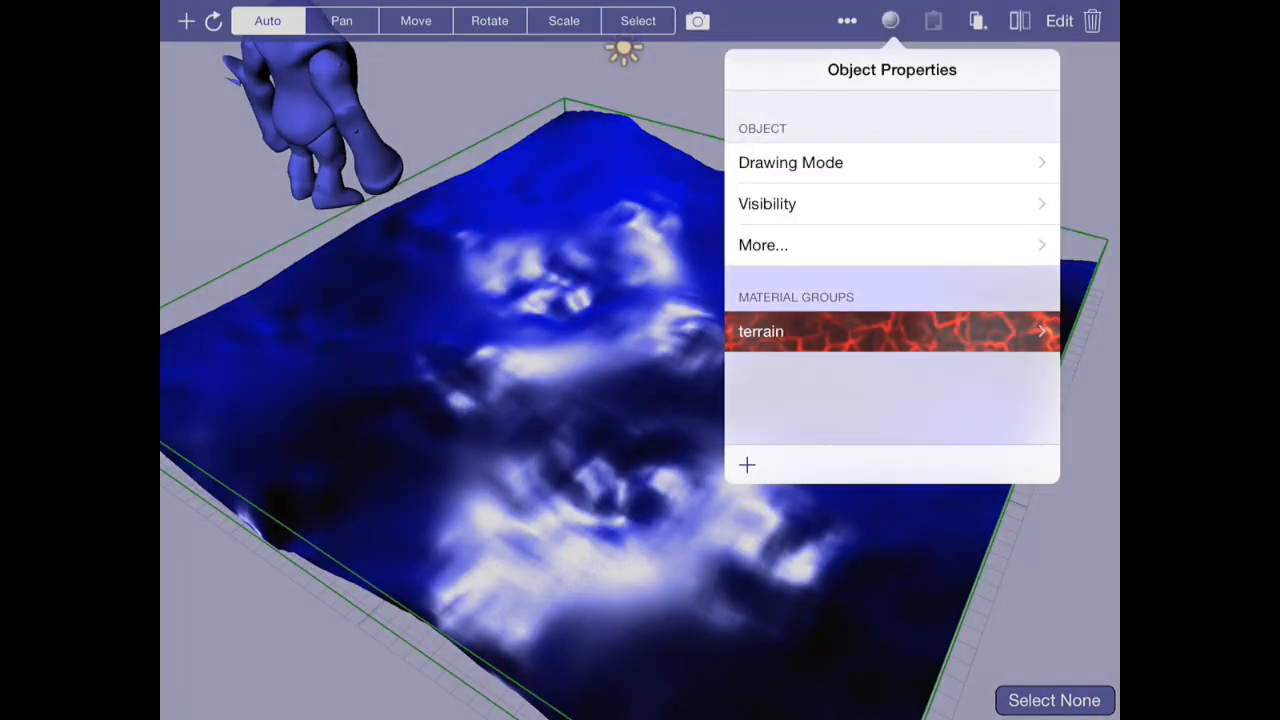
{"action": "left_click", "coordinate": [860, 331]}
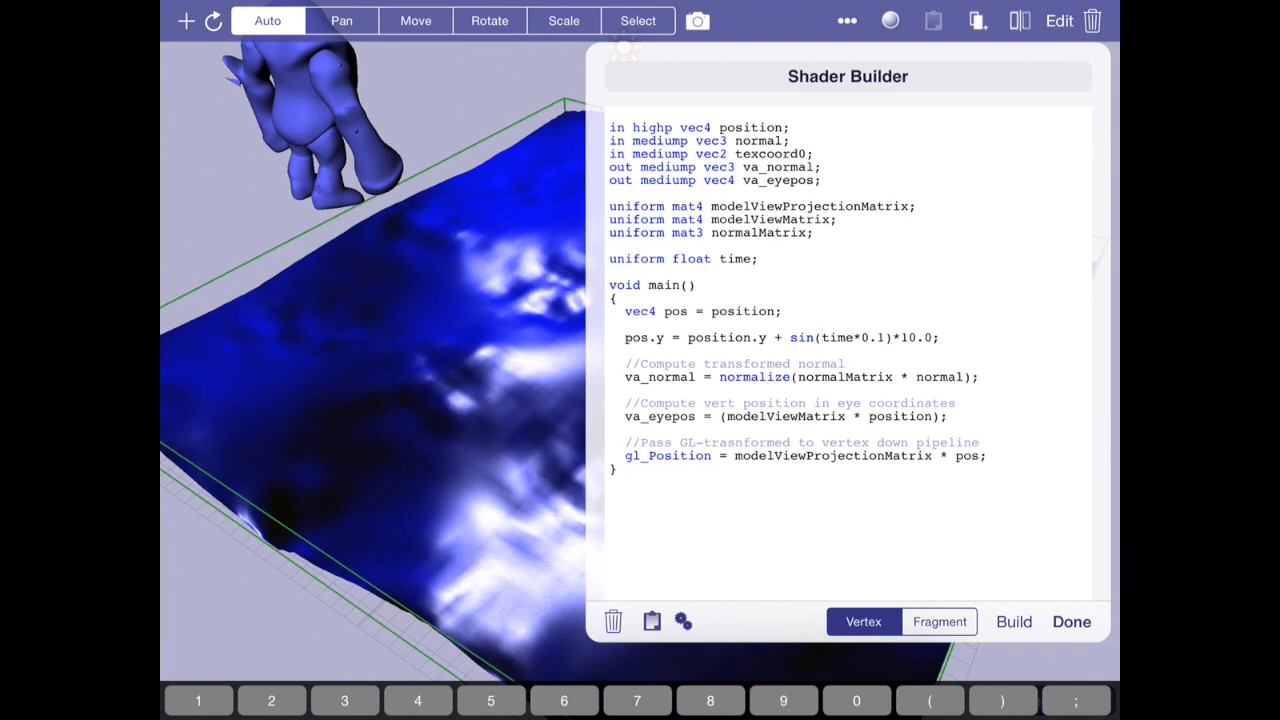
Add texcoord0.s+ to the sine phase and preview the terrain animation full screen
{"action": "type", "text": "texcoord9t"}
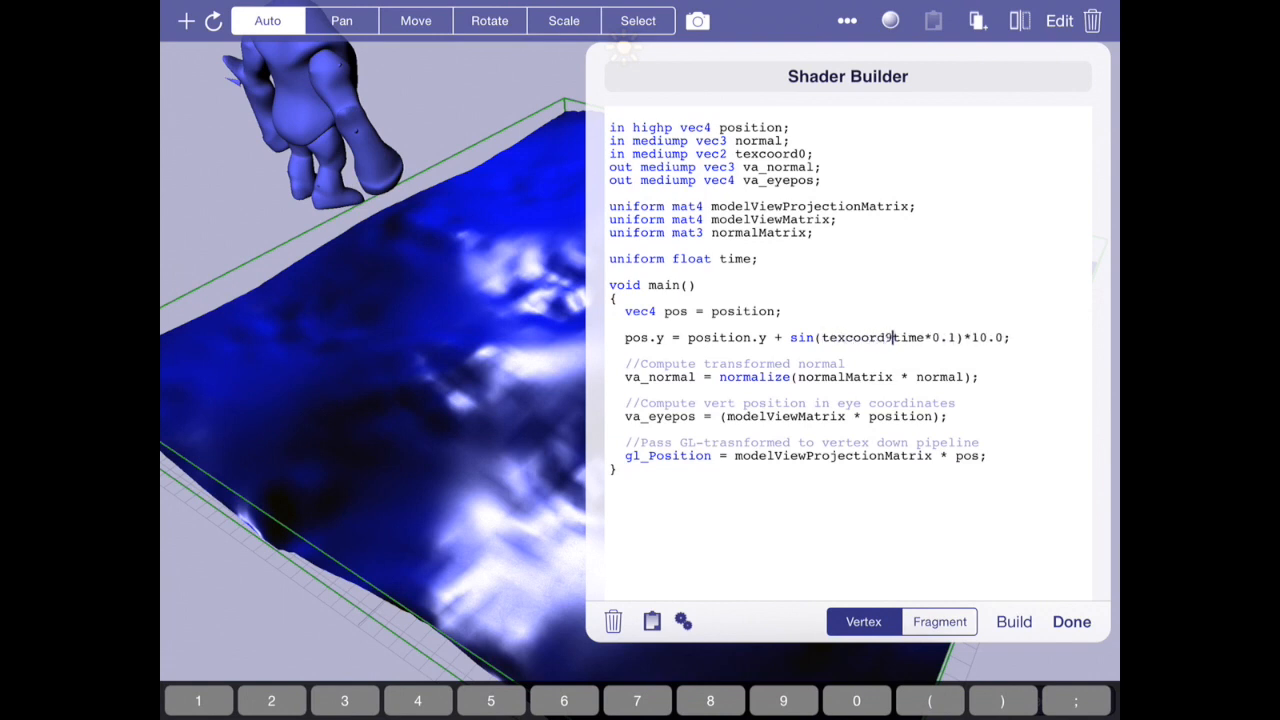
{"action": "type", "text": "0."}
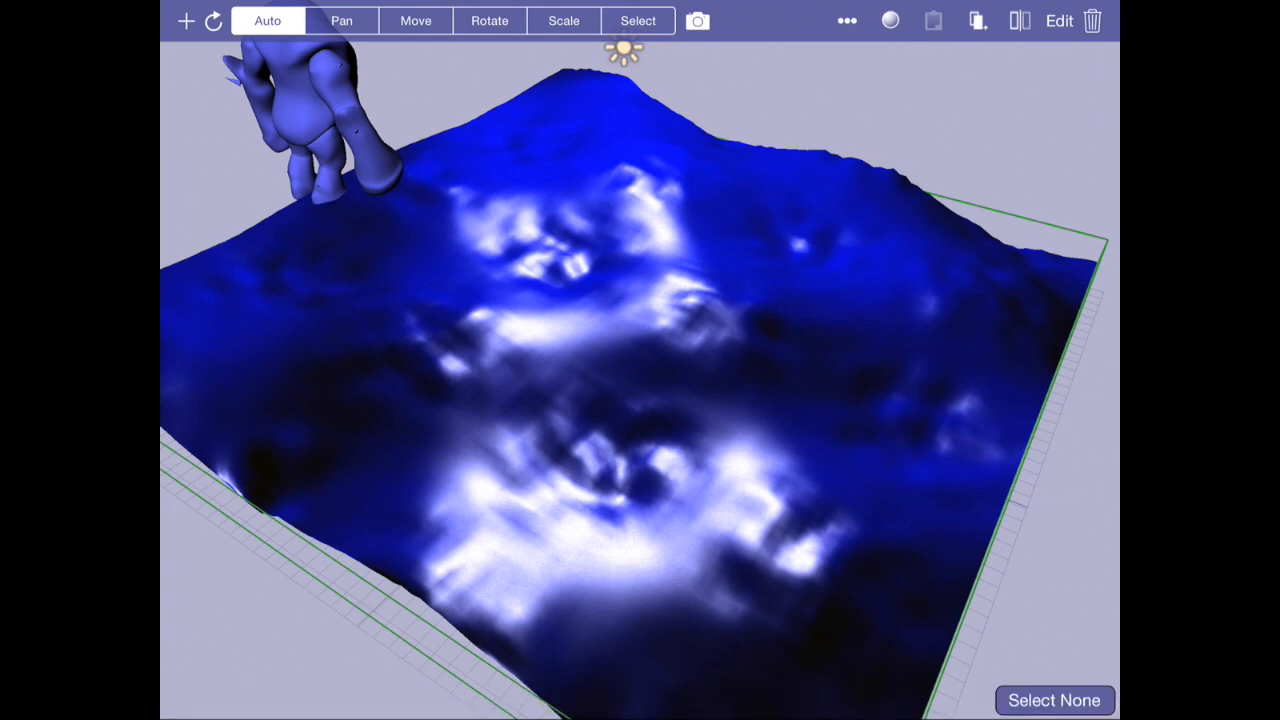
{"action": "left_click", "coordinate": [697, 20]}
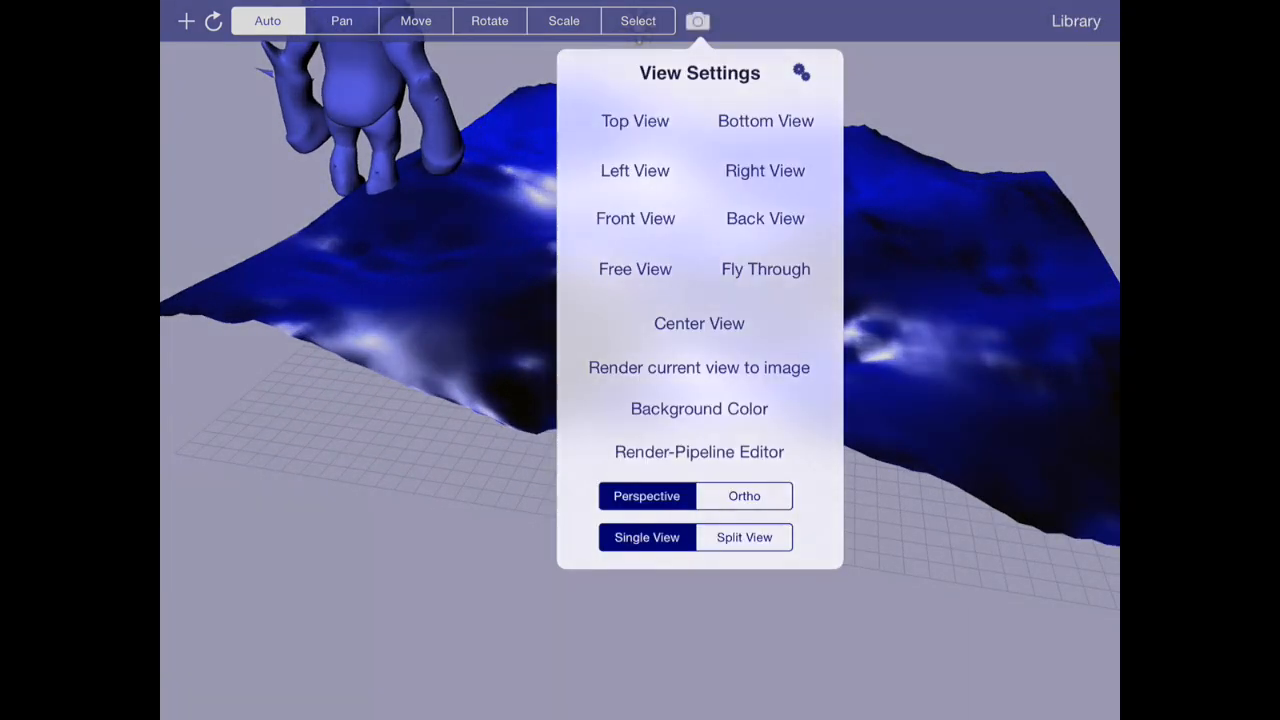
{"action": "left_click", "coordinate": [699, 367]}
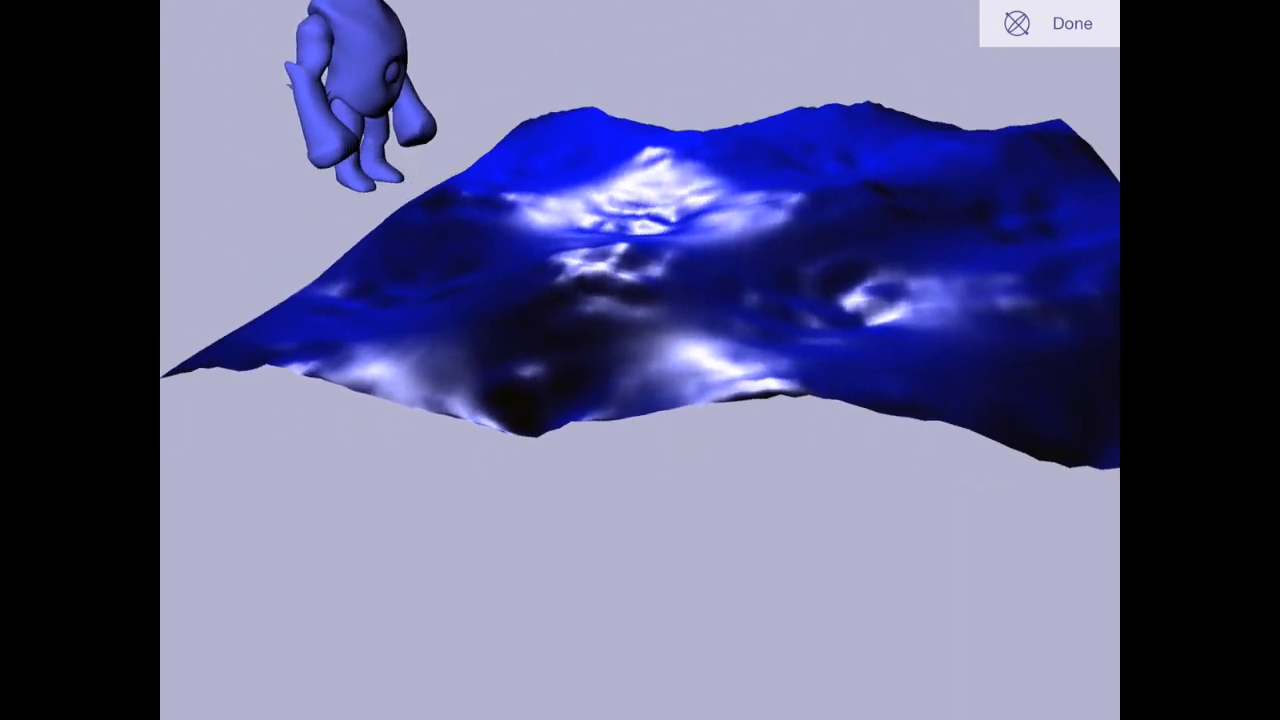
{"action": "left_click", "coordinate": [1071, 23]}
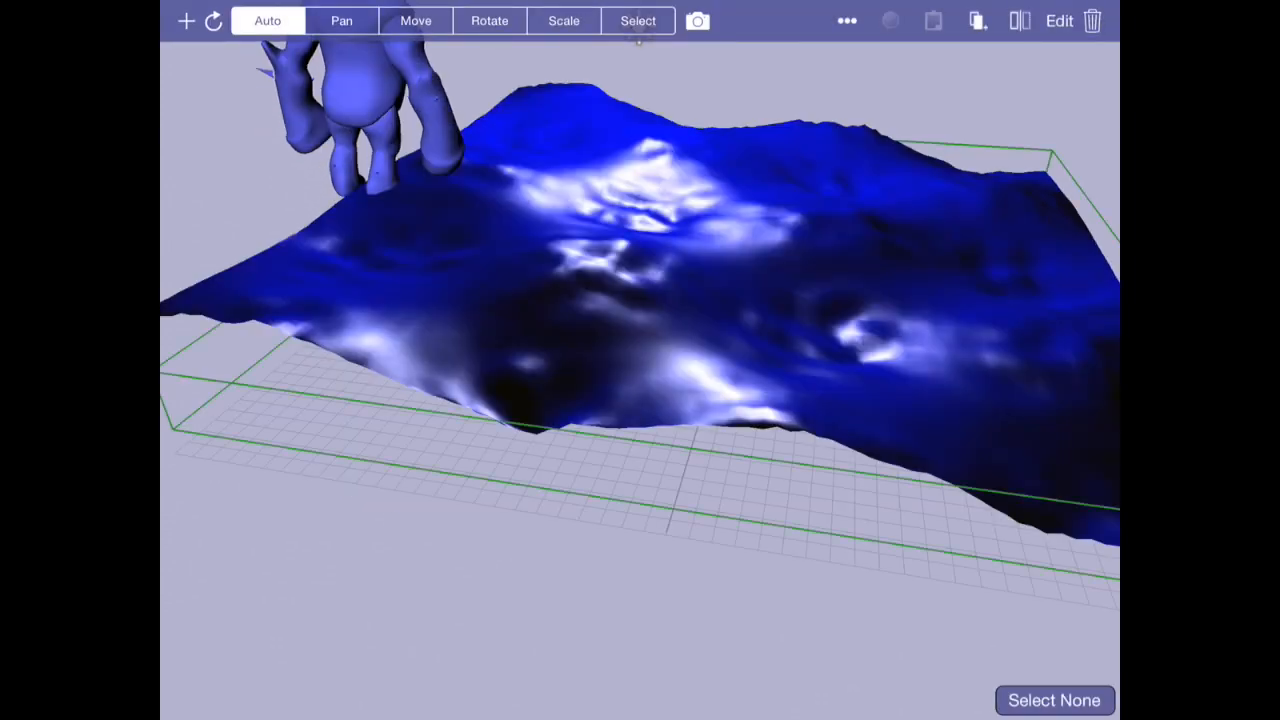
{"action": "left_click", "coordinate": [889, 20]}
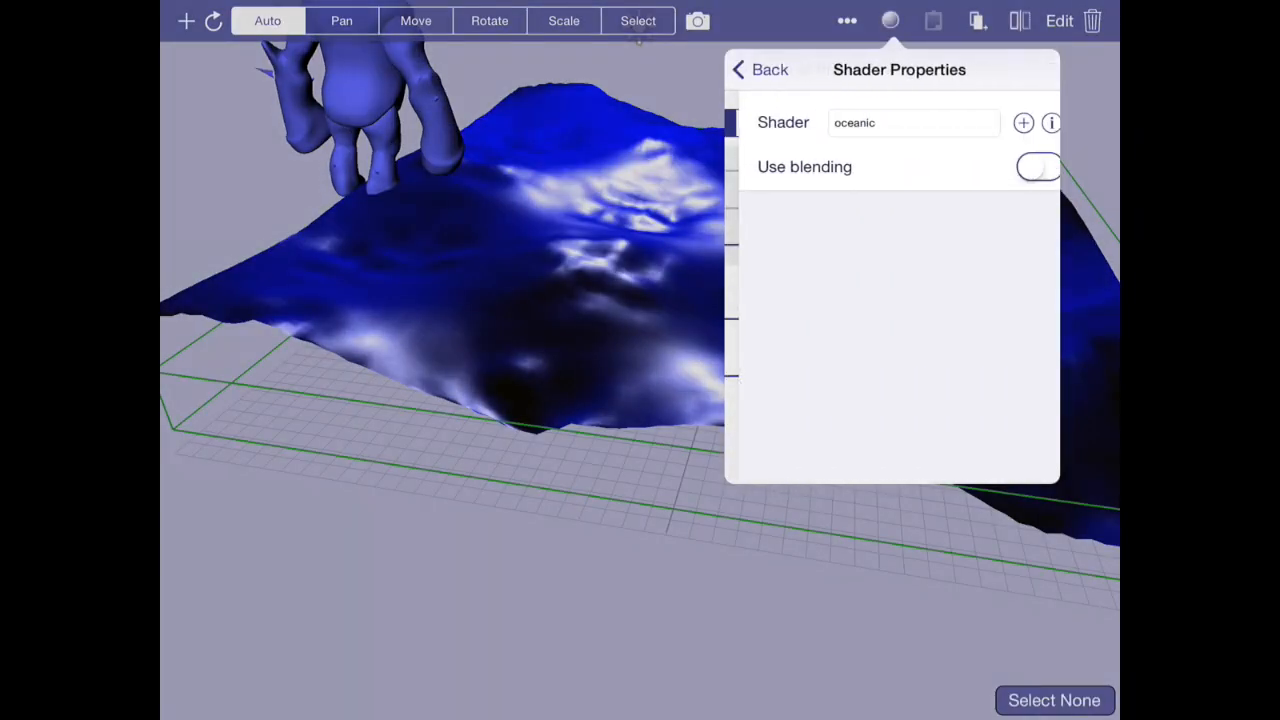
Edit the texture coordinate term in the oceanic vertex shader and rebuild
{"action": "left_click", "coordinate": [1051, 122]}
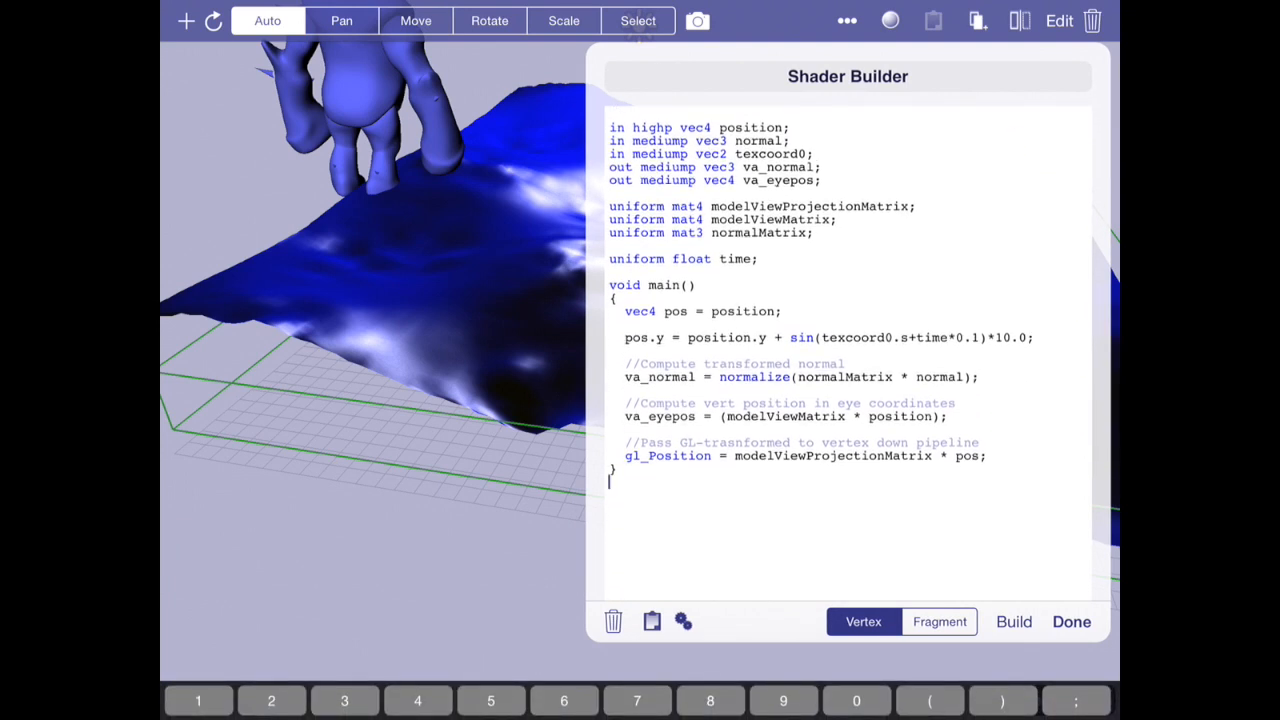
{"action": "left_click", "coordinate": [910, 337]}
{"action": "type", "text": "*0.1"}
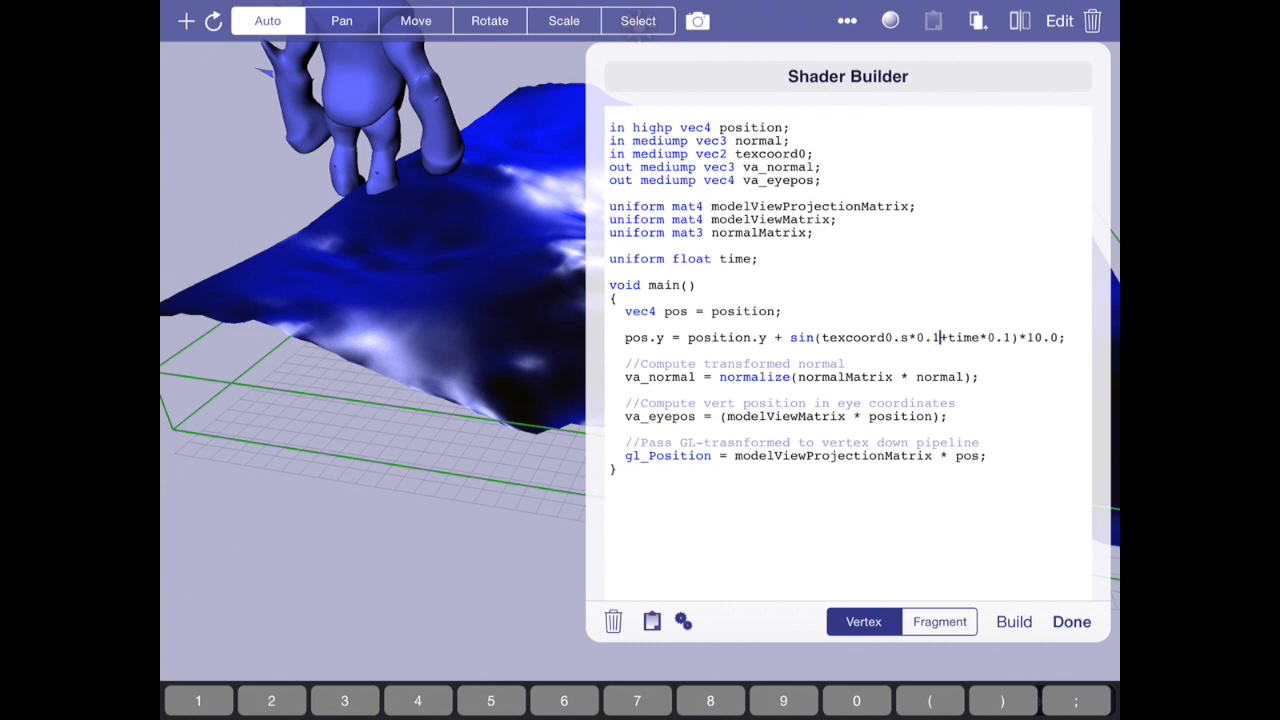
{"action": "left_click", "coordinate": [1013, 621]}
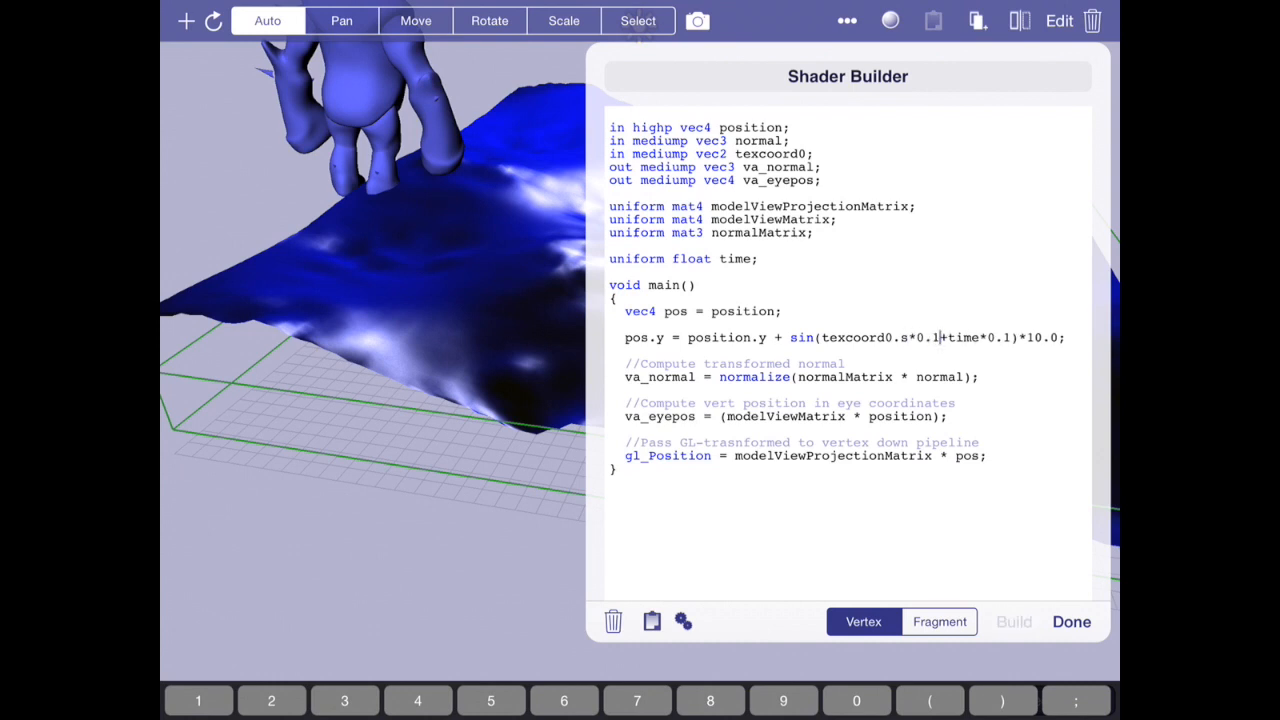
{"action": "left_click", "coordinate": [1071, 621]}
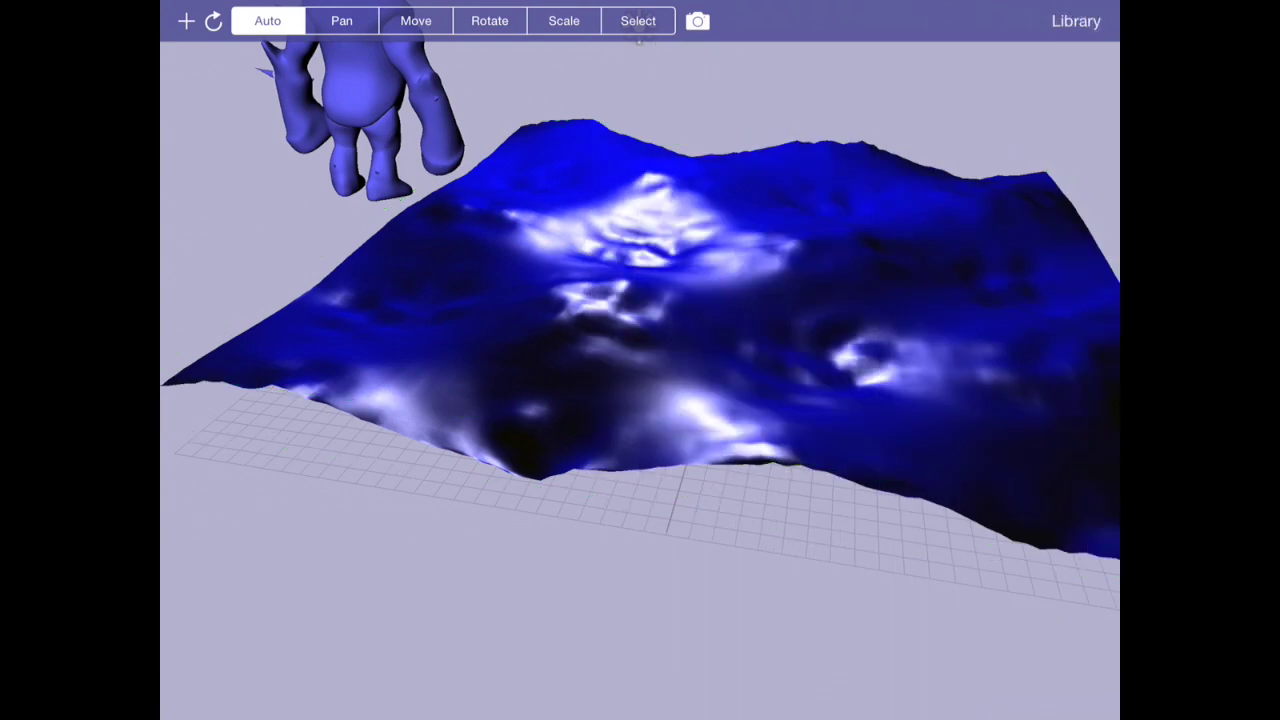
Rebuild with texcoord0.s*10.0 in the phase and preview the rolling waves full screen
{"action": "left_click", "coordinate": [697, 20]}
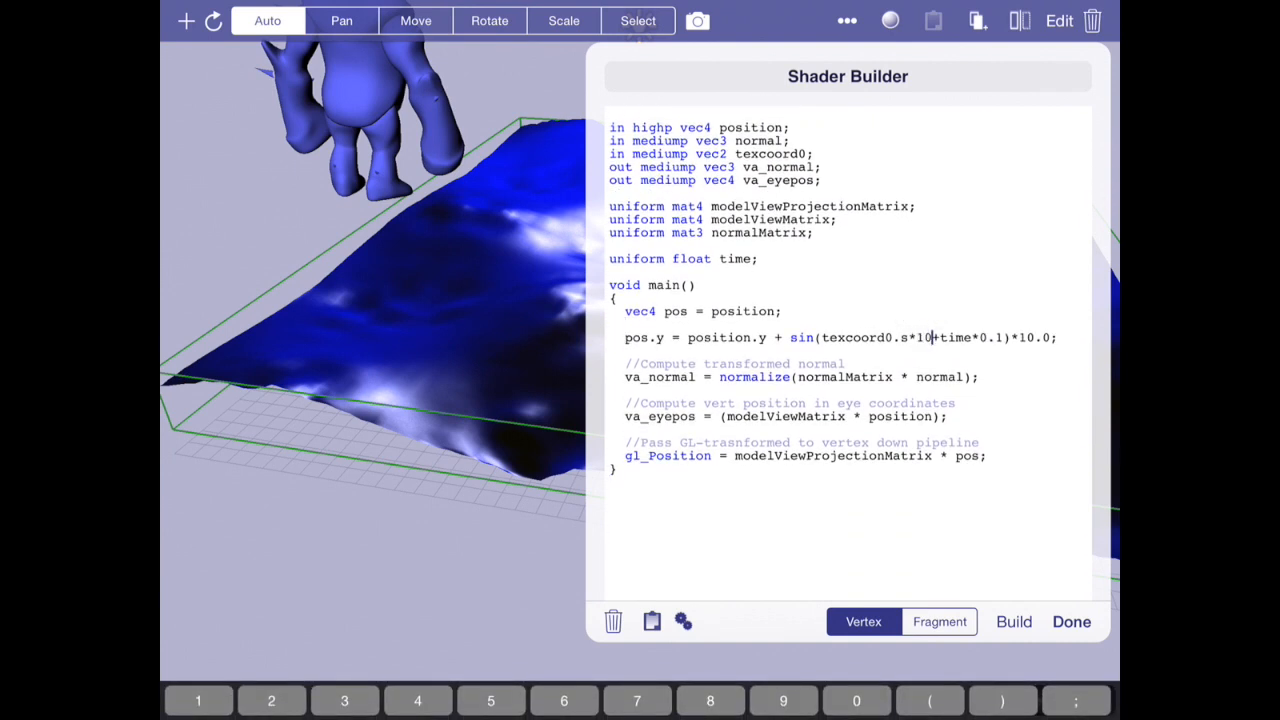
{"action": "left_click", "coordinate": [1013, 621]}
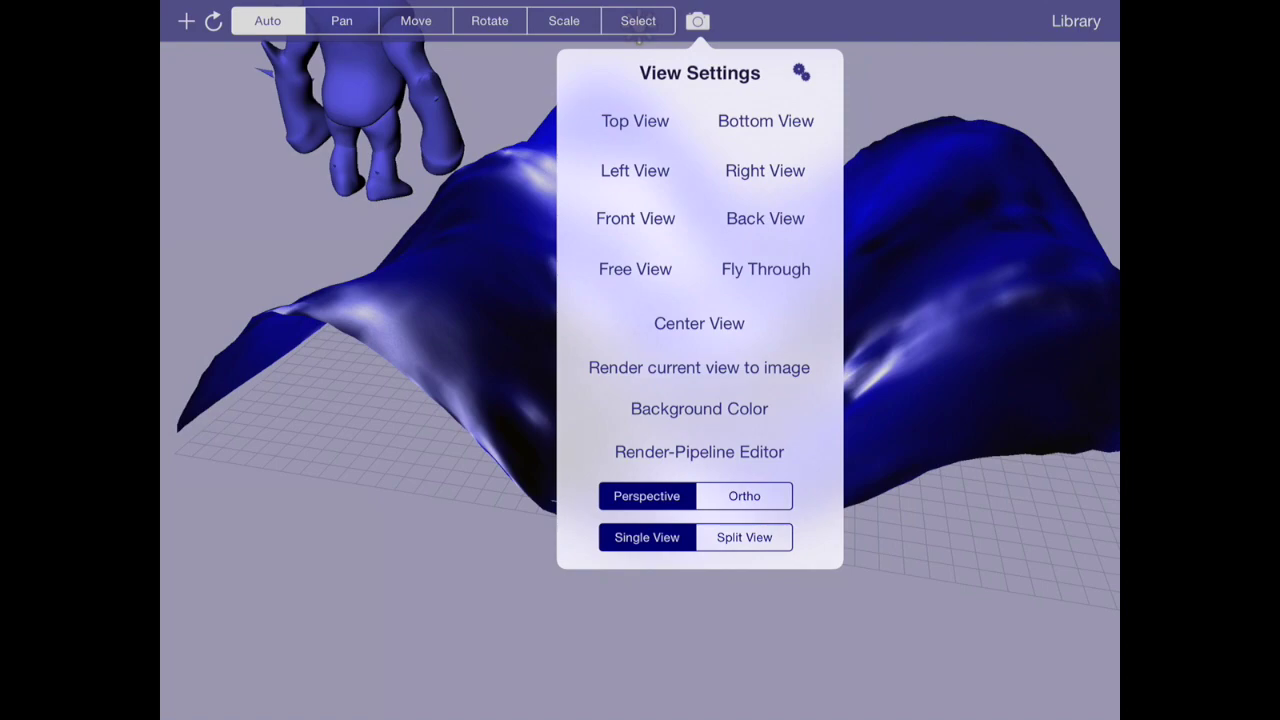
{"action": "left_click", "coordinate": [698, 367]}
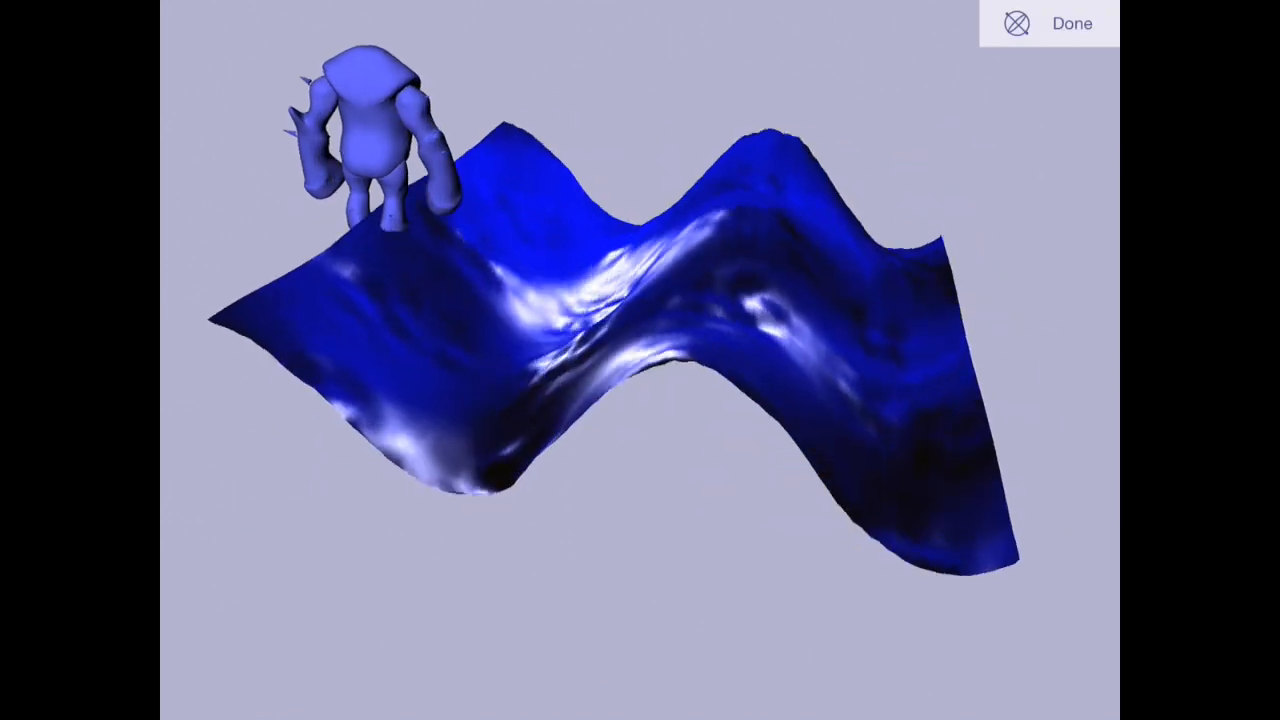
{"action": "left_click", "coordinate": [1071, 22]}
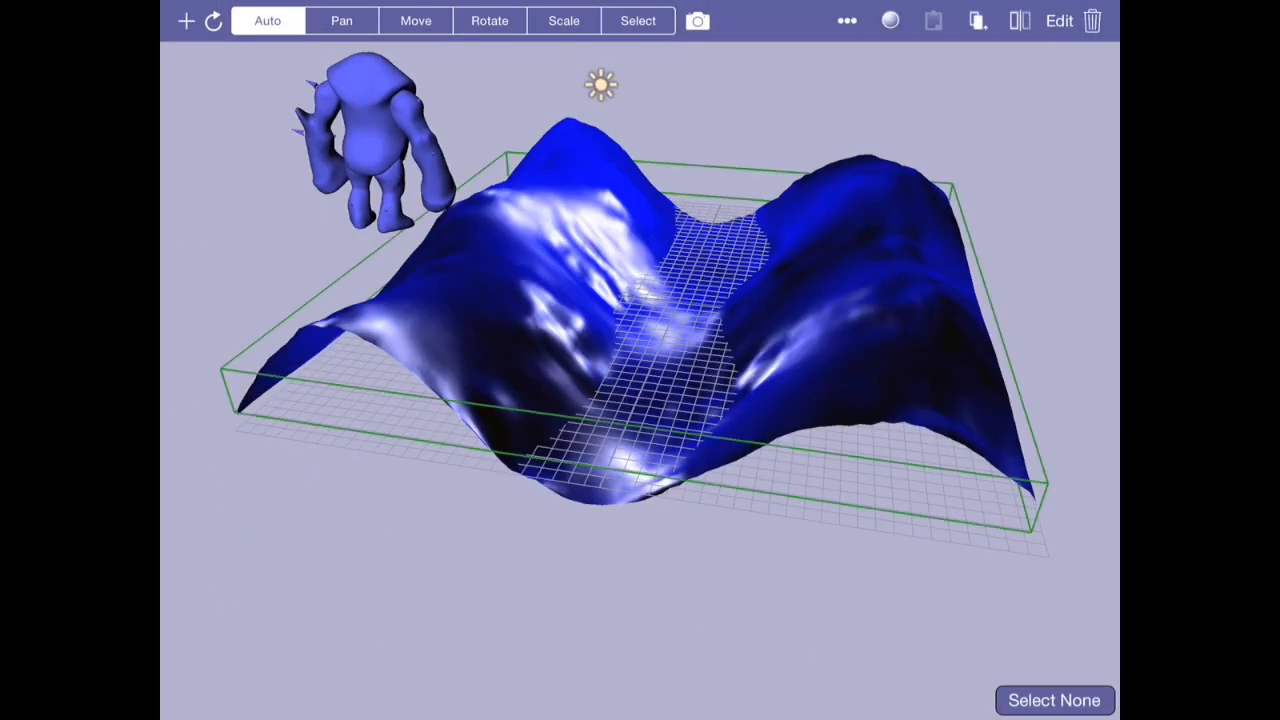
{"action": "left_click", "coordinate": [889, 20]}
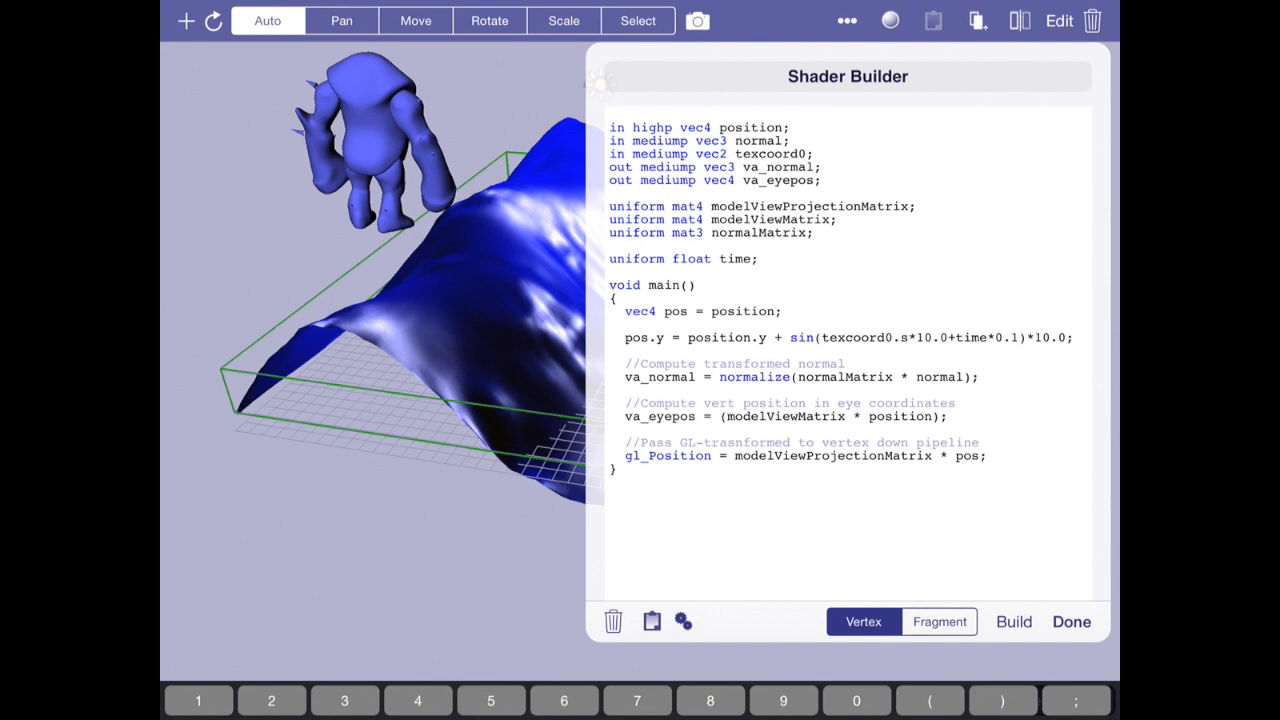
Add cos(texcoord0.t*10.0+time*0.1)*10.0 to the height formula and build
{"action": "left_click", "coordinate": [625, 324]}
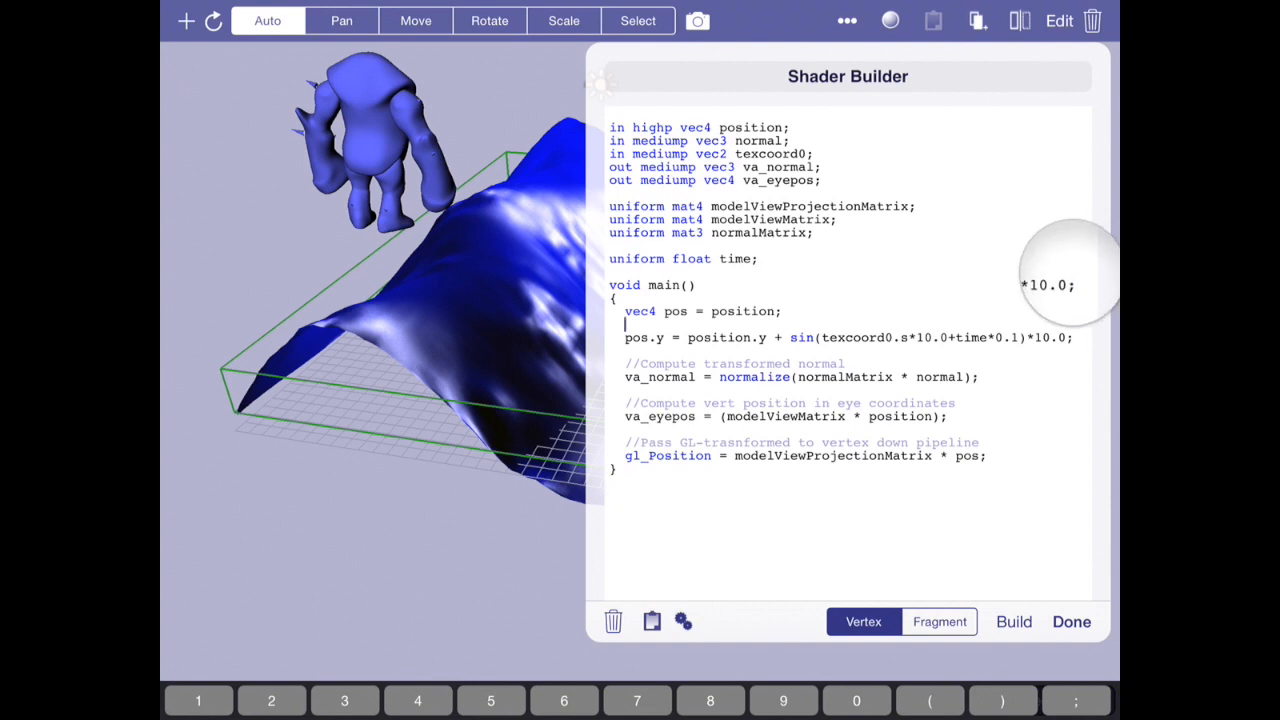
{"action": "left_click", "coordinate": [1073, 337]}
{"action": "type", "text": " +"}
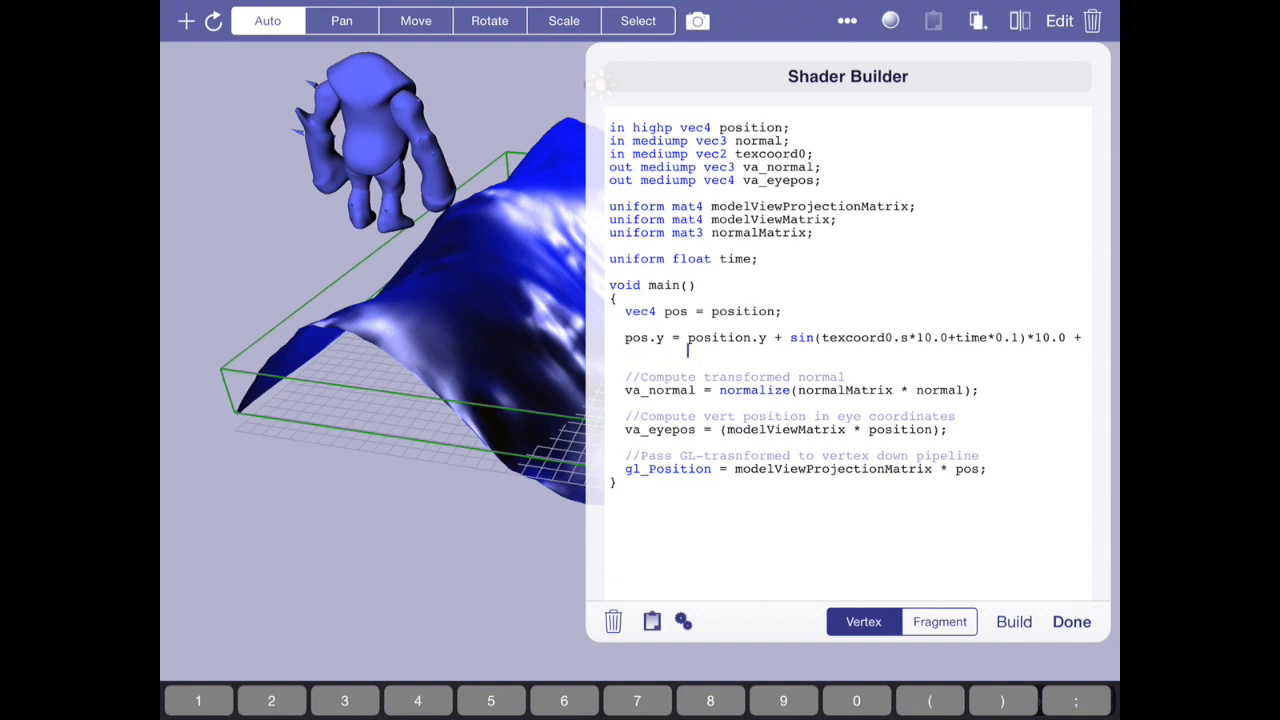
{"action": "type", "text": "cos(texcoord.t*10"}
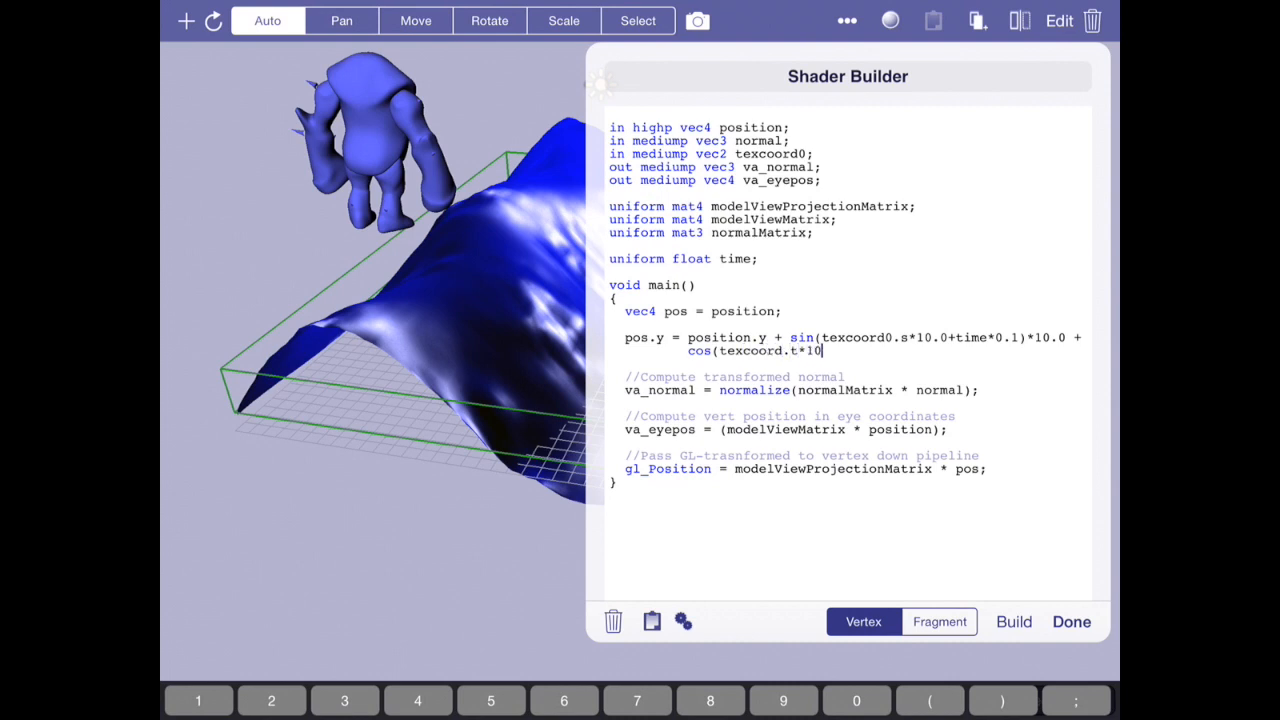
{"action": "type", "text": ".0+"}
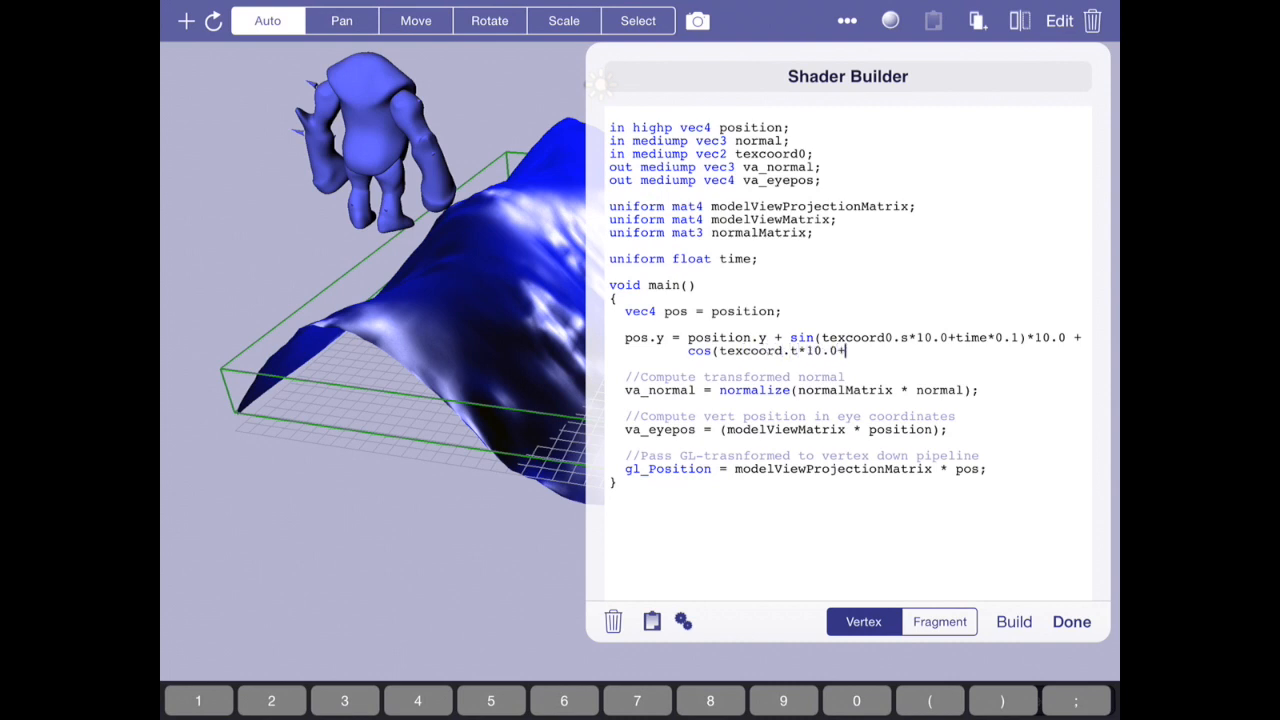
{"action": "type", "text": "time"}
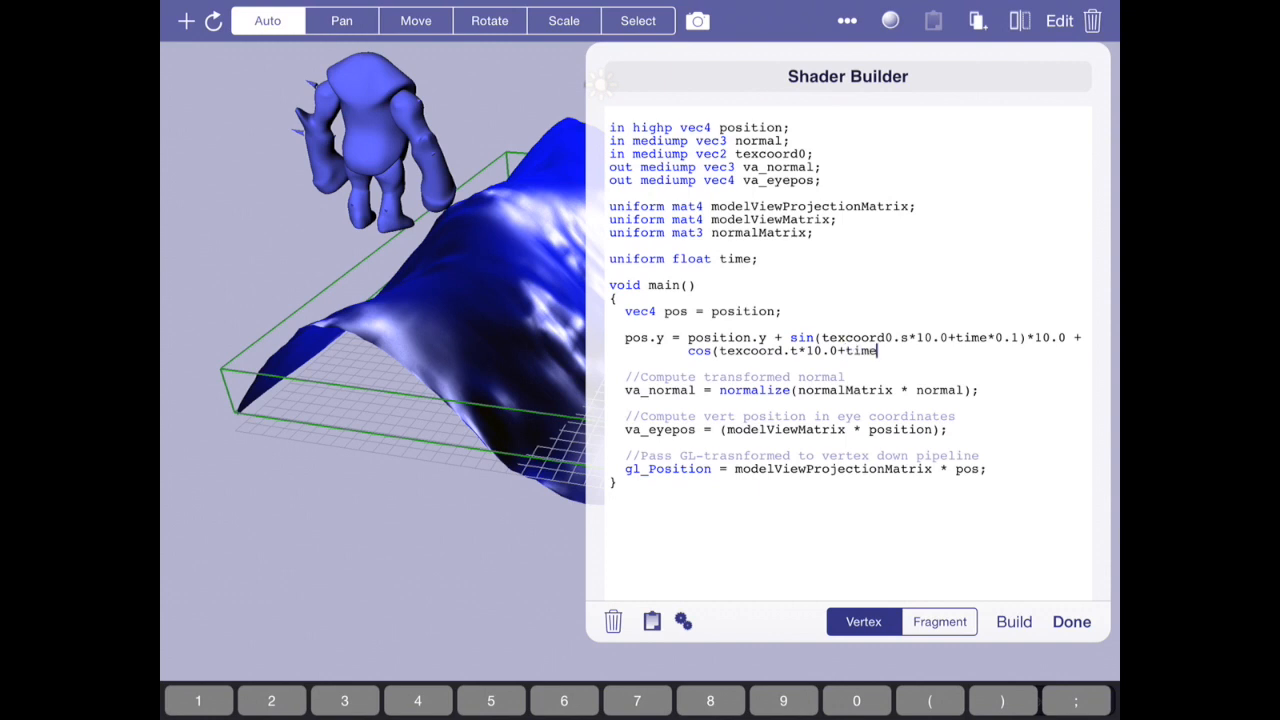
{"action": "type", "text": "*0.1)*"}
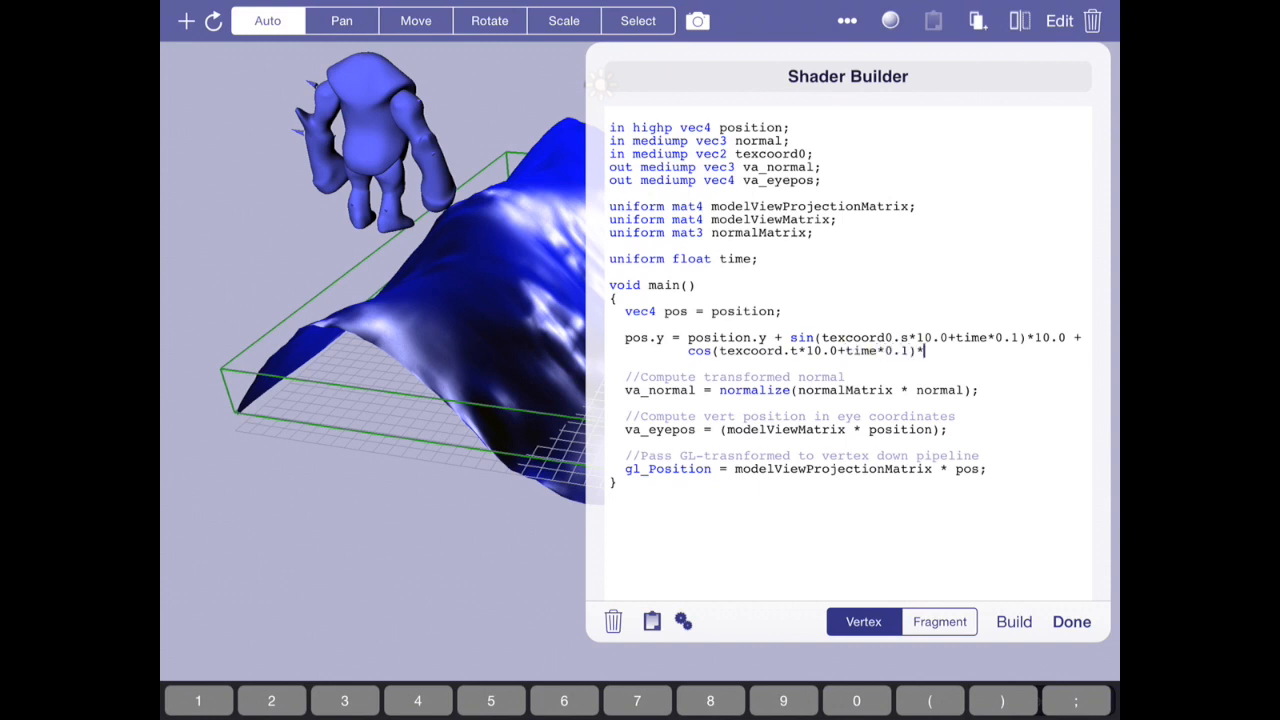
{"action": "type", "text": "10.0"}
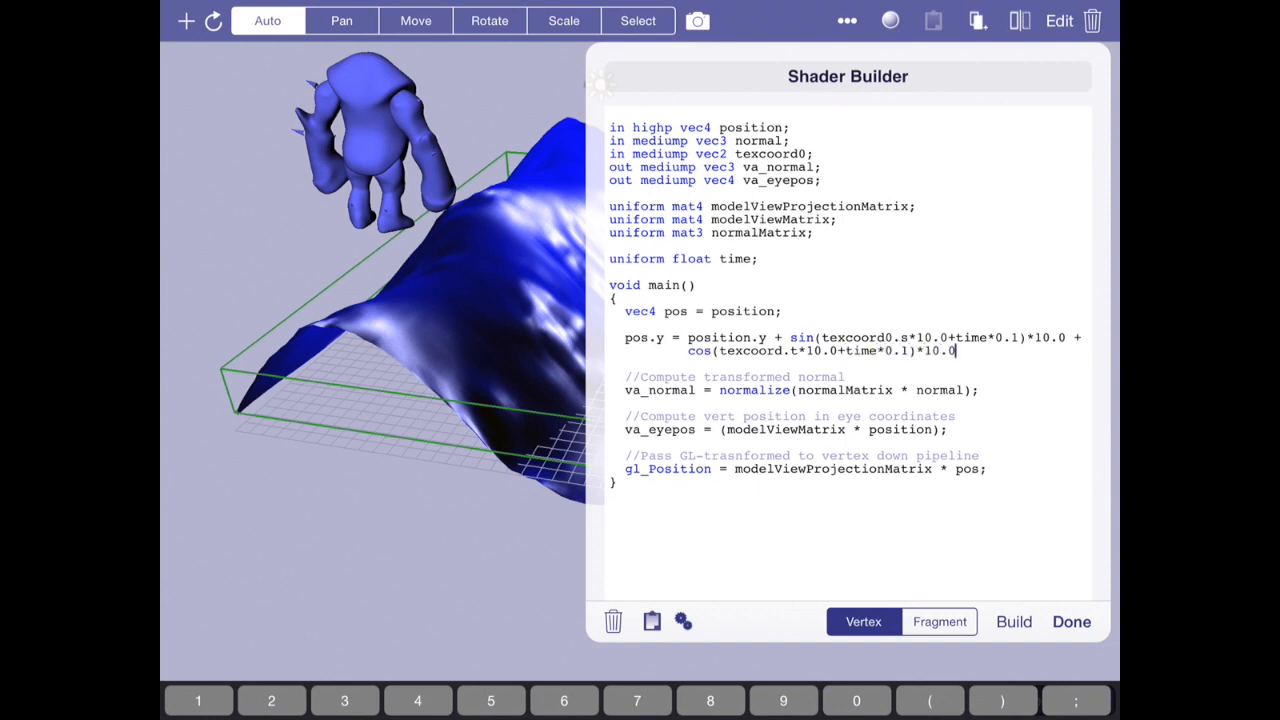
{"action": "left_click", "coordinate": [1013, 621]}
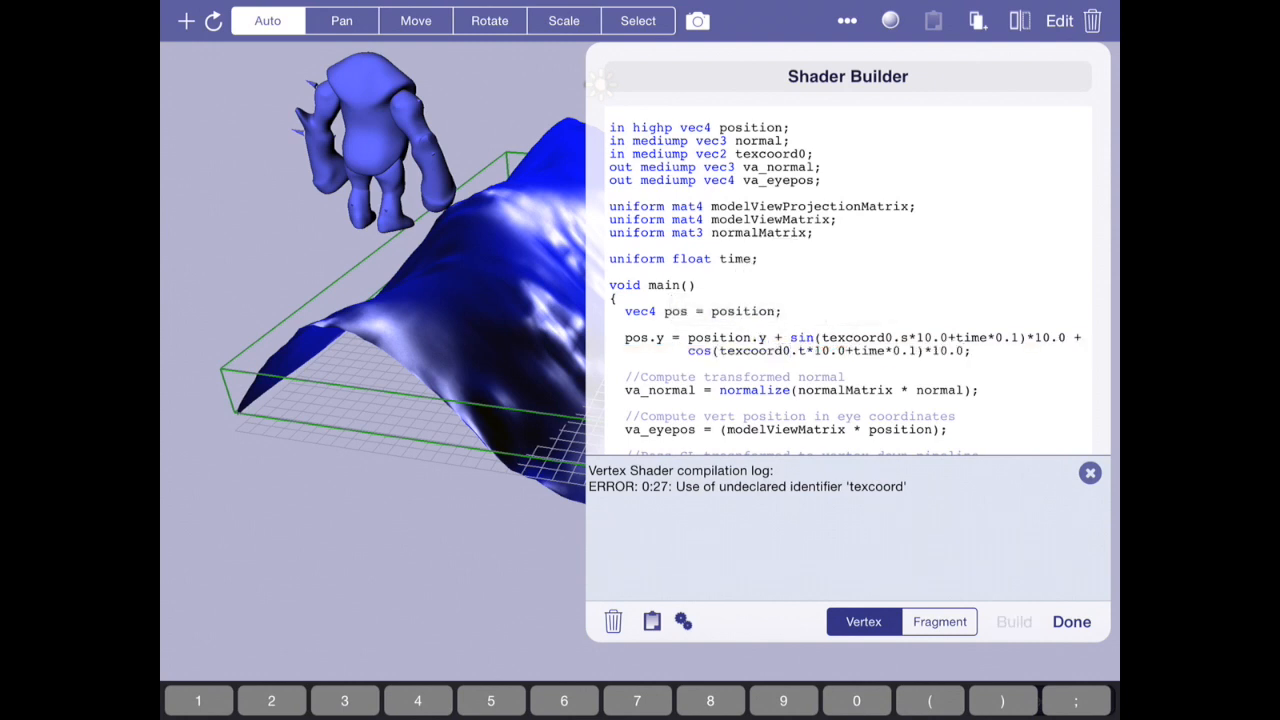
Preview the wavy ocean terrain animation full screen and return to the editor
{"action": "left_click", "coordinate": [1071, 621]}
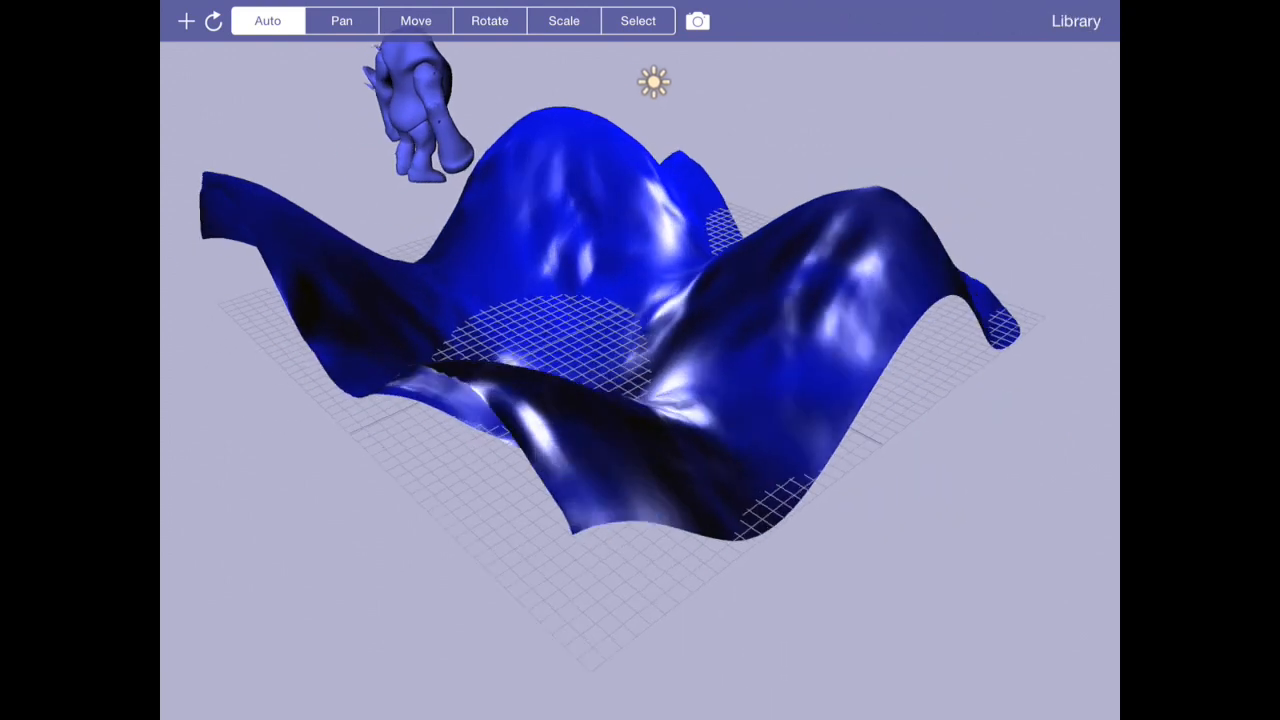
{"action": "left_click", "coordinate": [697, 21]}
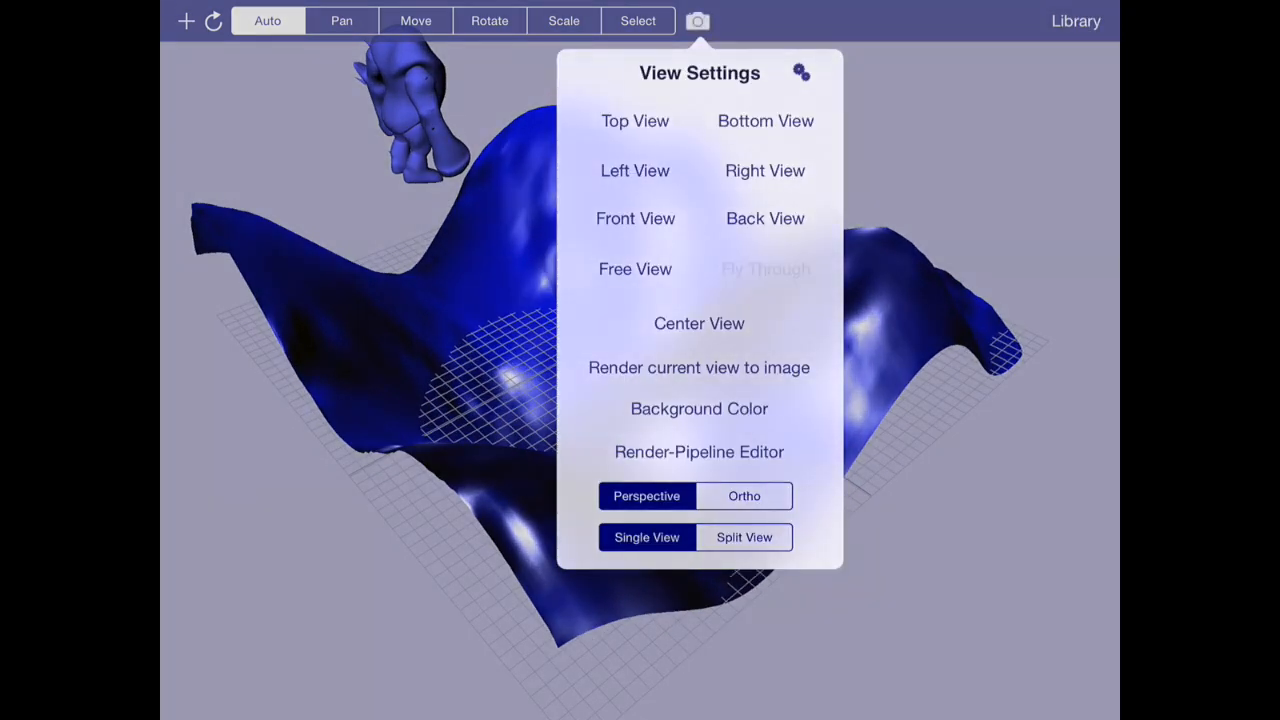
{"action": "left_click", "coordinate": [698, 367]}
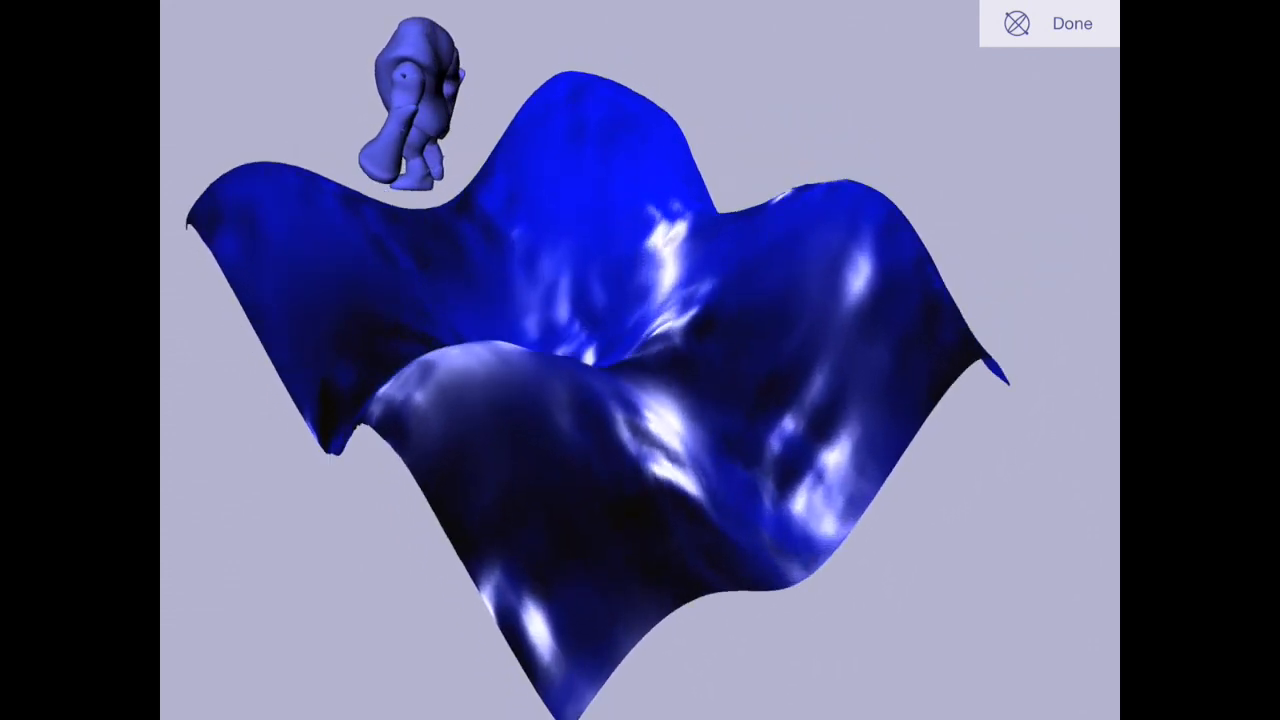
{"action": "left_click", "coordinate": [1071, 23]}
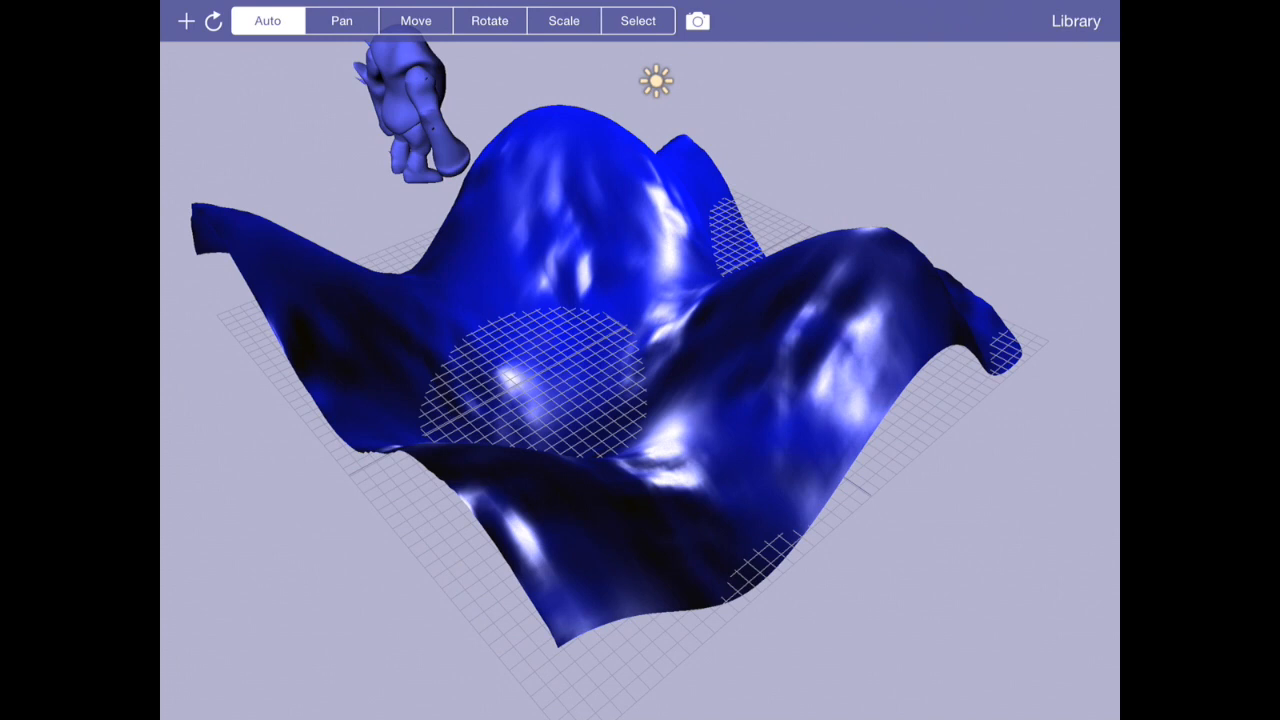
{"action": "left_click", "coordinate": [889, 20]}
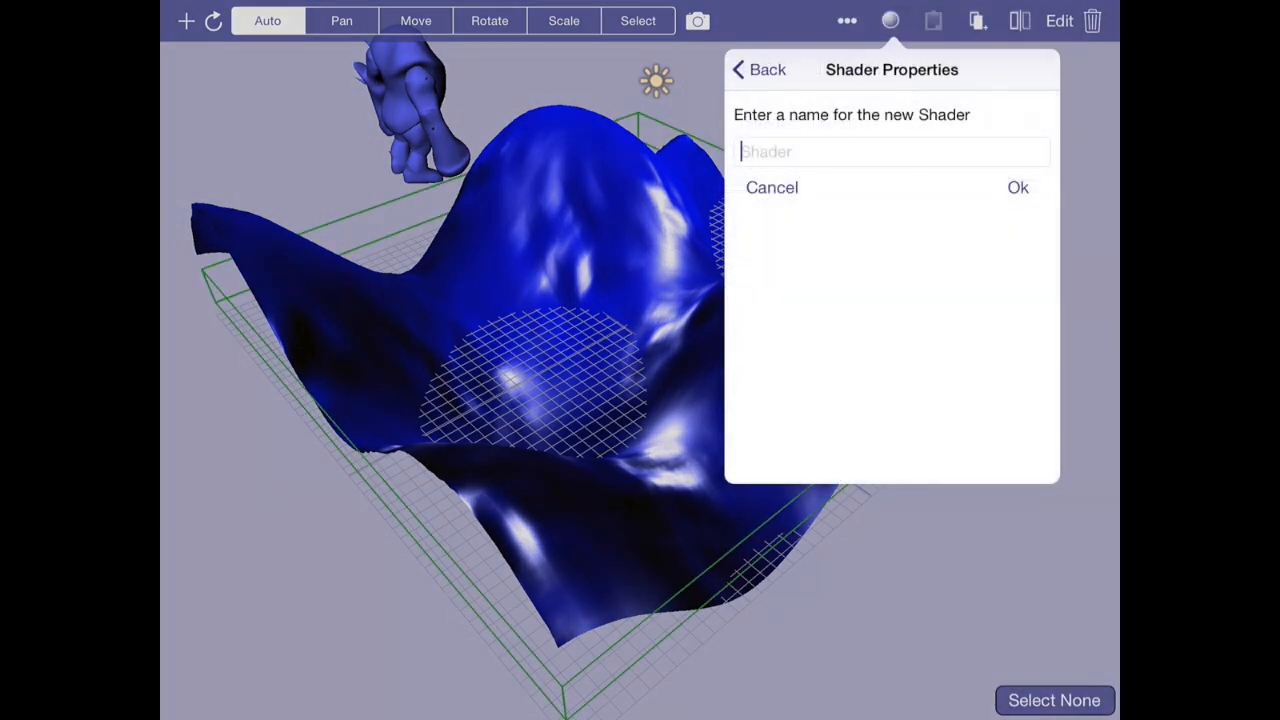
Declare 'uniform float amplitude;' at the top of the terrain's oceanic vertex shader
{"action": "left_click", "coordinate": [1017, 187]}
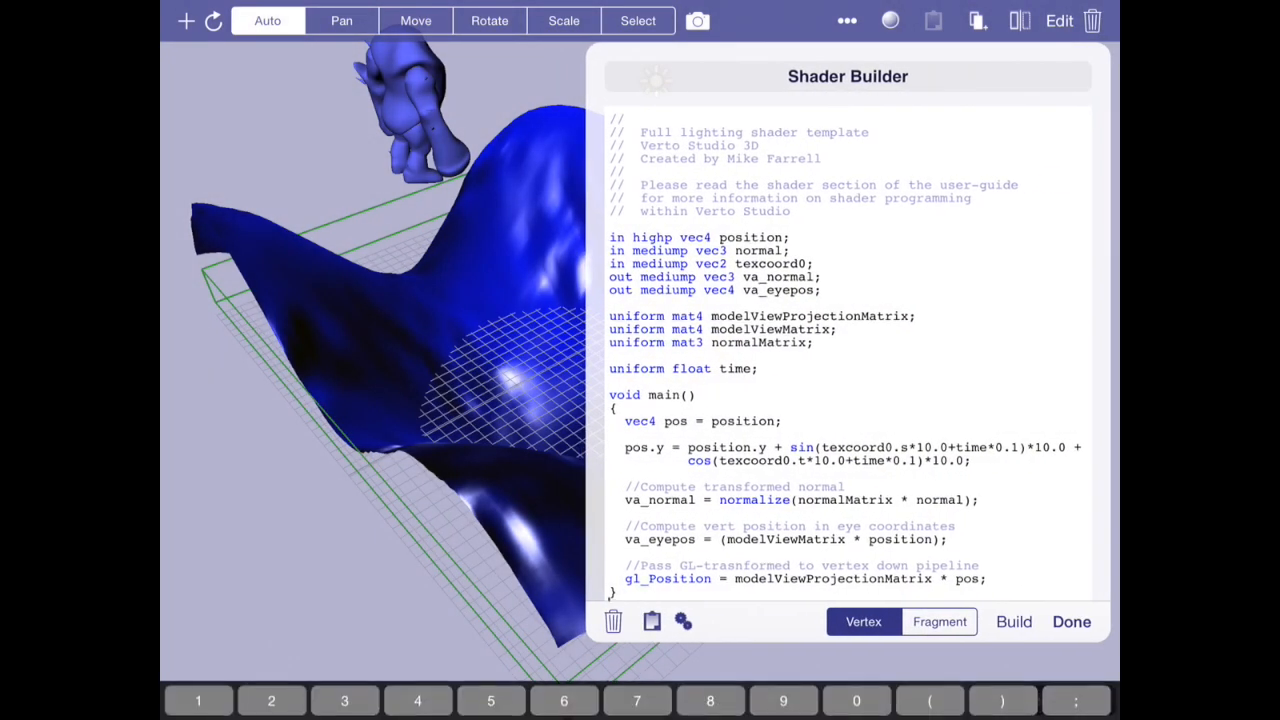
{"action": "scroll", "scroll_direction": "up", "scroll_amount": 3}
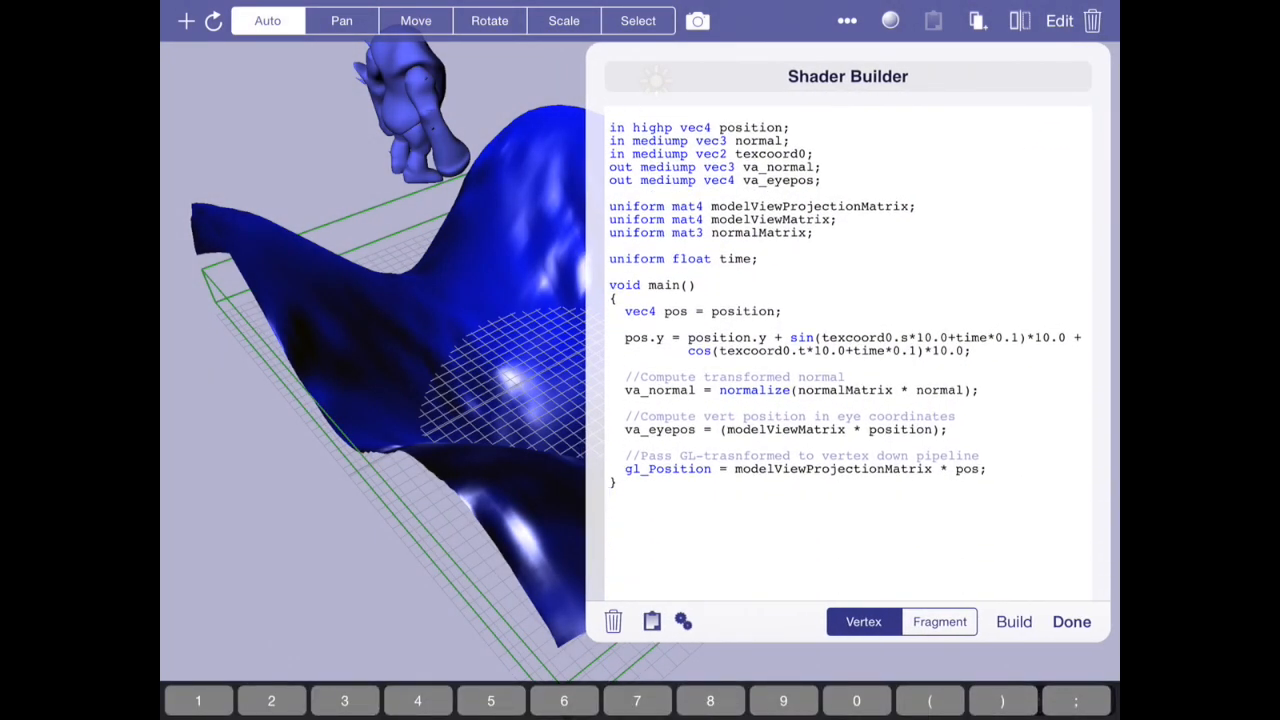
{"action": "type", "text": "u"}
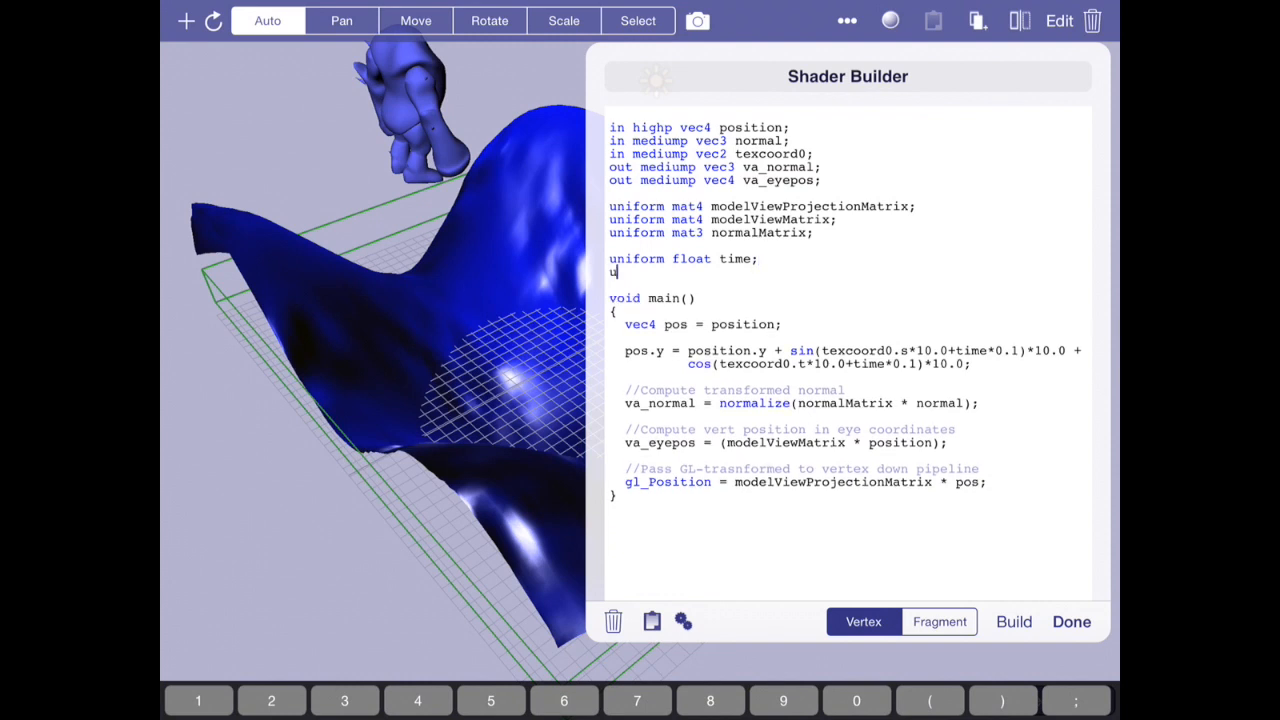
{"action": "type", "text": "niform"}
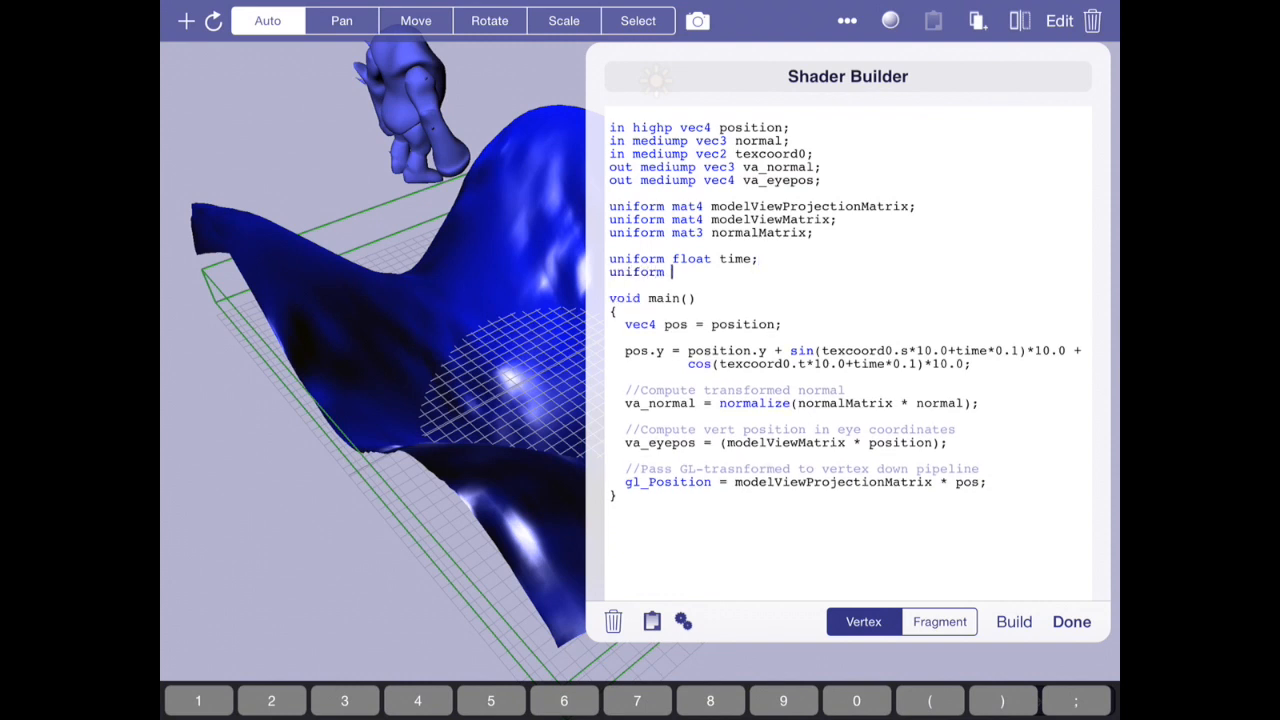
{"action": "type", "text": "float amplitu"}
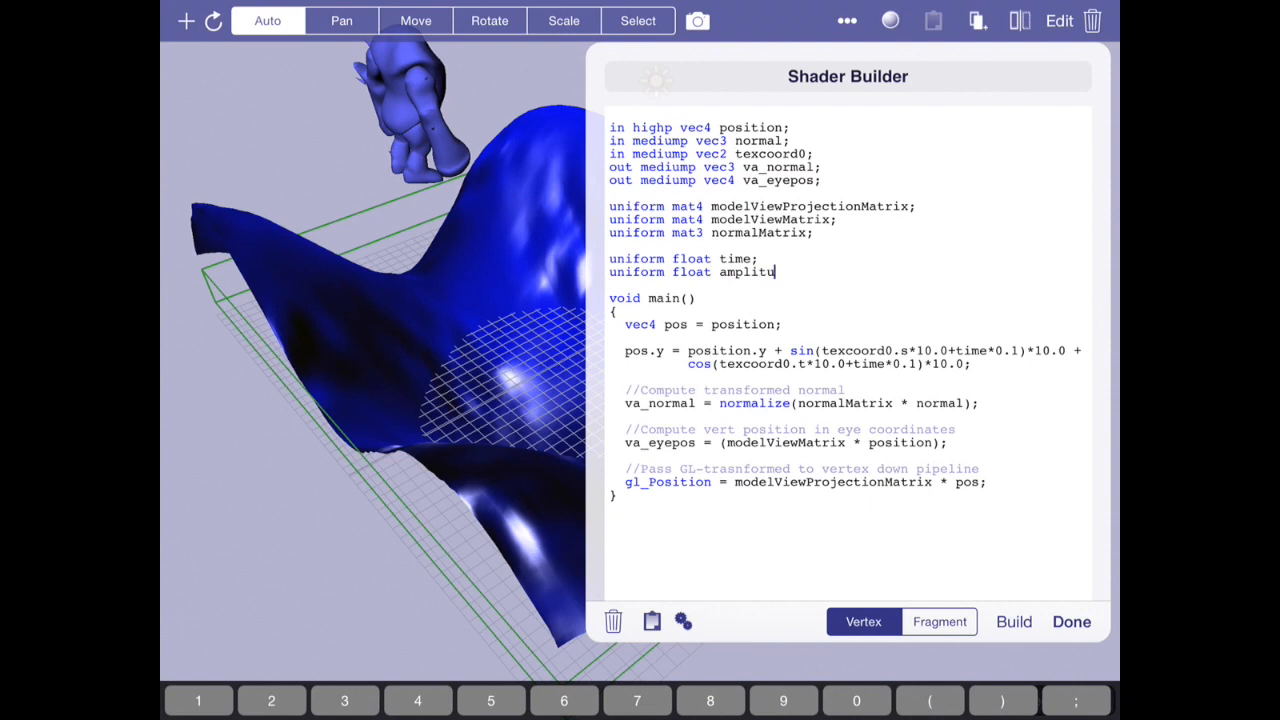
{"action": "type", "text": "de;"}
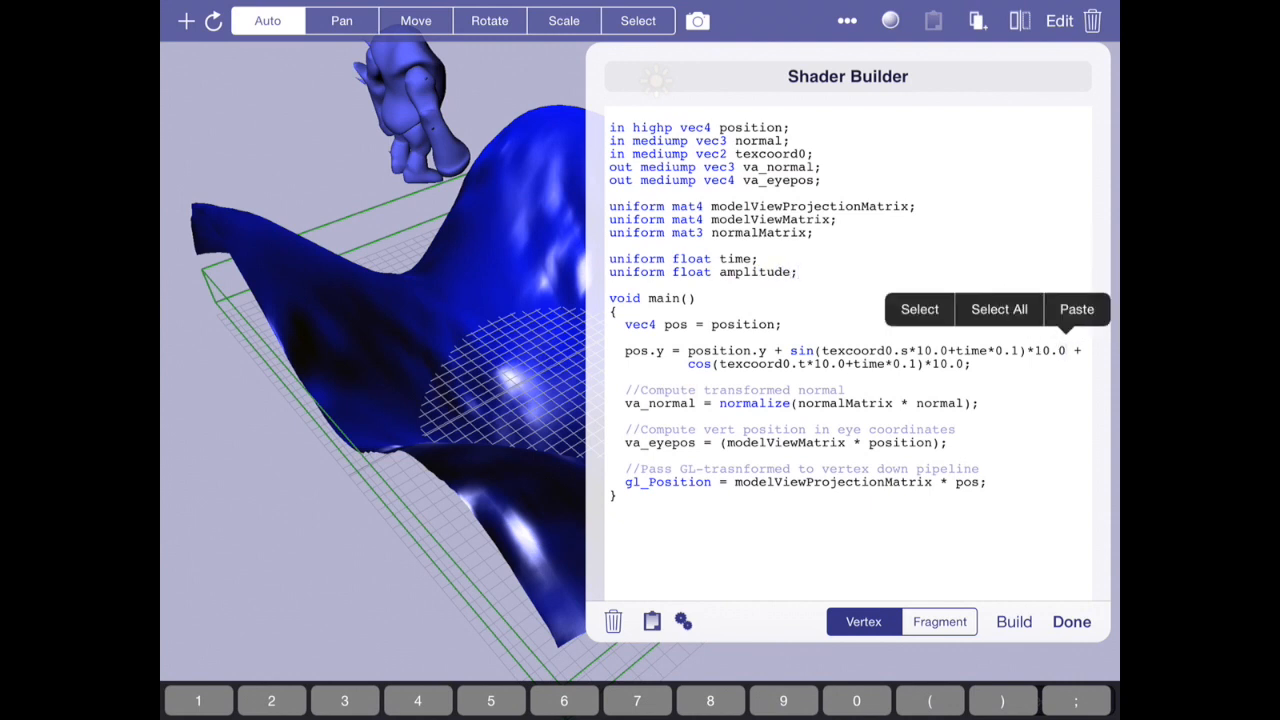
Replace both *10.0 sine and cosine multipliers with amplitude and finish editing
{"action": "type", "text": "ampl"}
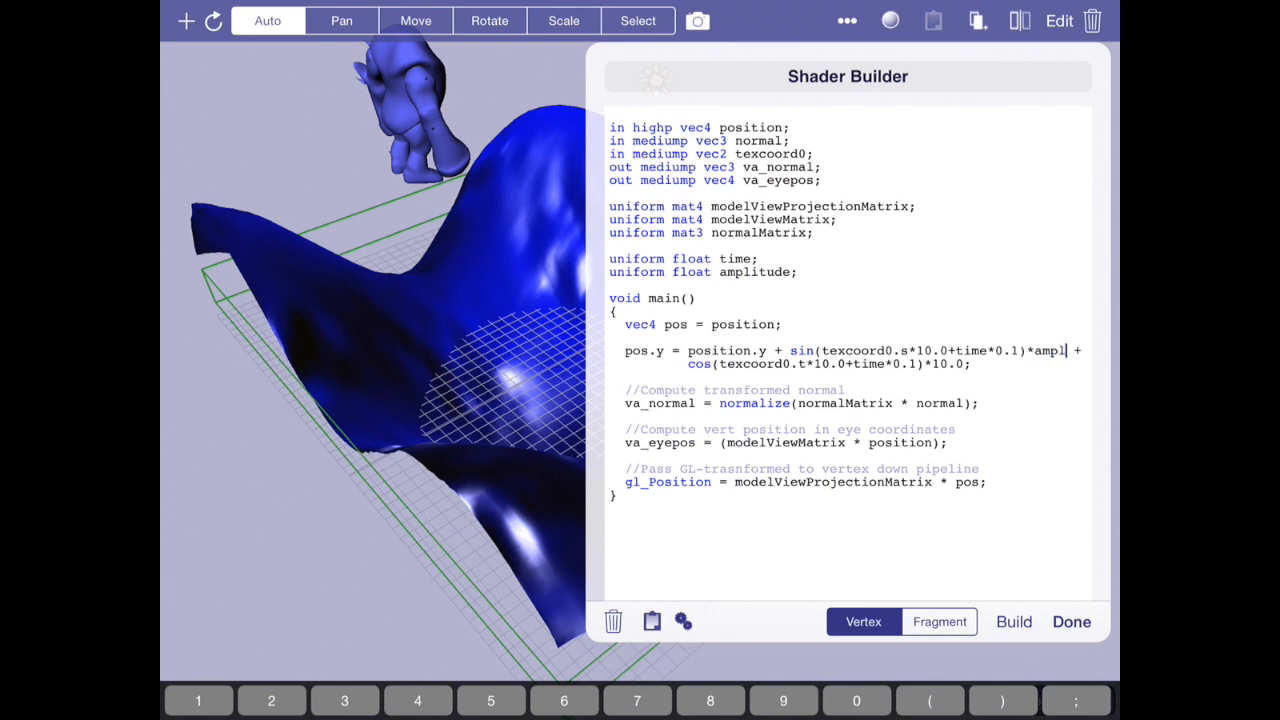
{"action": "type", "text": "itude"}
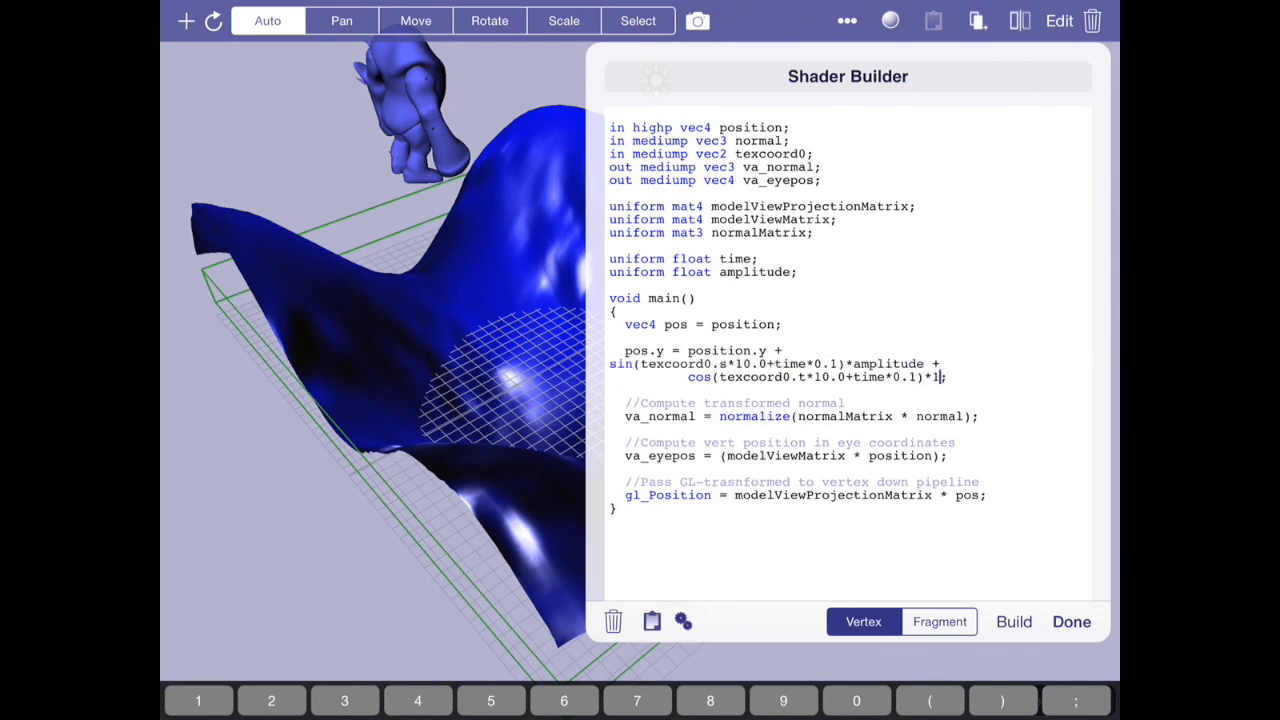
{"action": "type", "text": "amplitude"}
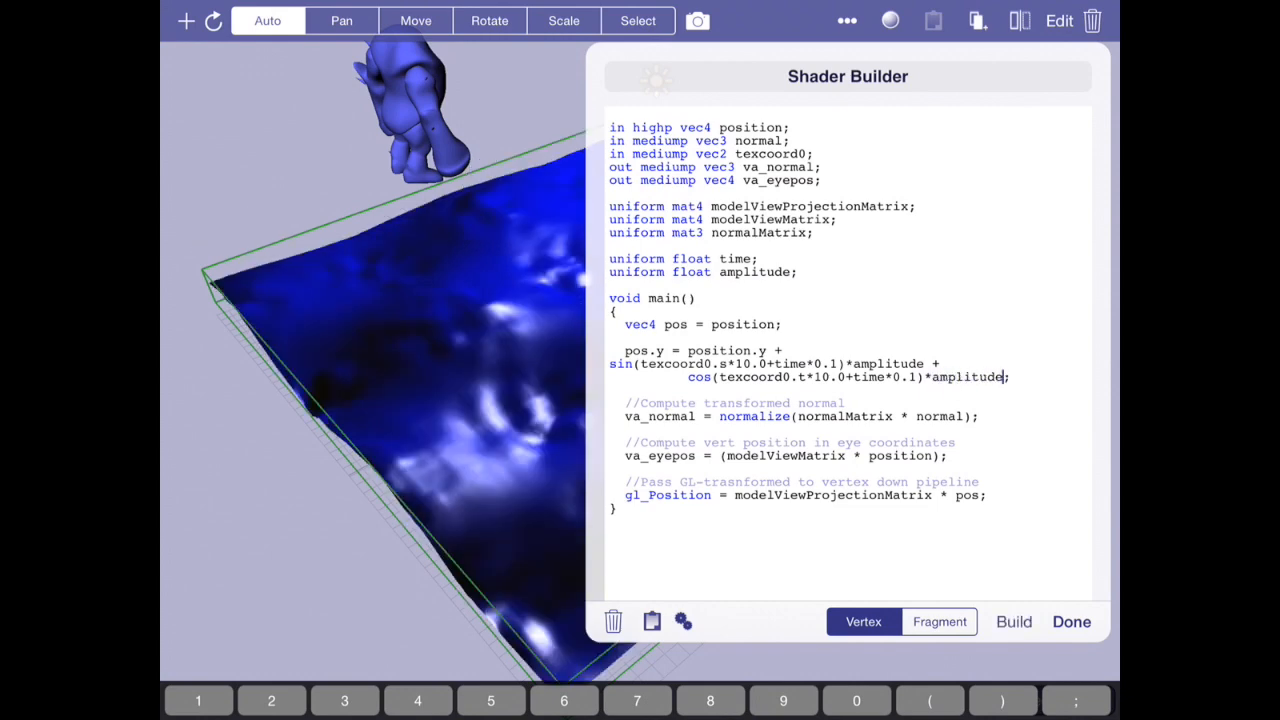
{"action": "left_click", "coordinate": [1070, 621]}
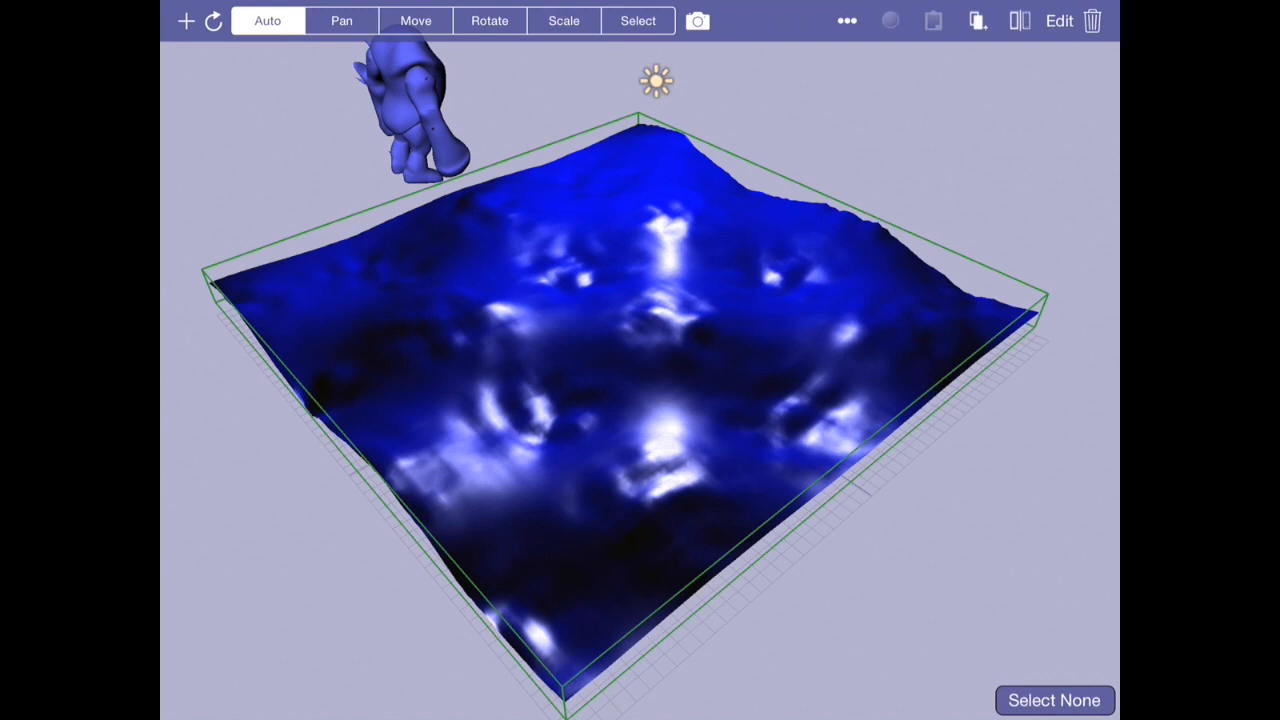
{"action": "left_click", "coordinate": [889, 20]}
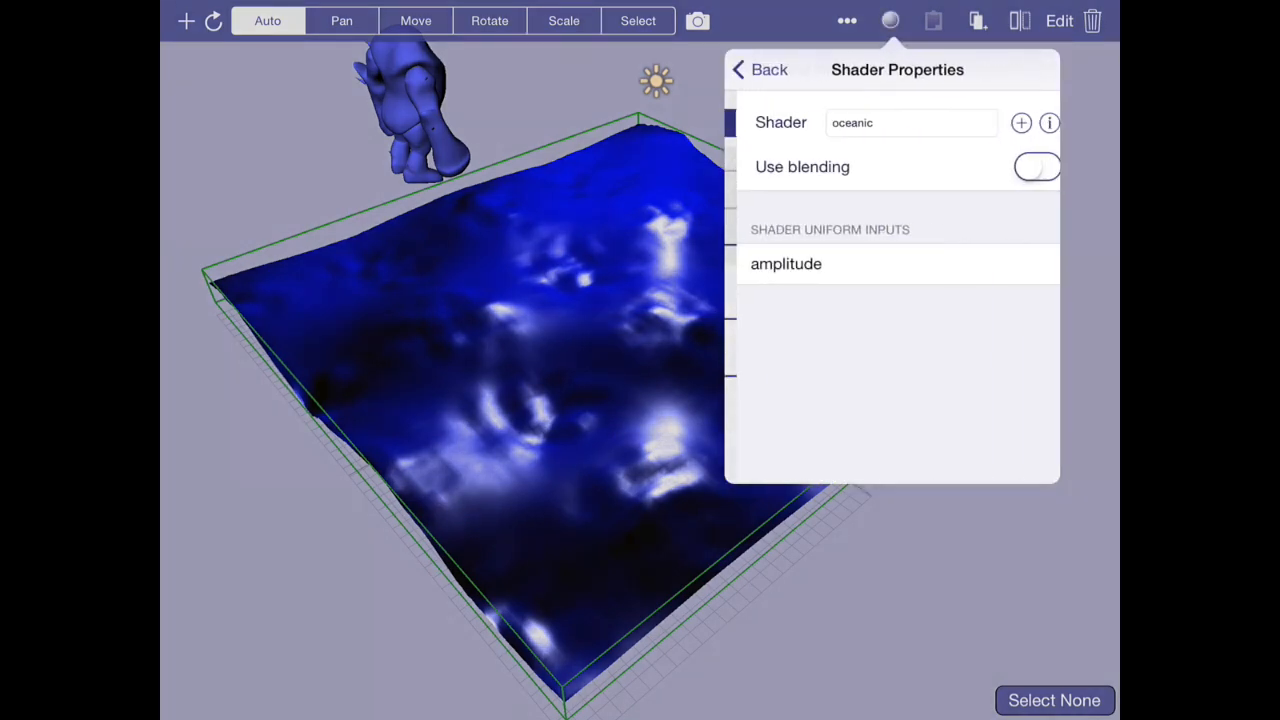
Set amplitude to 2.5 and preview the rippling terrain in full-screen play mode
{"action": "left_click", "coordinate": [786, 263]}
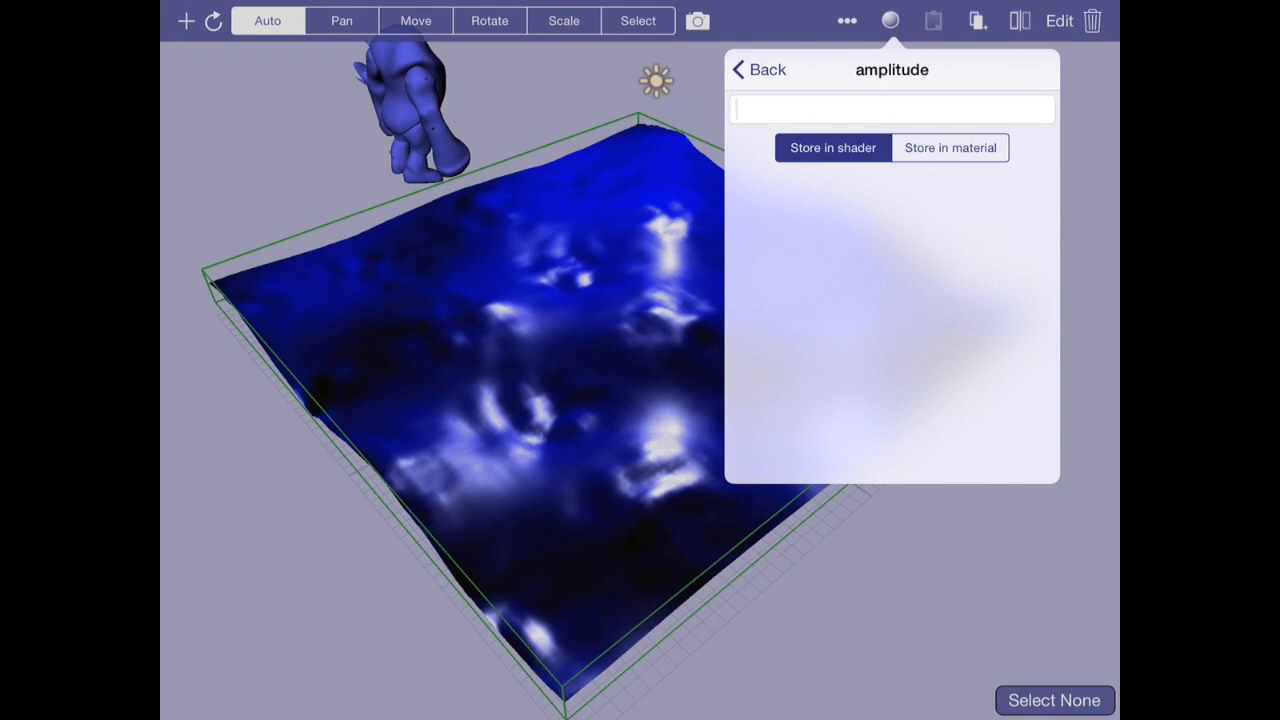
{"action": "type", "text": "2.5"}
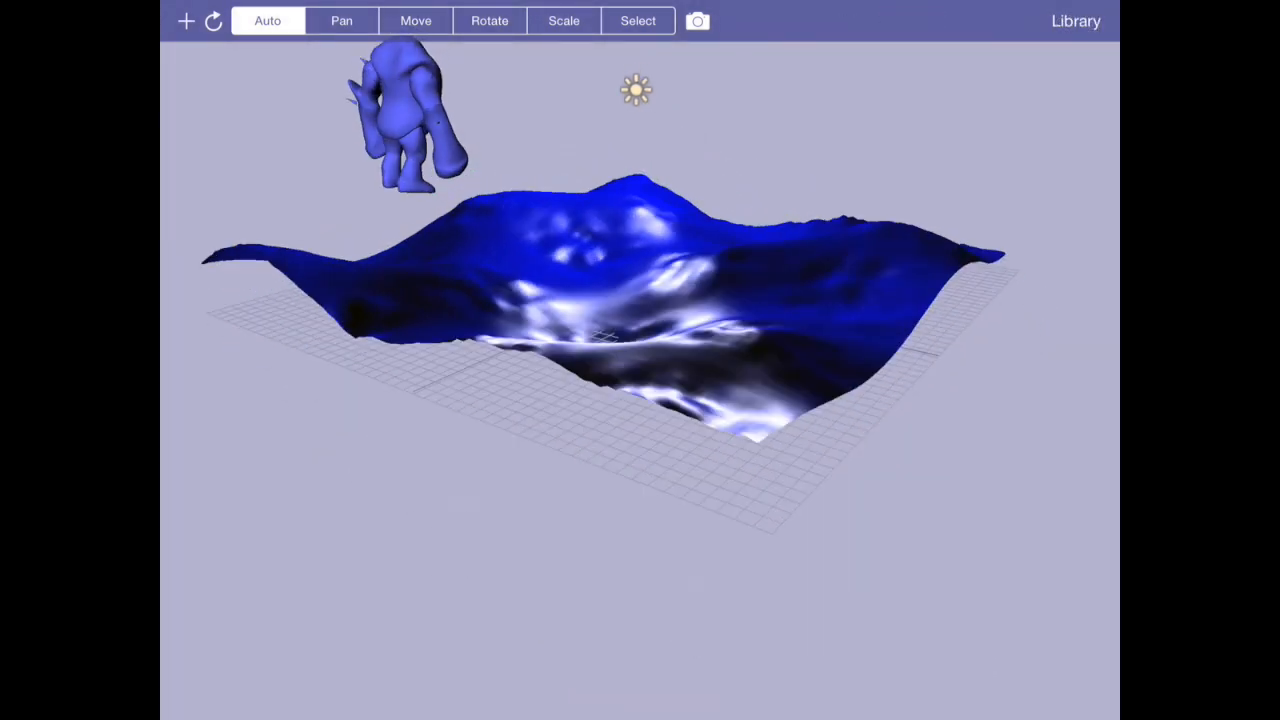
{"action": "left_click", "coordinate": [697, 21]}
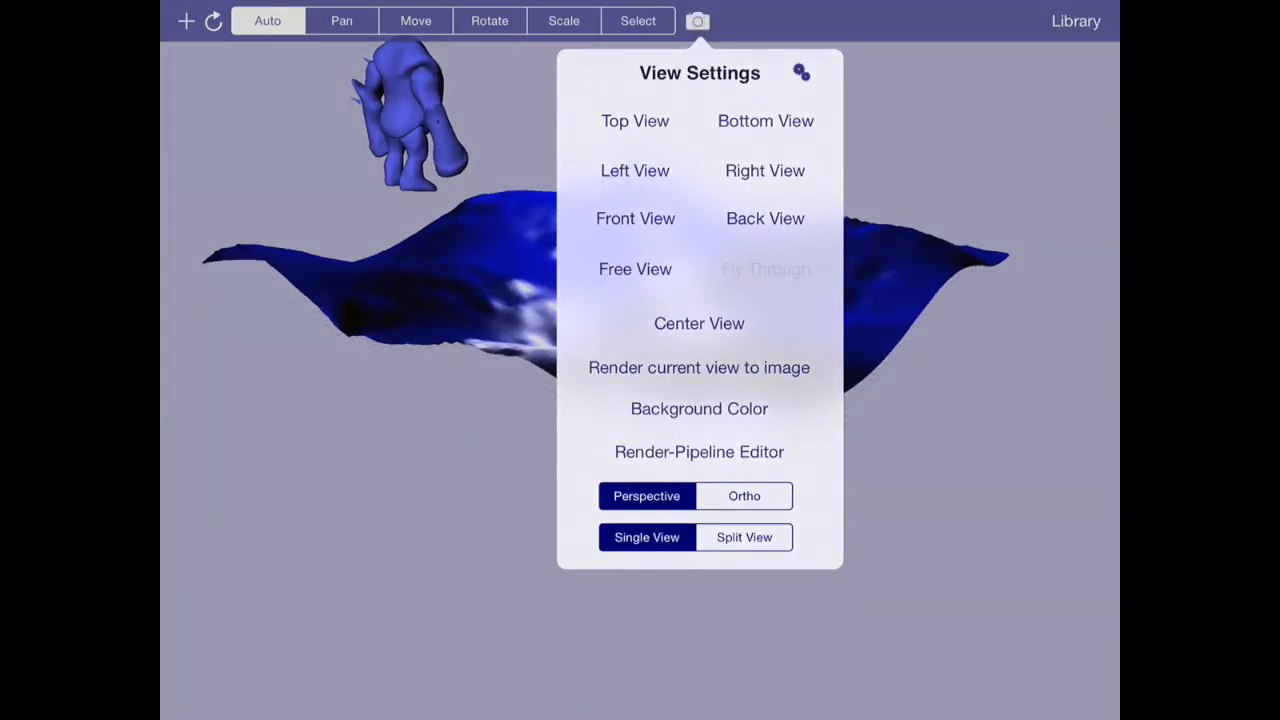
{"action": "left_click", "coordinate": [698, 367]}
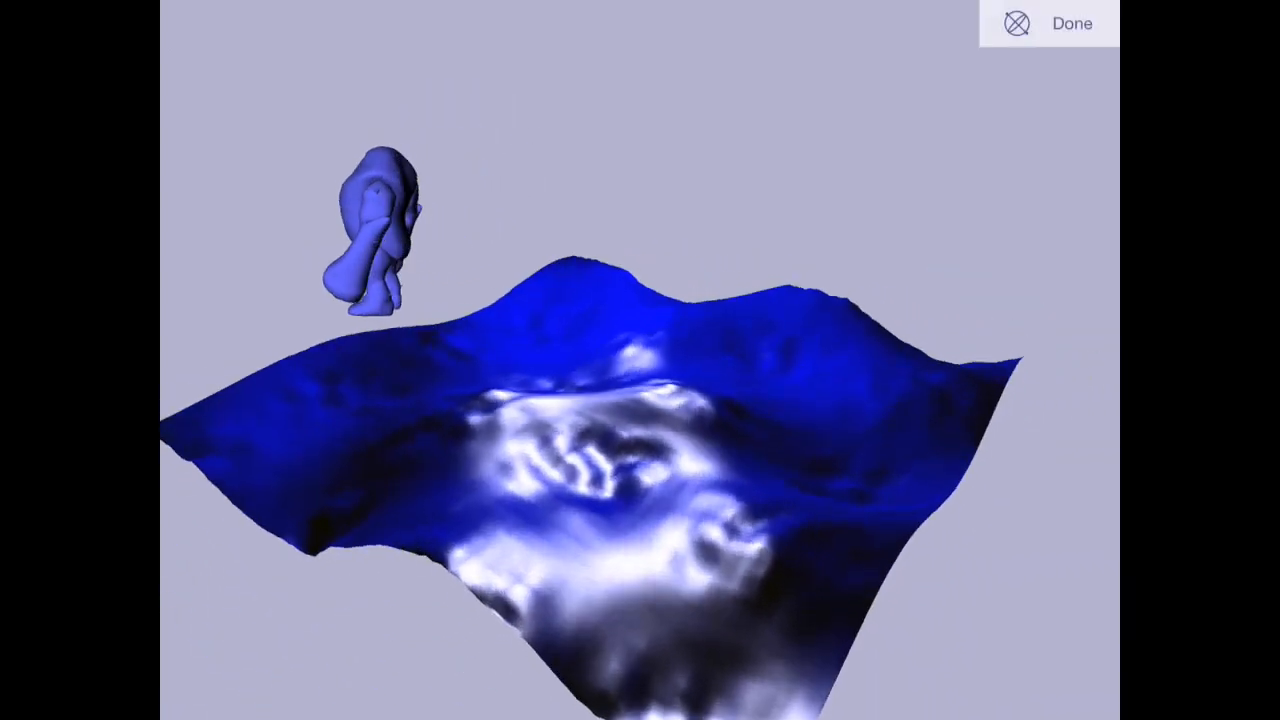
{"action": "left_click", "coordinate": [1071, 23]}
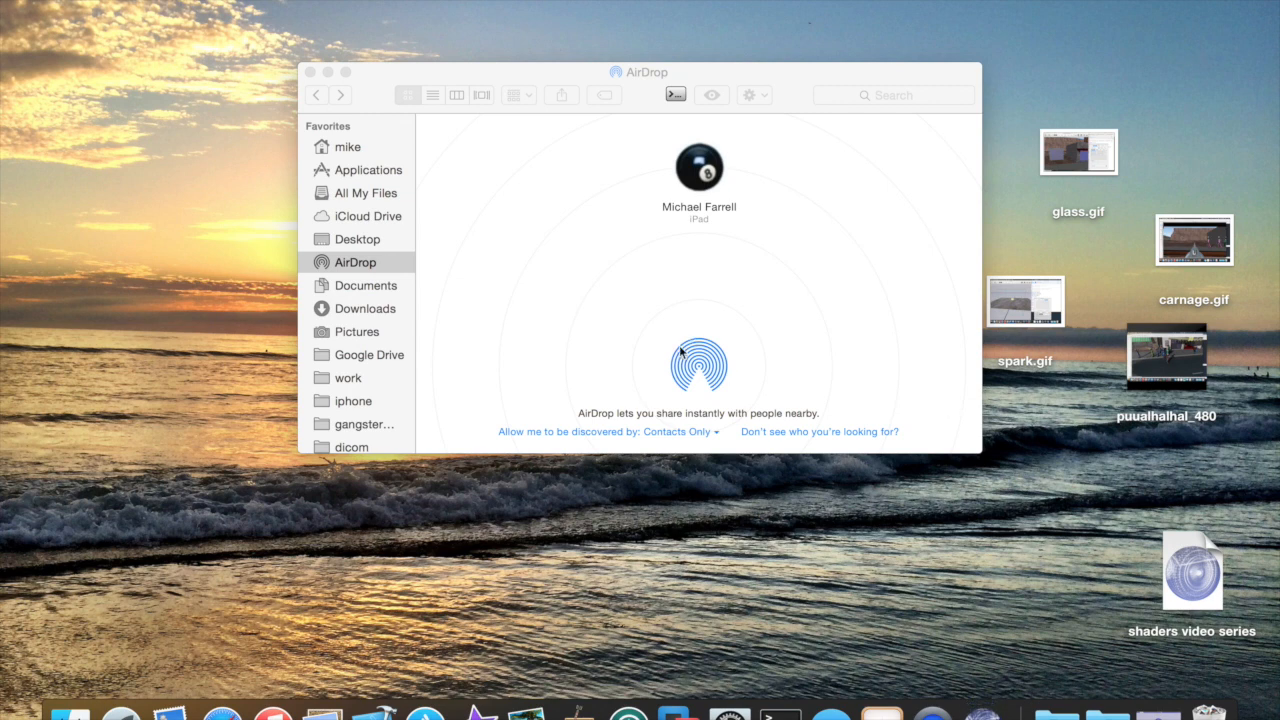
{"action": "mouse_move", "coordinate": [645, 248]}
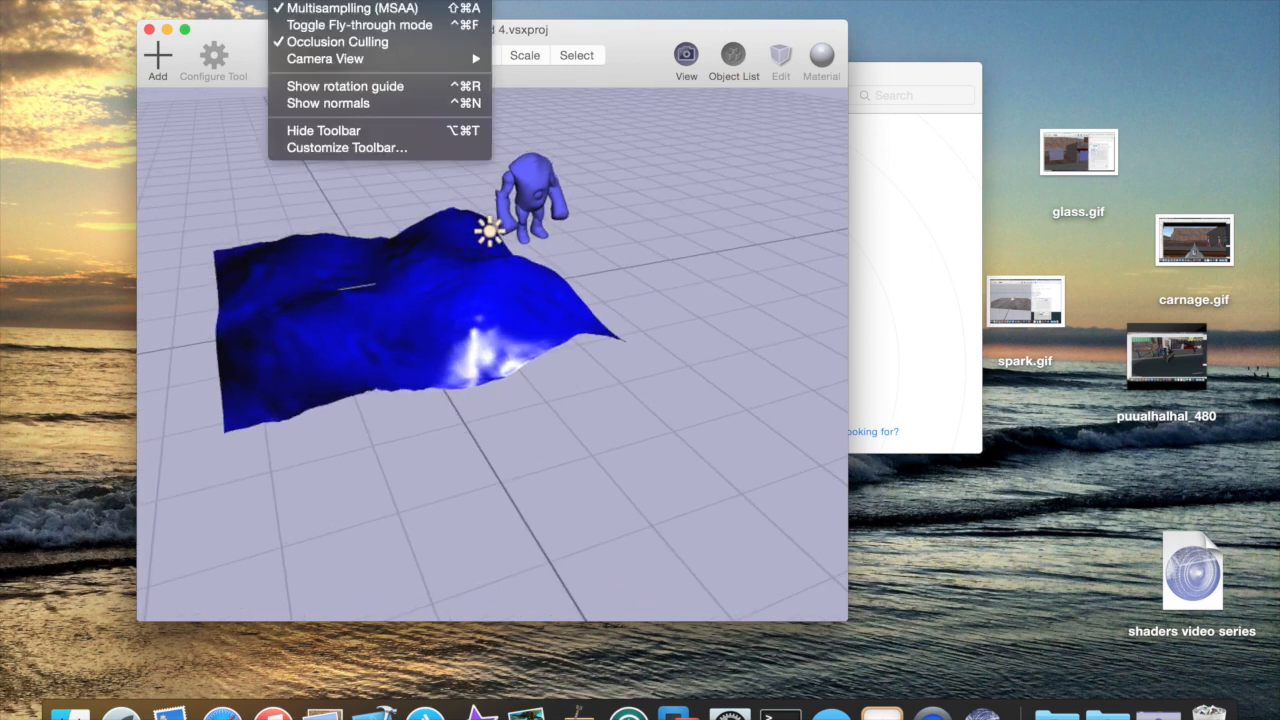
{"action": "mouse_move", "coordinate": [686, 241]}
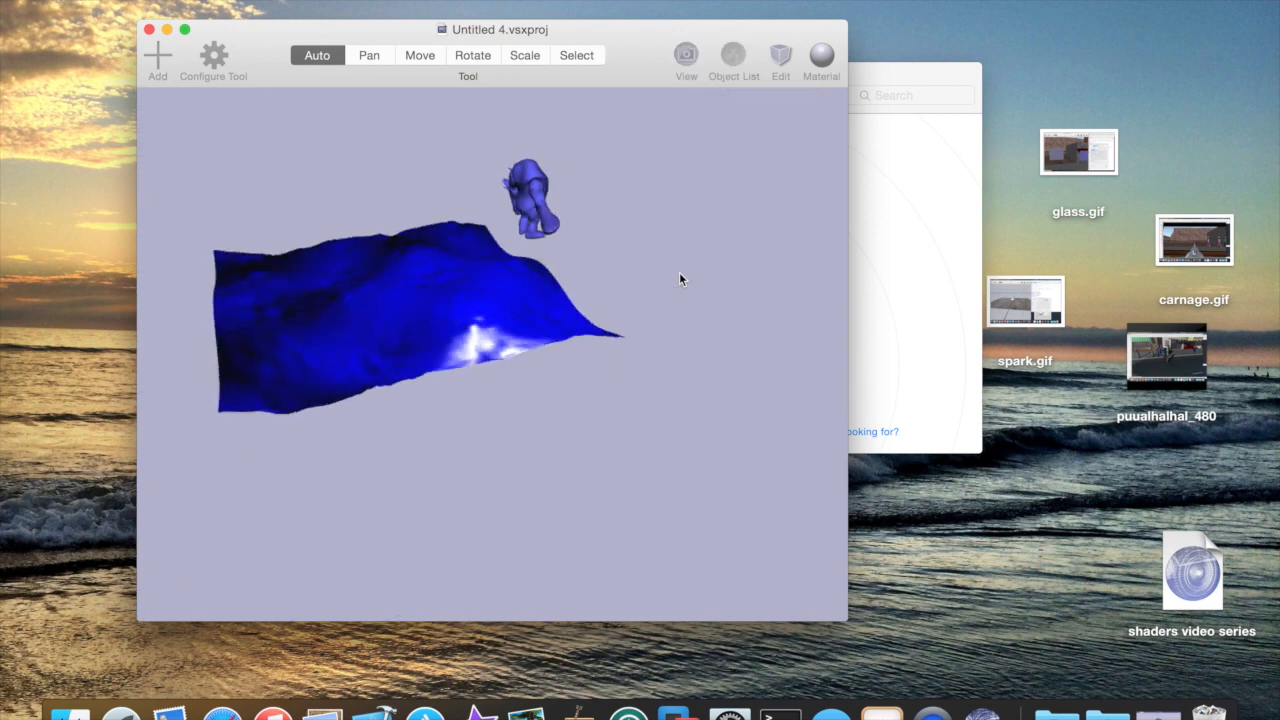
Stop playback of the Untitled 4 scene and return to the editing view
{"action": "left_click", "coordinate": [686, 54]}
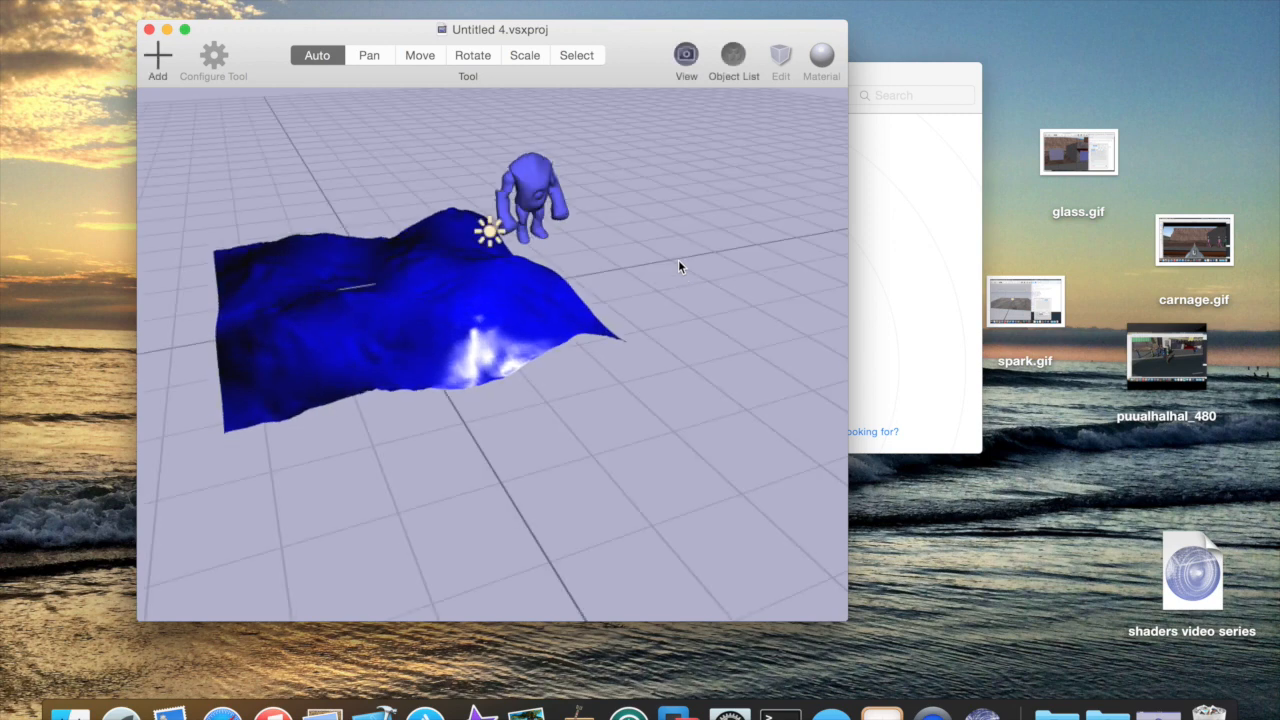